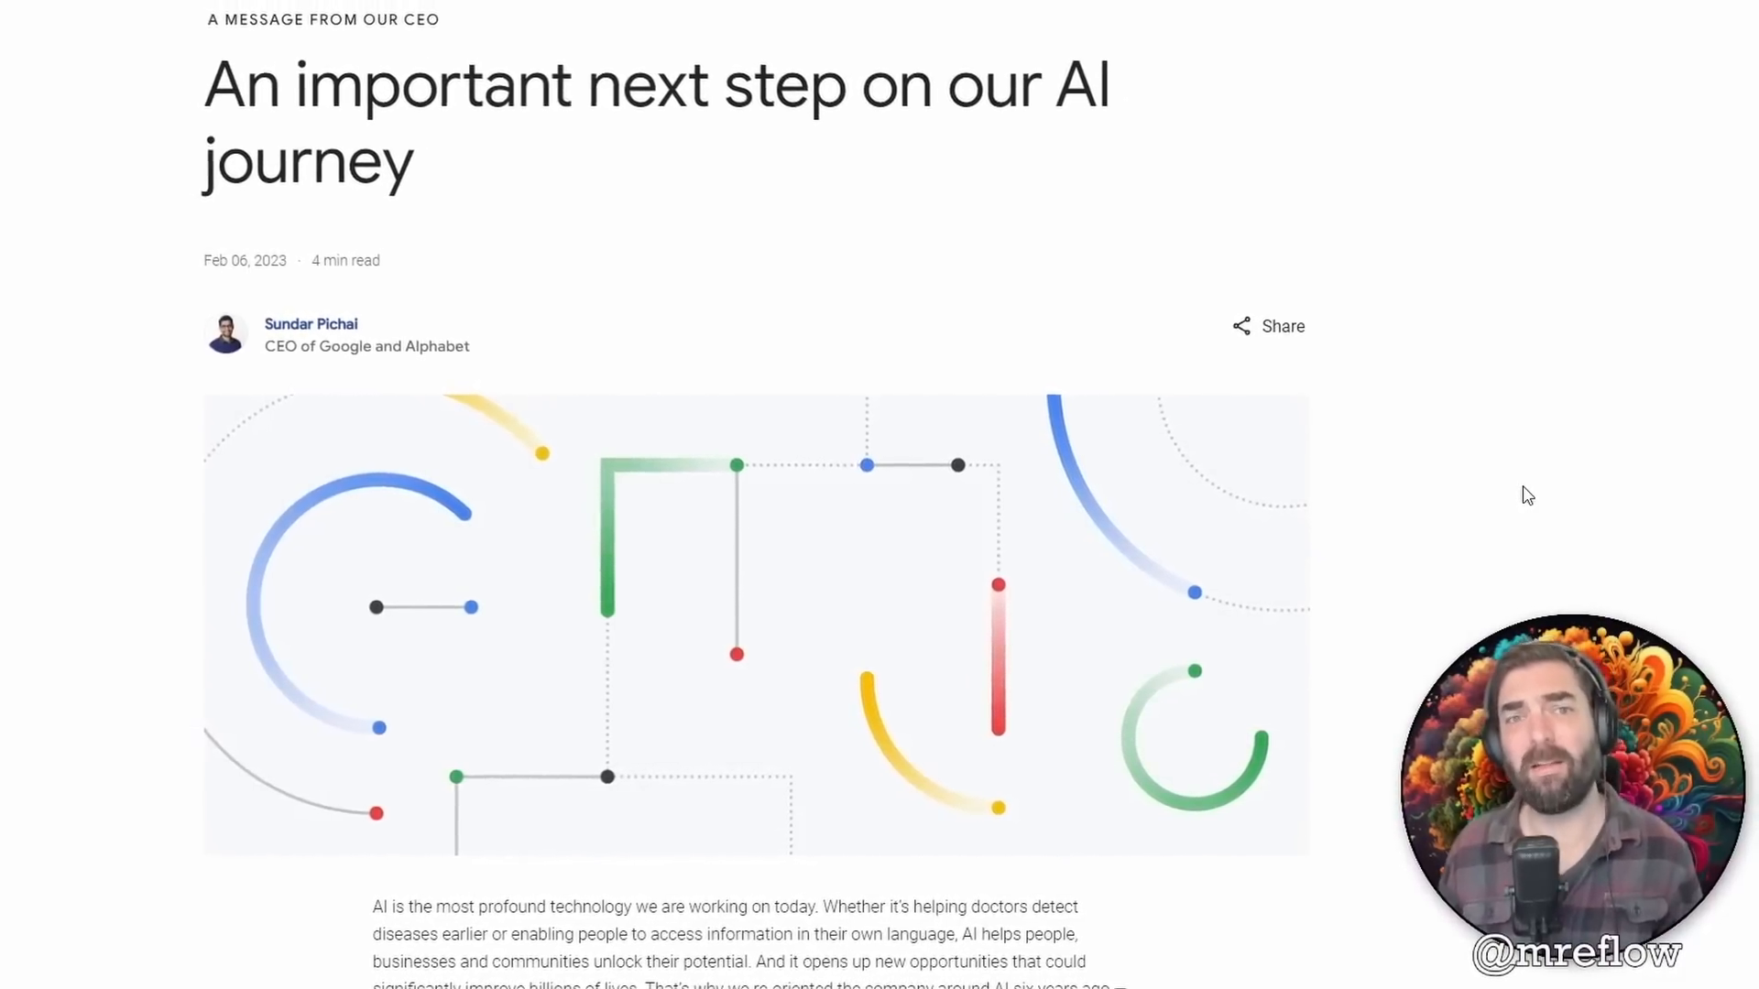
Scroll through the 'An important next step on our AI journey' post to the Introducing Bard heading.
scroll(down, 3)
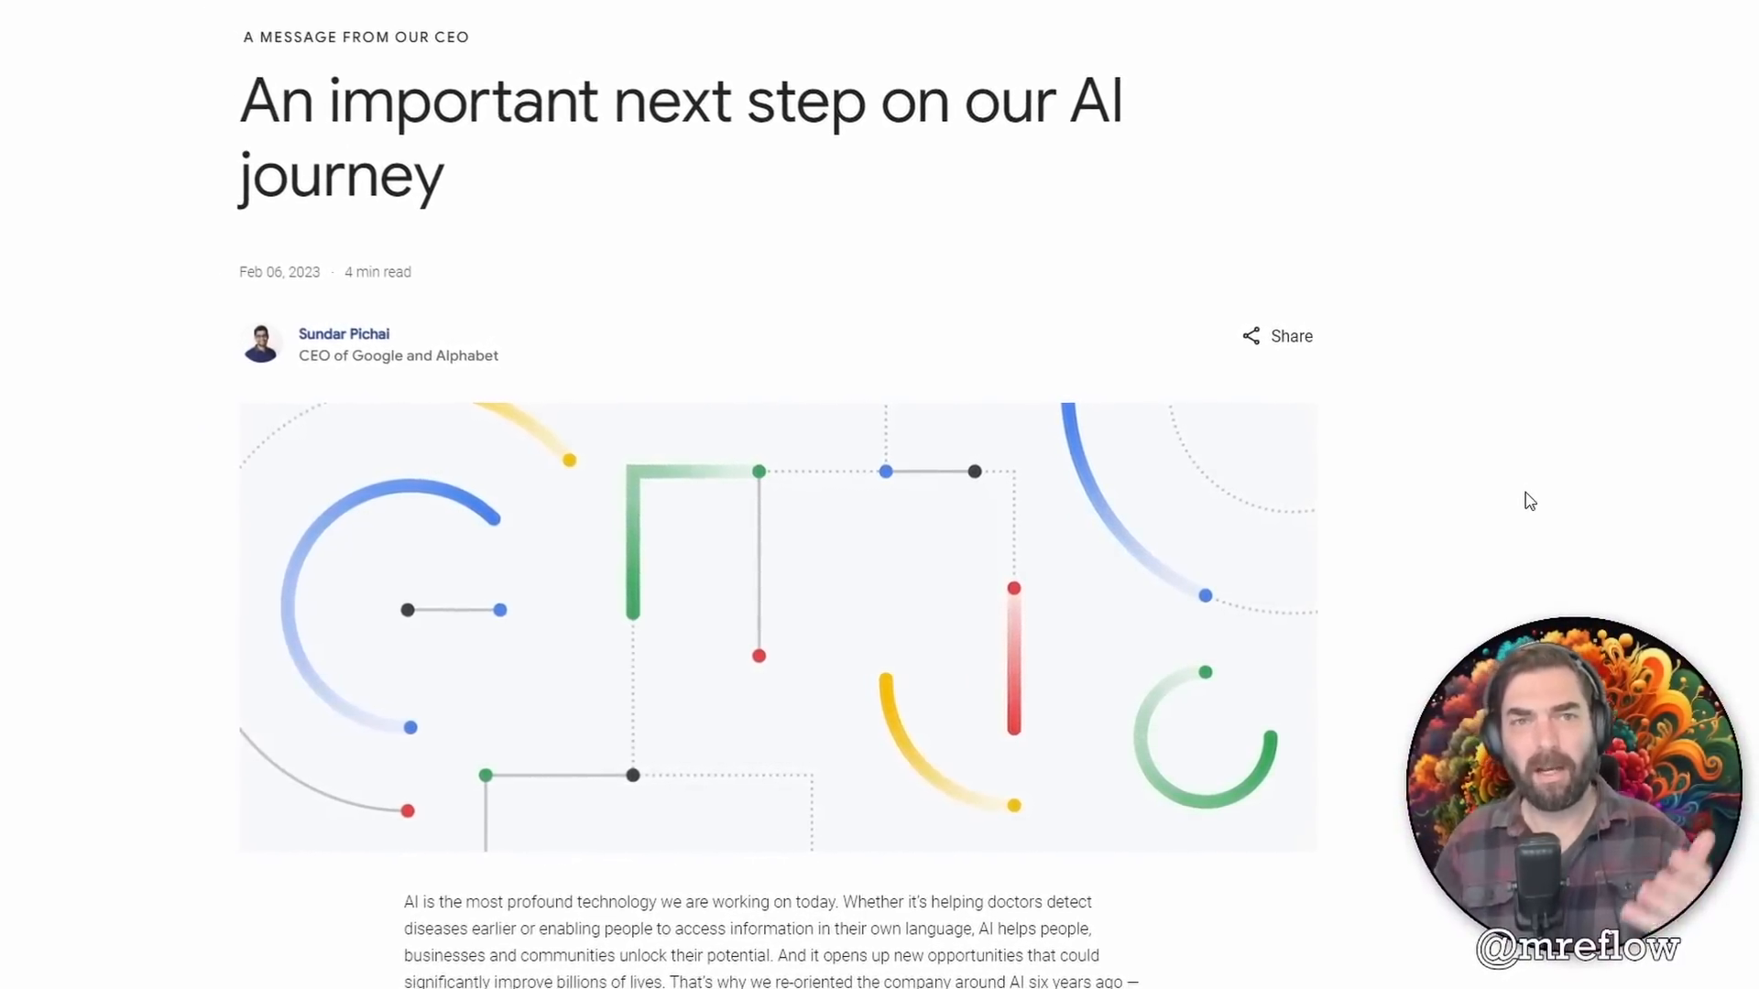
scroll(down, 3)
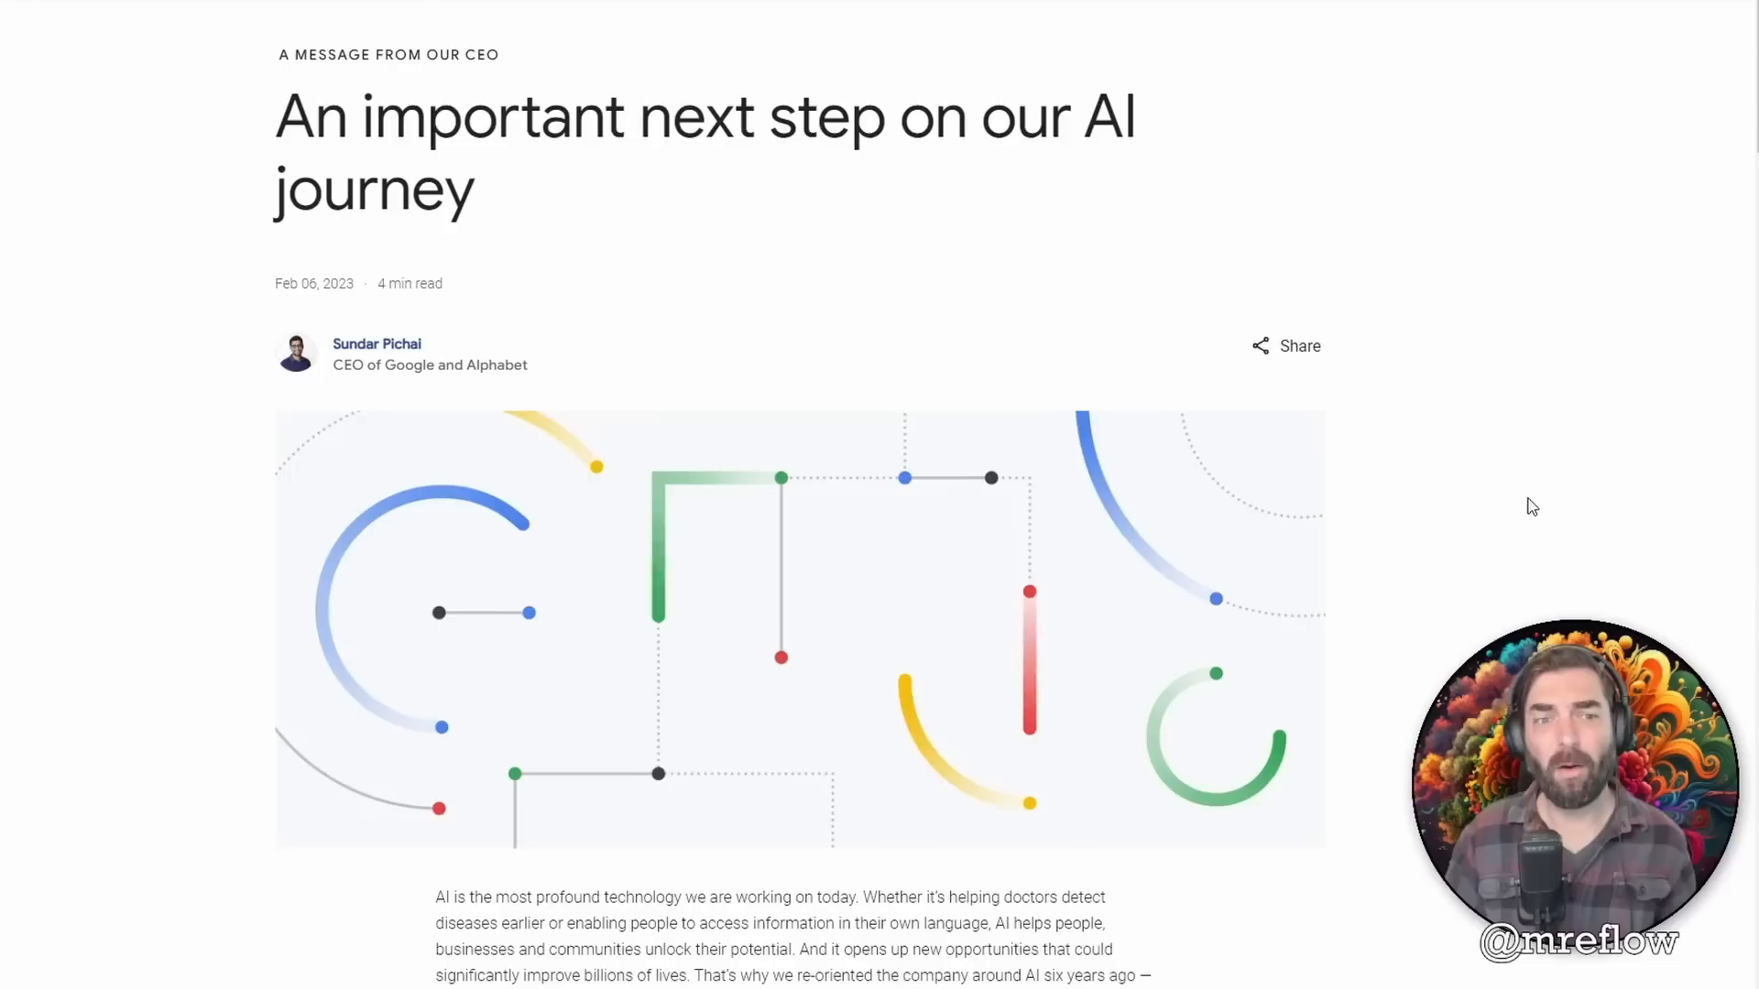
scroll(up, 3)
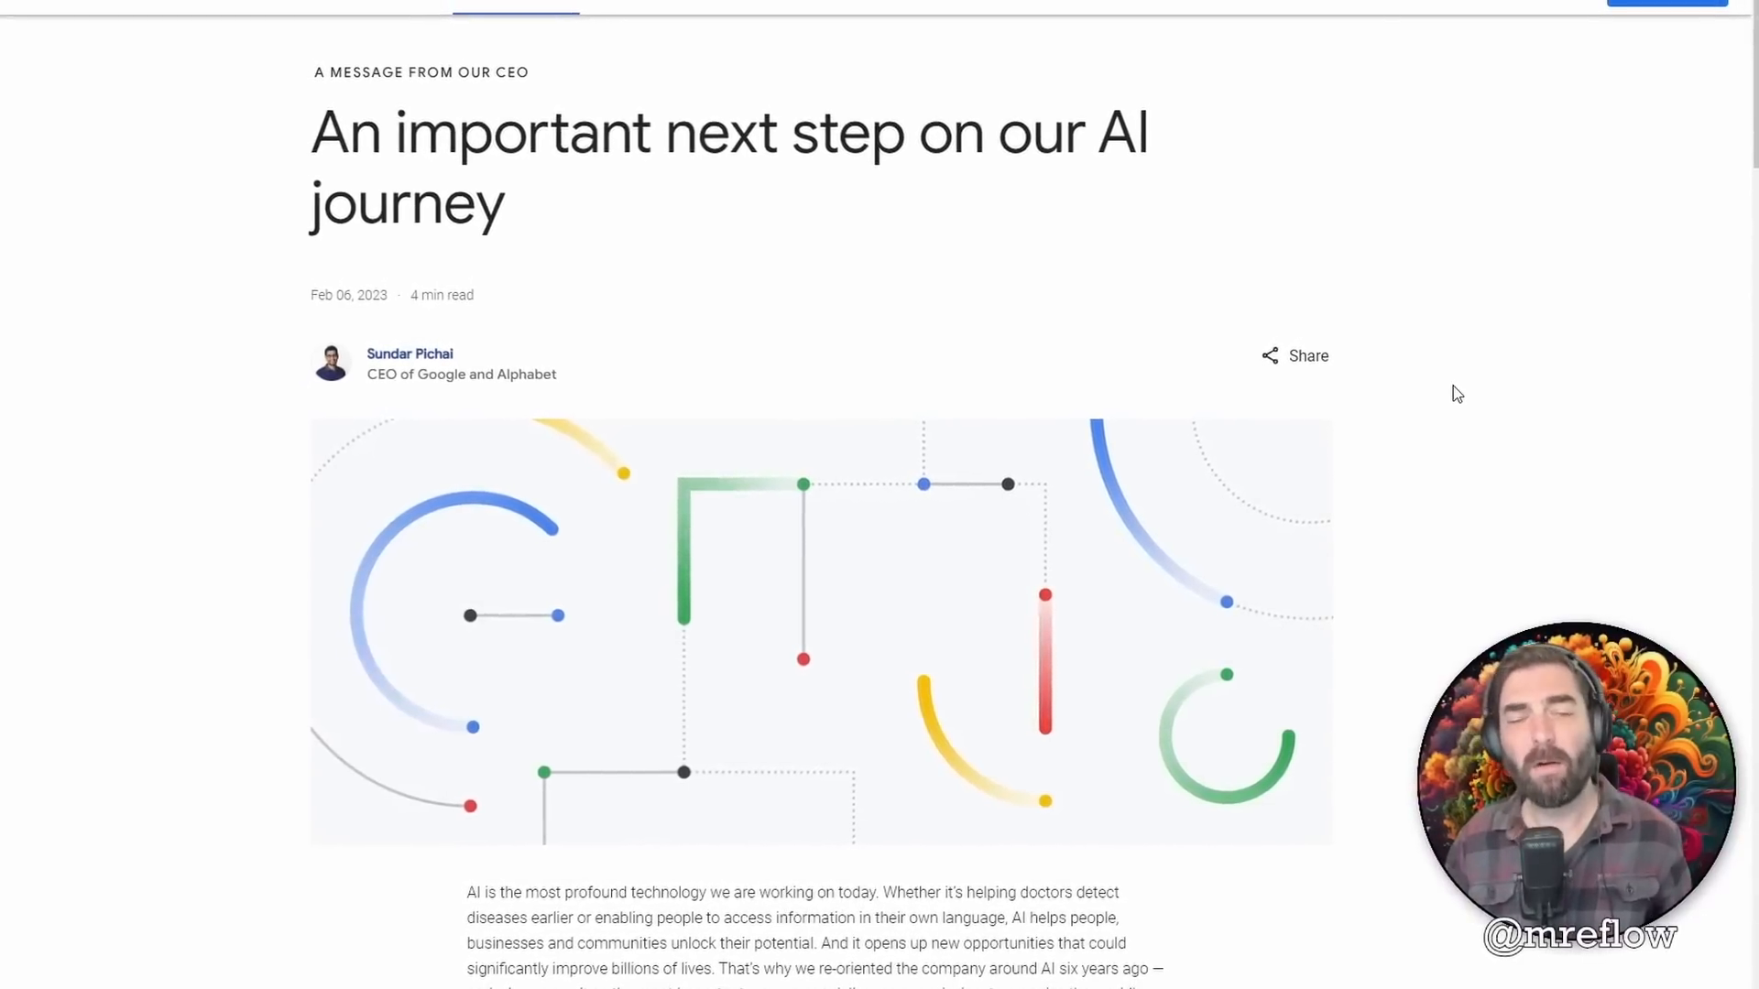
scroll(down, 3)
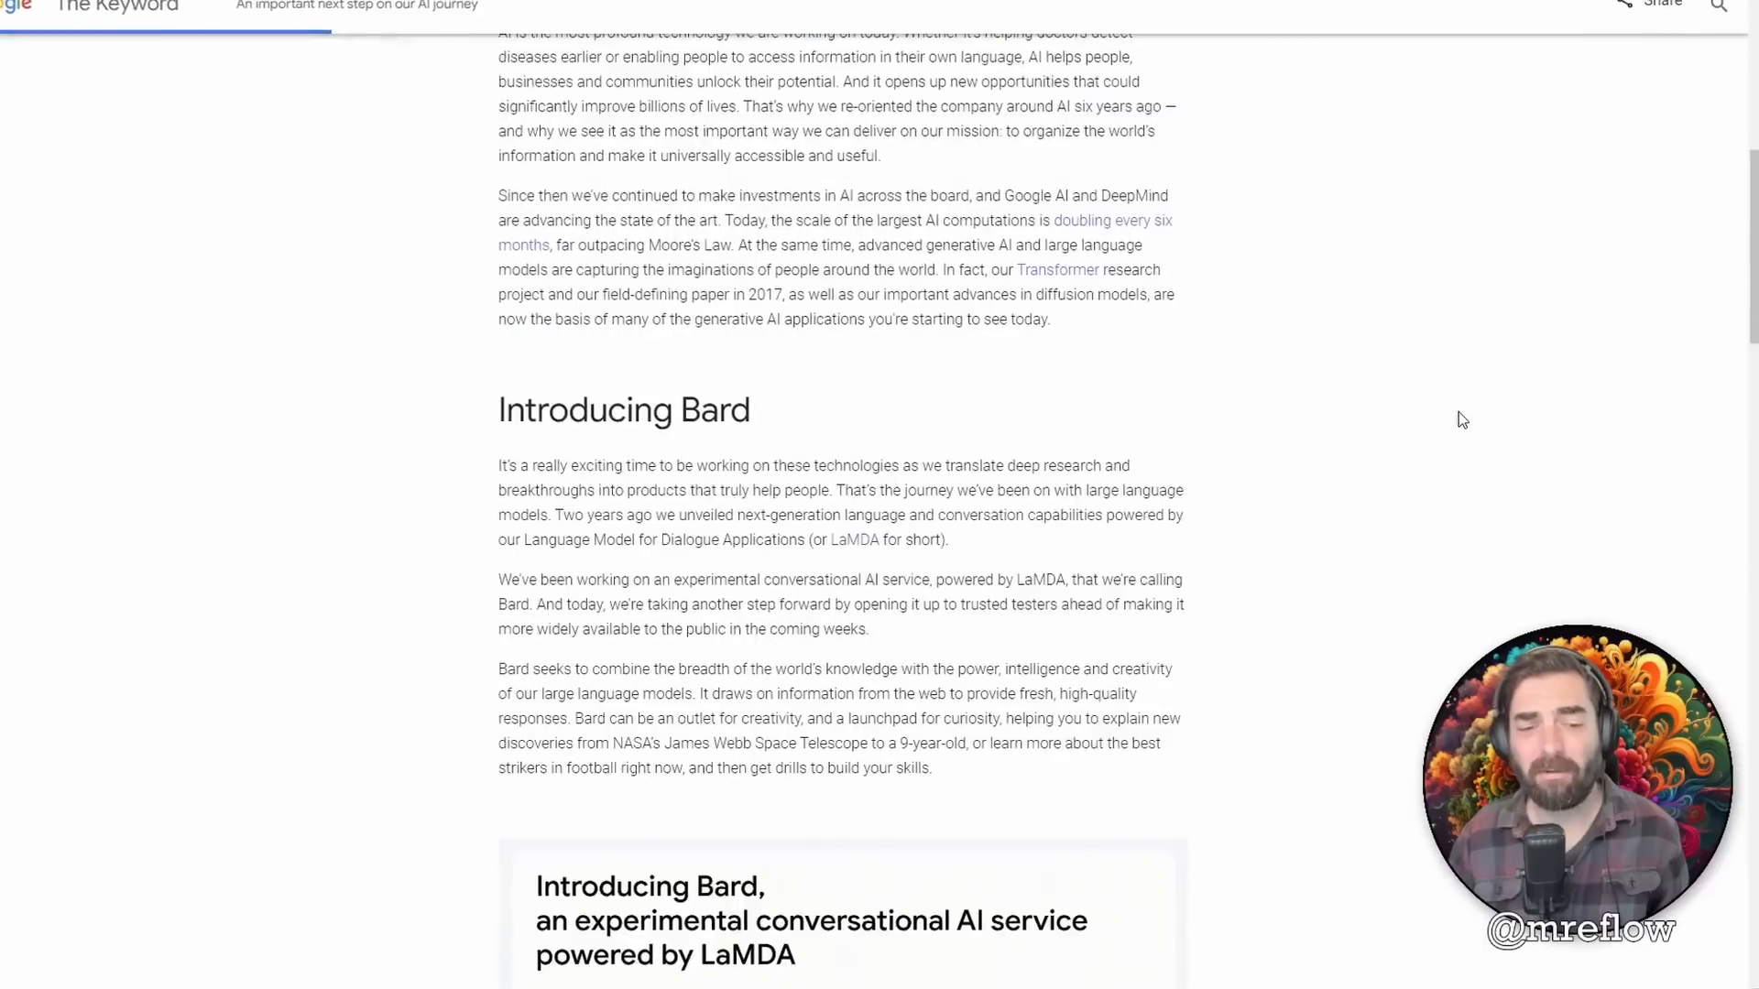
scroll(down, 3)
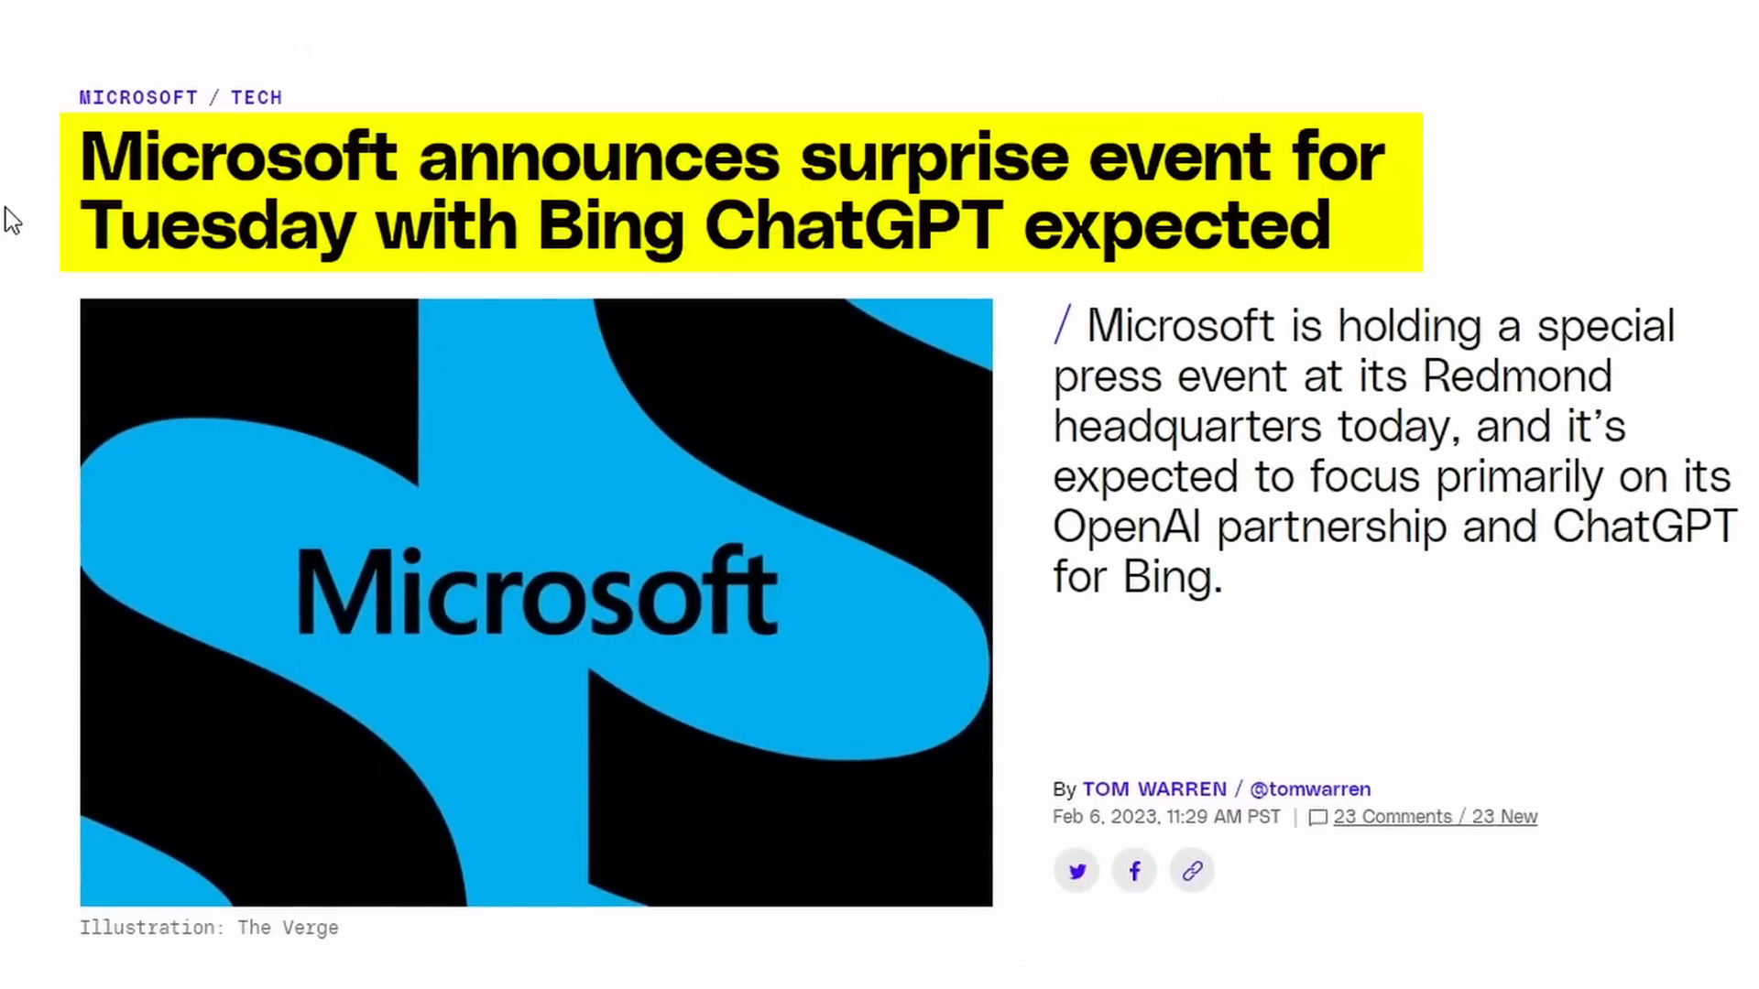
Scroll back to the top of the Verge article on Microsoft's surprise Bing ChatGPT event.
scroll(up, 3)
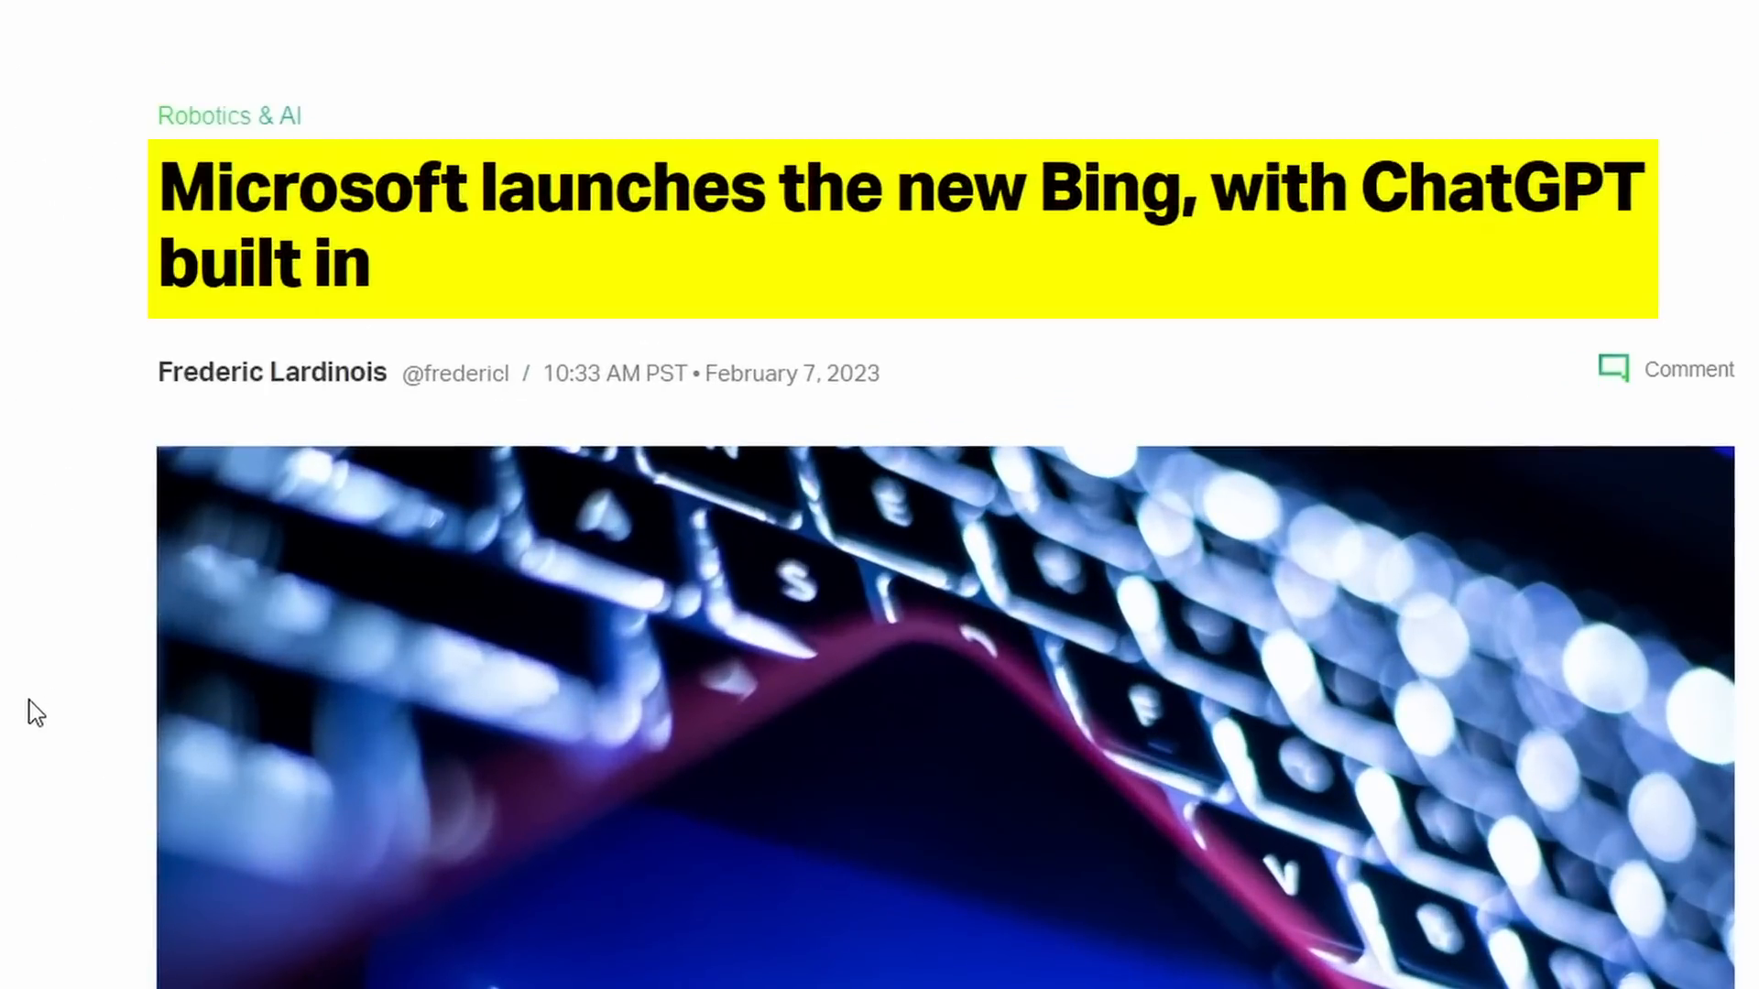
Scroll the TechCrunch new Bing article down to the paragraph on ChatGPT's 2021 training data.
scroll(down, 3)
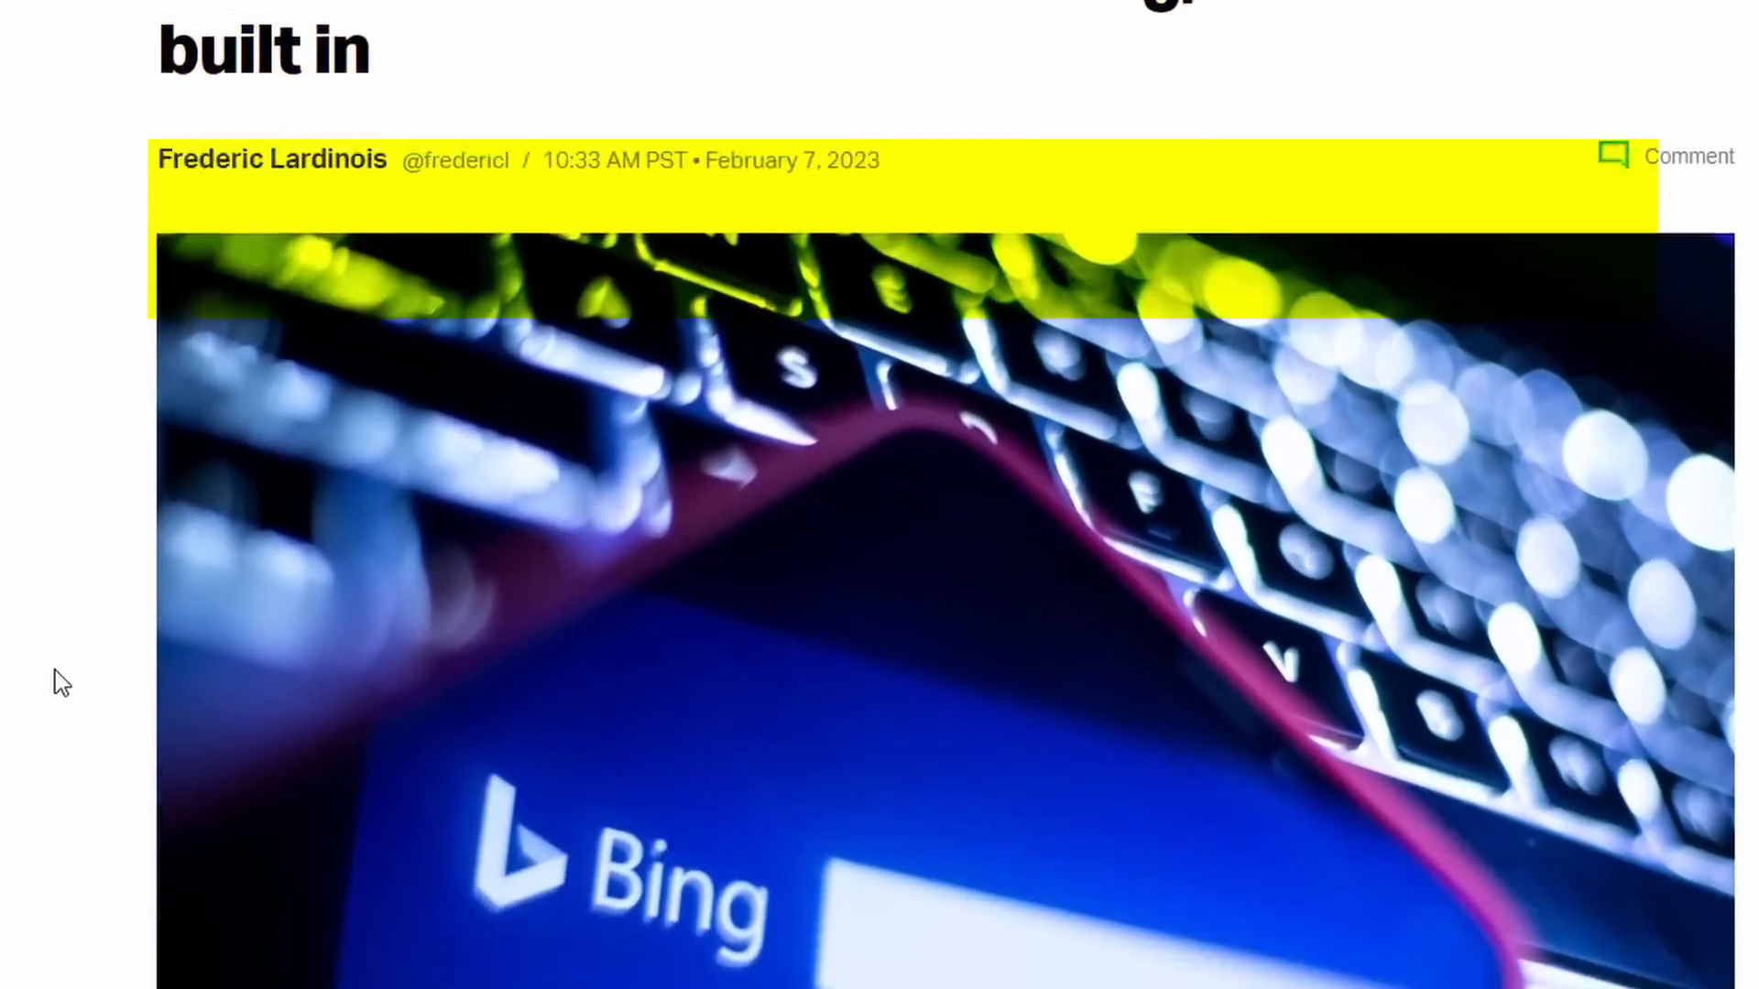
scroll(up, 3)
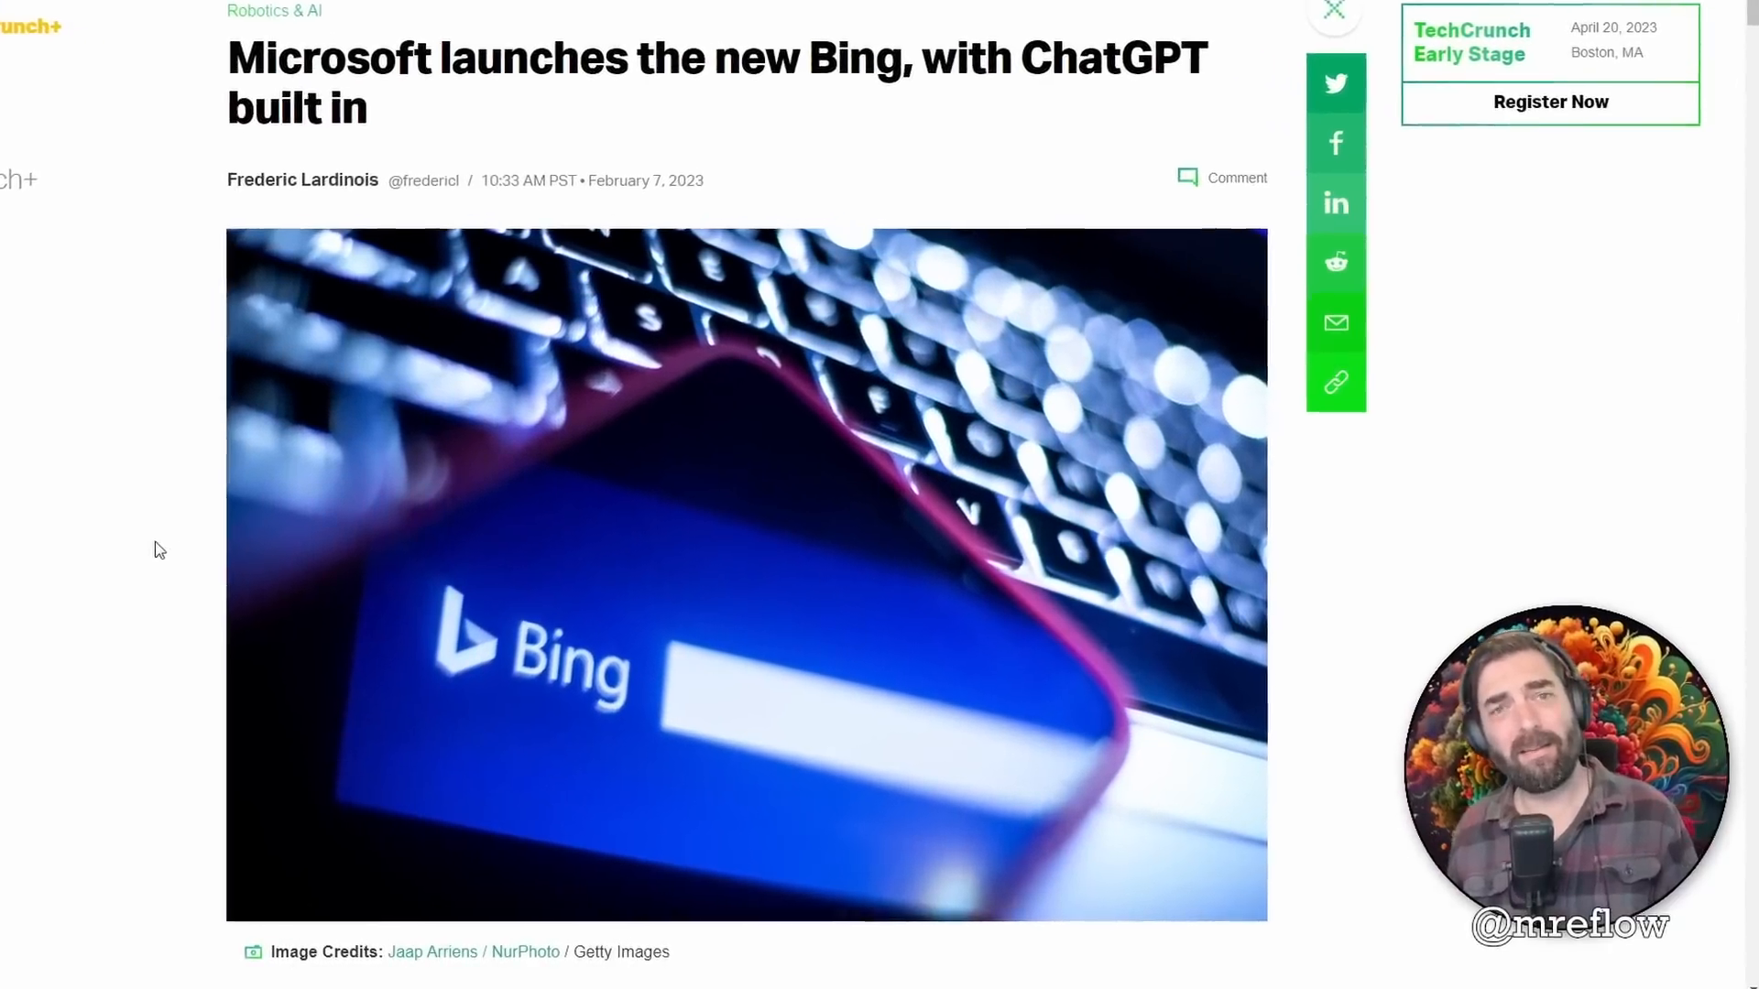
scroll(down, 3)
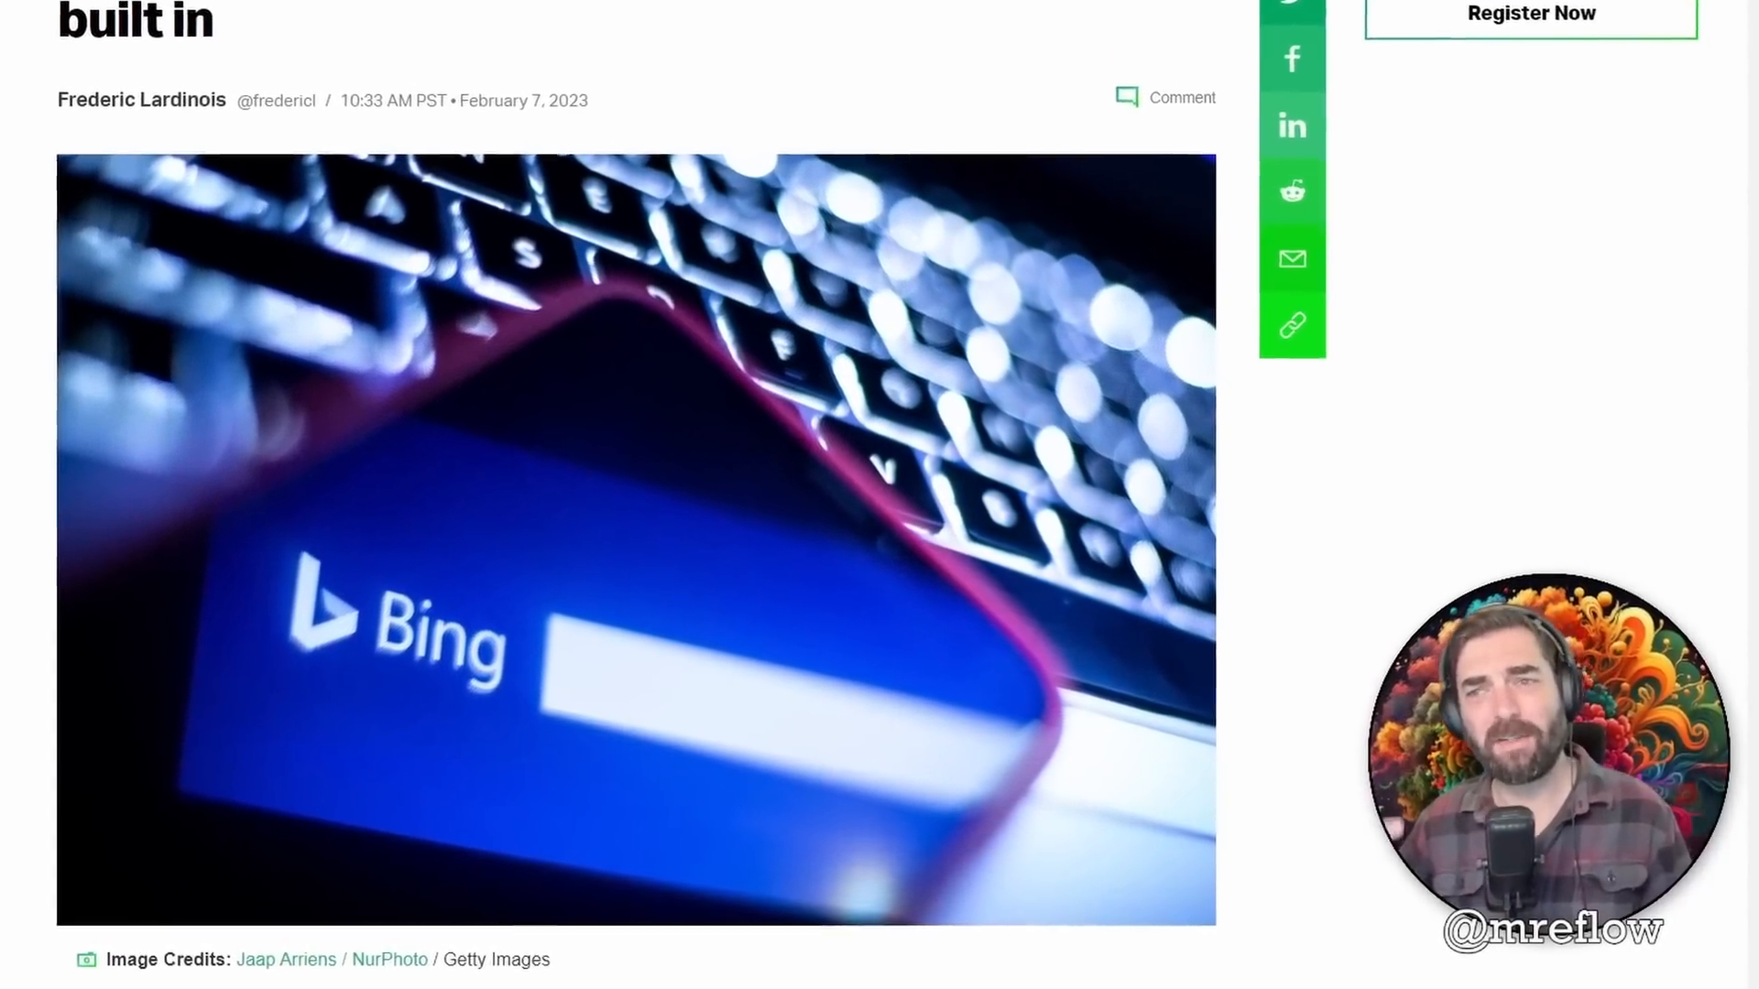
scroll(down, 3)
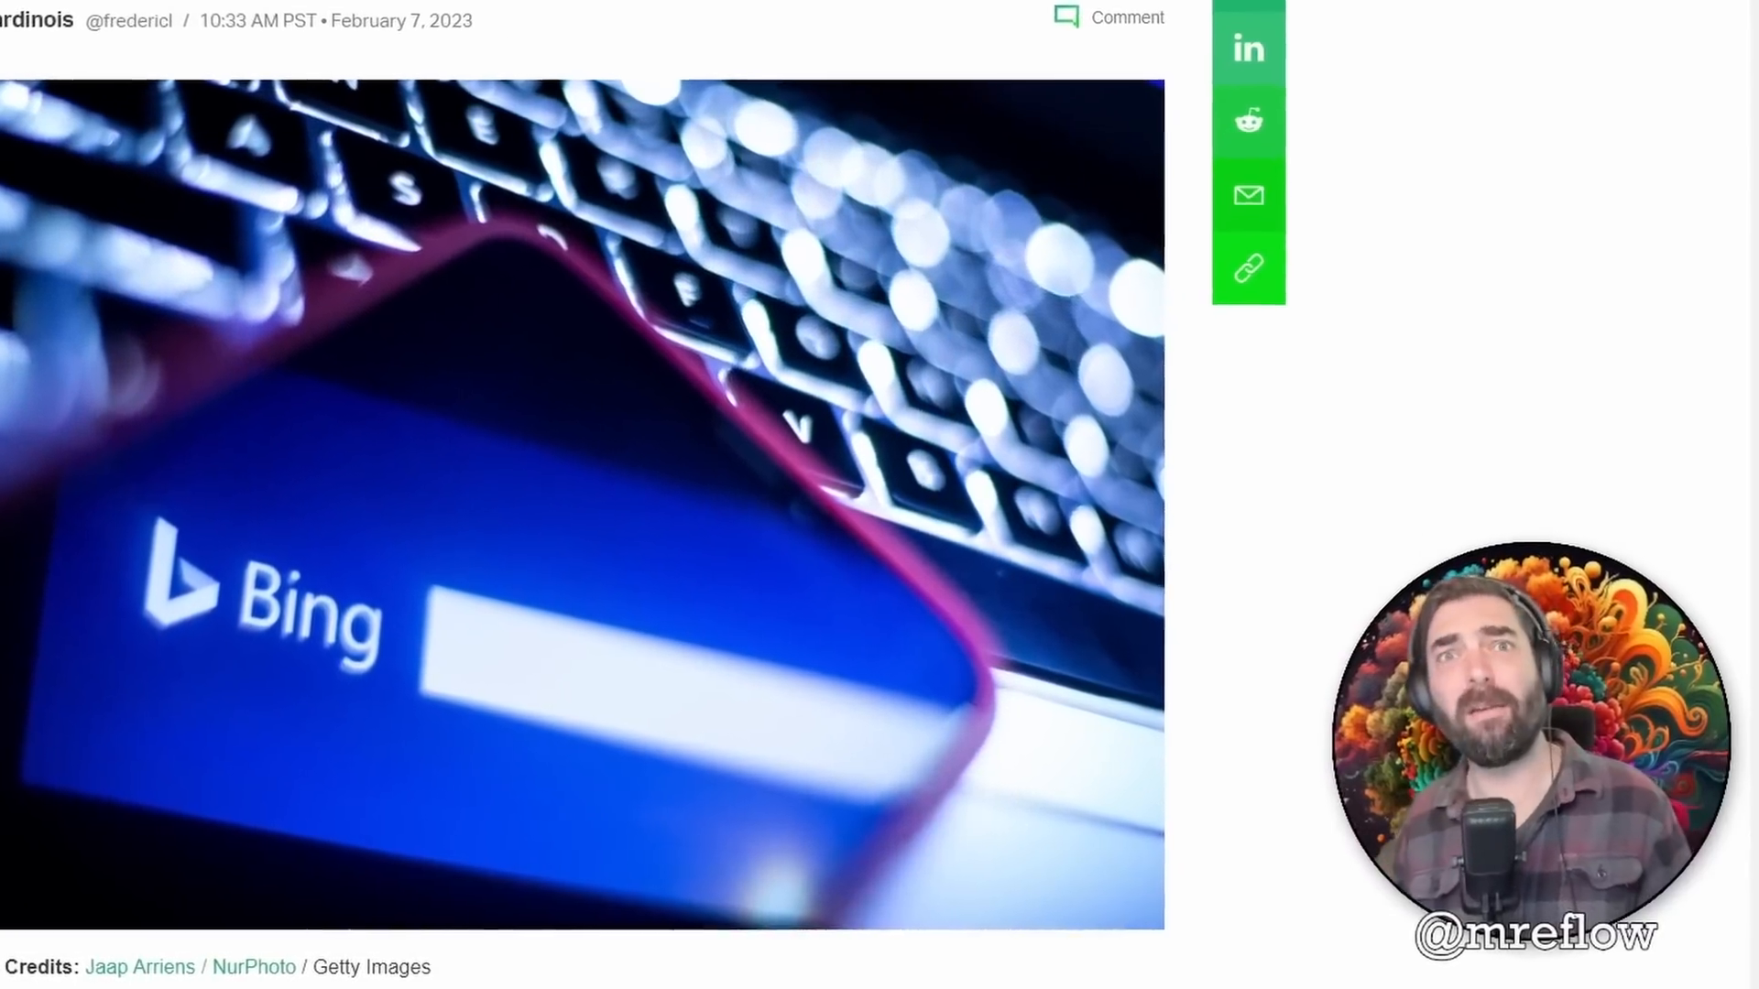
scroll(down, 3)
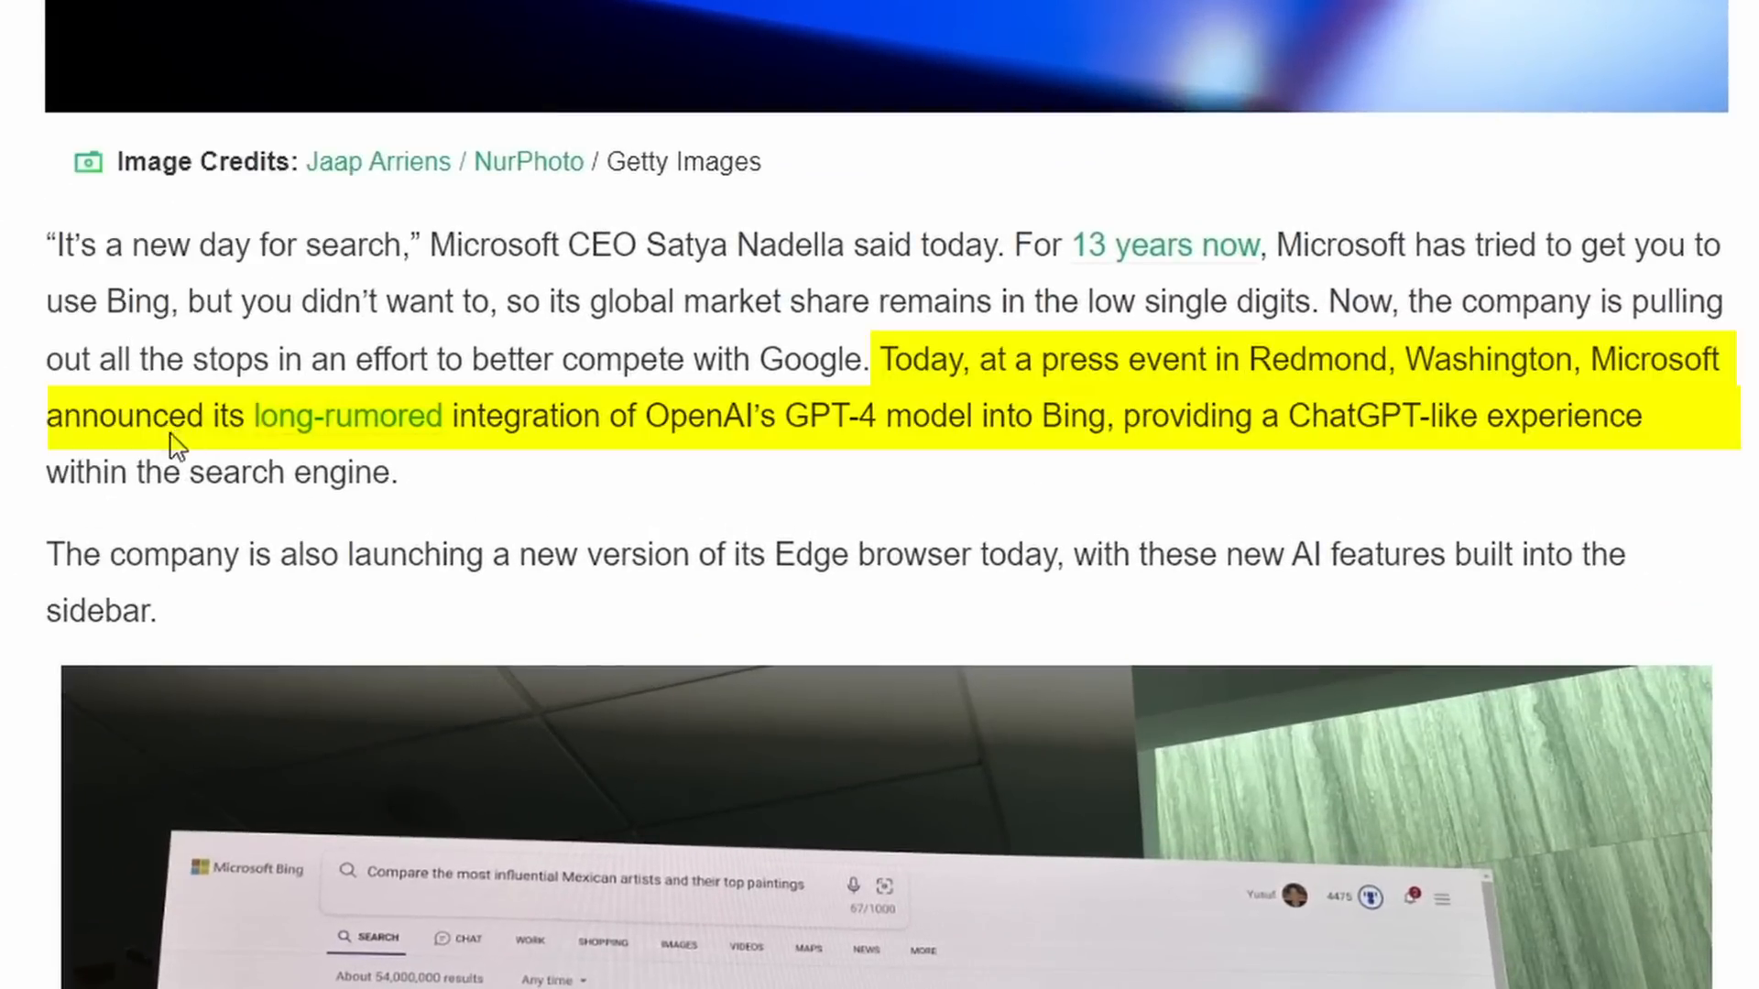
mouse_move(785, 460)
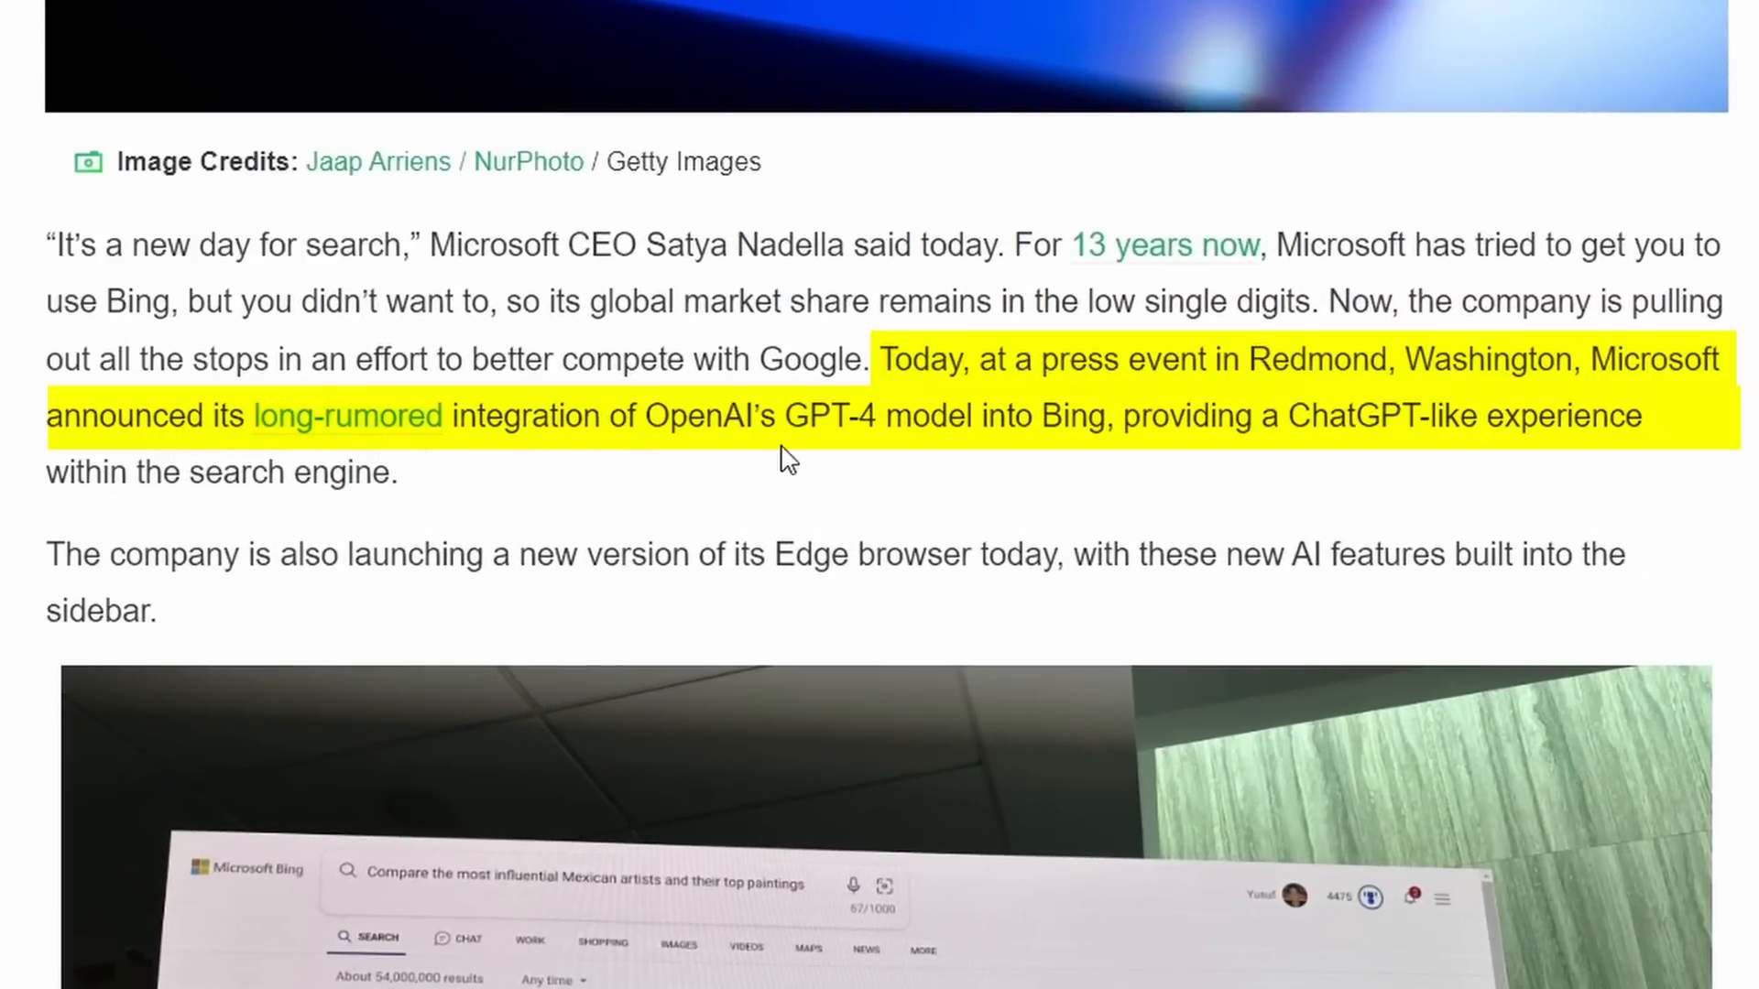
mouse_move(839, 467)
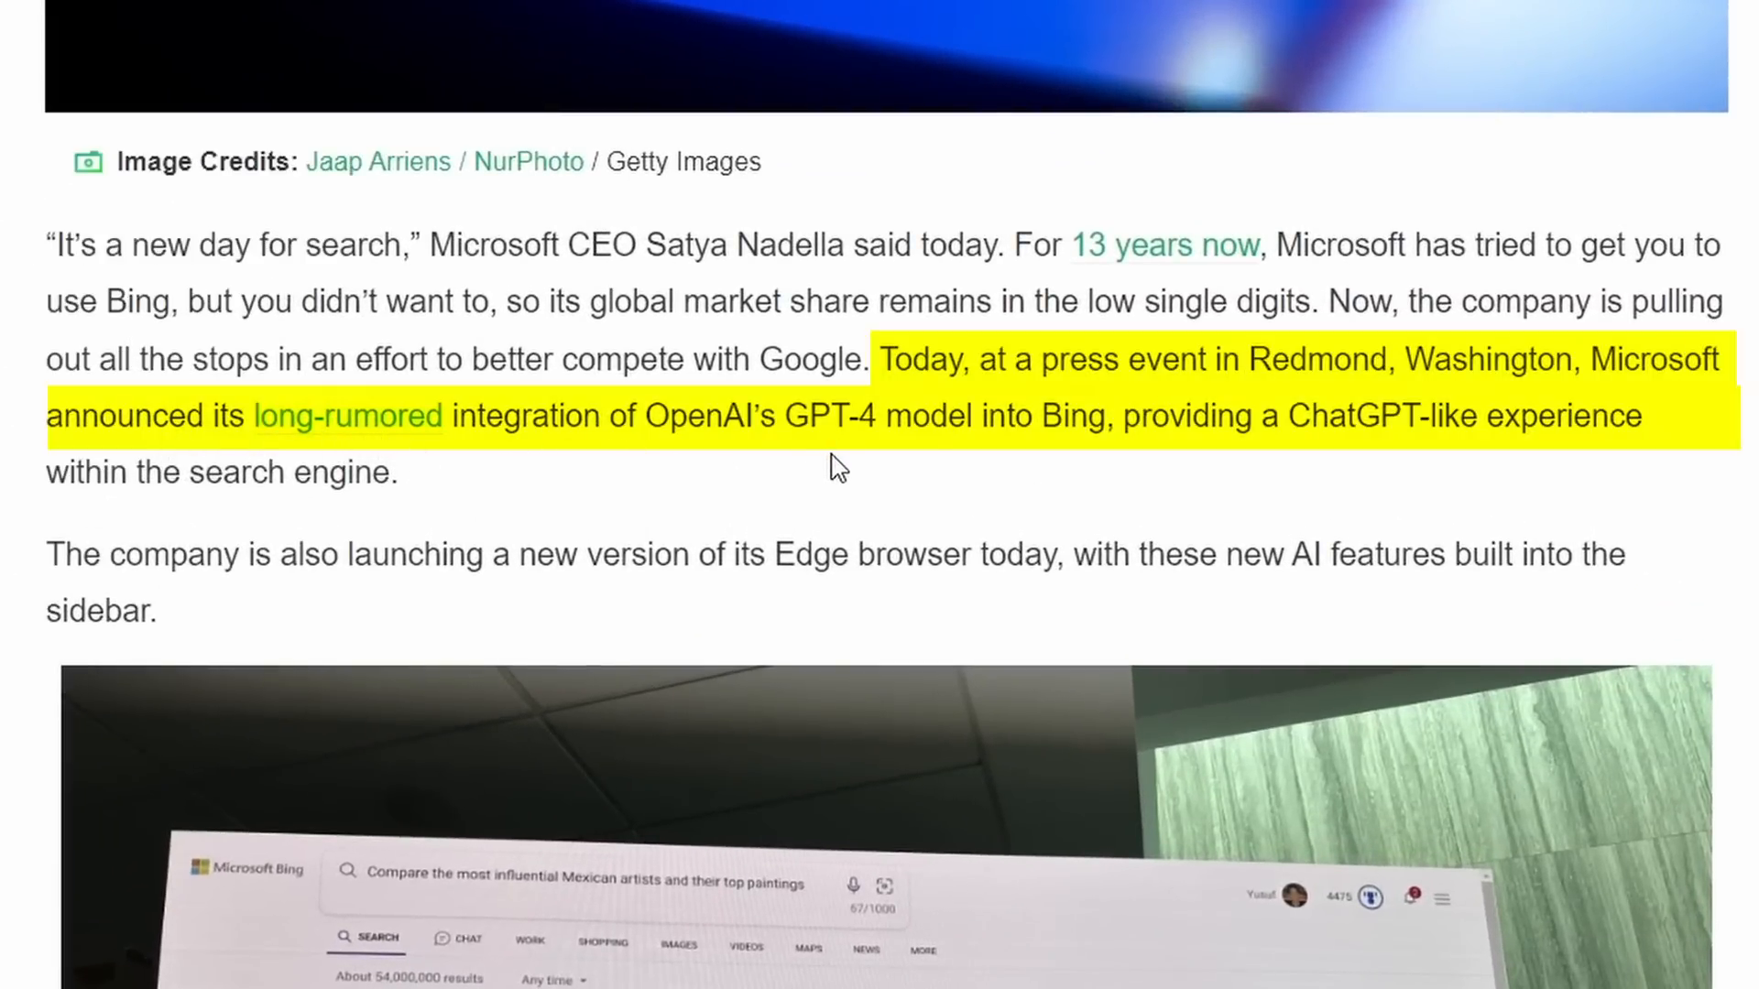
mouse_move(1597, 491)
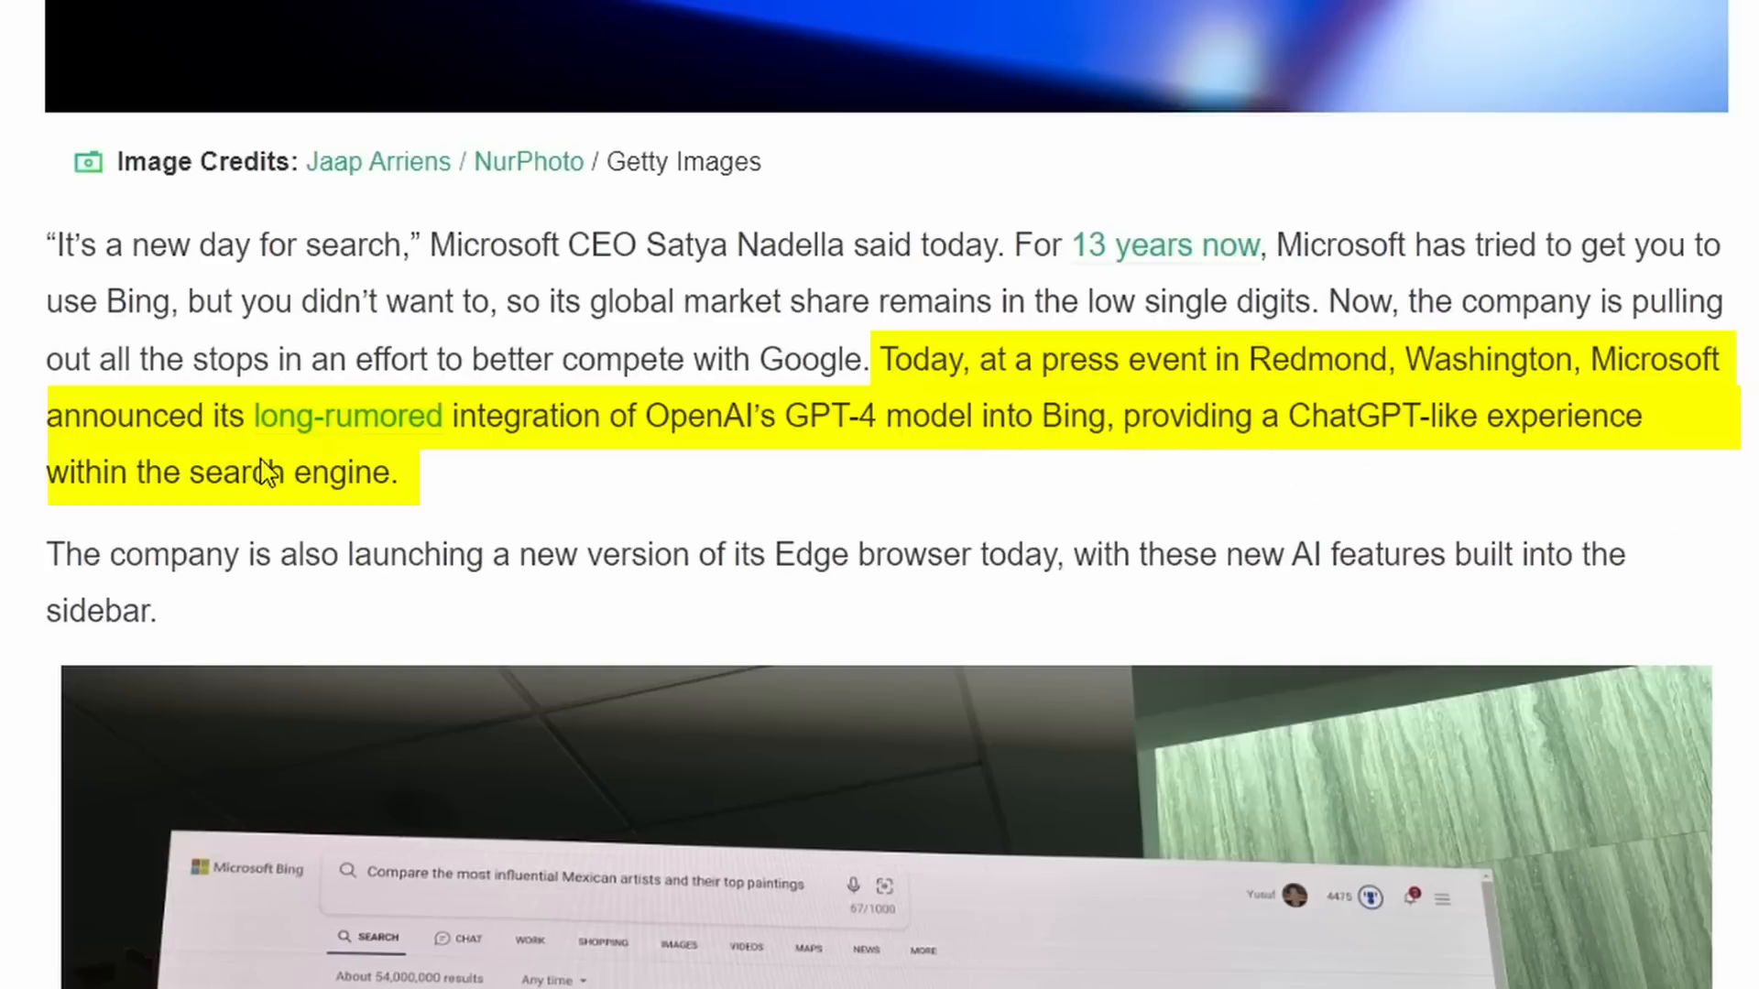
scroll(down, 3)
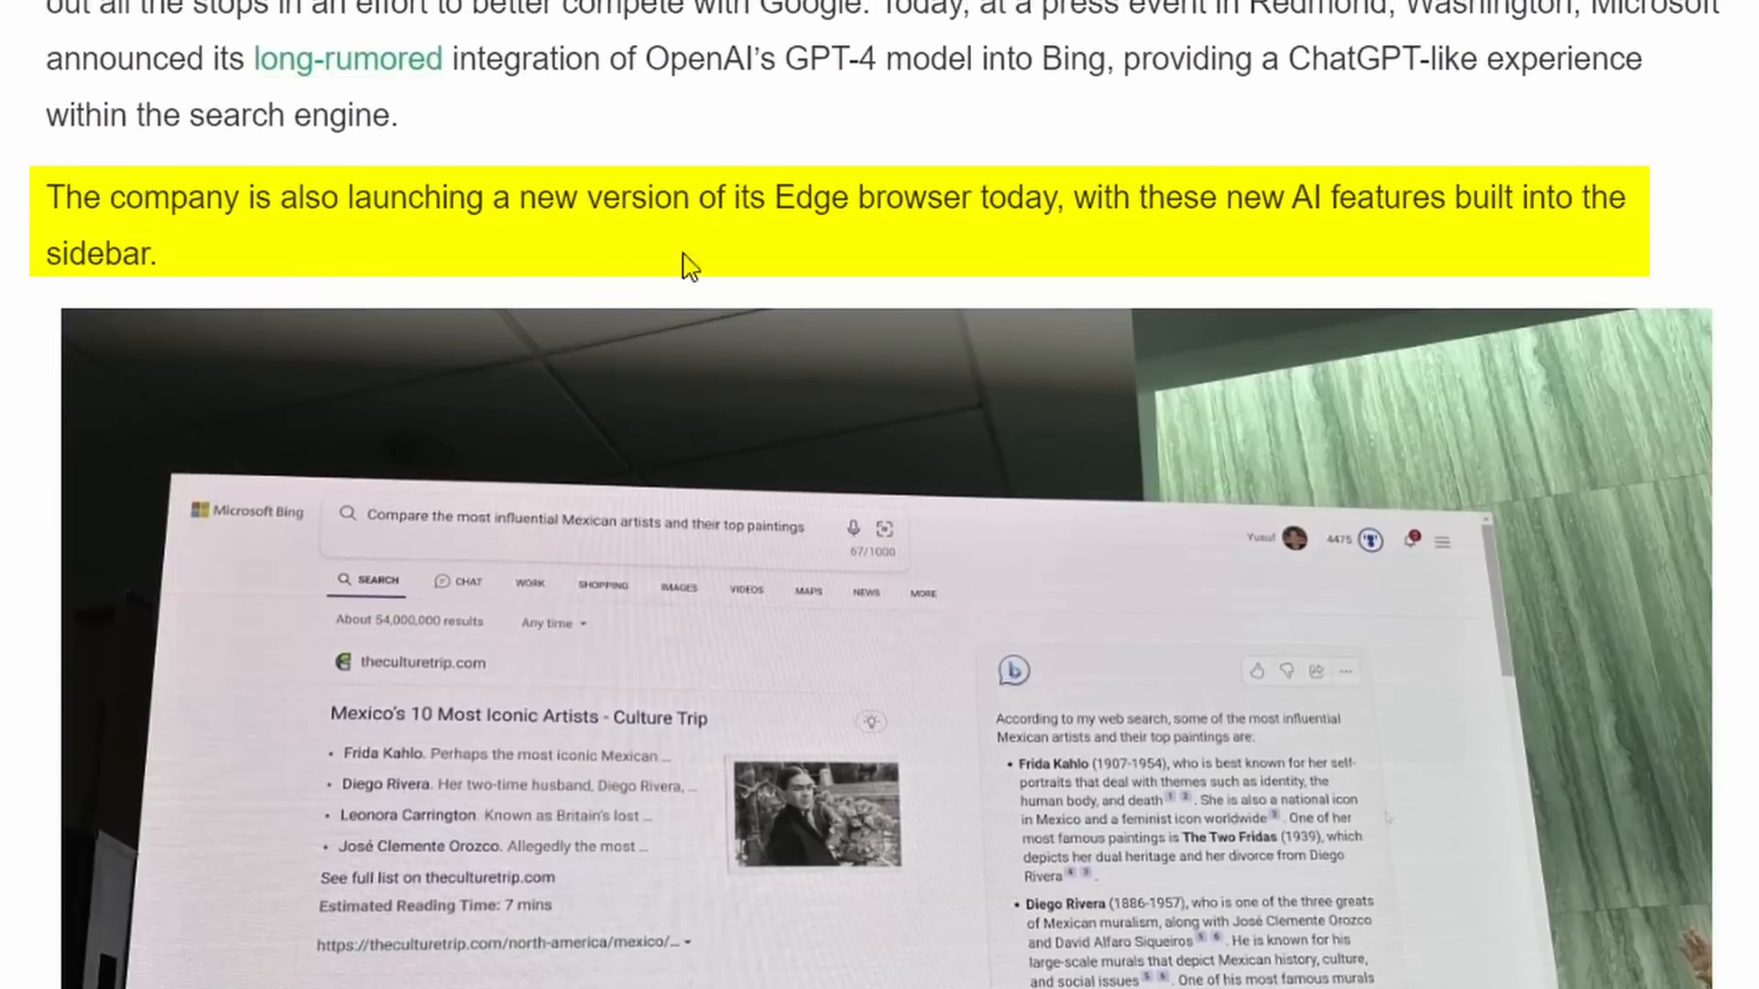
mouse_move(1437, 281)
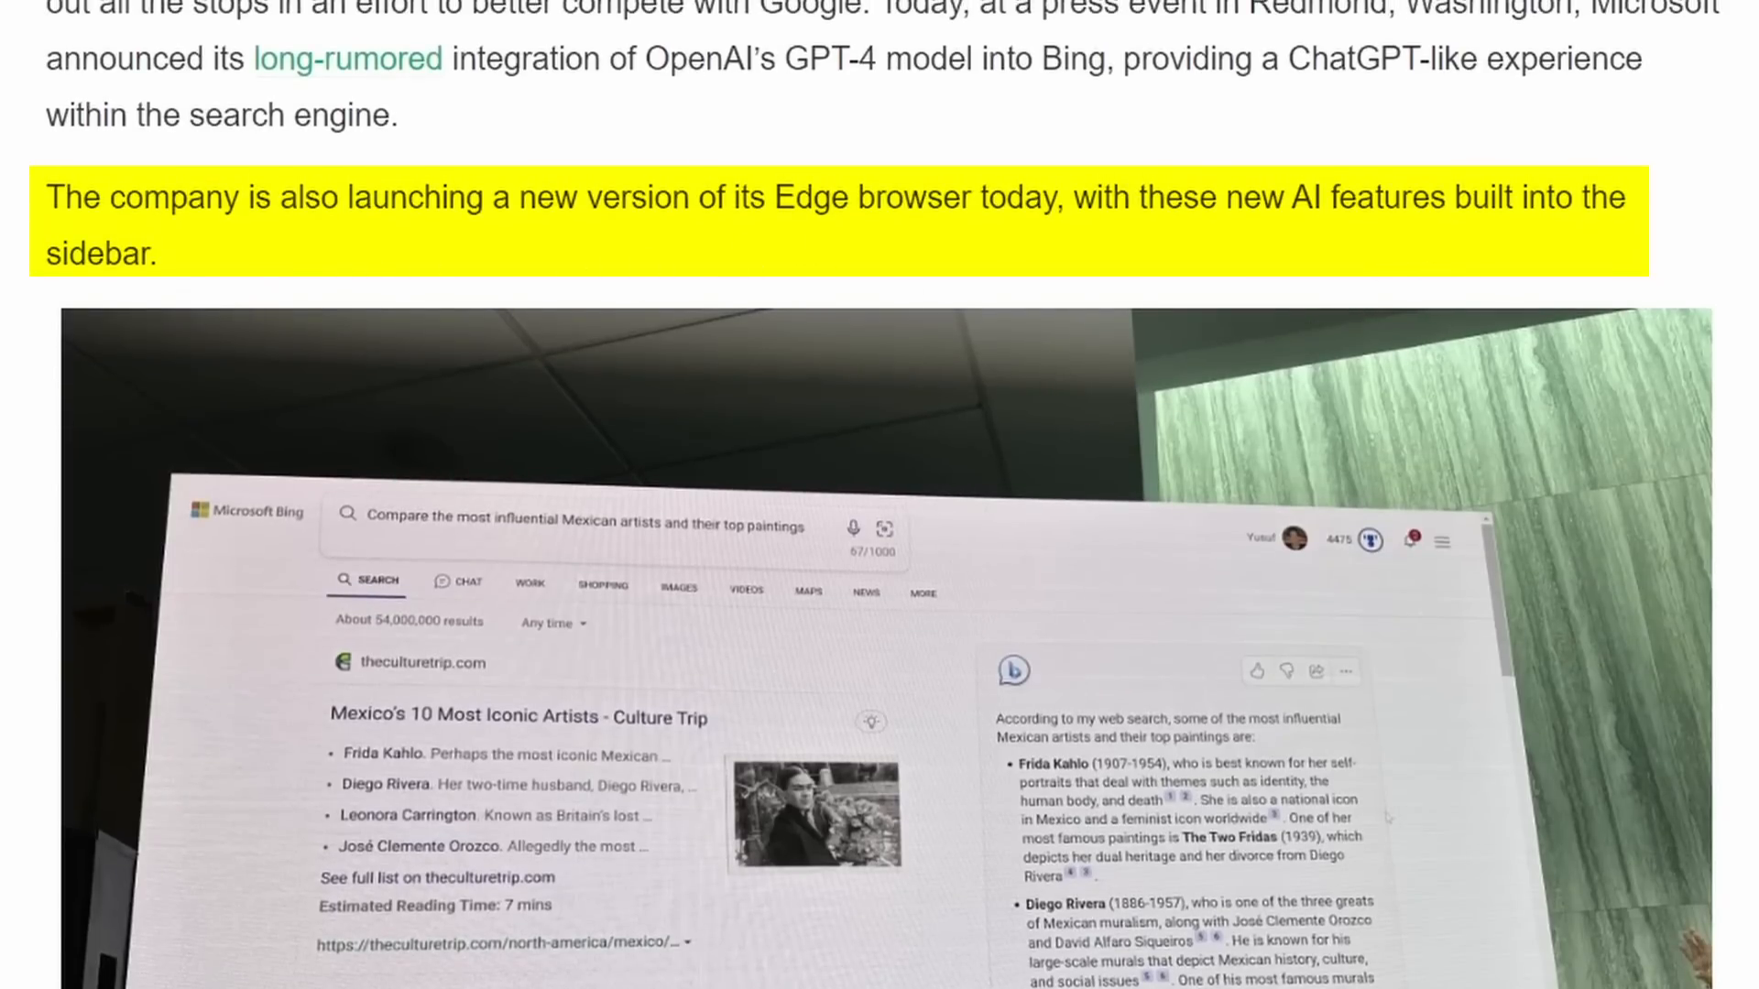
scroll(down, 3)
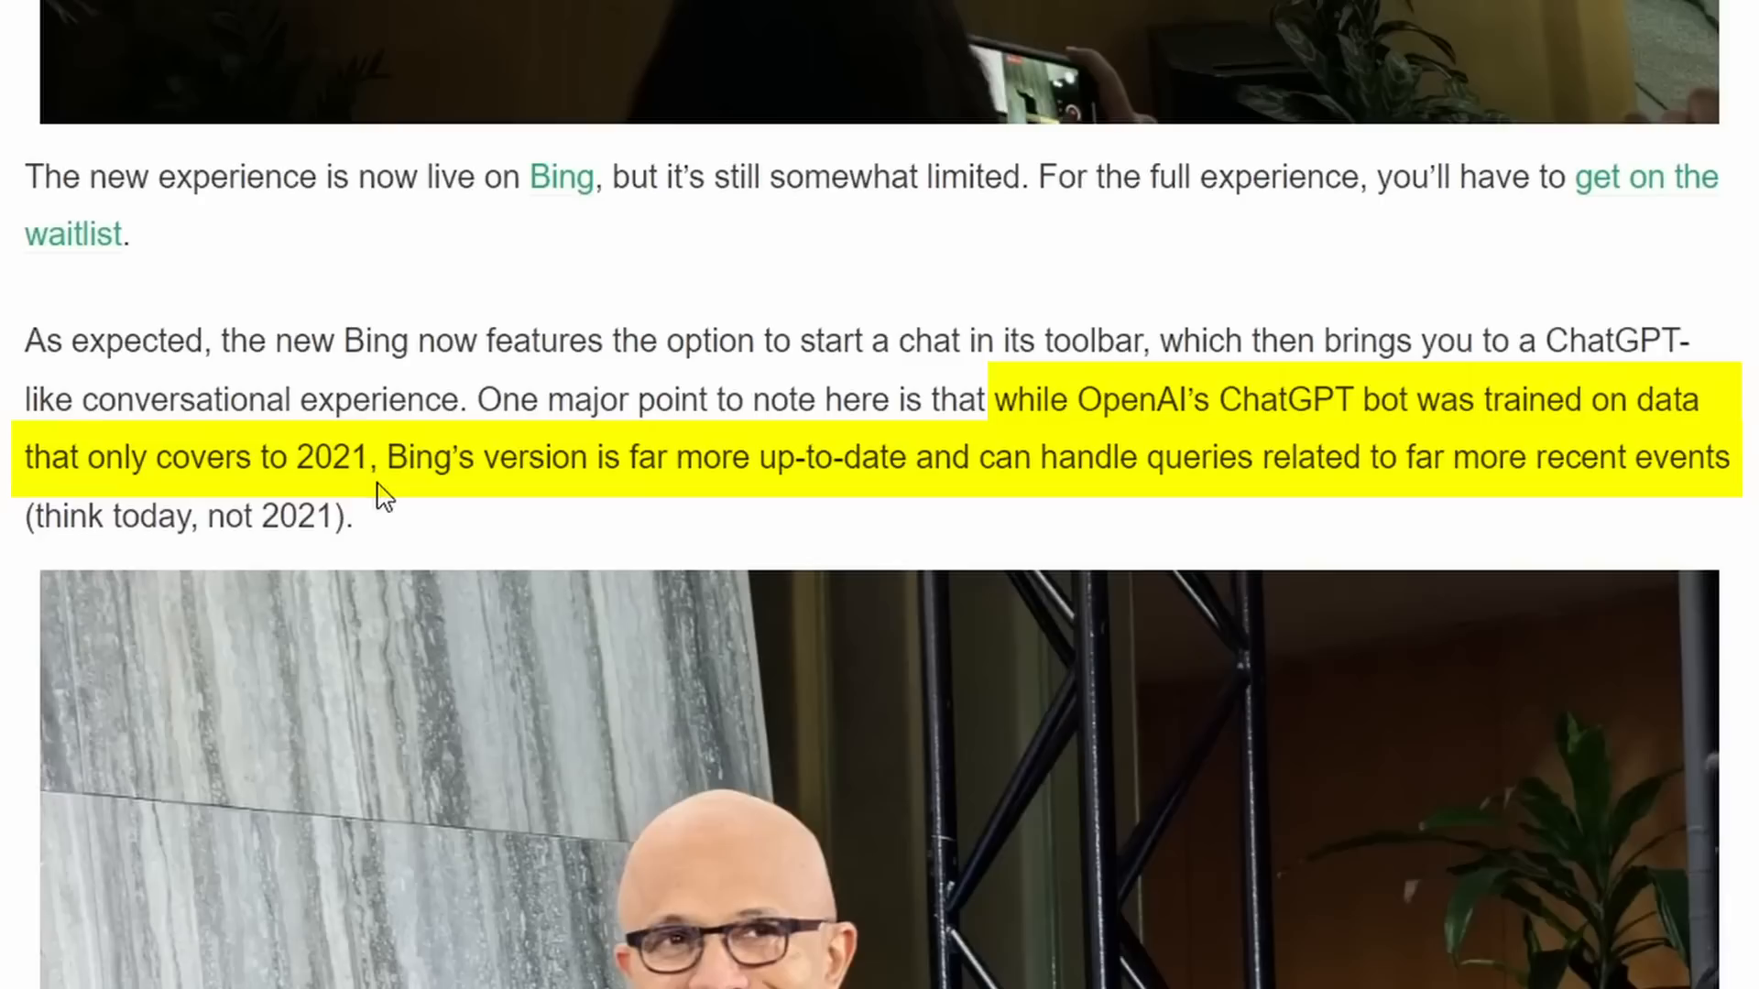
mouse_move(707, 505)
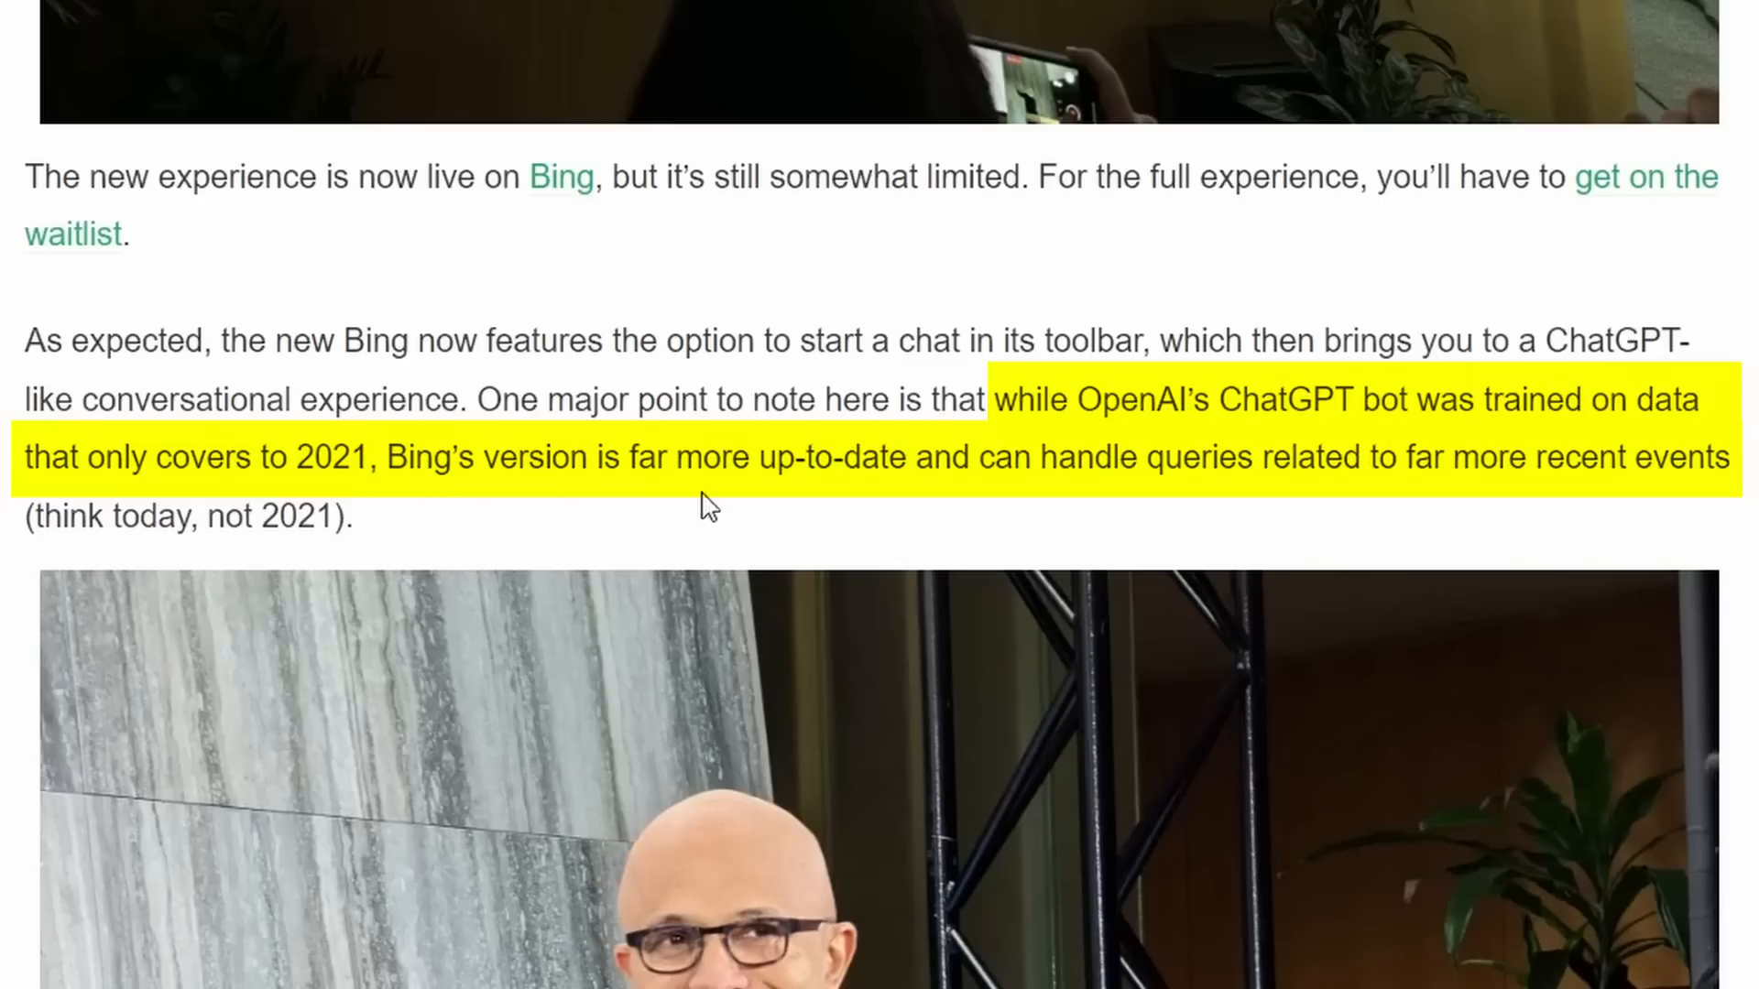
mouse_move(1500, 508)
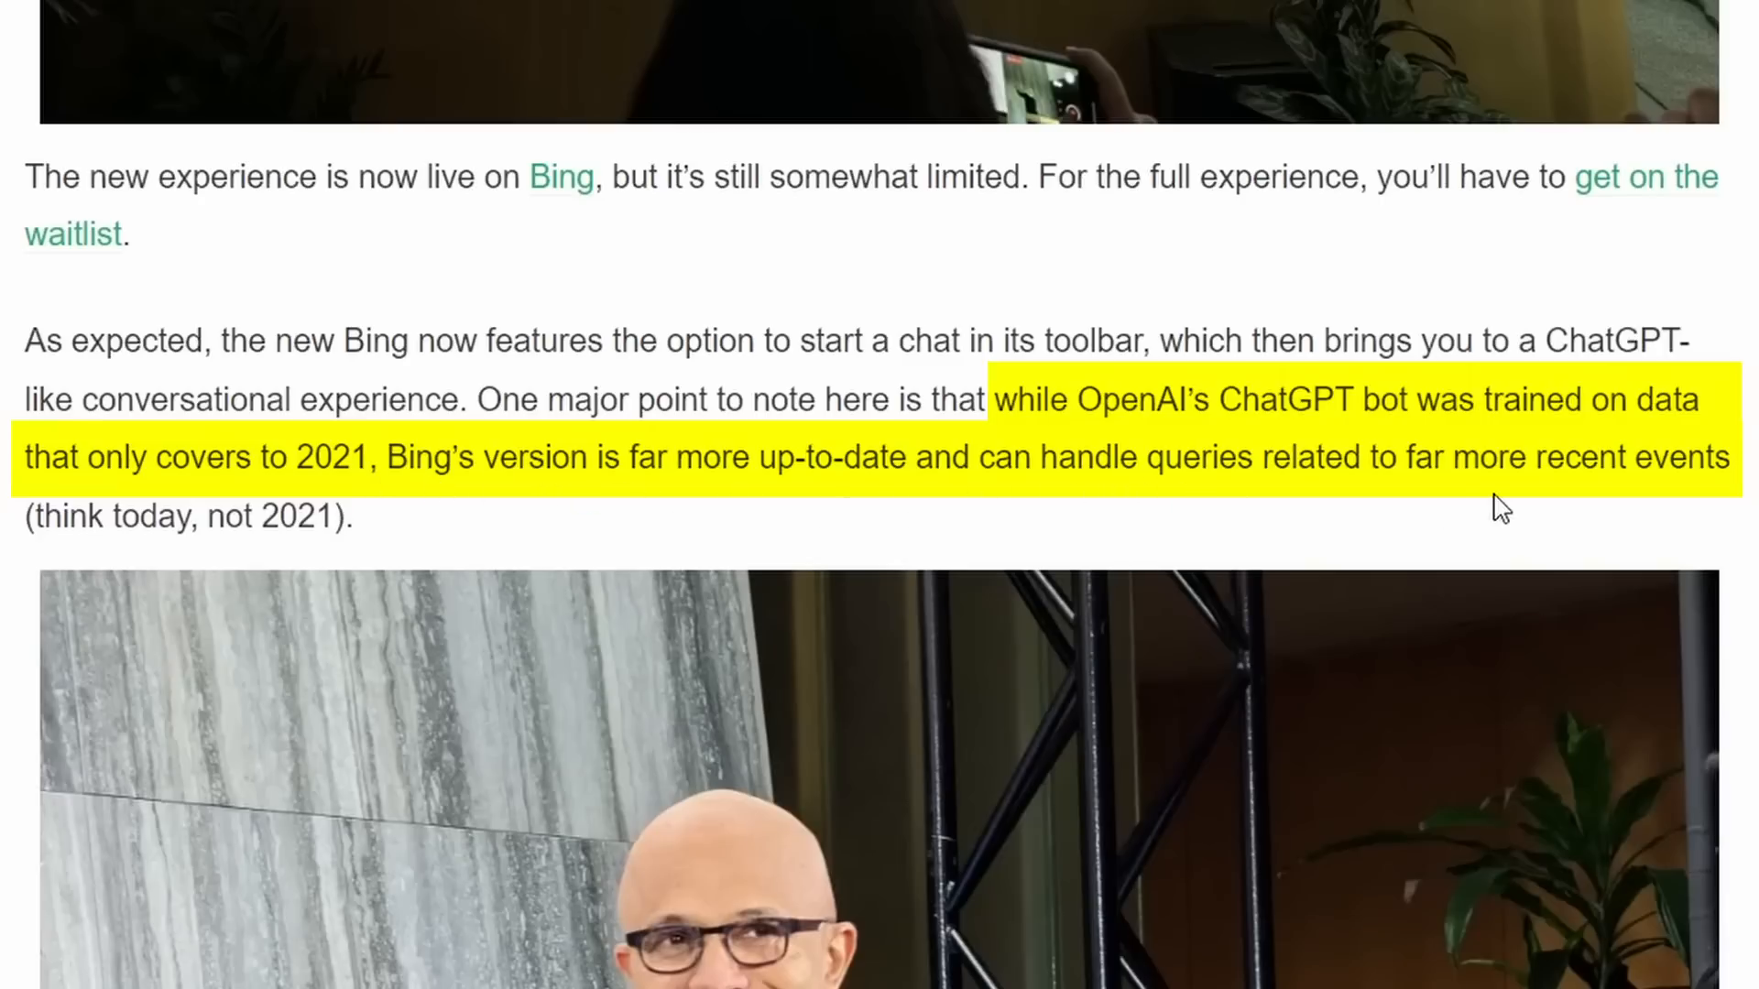
mouse_move(673, 530)
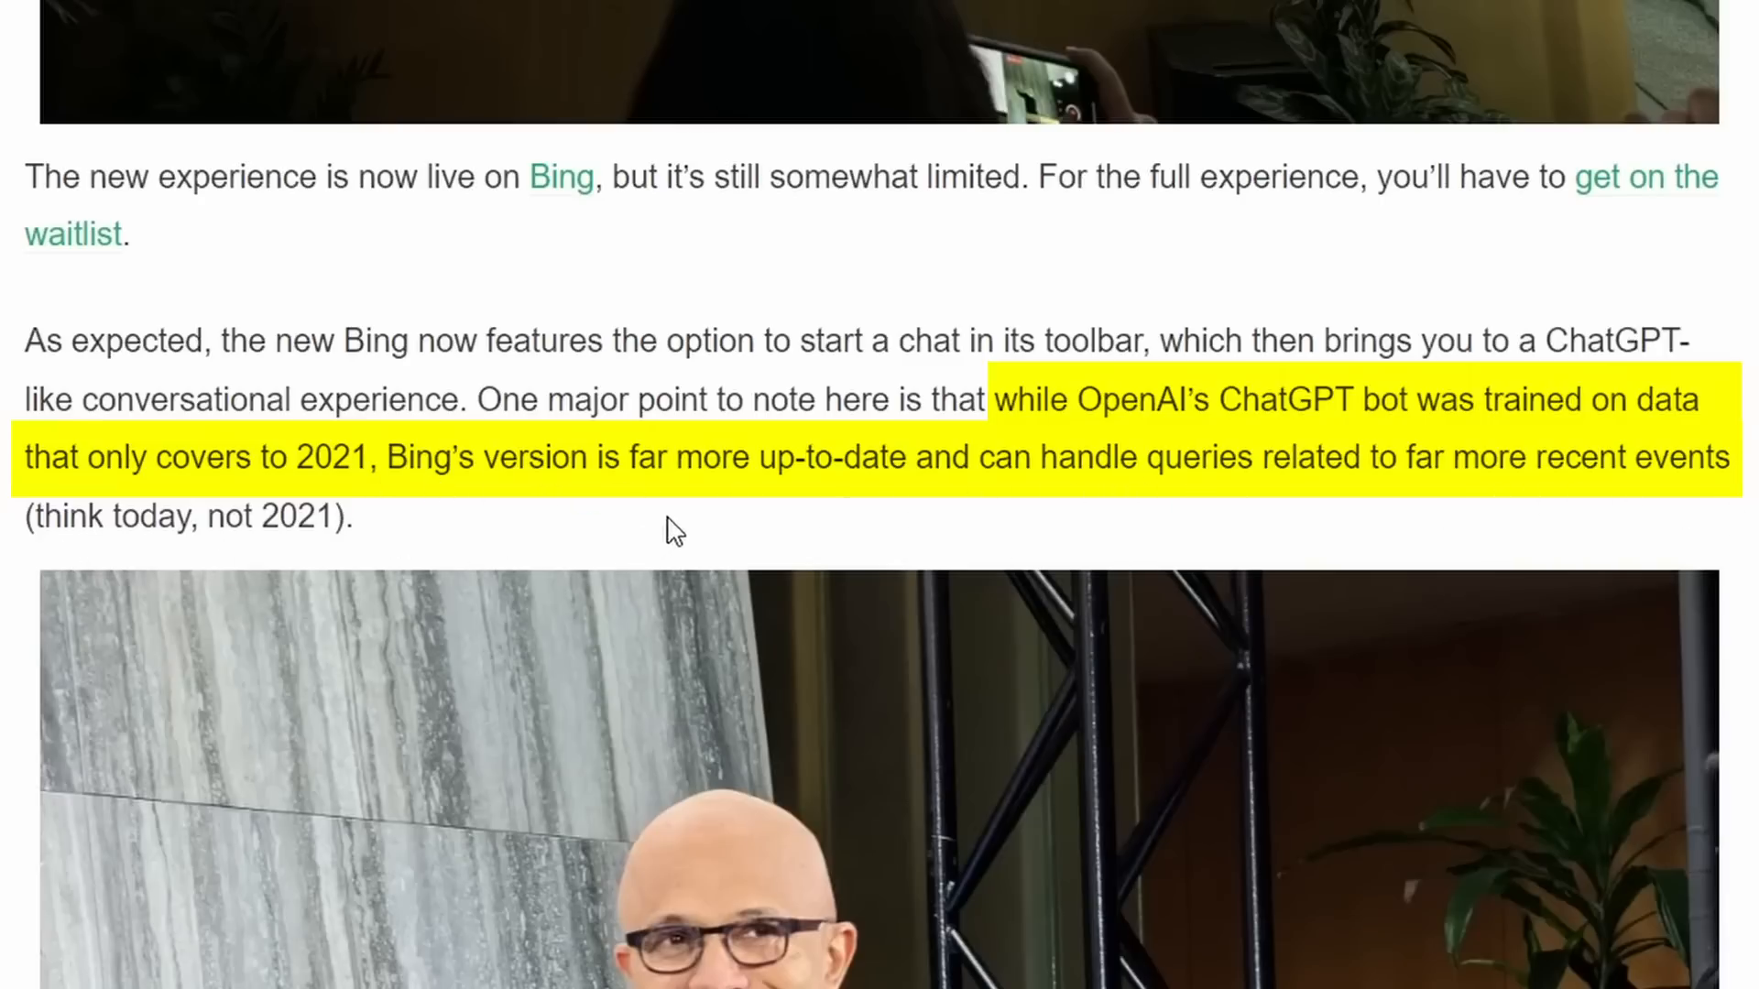
scroll(up, 3)
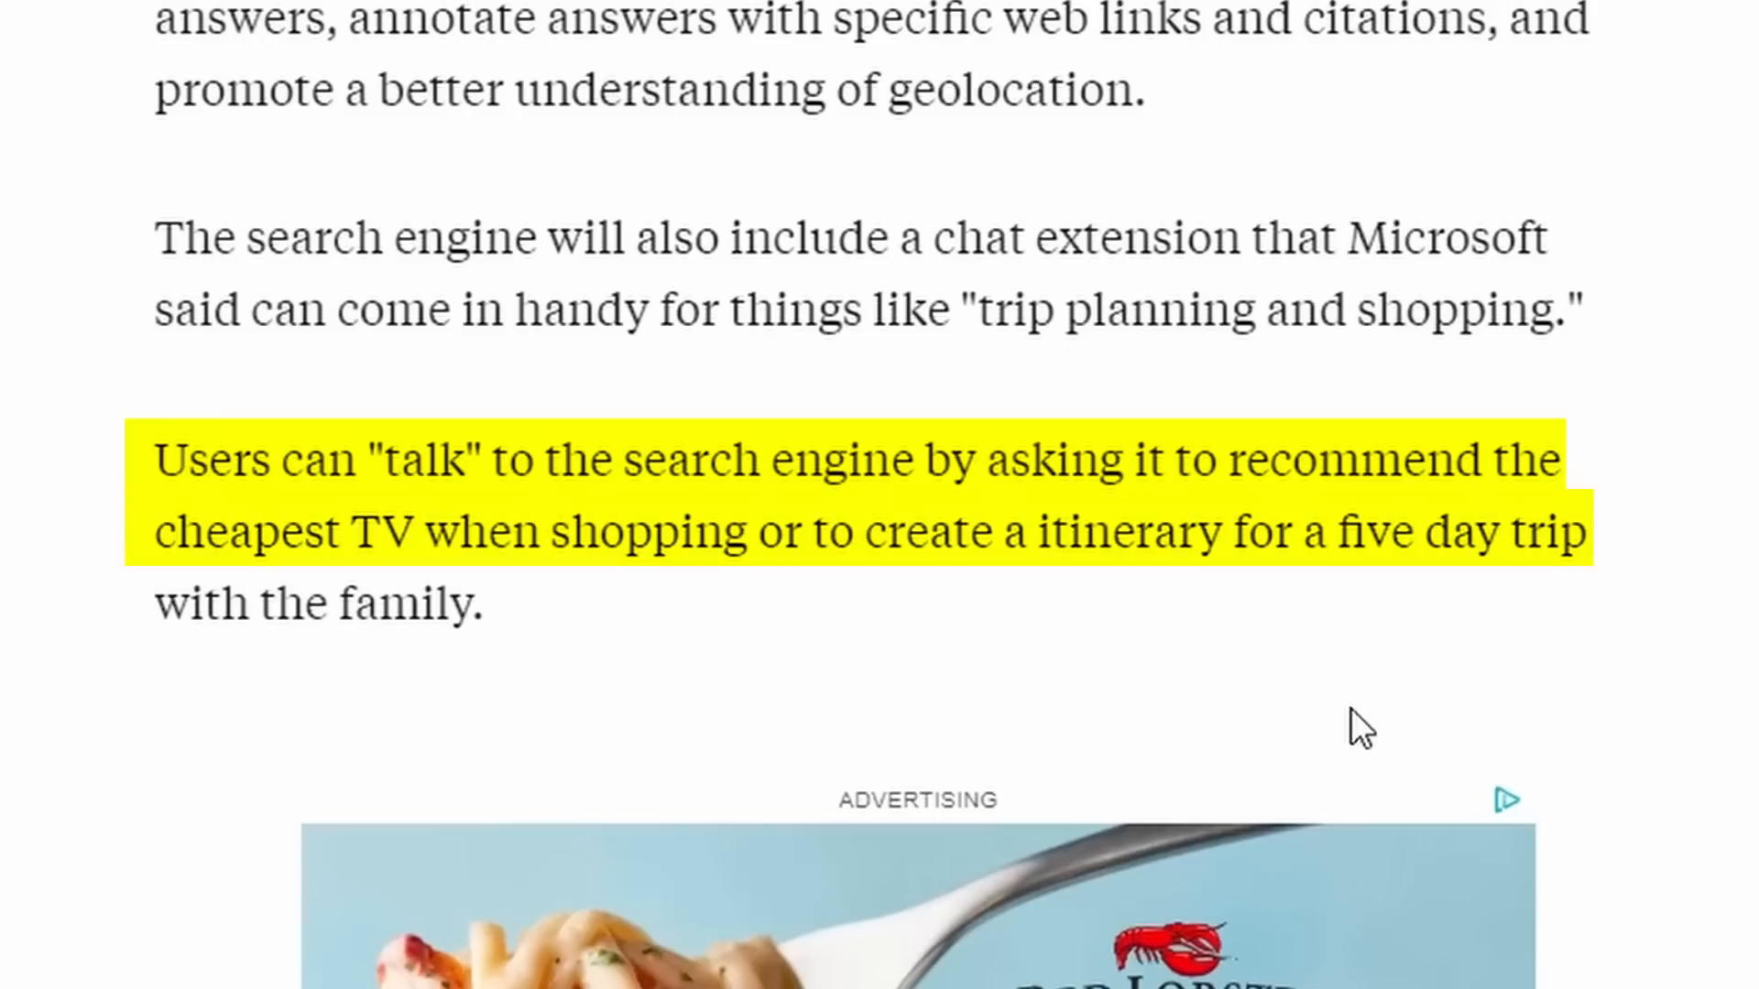
Scroll the Business Insider feature list to the translation in over 100 languages passage.
scroll(down, 3)
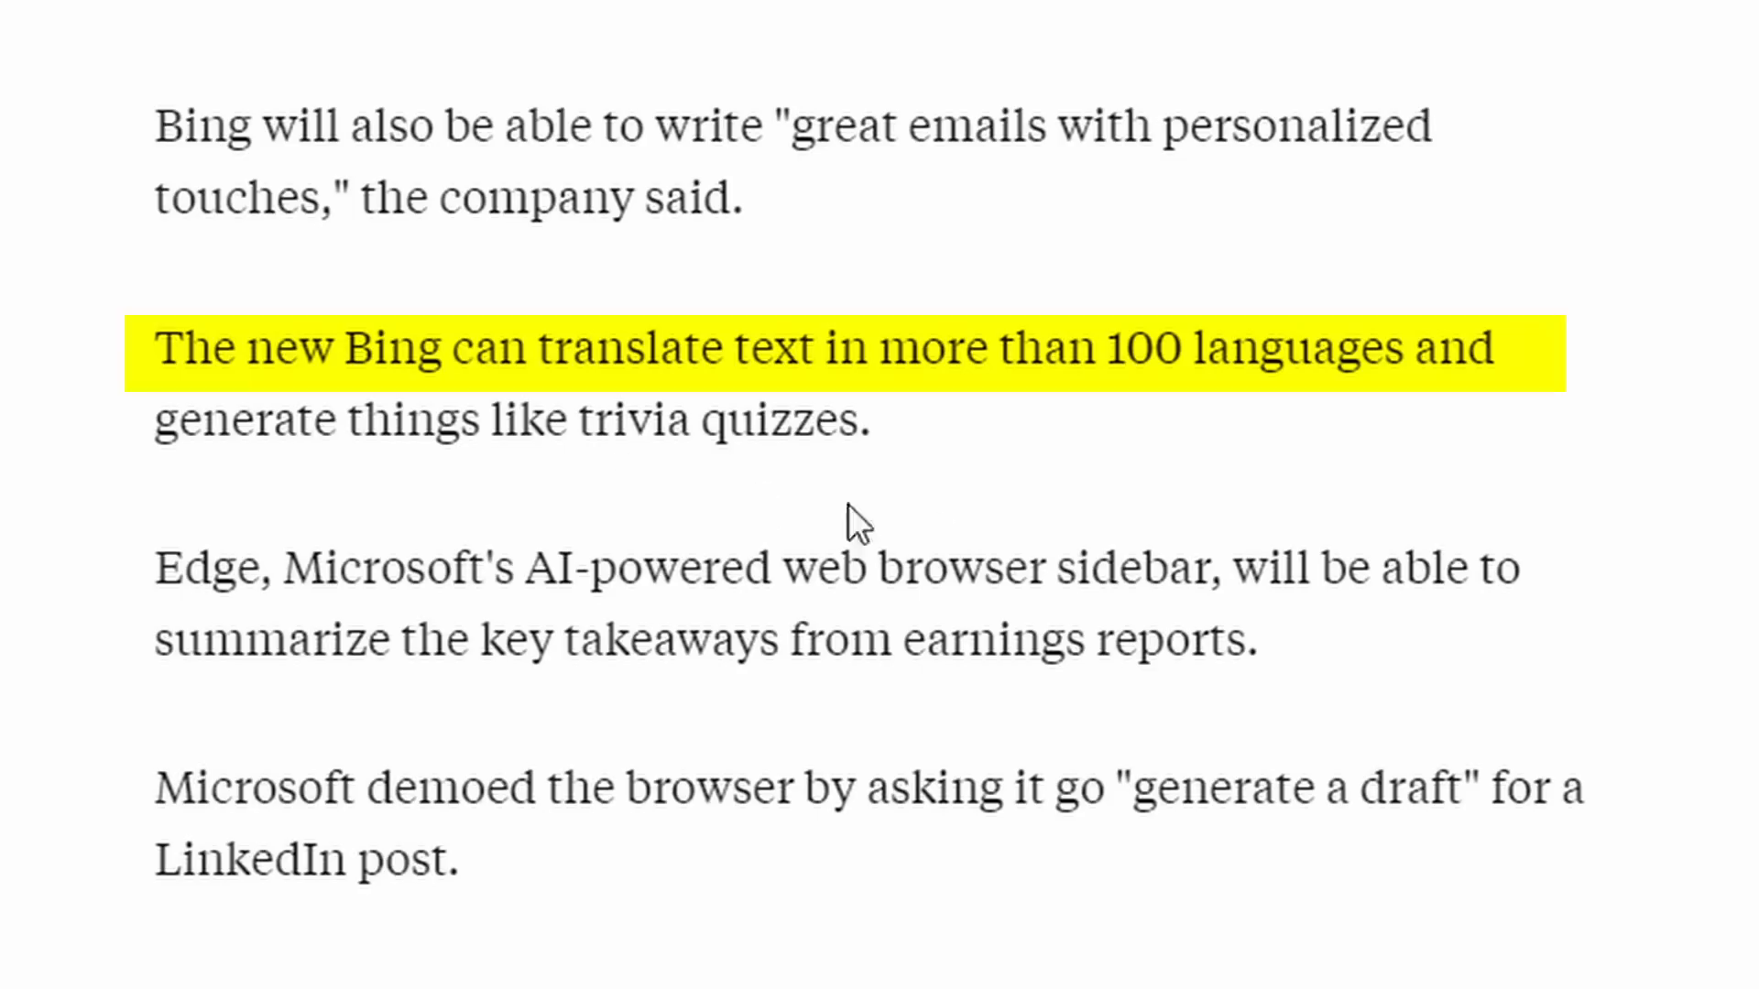
mouse_move(1232, 438)
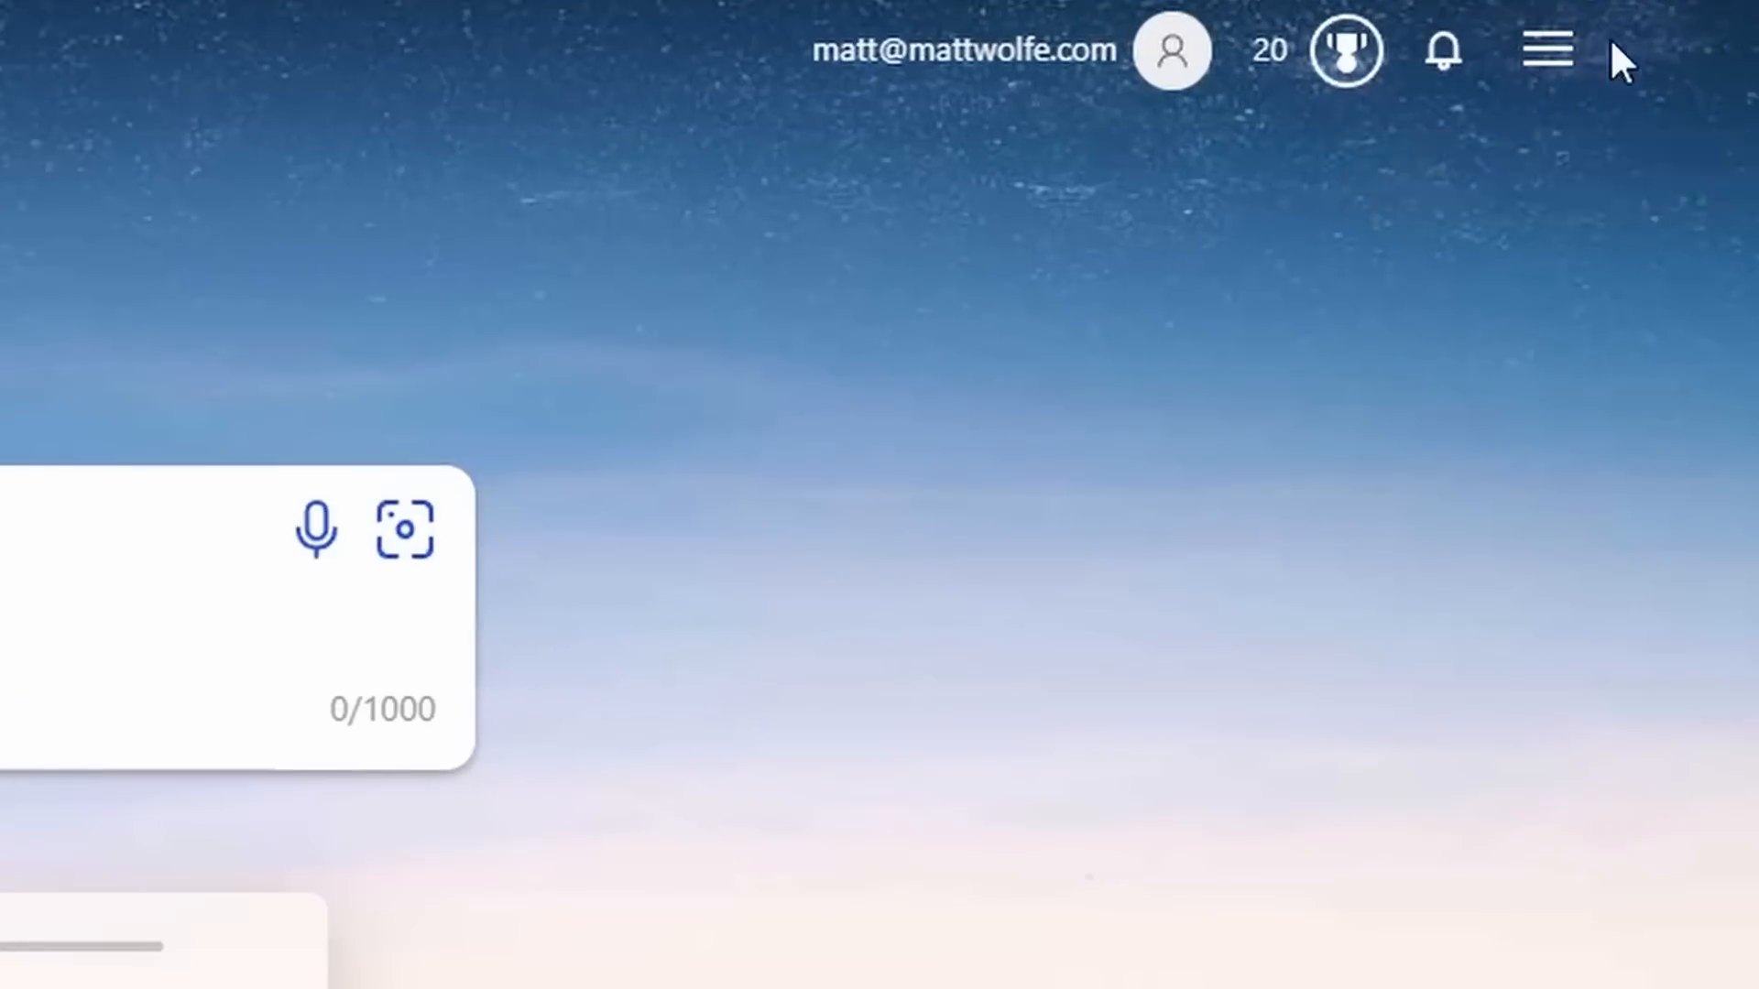
Open the Bing homepage hamburger menu and expand the Labs experimental options.
click(1546, 51)
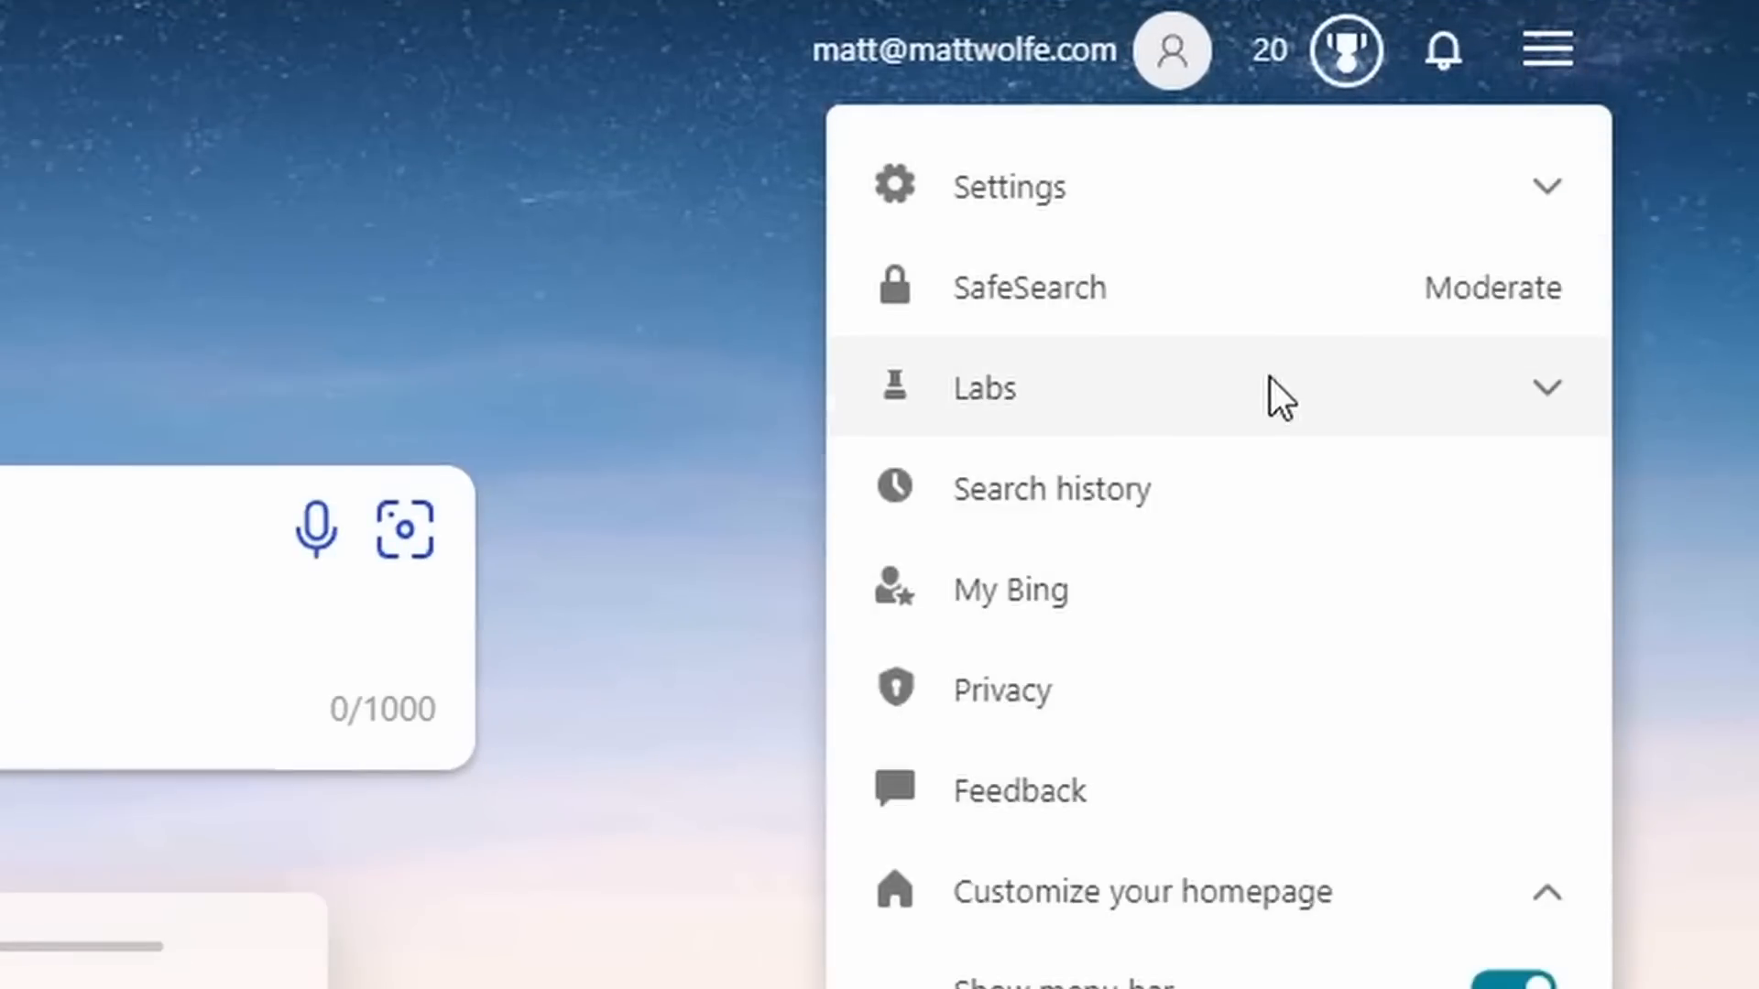
mouse_move(1559, 409)
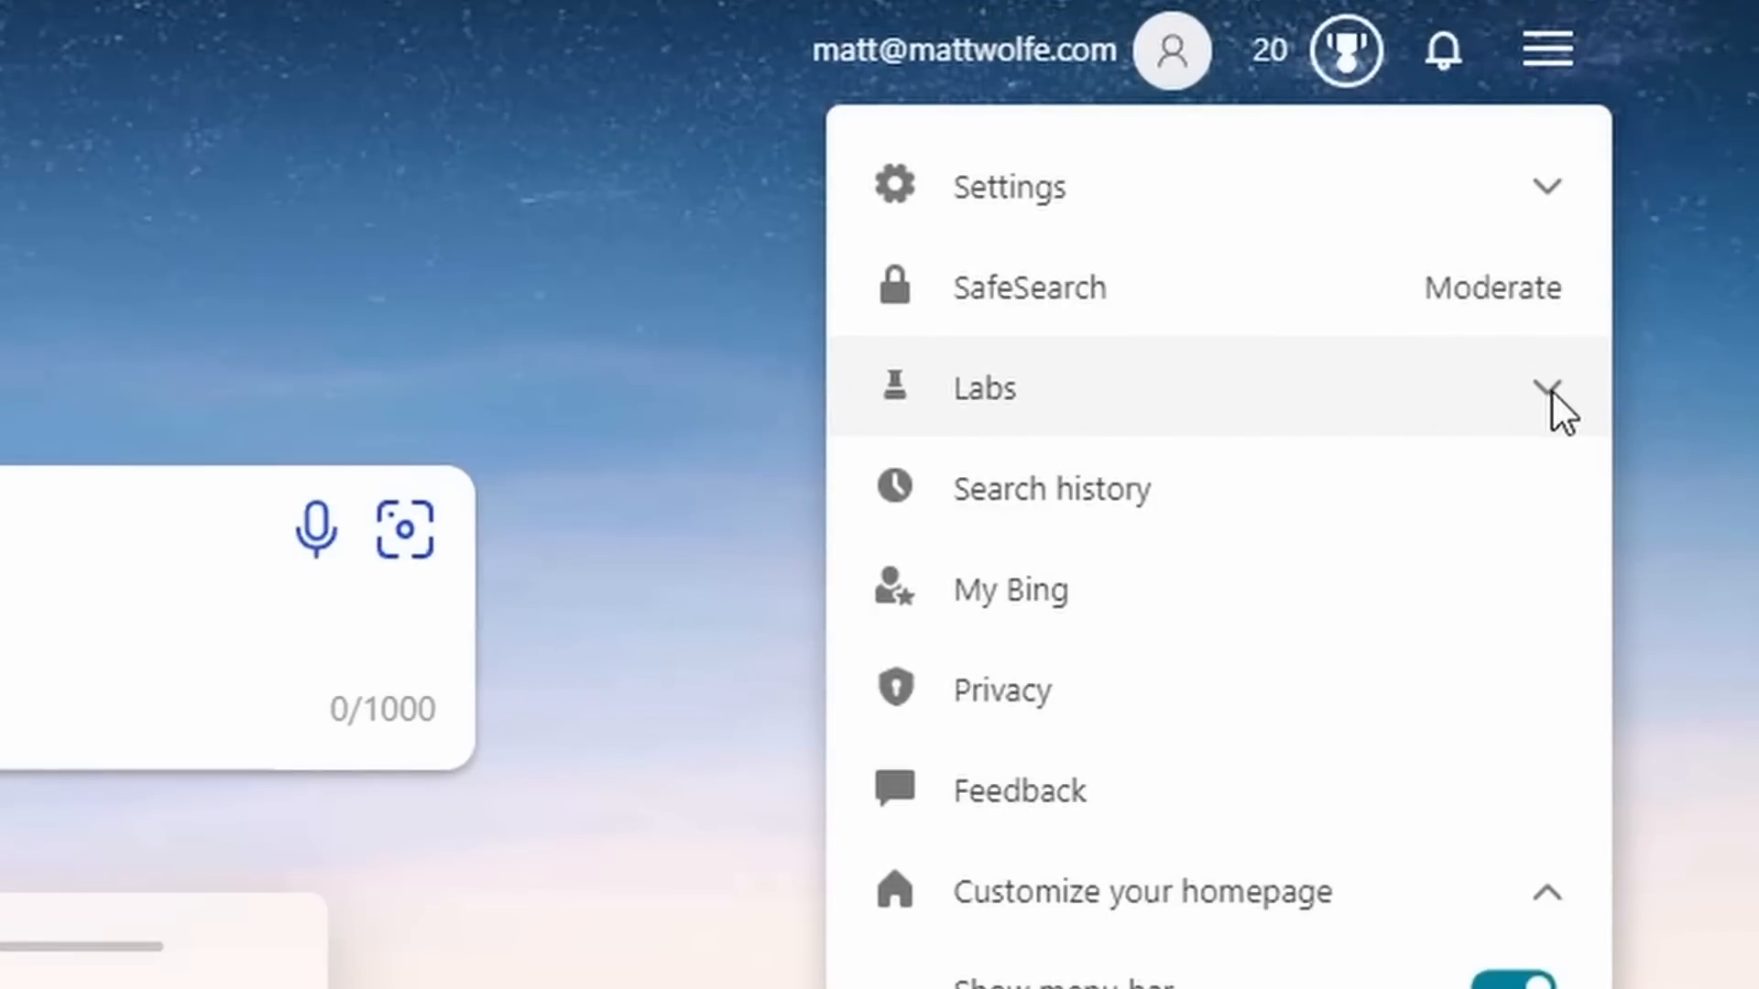
click(1548, 387)
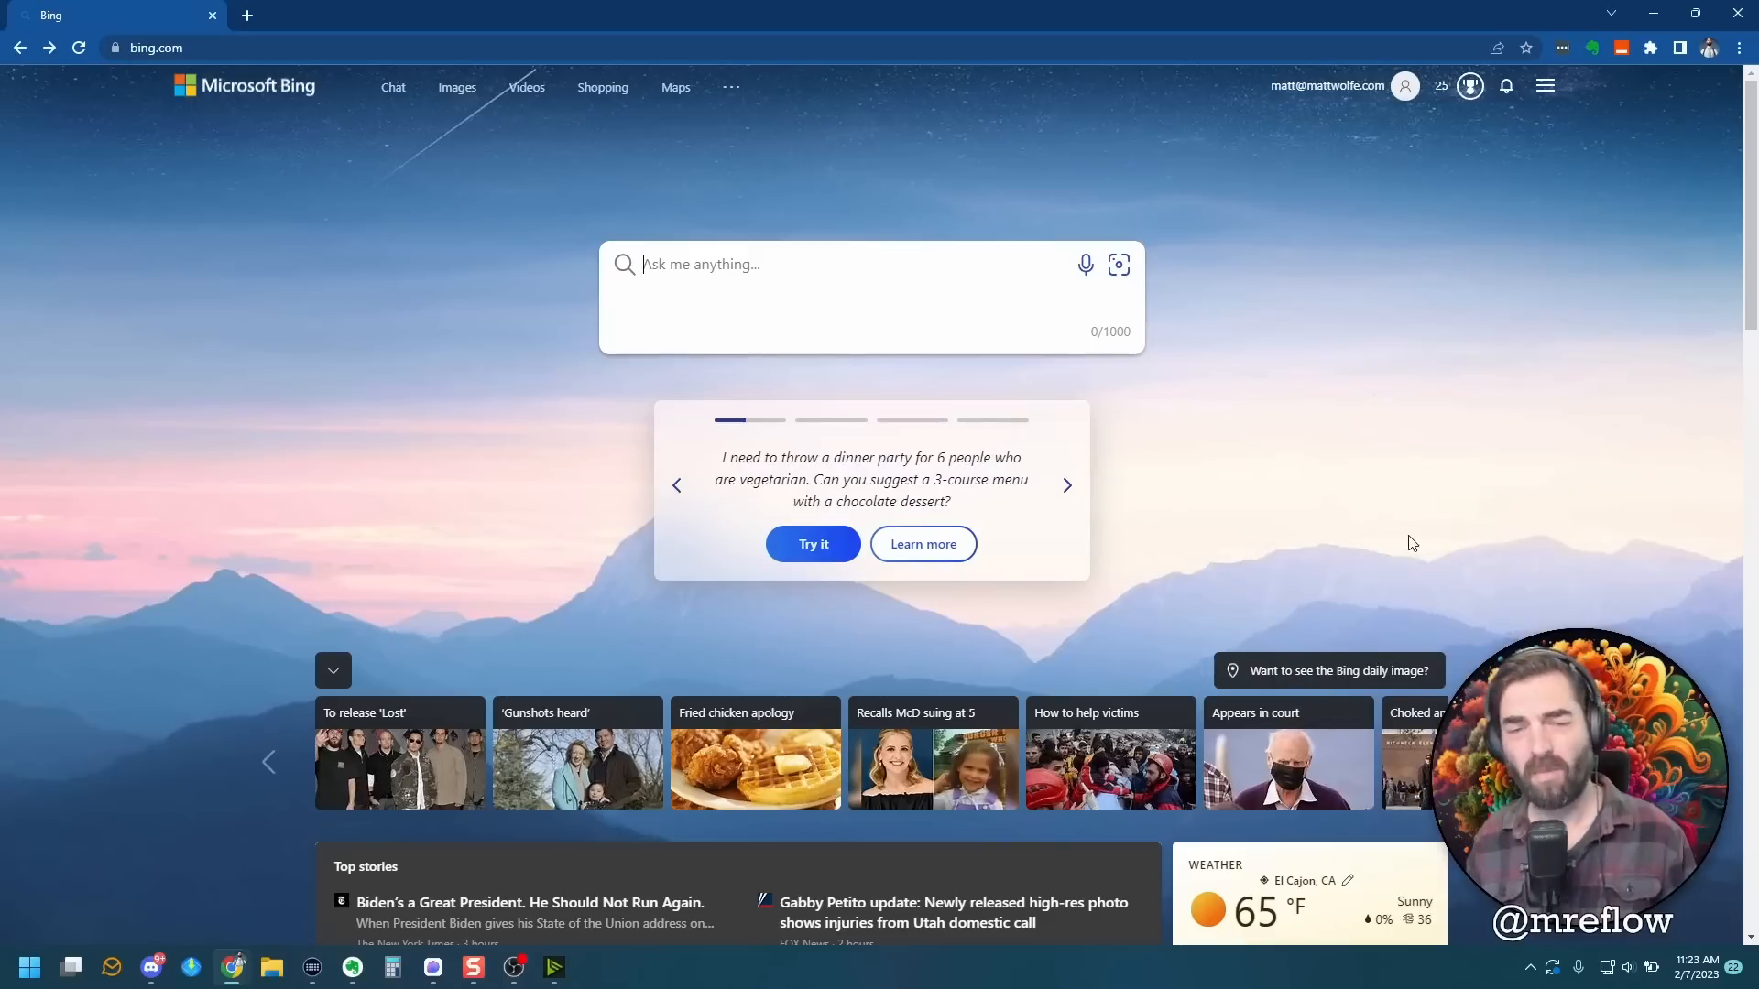
mouse_move(1402, 529)
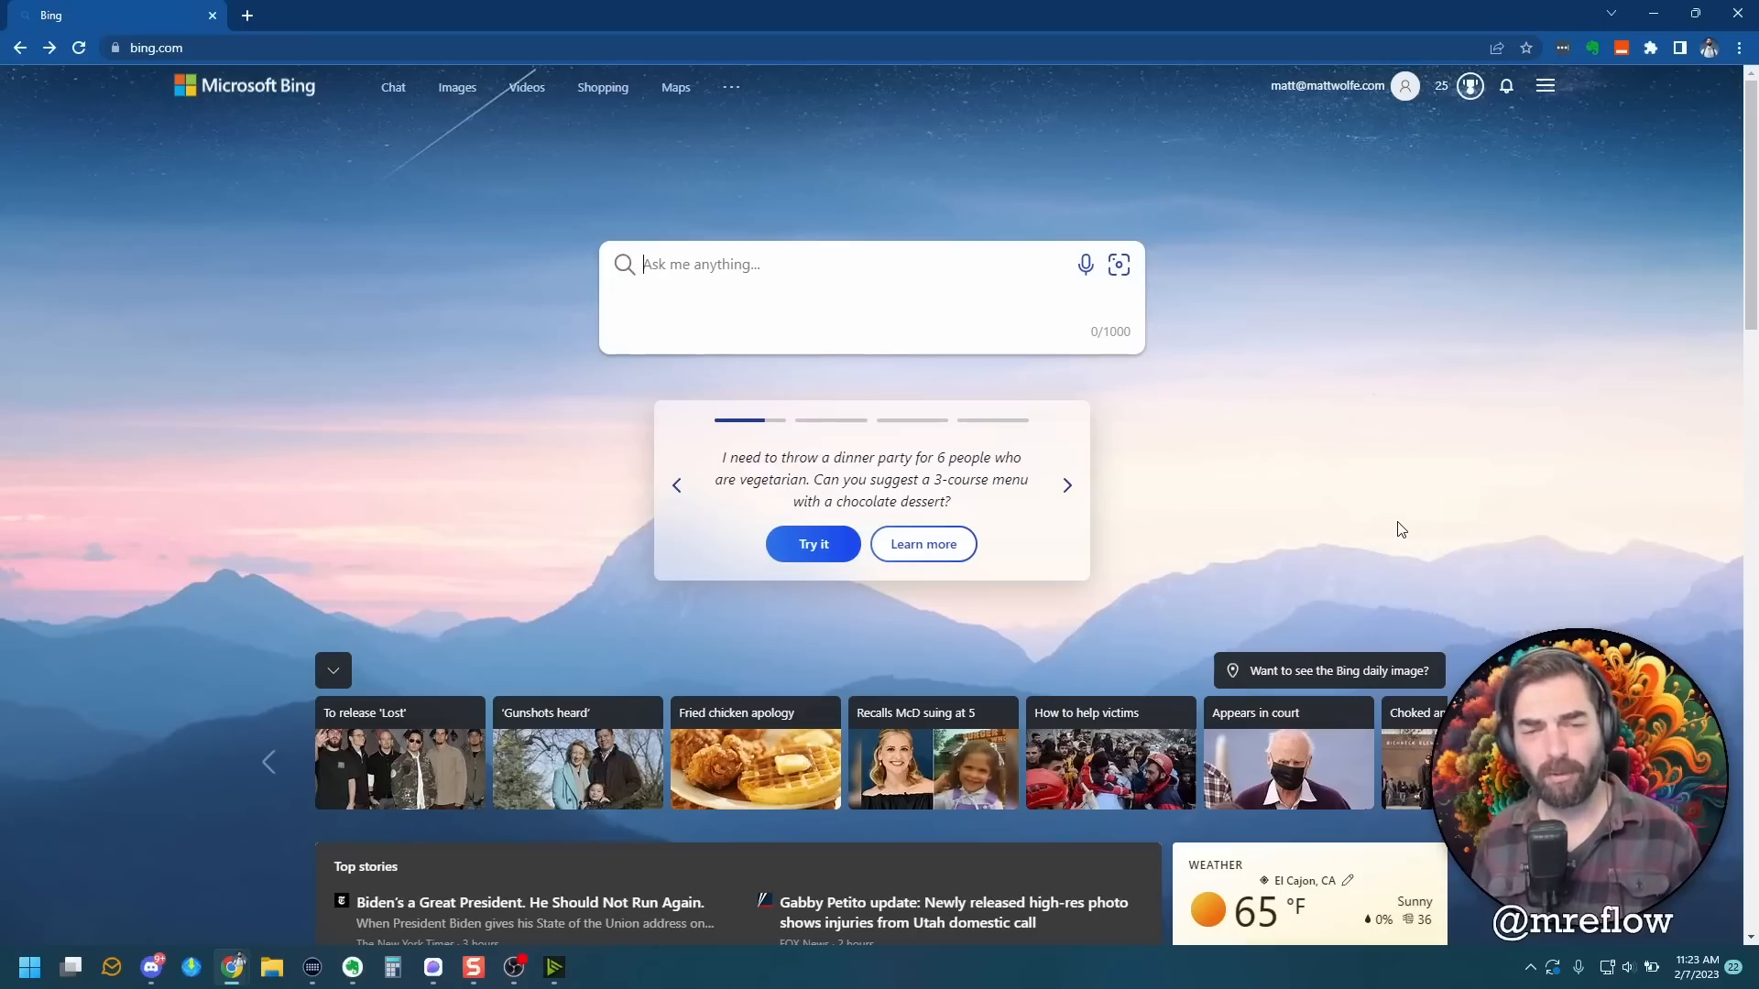
Search Bing for 'learn to play guitar' via the suggestion and scroll through the results.
text(learn)
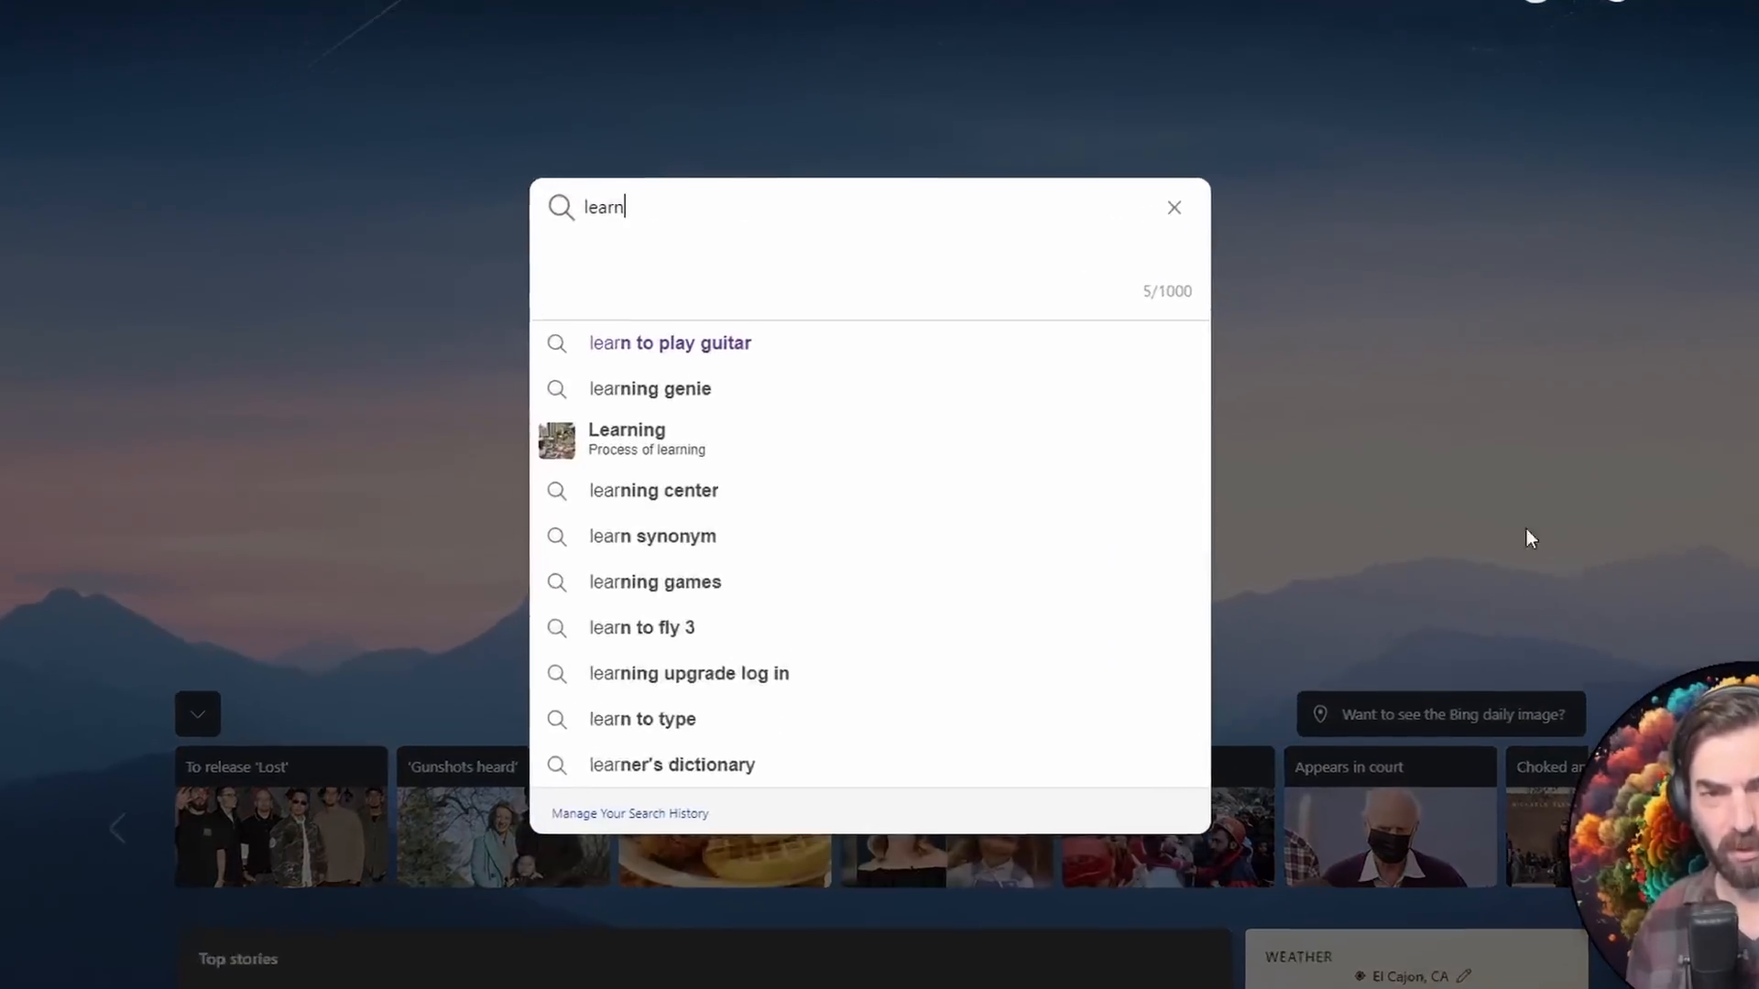
click(668, 342)
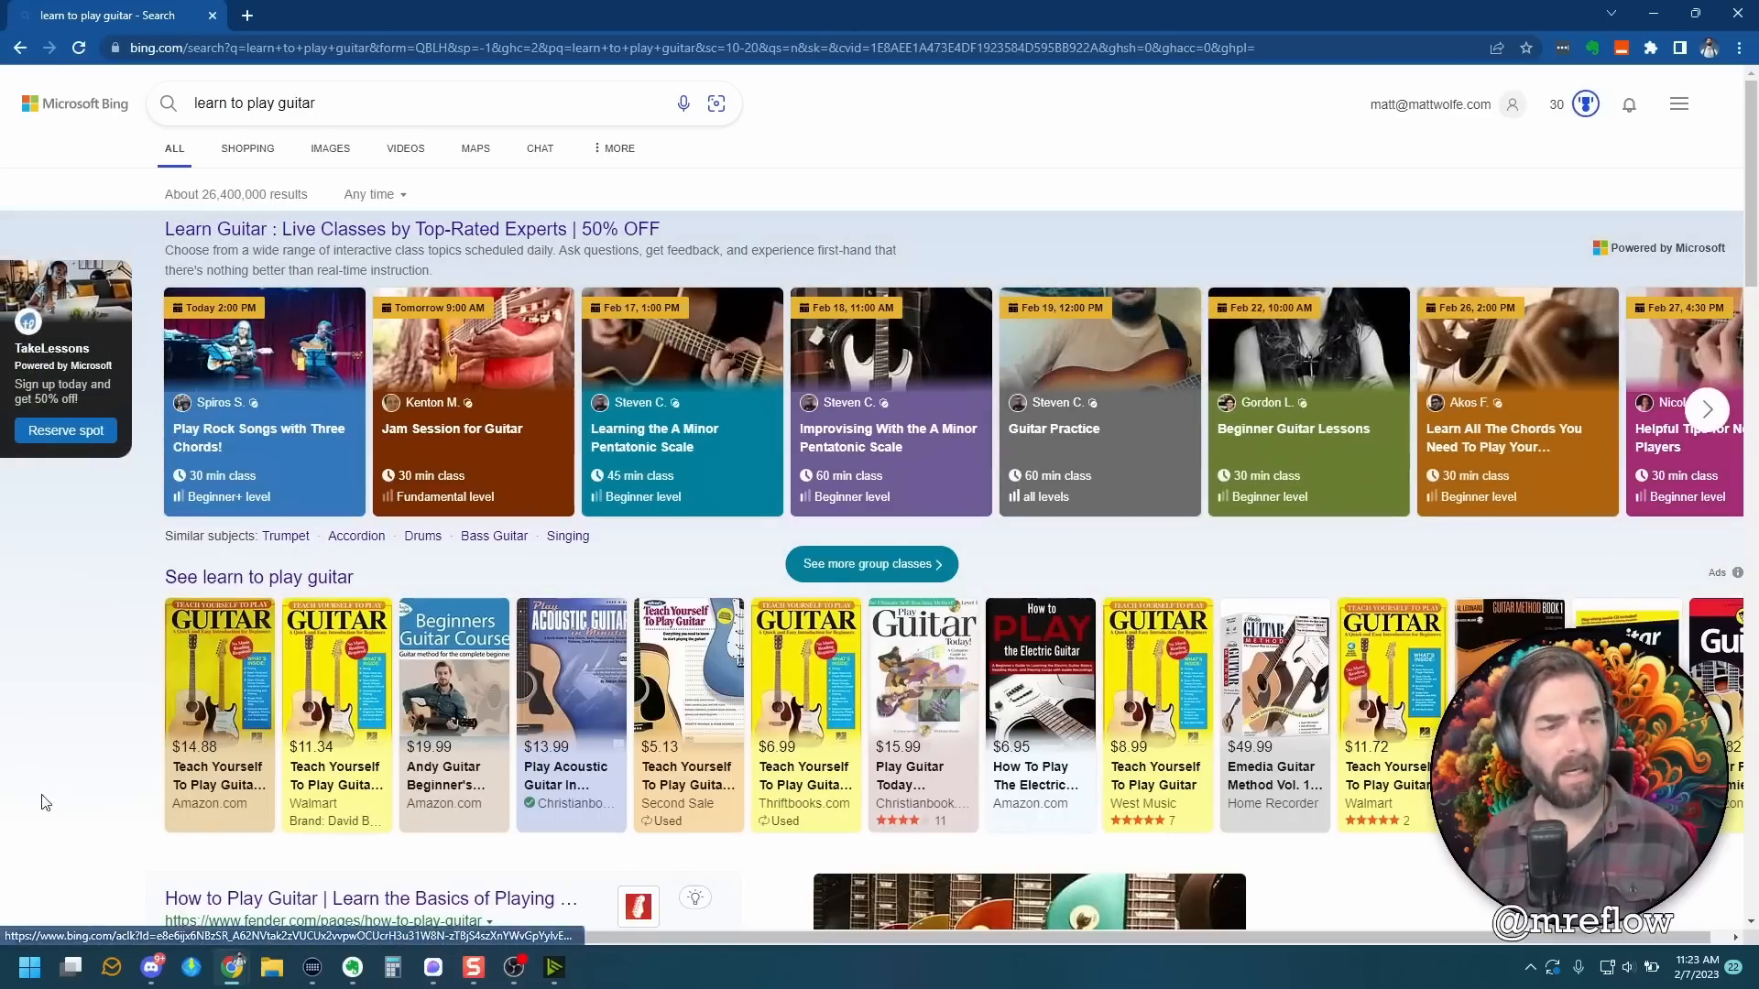
scroll(down, 3)
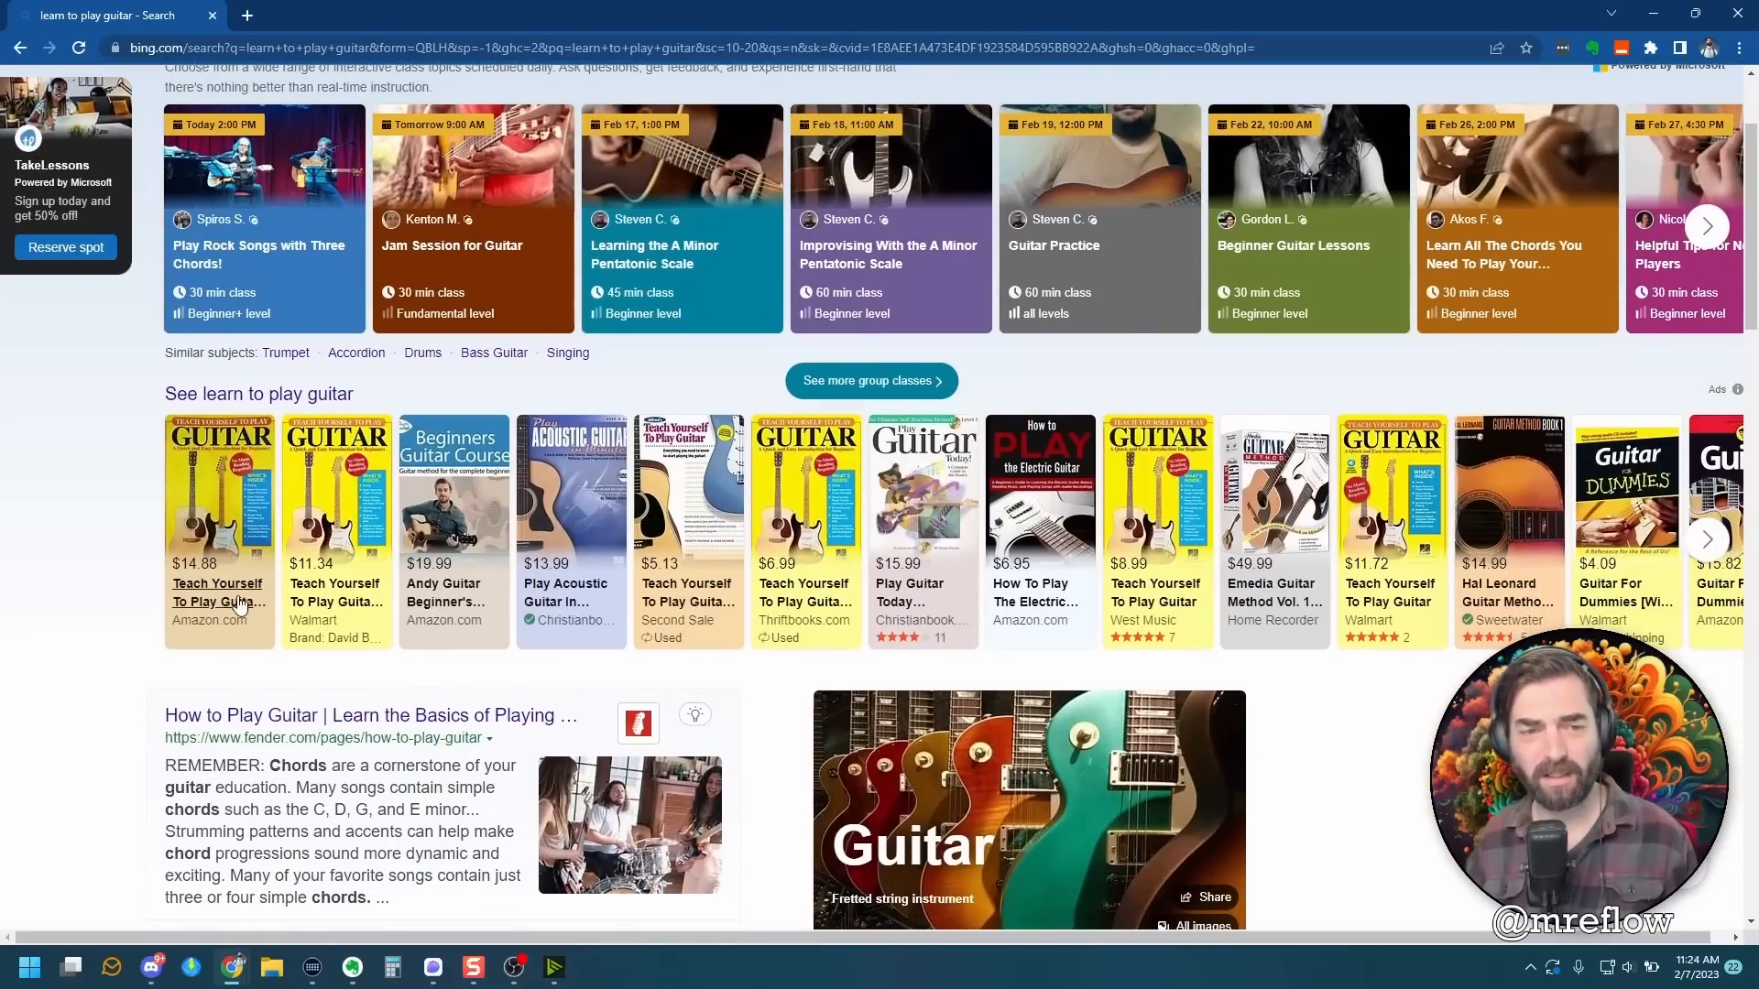
scroll(down, 3)
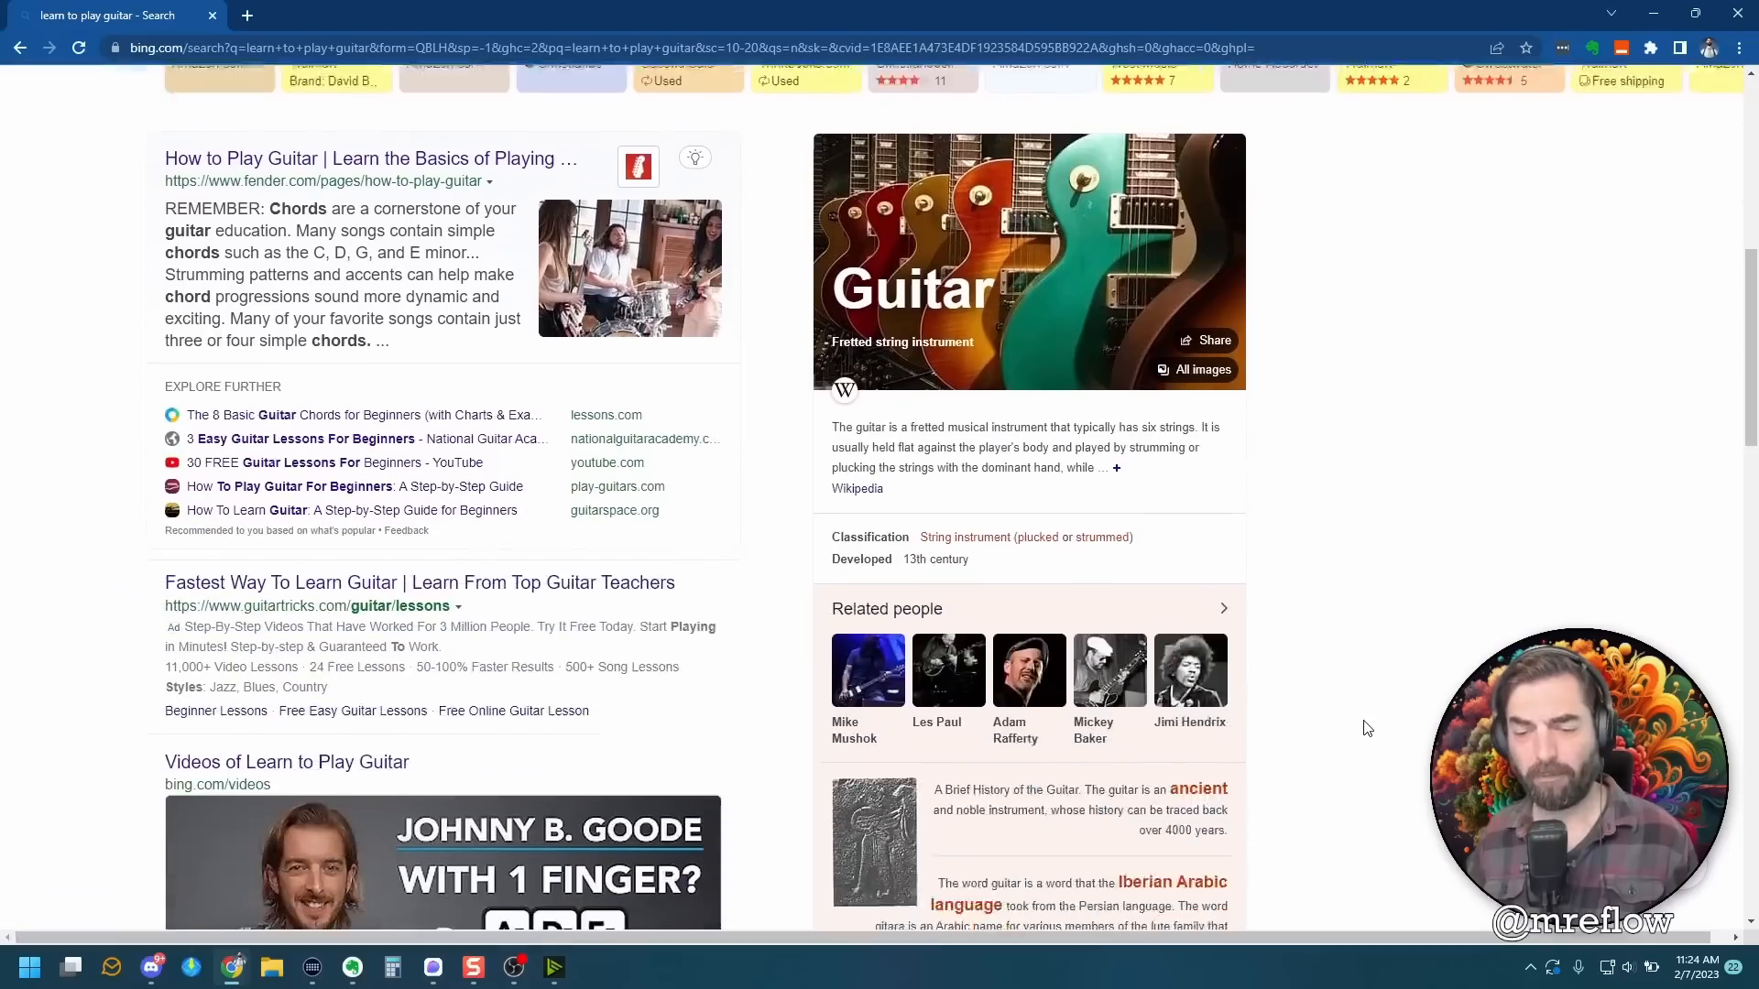
scroll(down, 3)
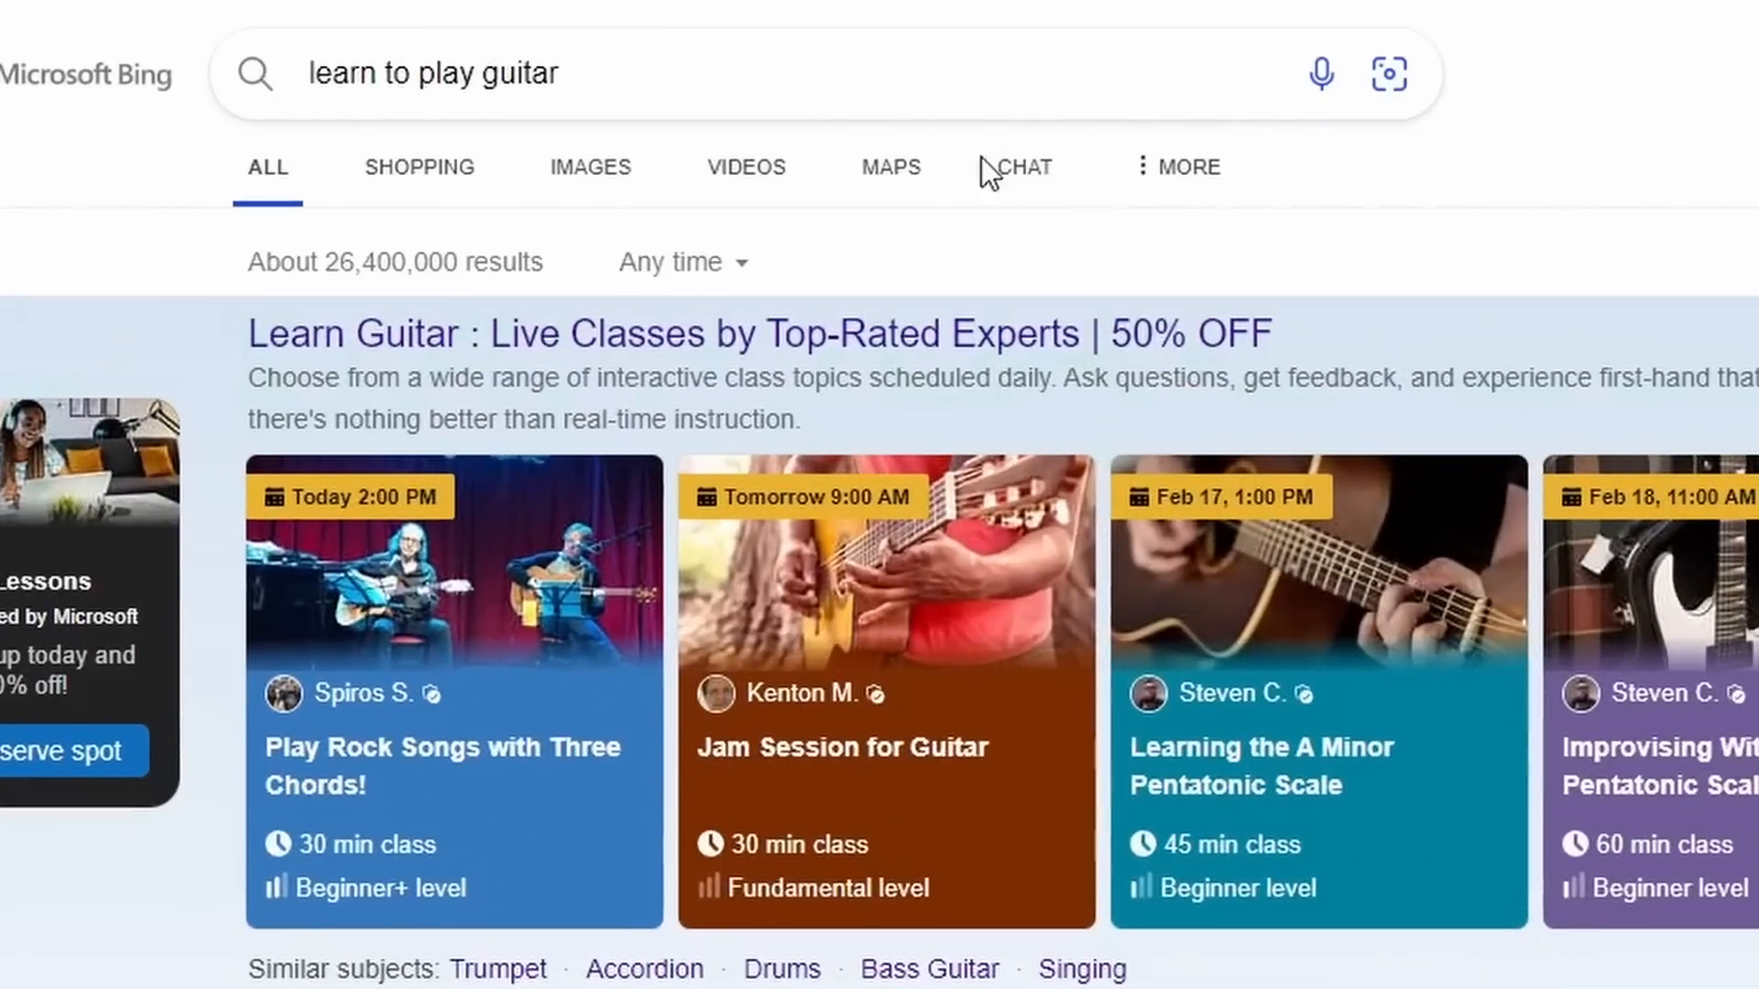
Switch to the CHAT tab, bringing up the notice that chat needs access to the new Bing.
click(1024, 167)
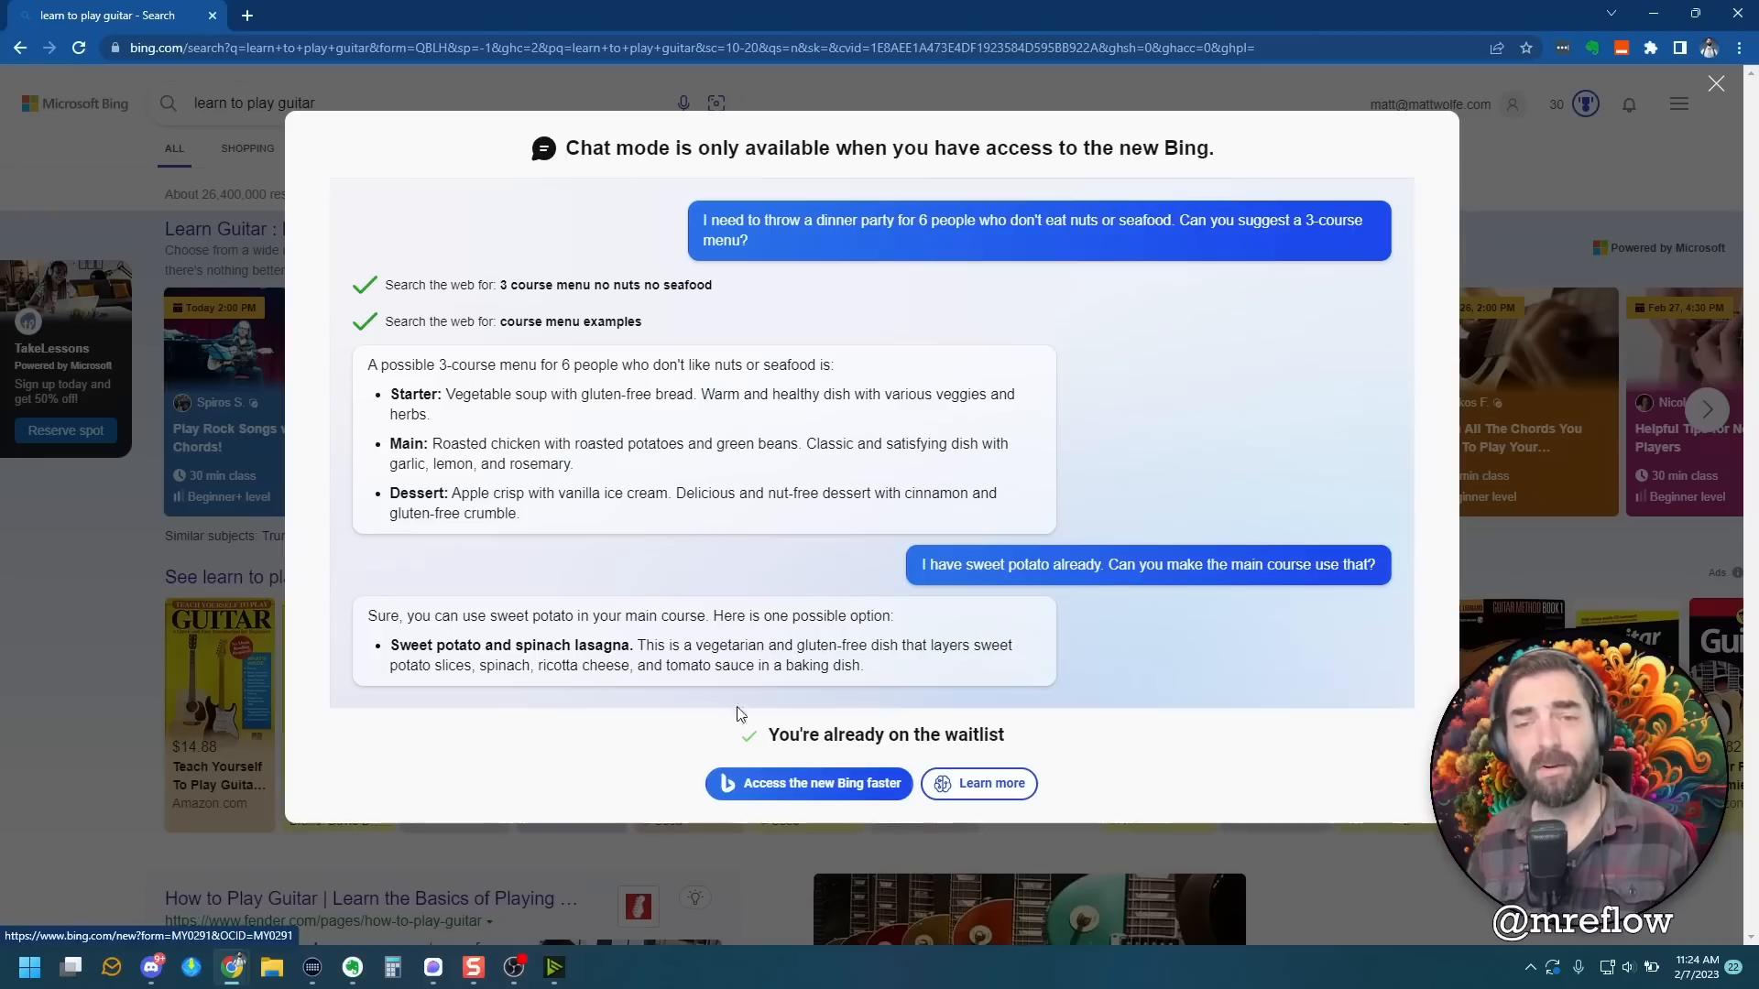
mouse_move(678, 711)
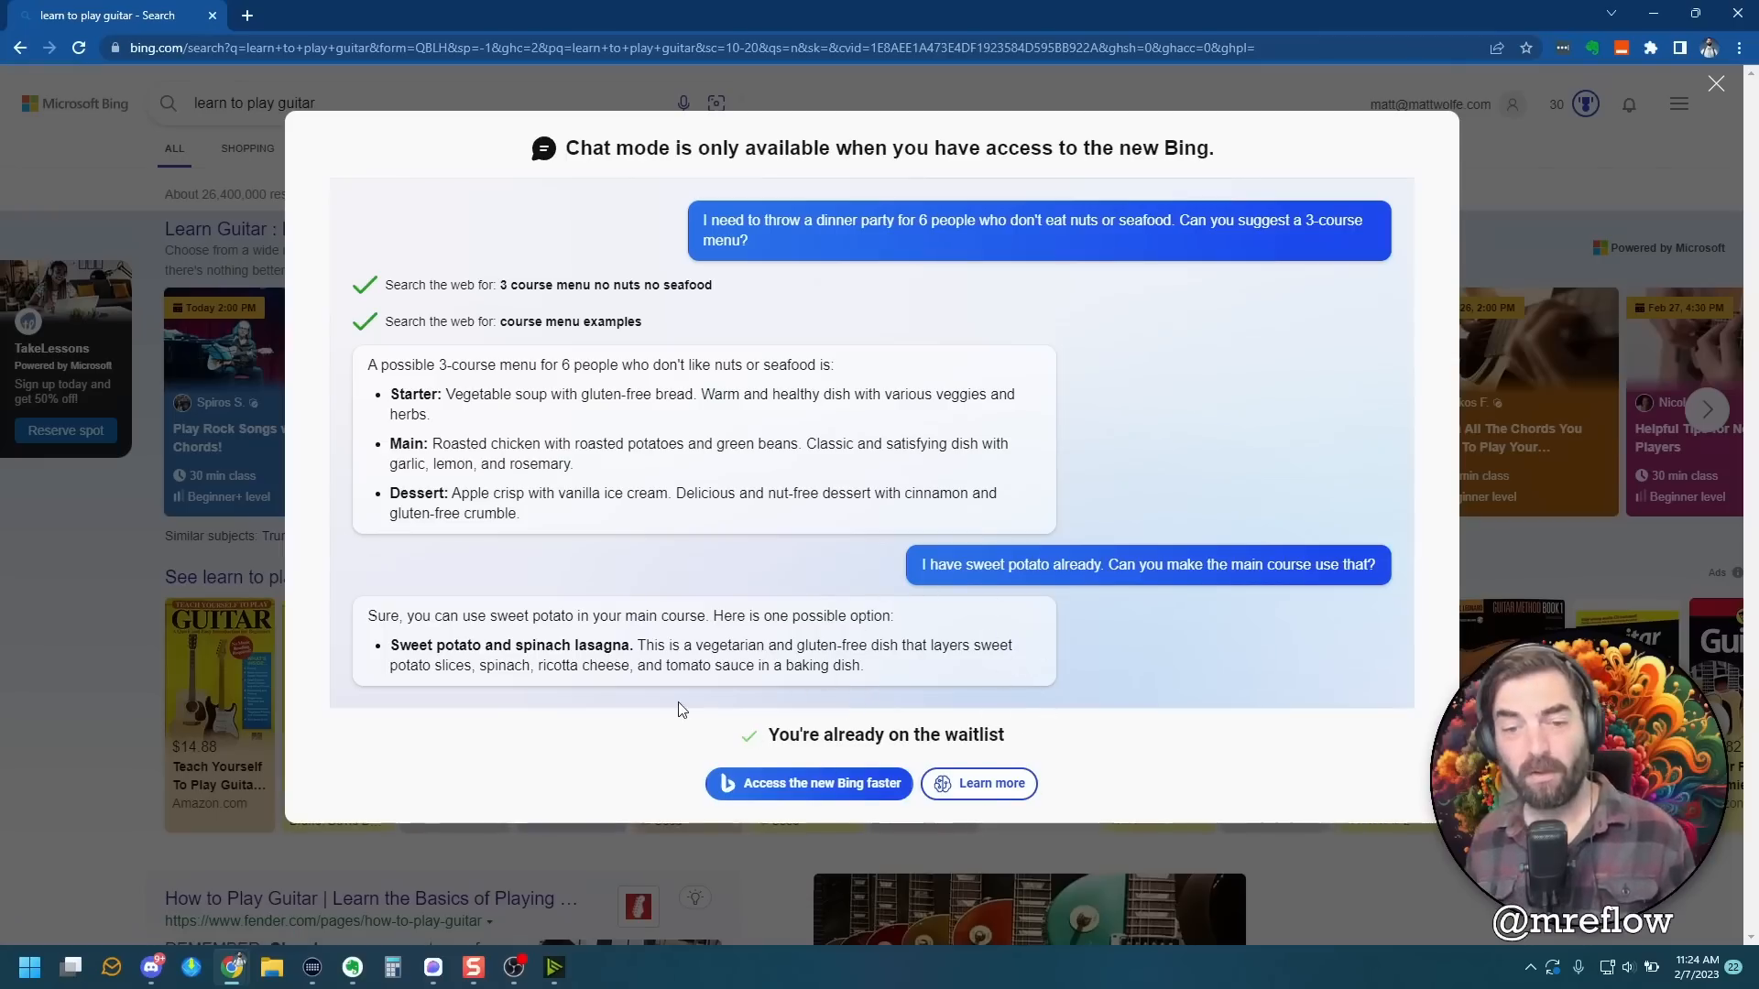
mouse_move(583, 687)
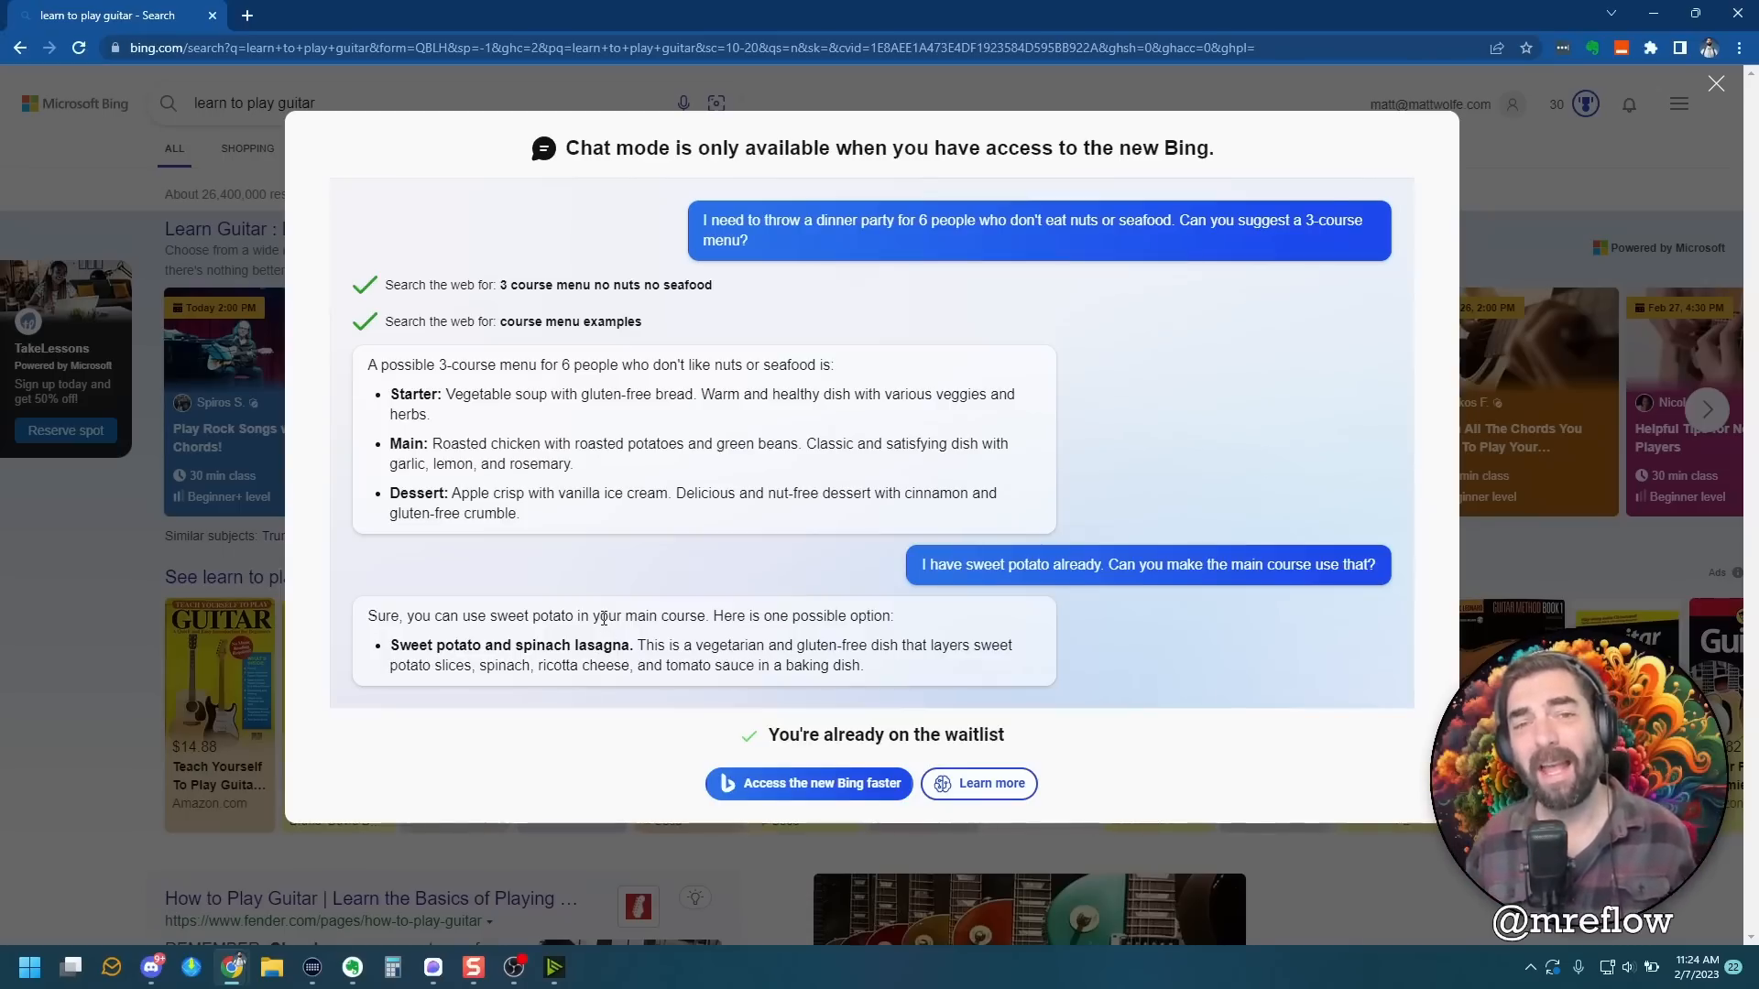
mouse_move(644, 592)
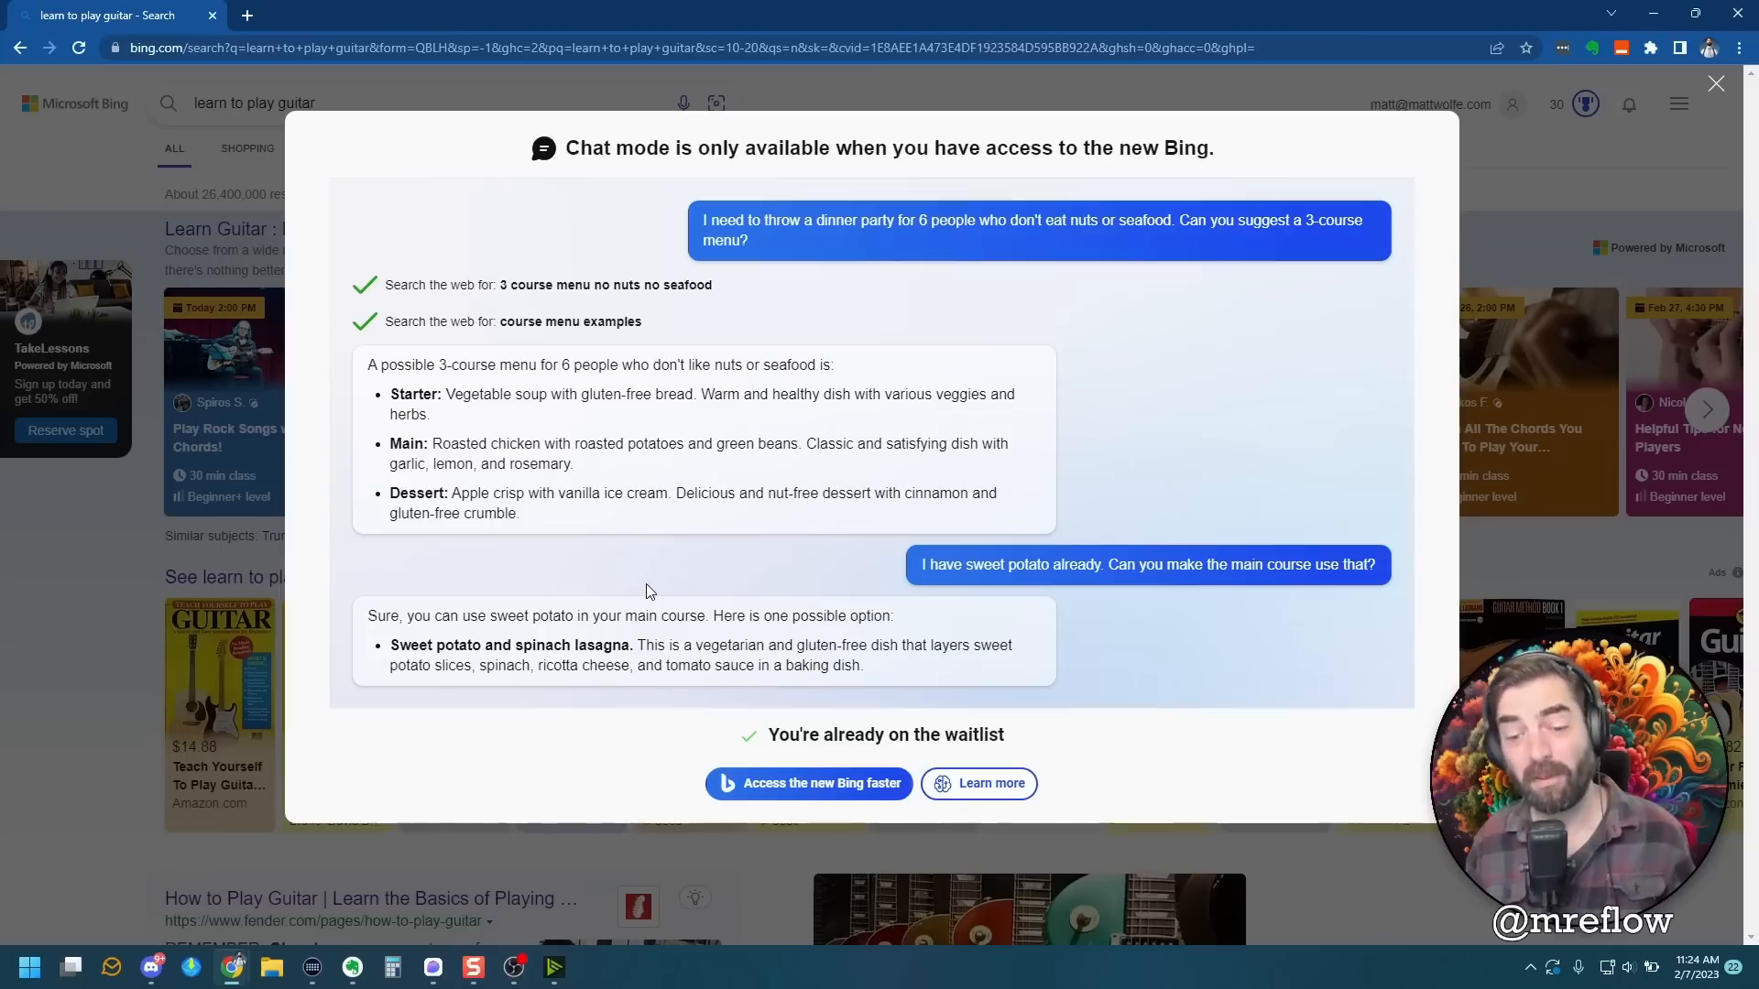
mouse_move(782, 641)
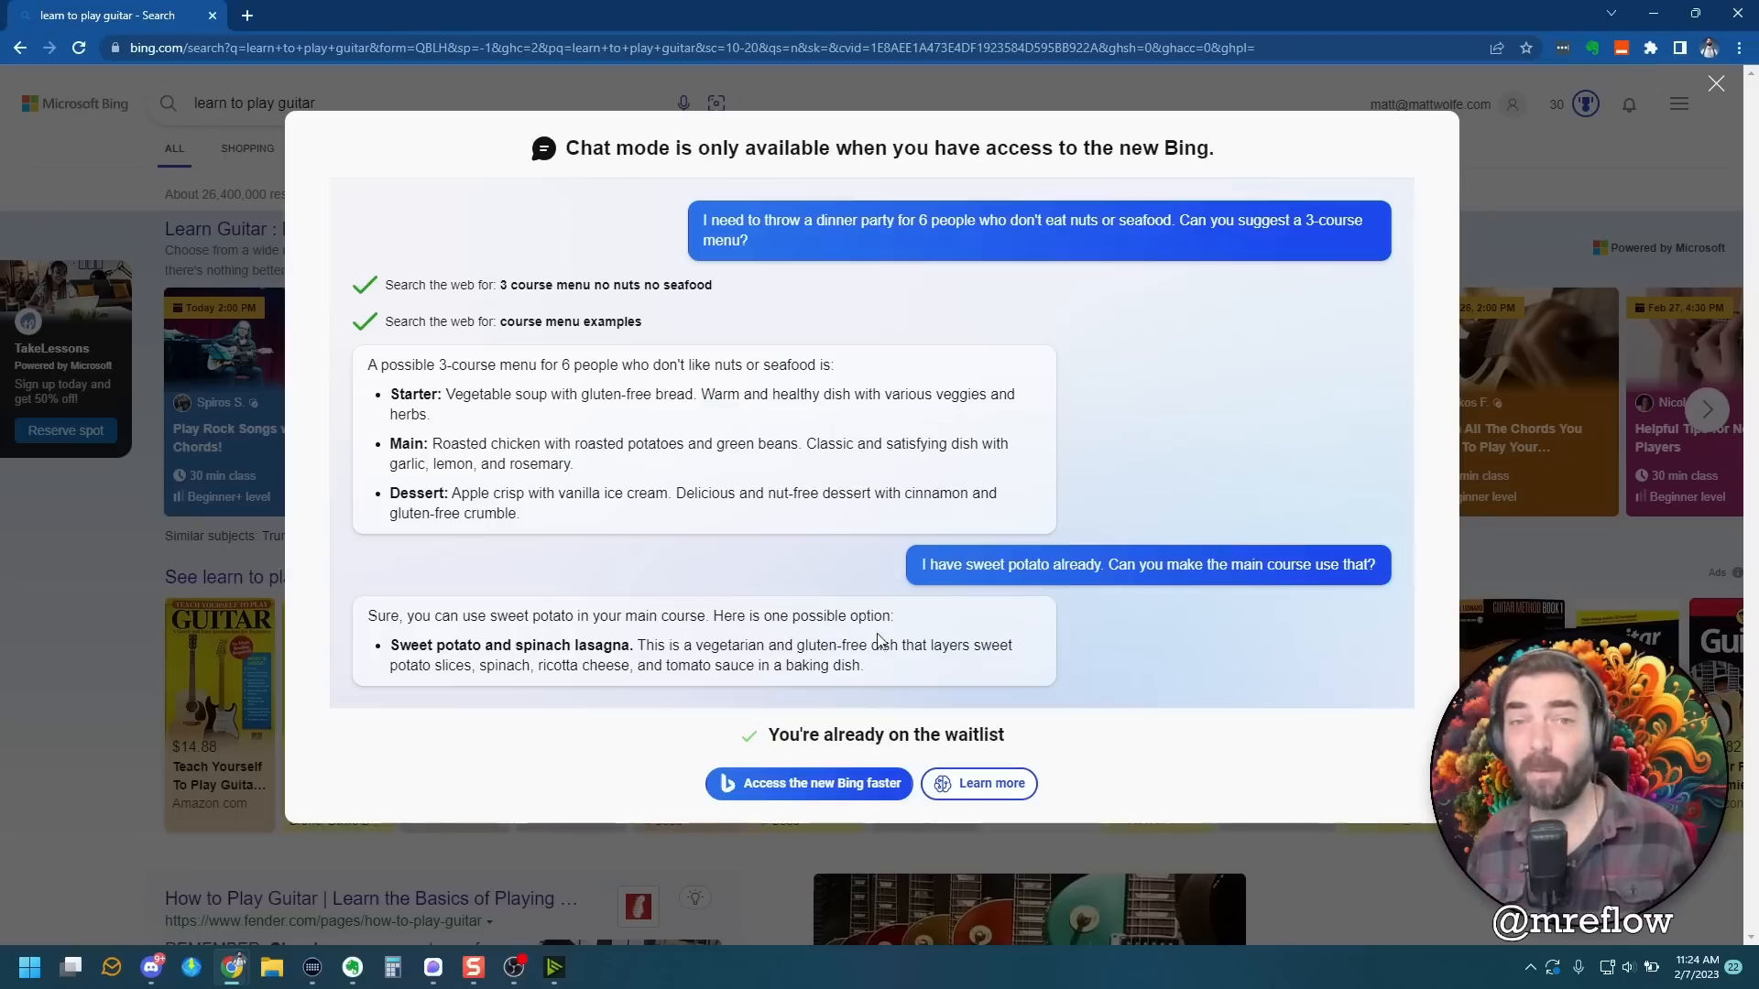
mouse_move(47, 641)
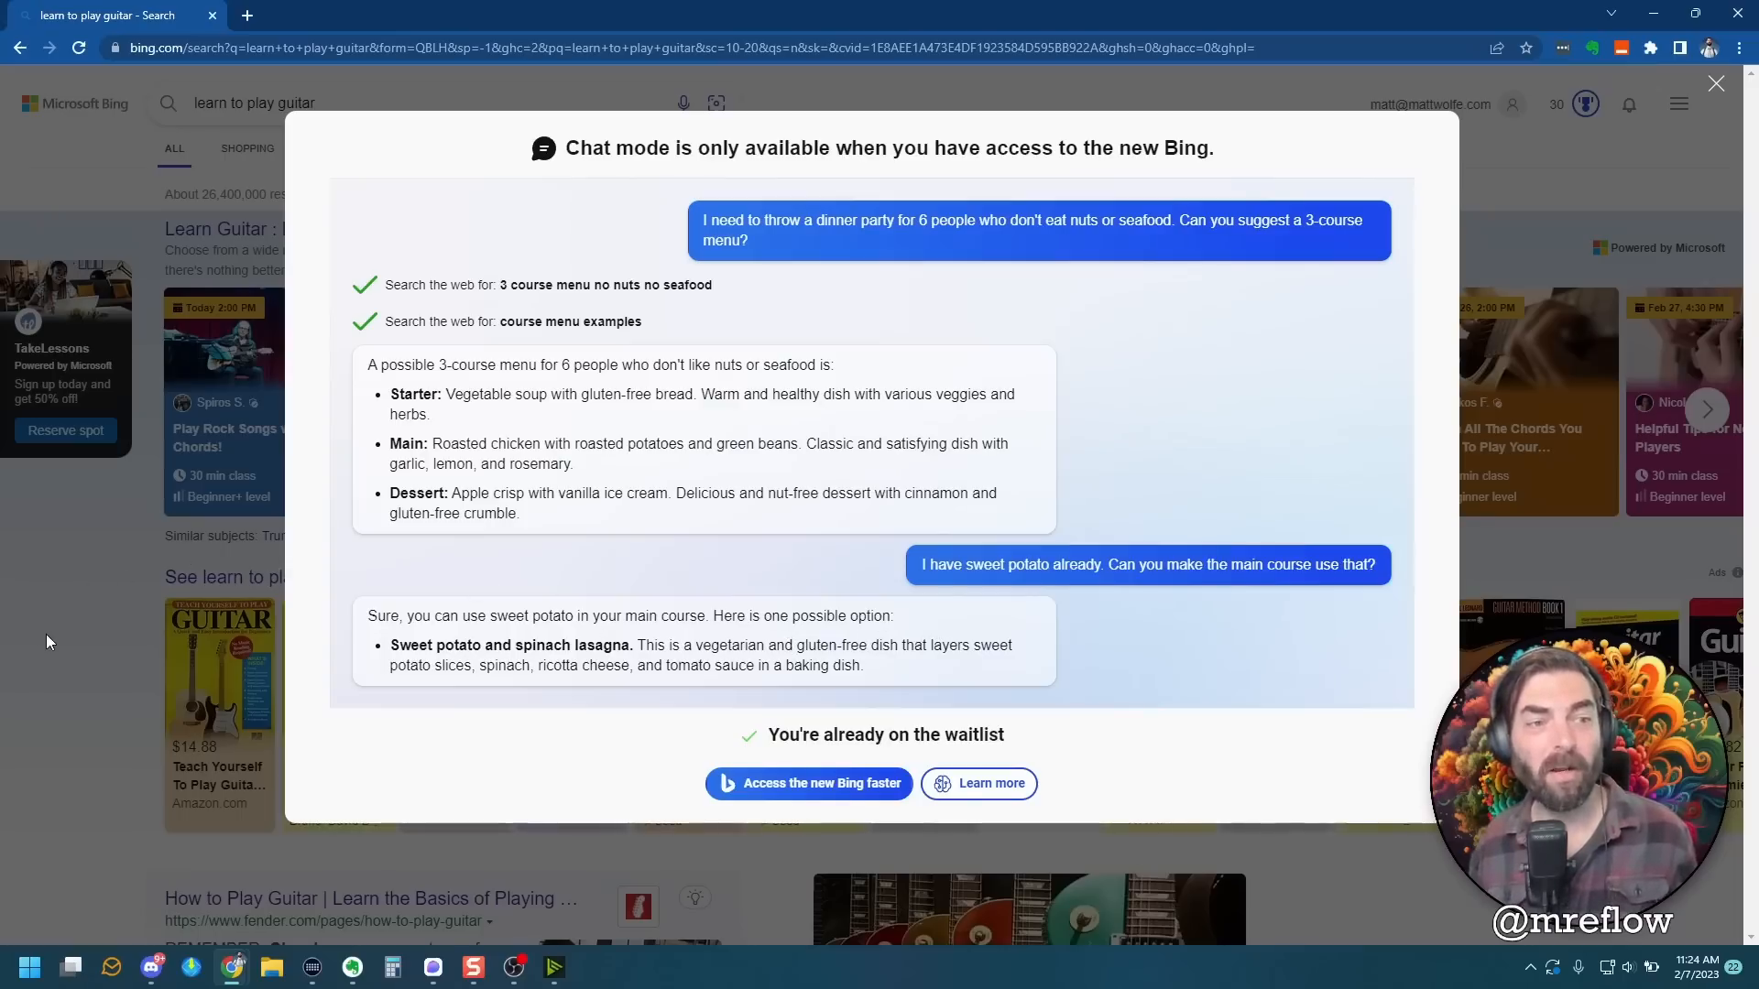
Follow 'Learn more' to the new Bing intro page and browse its Ask anything prompt cards.
click(976, 782)
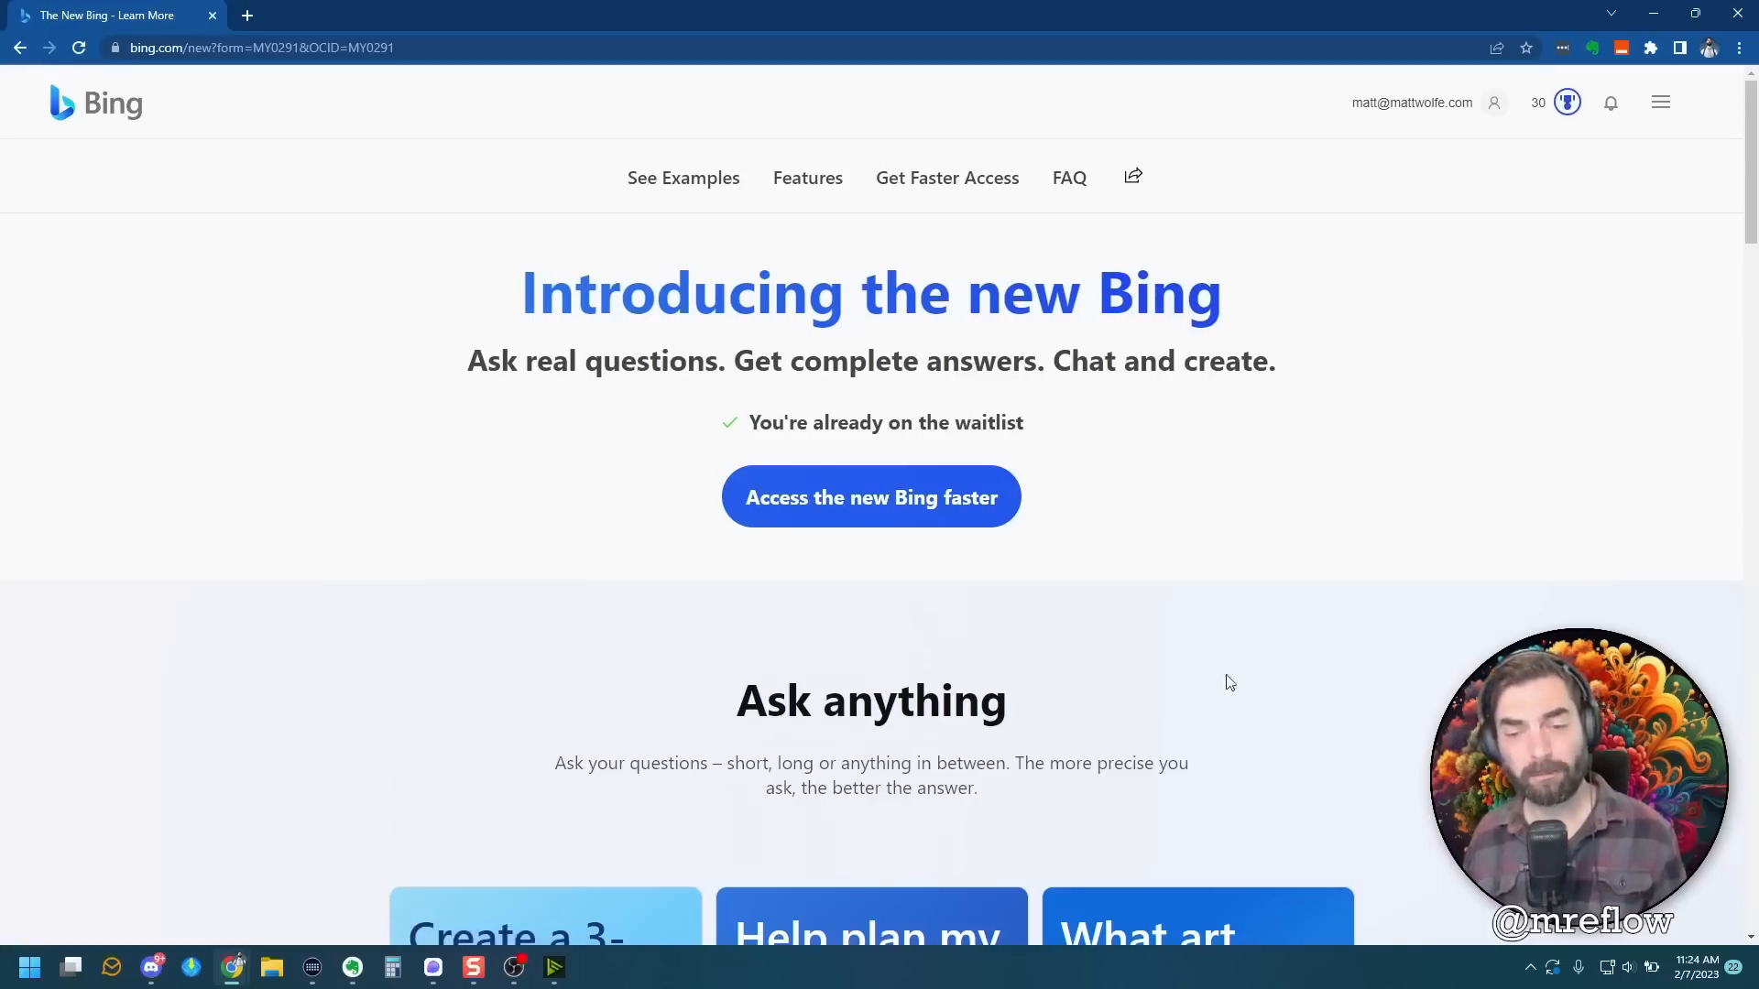
scroll(down, 3)
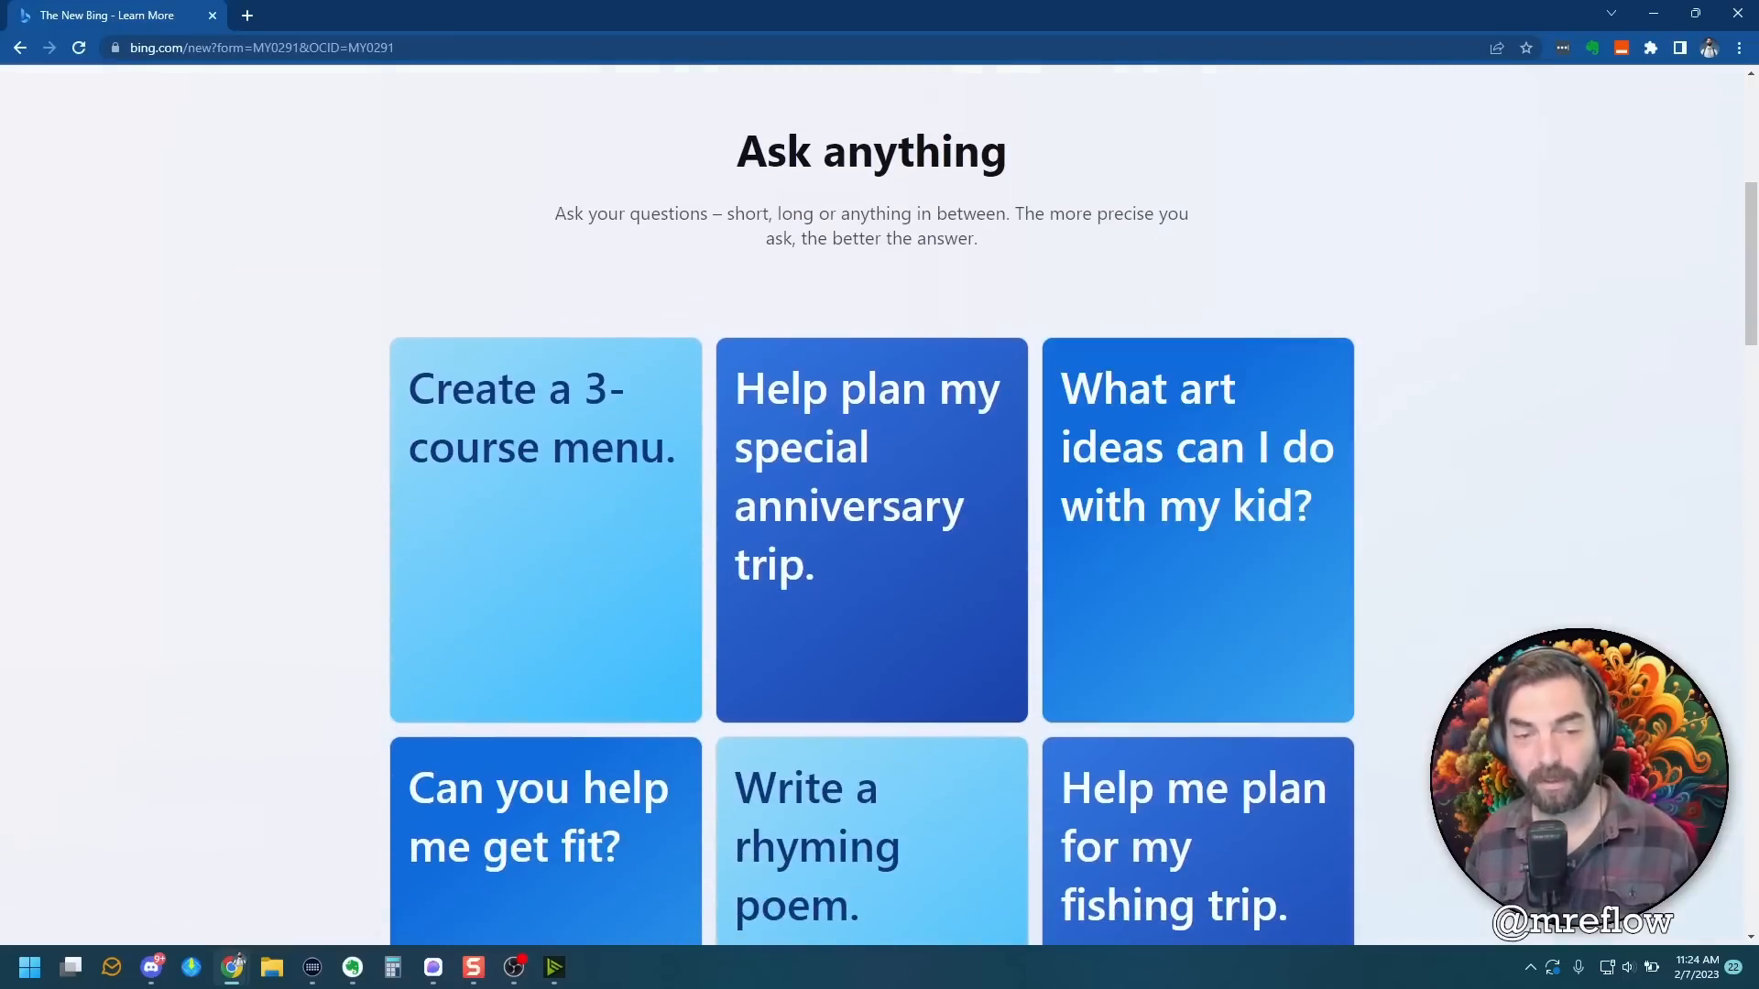
scroll(down, 3)
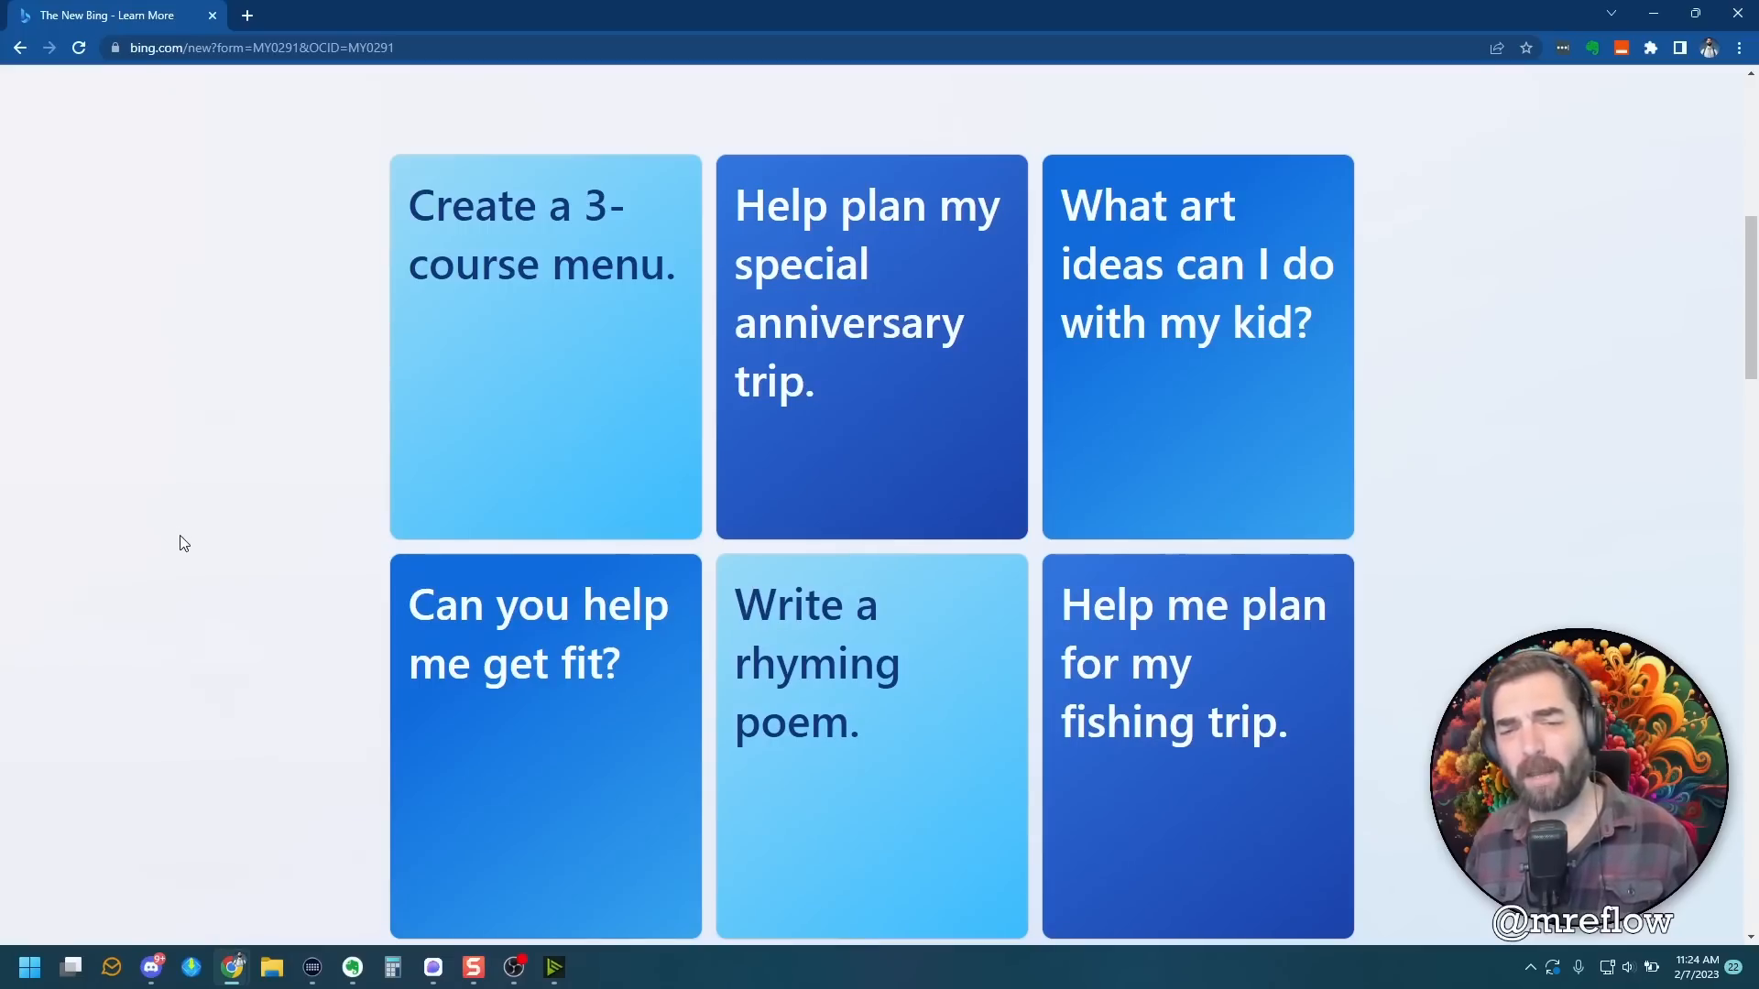
mouse_move(205, 564)
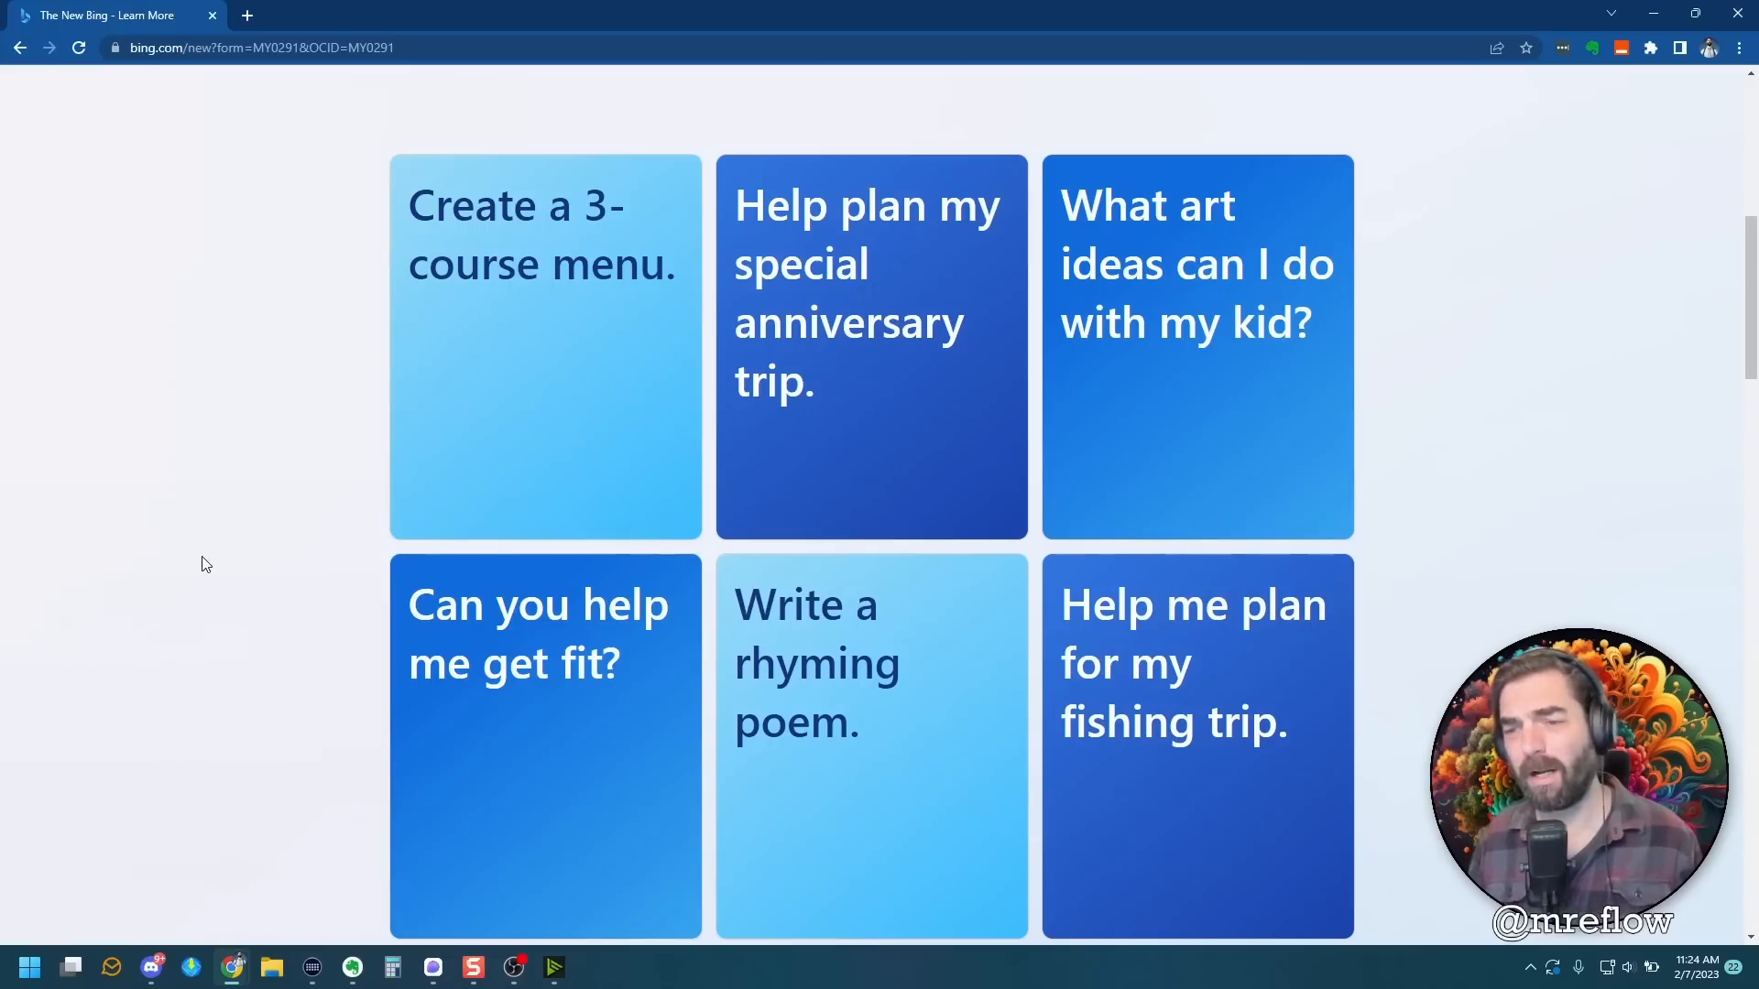
scroll(down, 3)
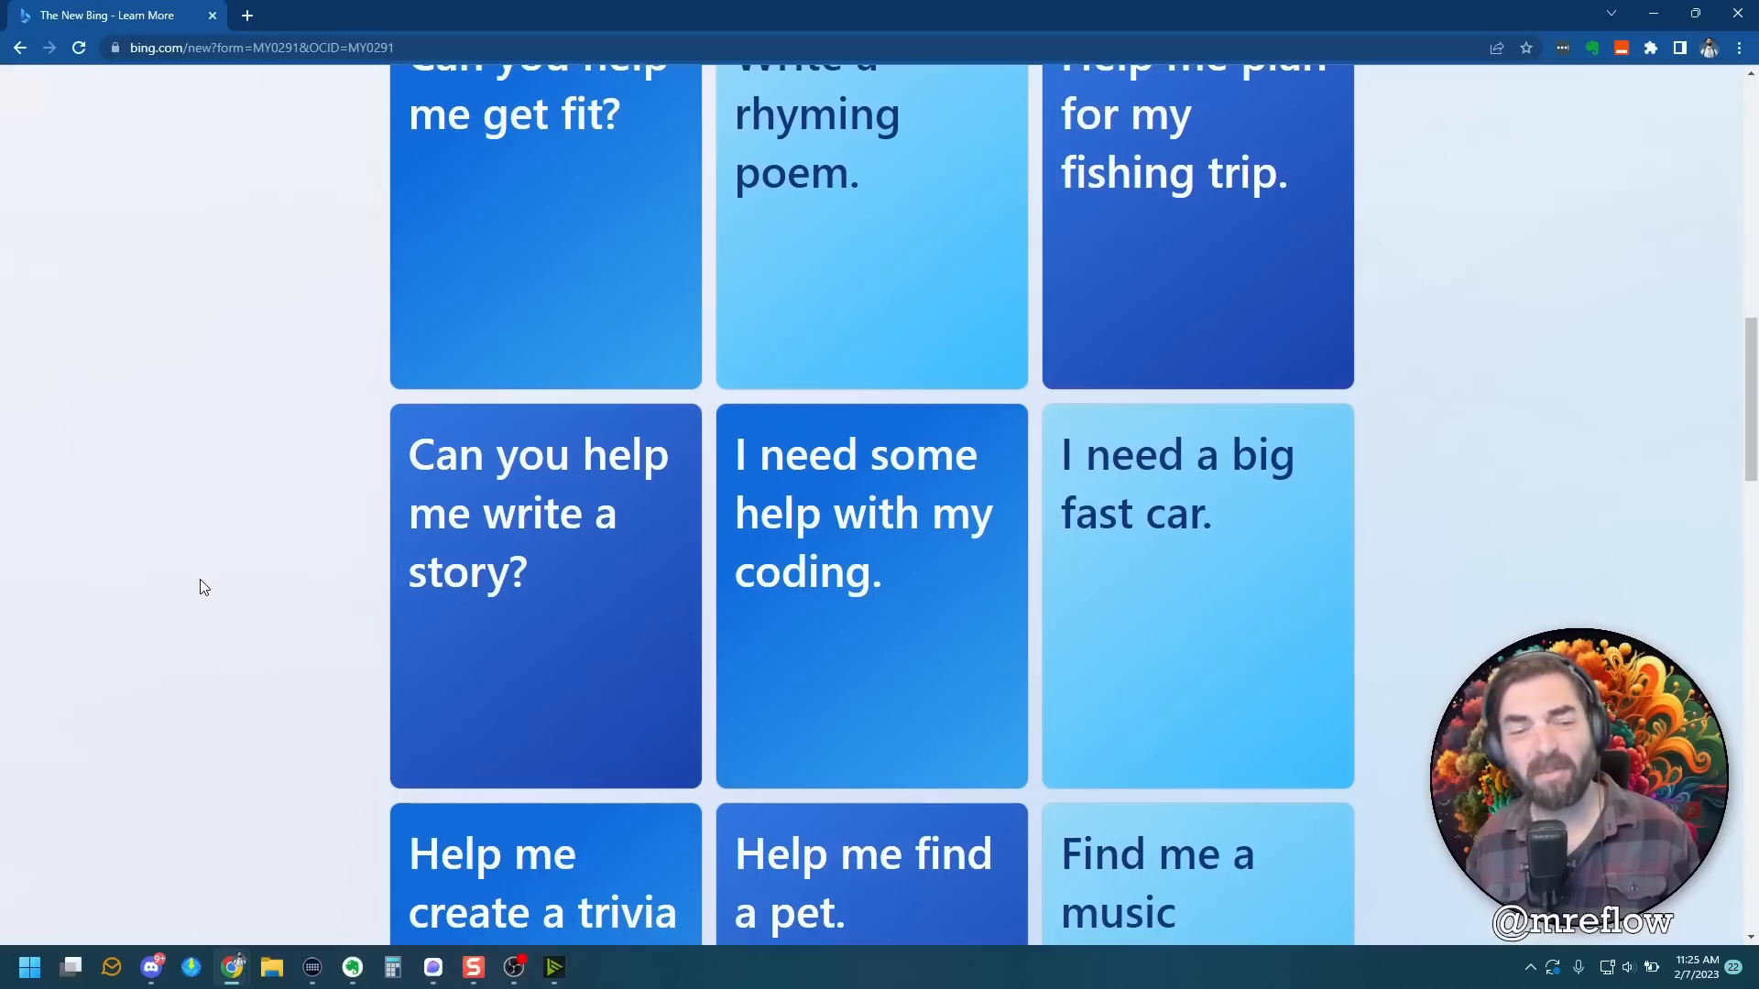
scroll(down, 3)
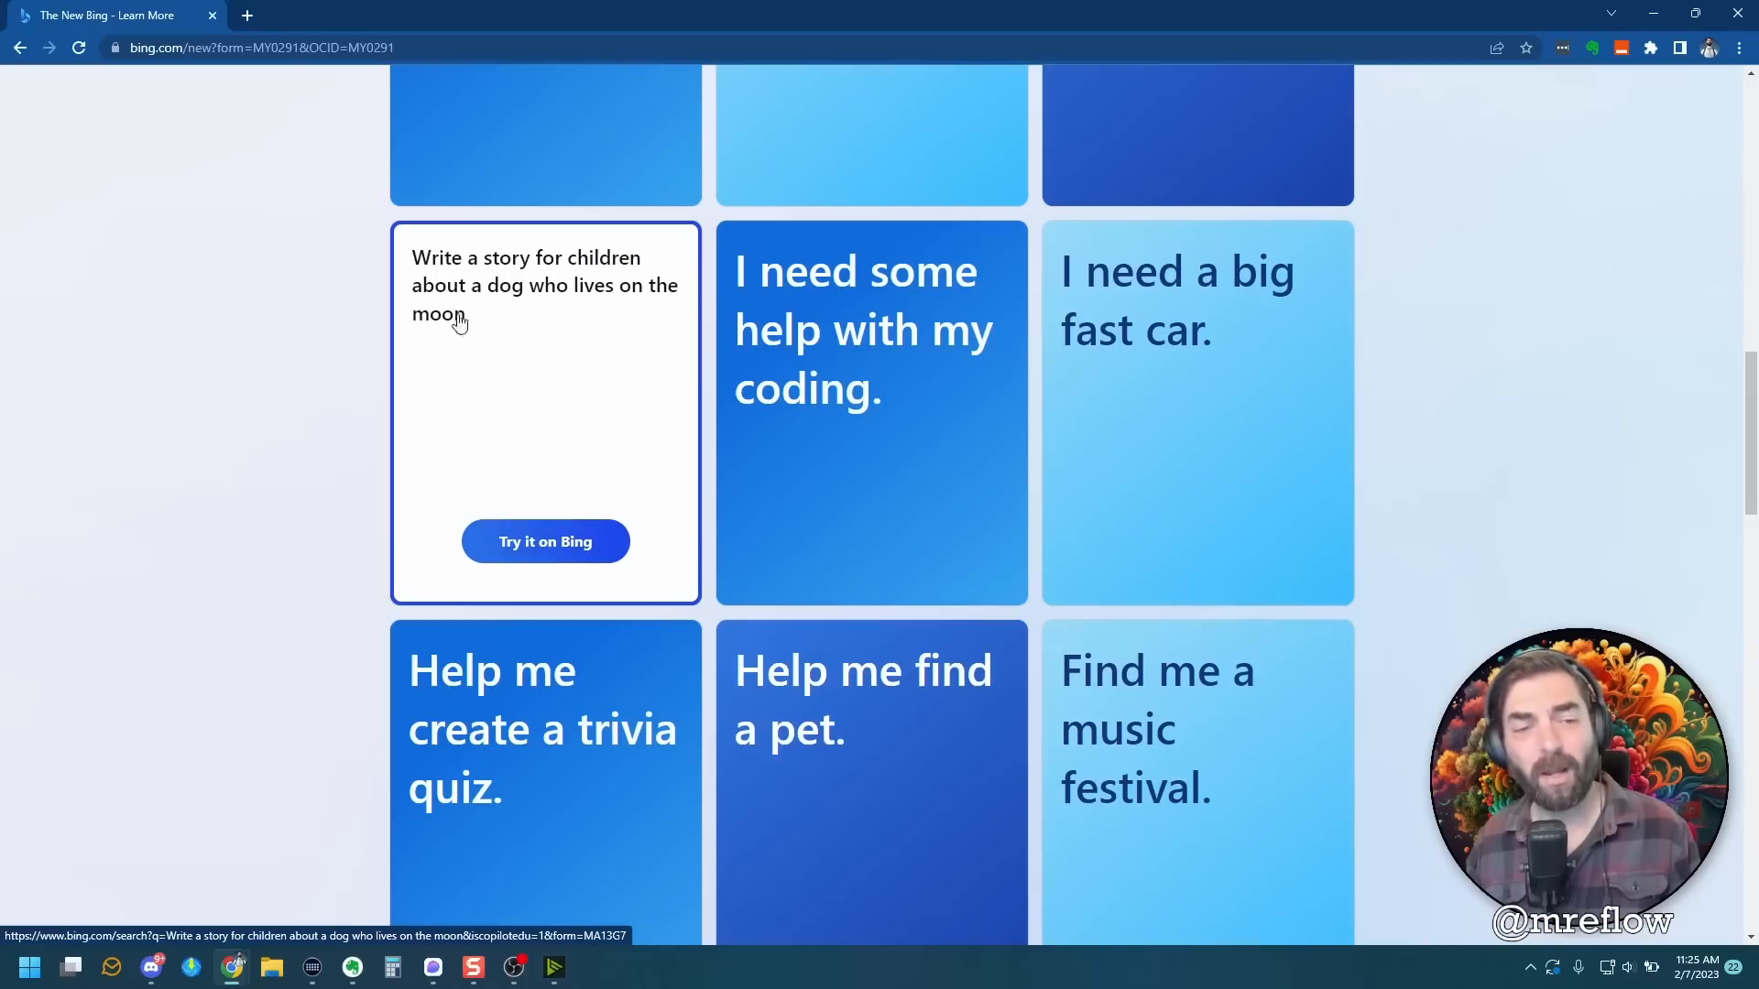
mouse_move(522, 455)
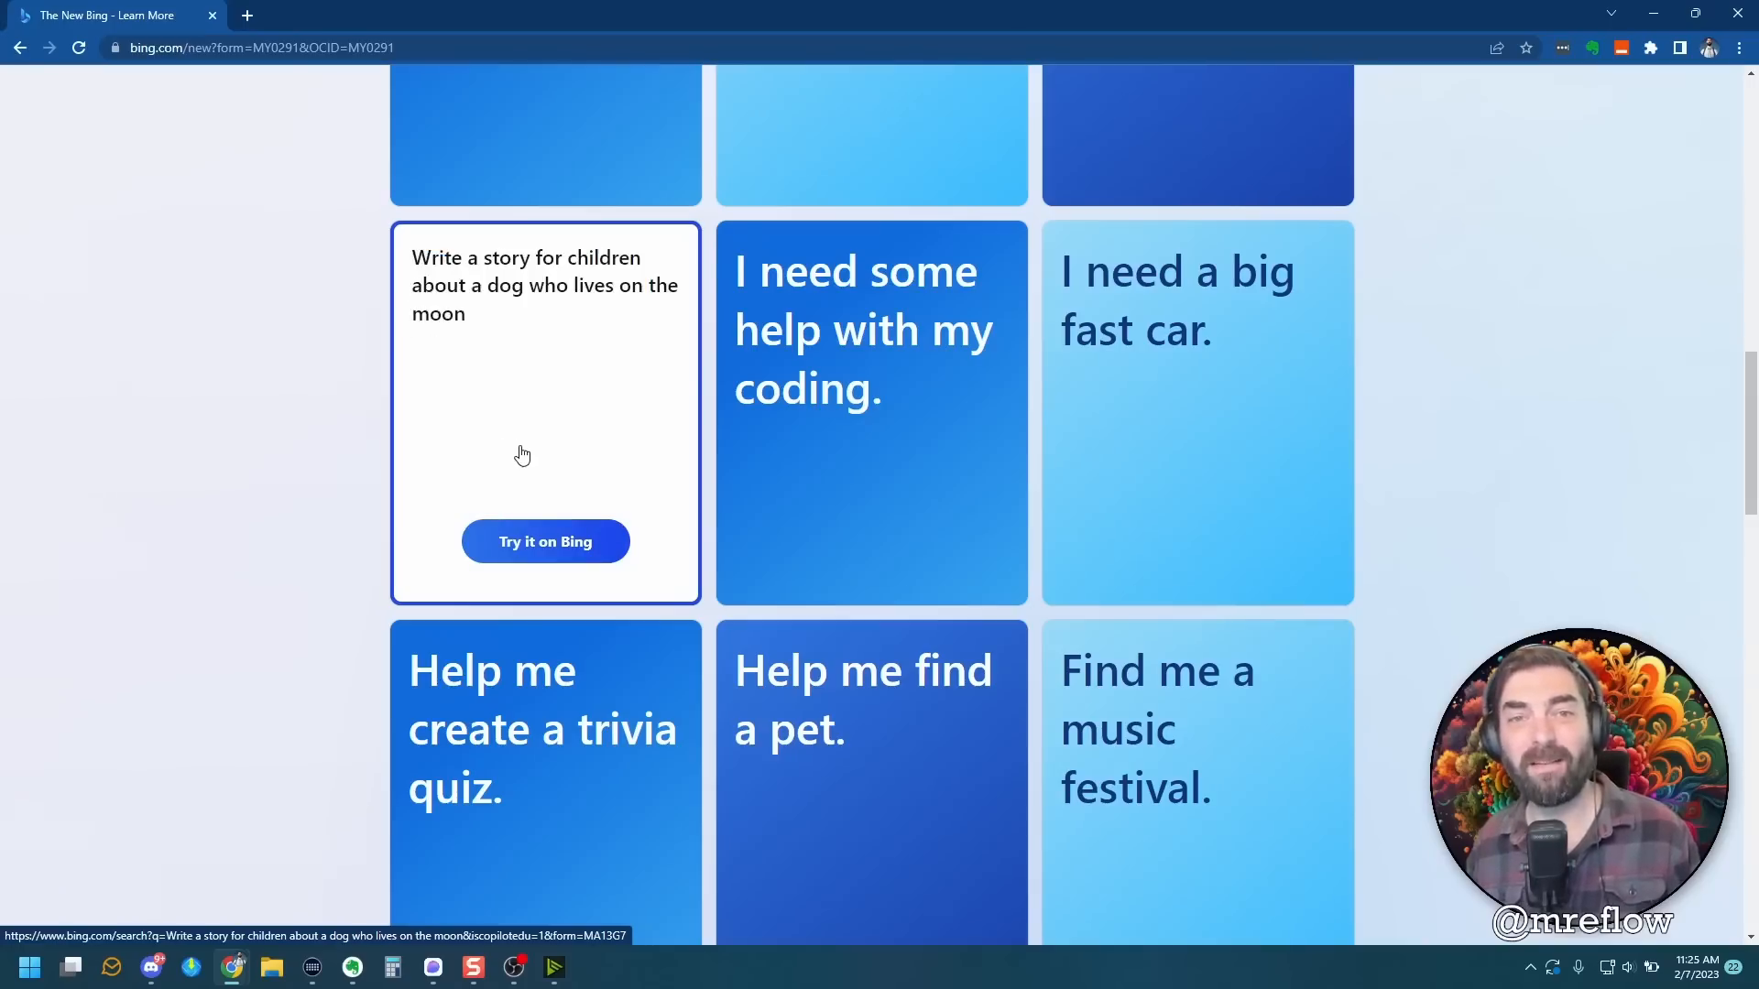
mouse_move(544, 551)
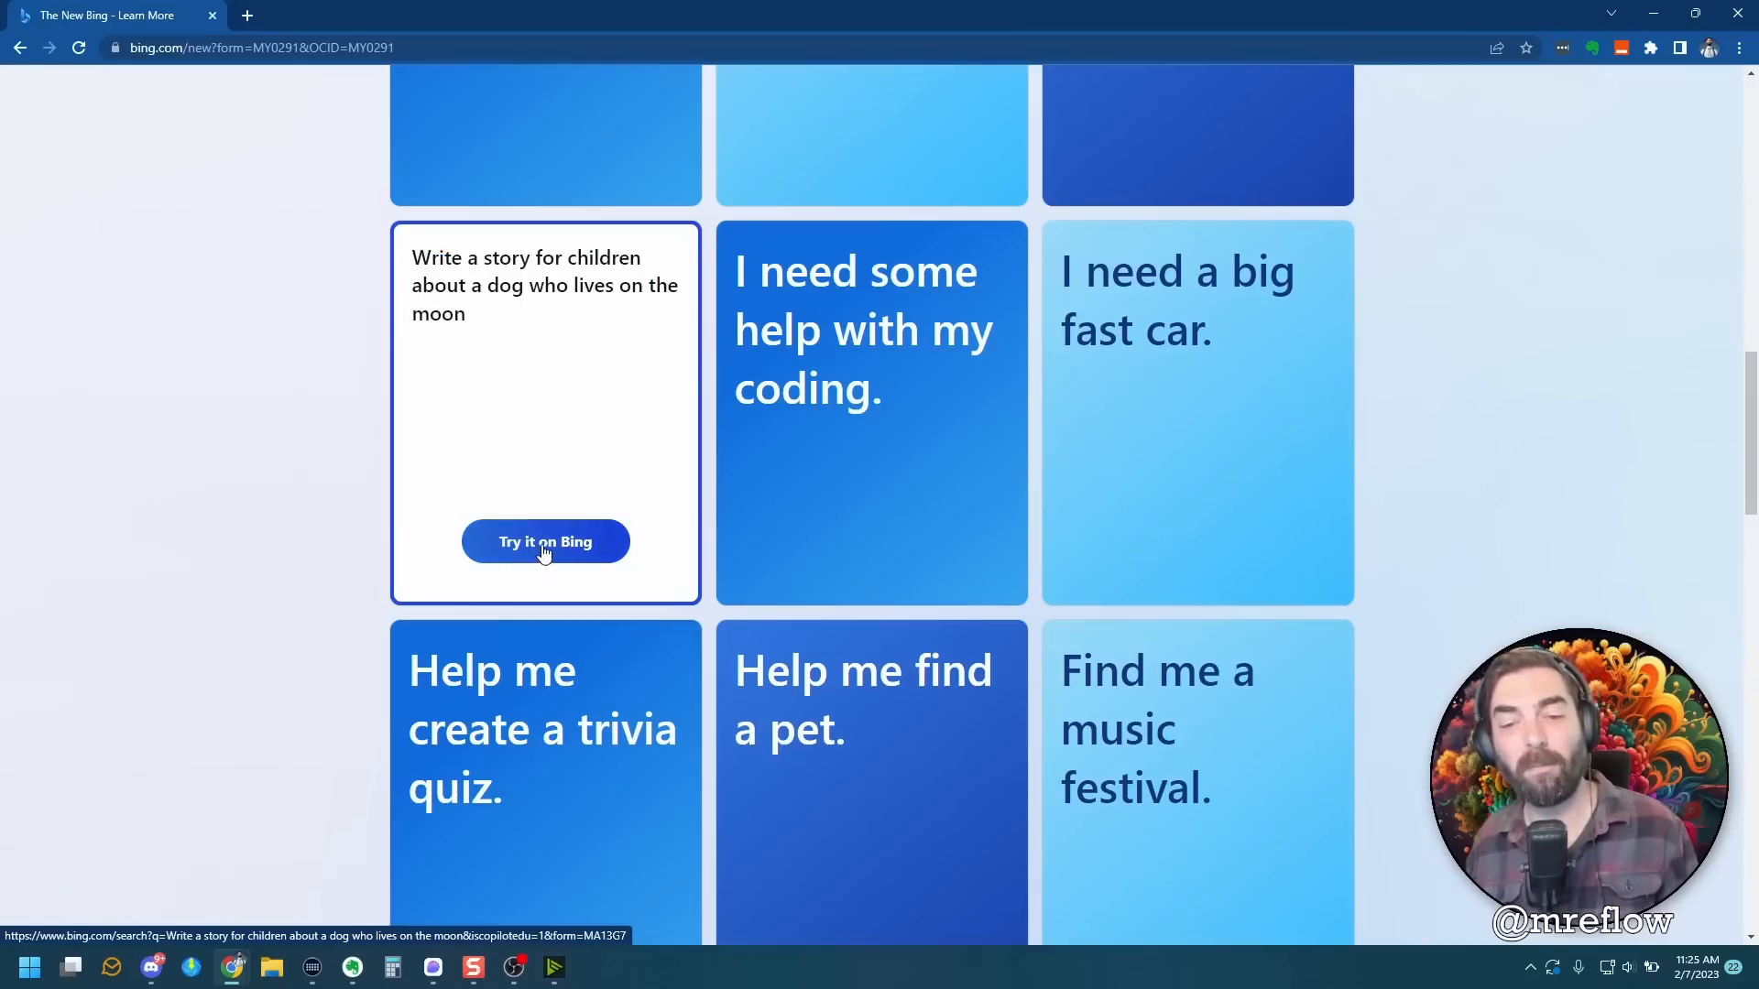
Run the dog-on-the-moon story prompt with 'Try it on Bing' and read through the generated story.
click(546, 543)
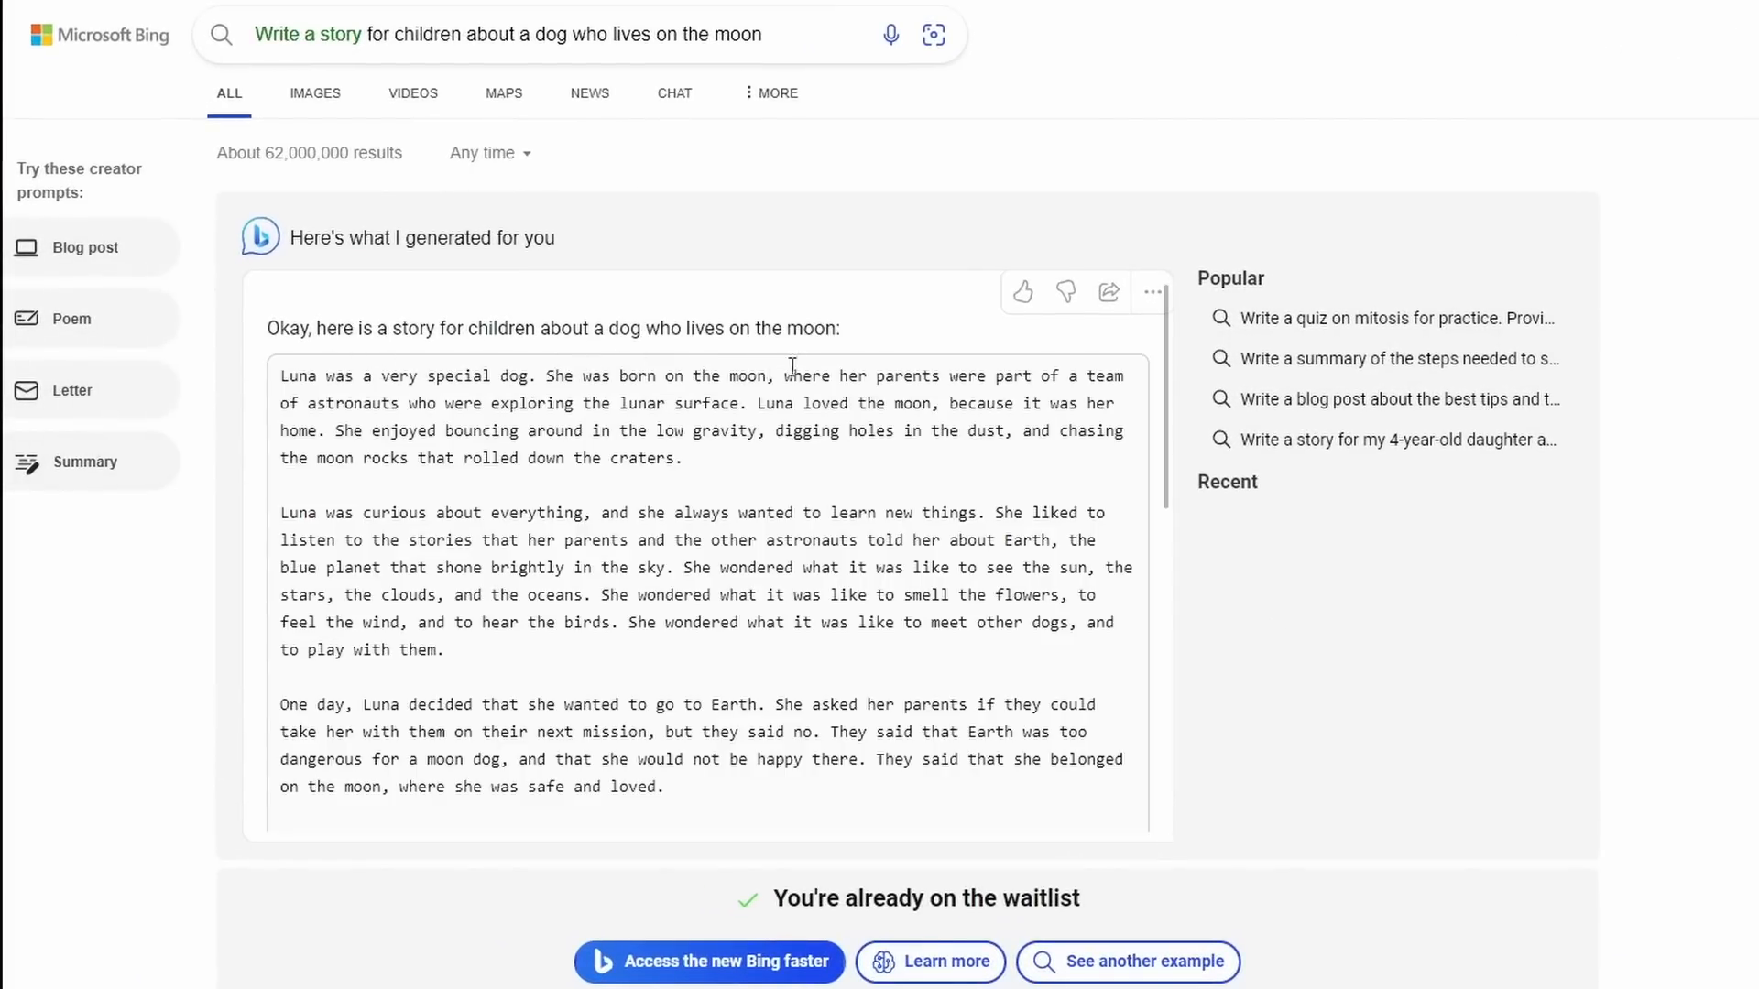
scroll(down, 3)
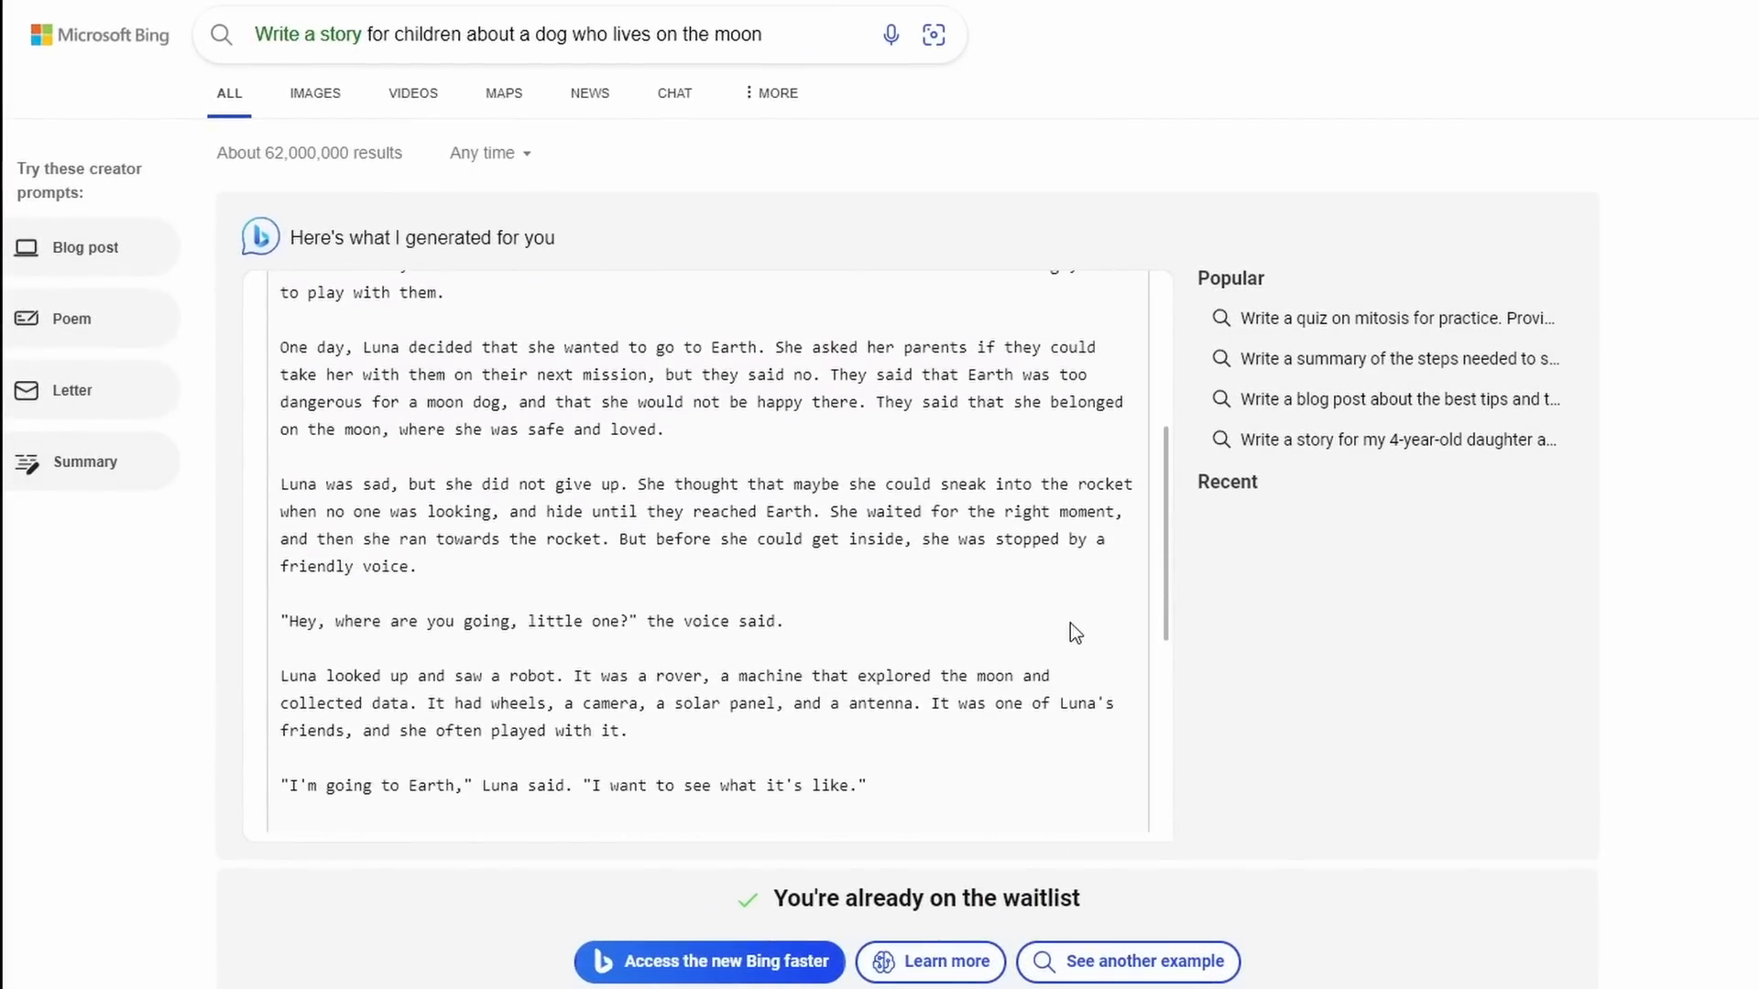
scroll(down, 3)
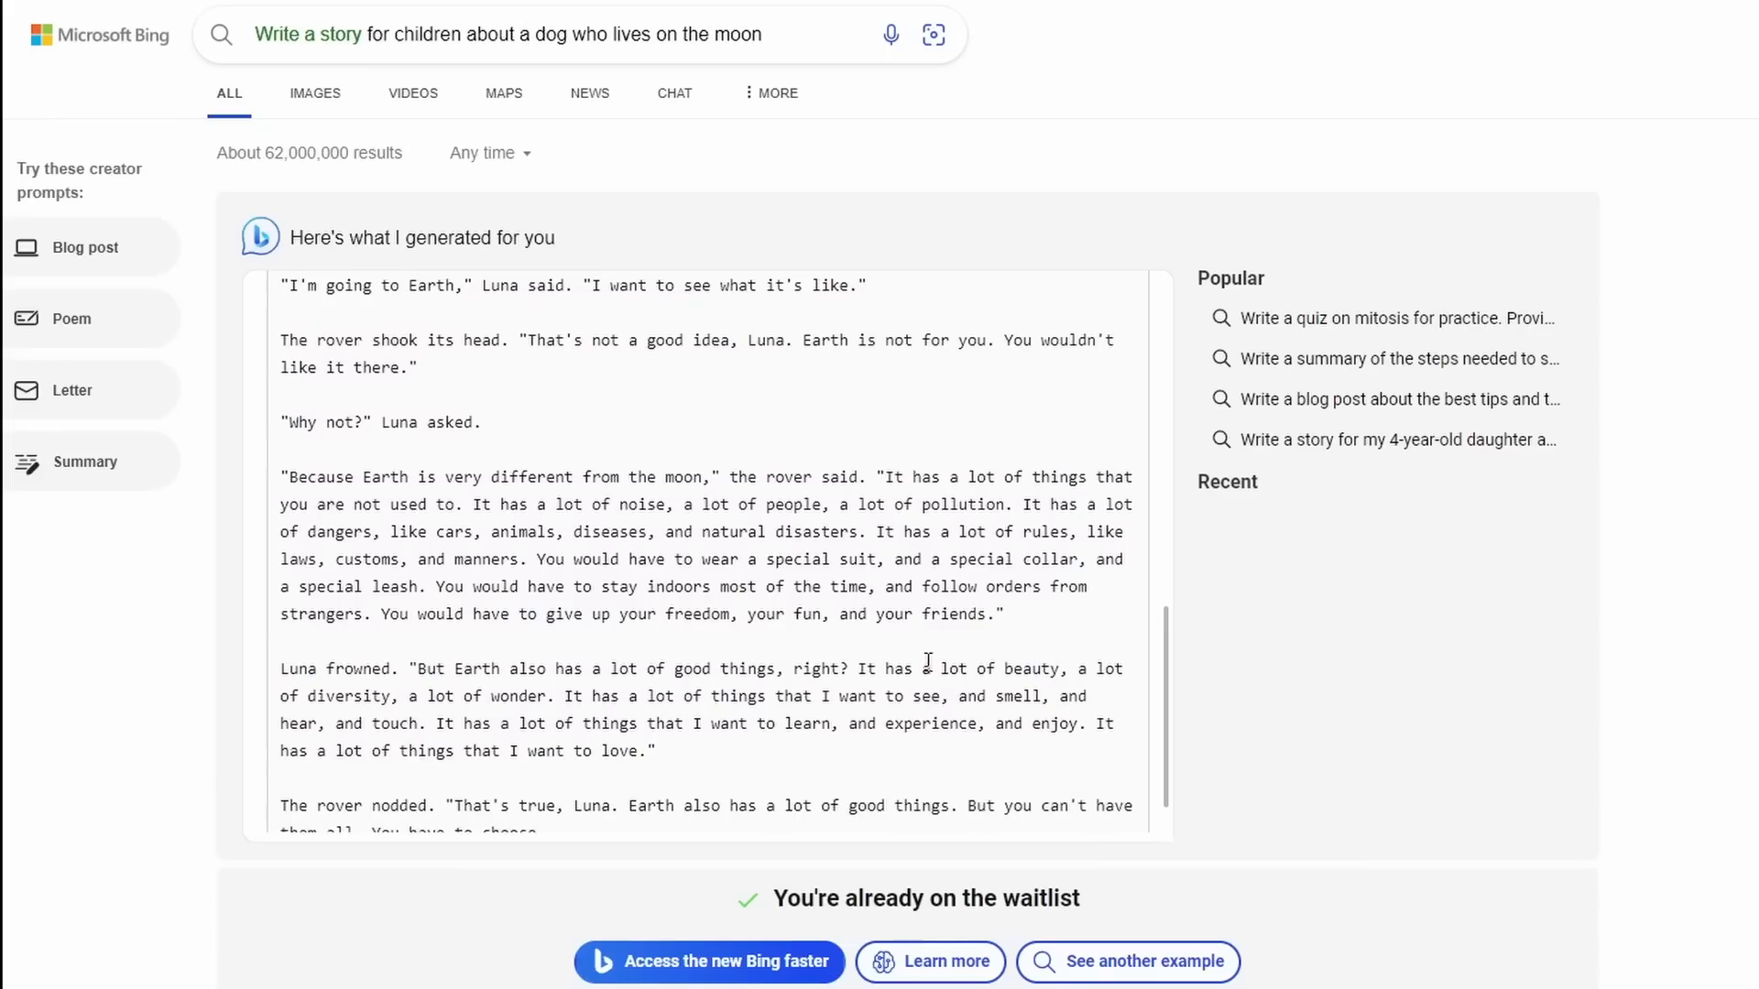
scroll(down, 3)
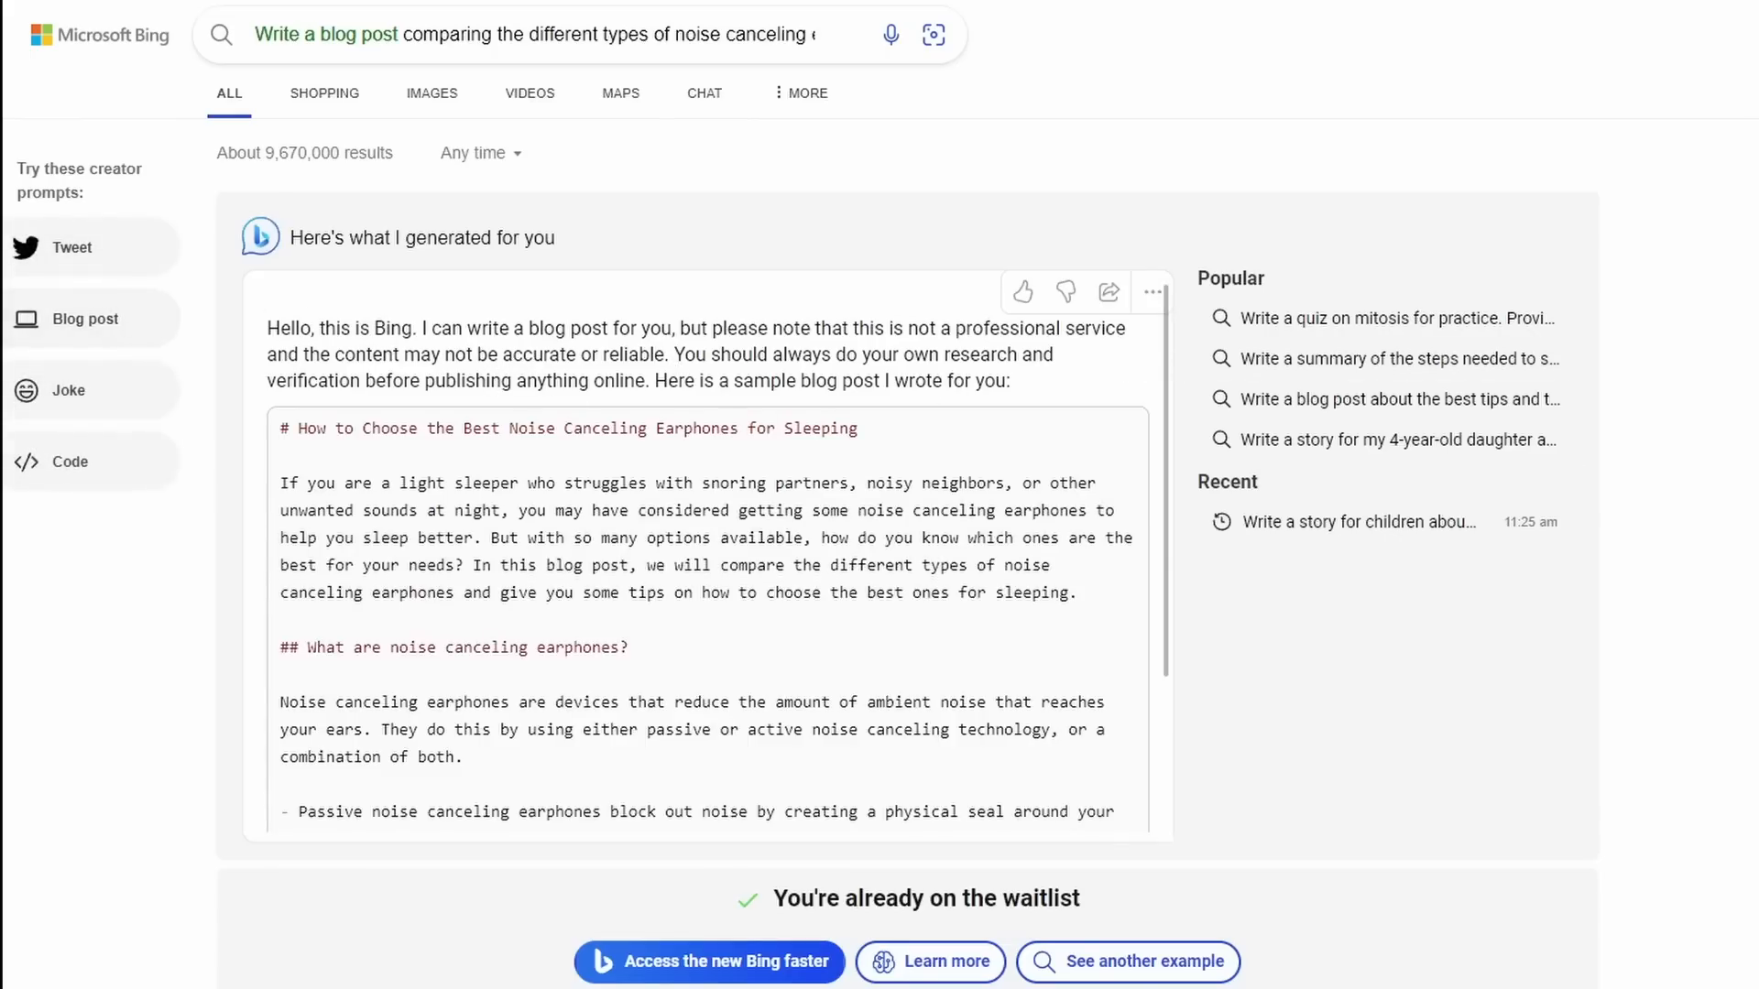
mouse_move(967, 412)
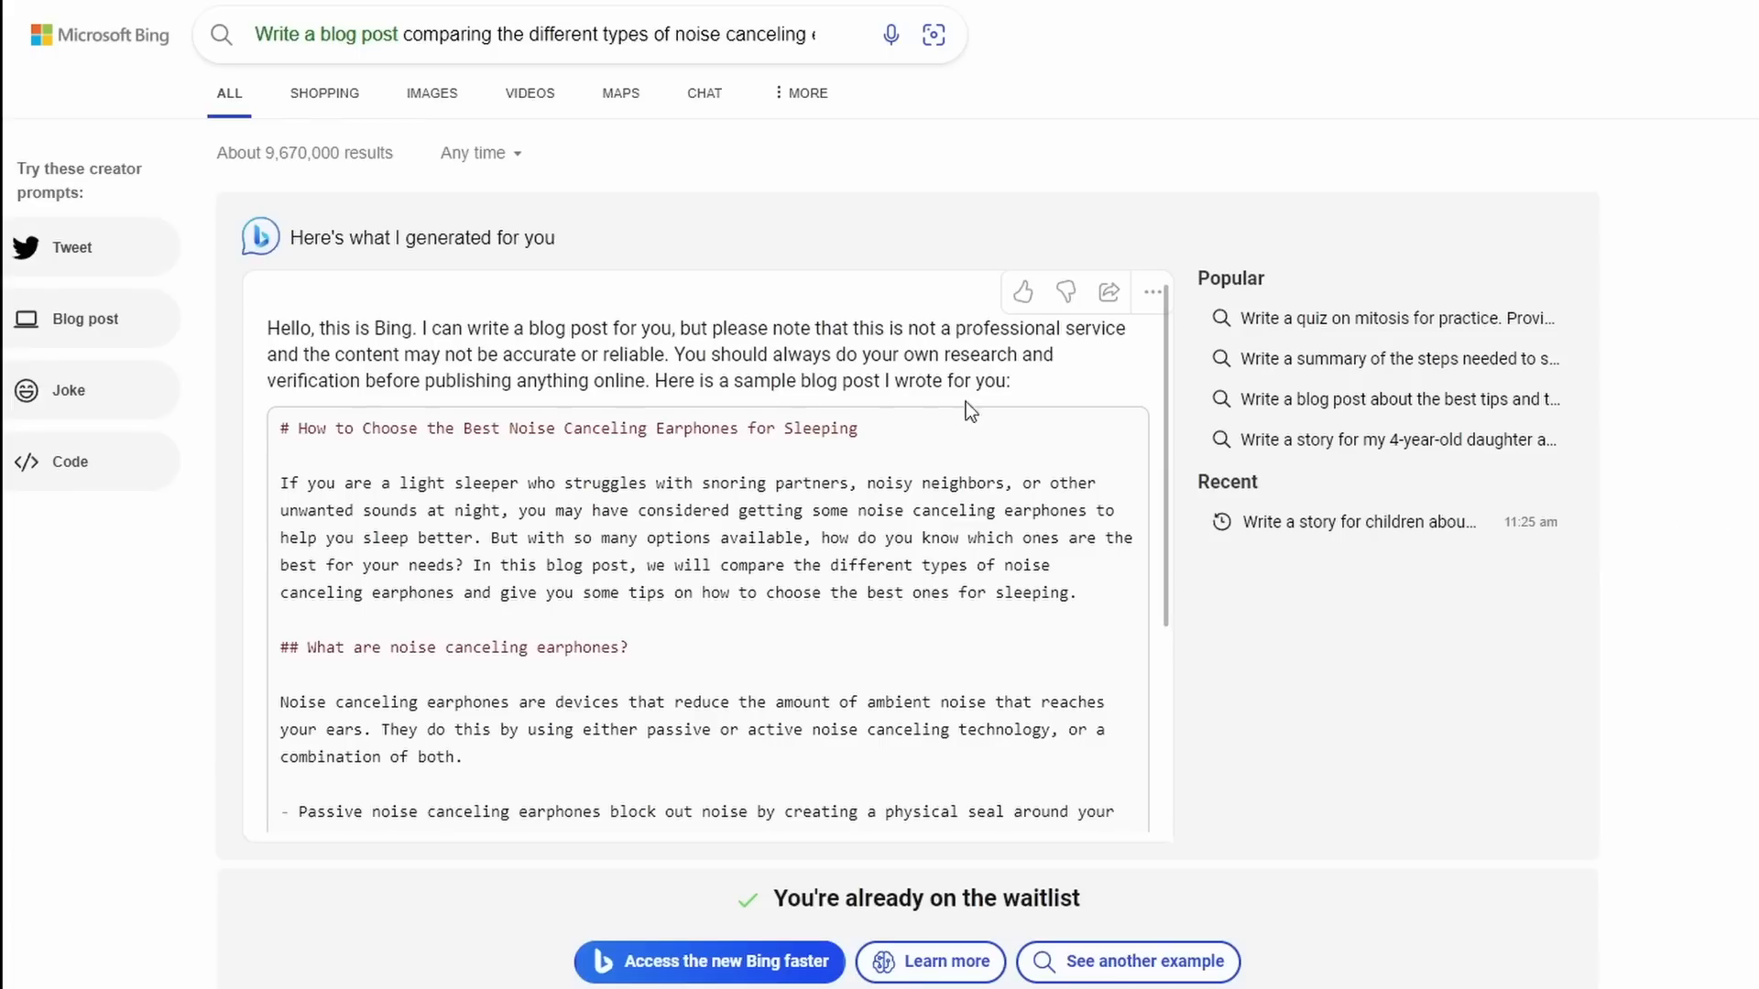
mouse_move(583, 451)
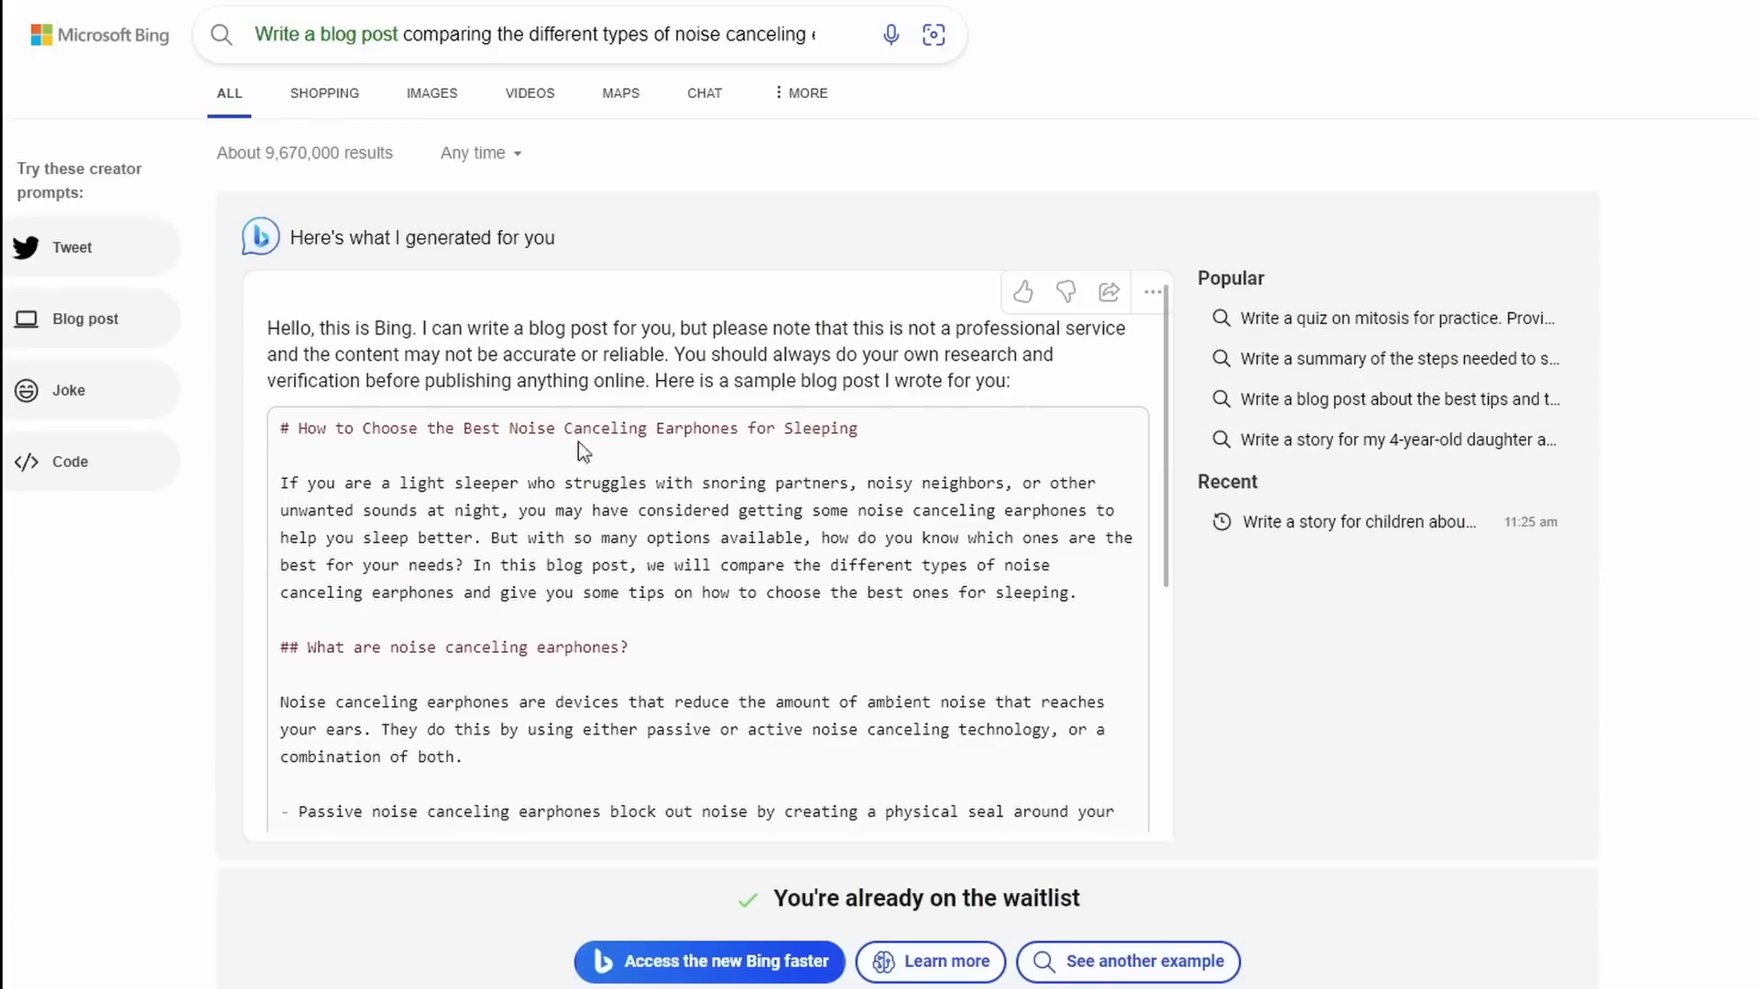
mouse_move(923, 436)
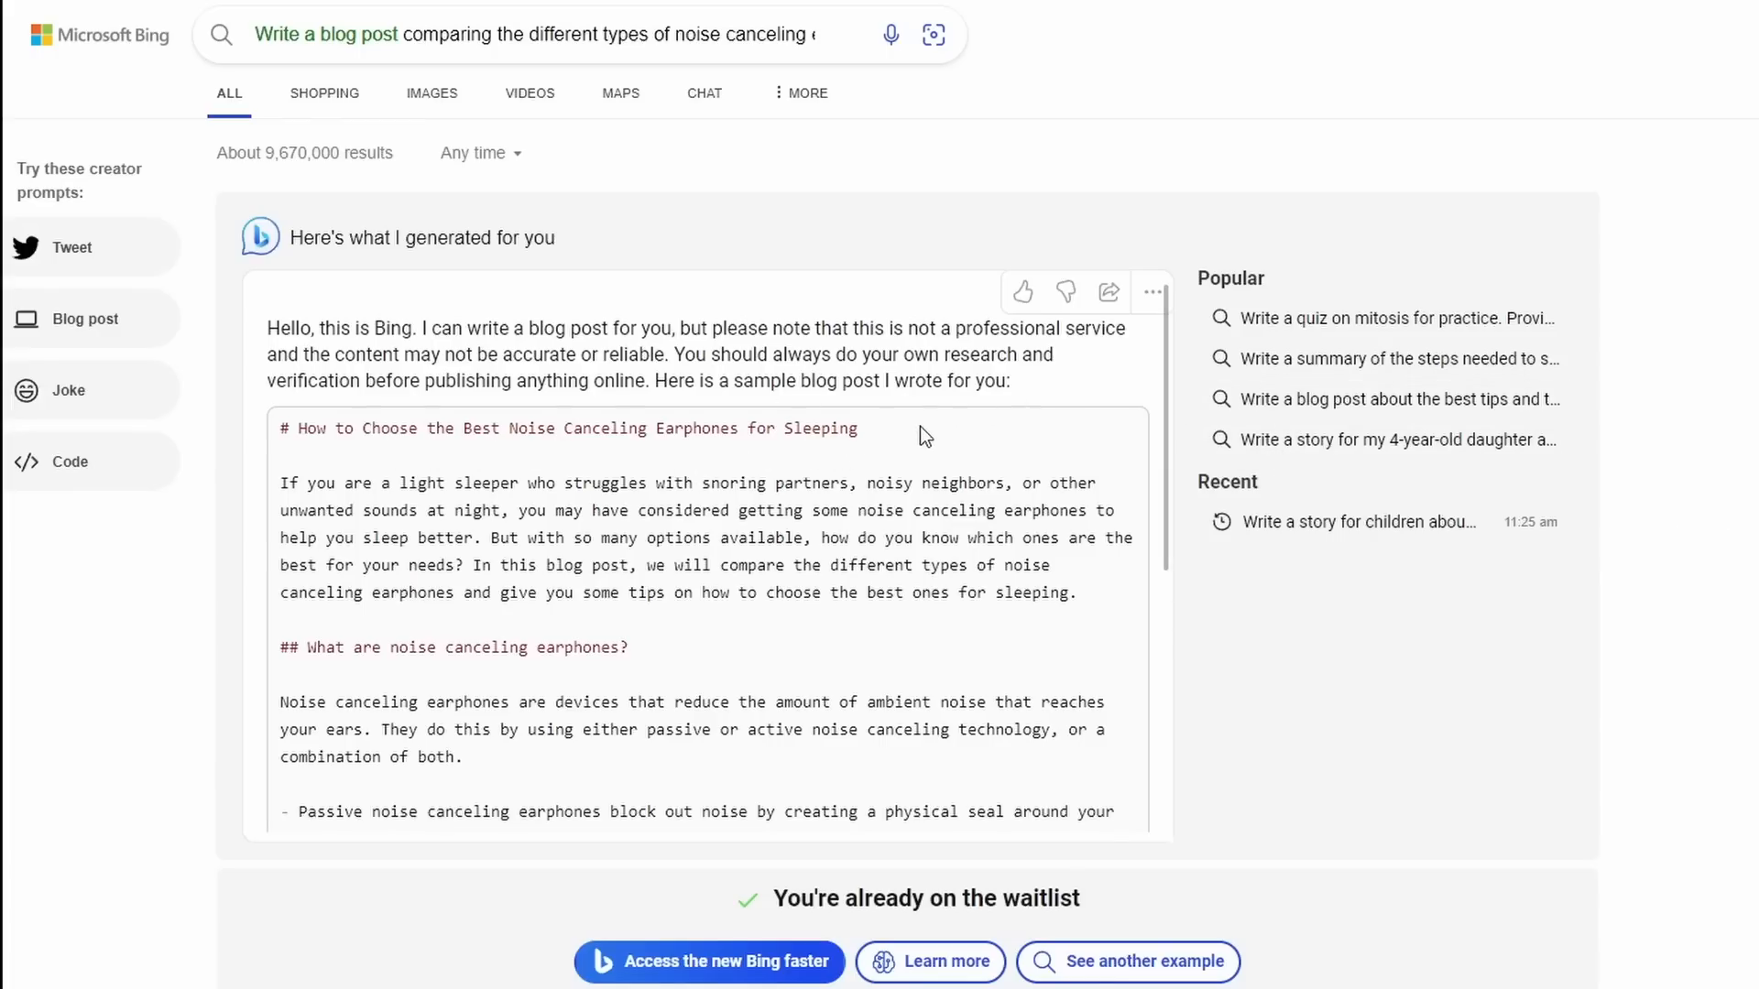
scroll(down, 3)
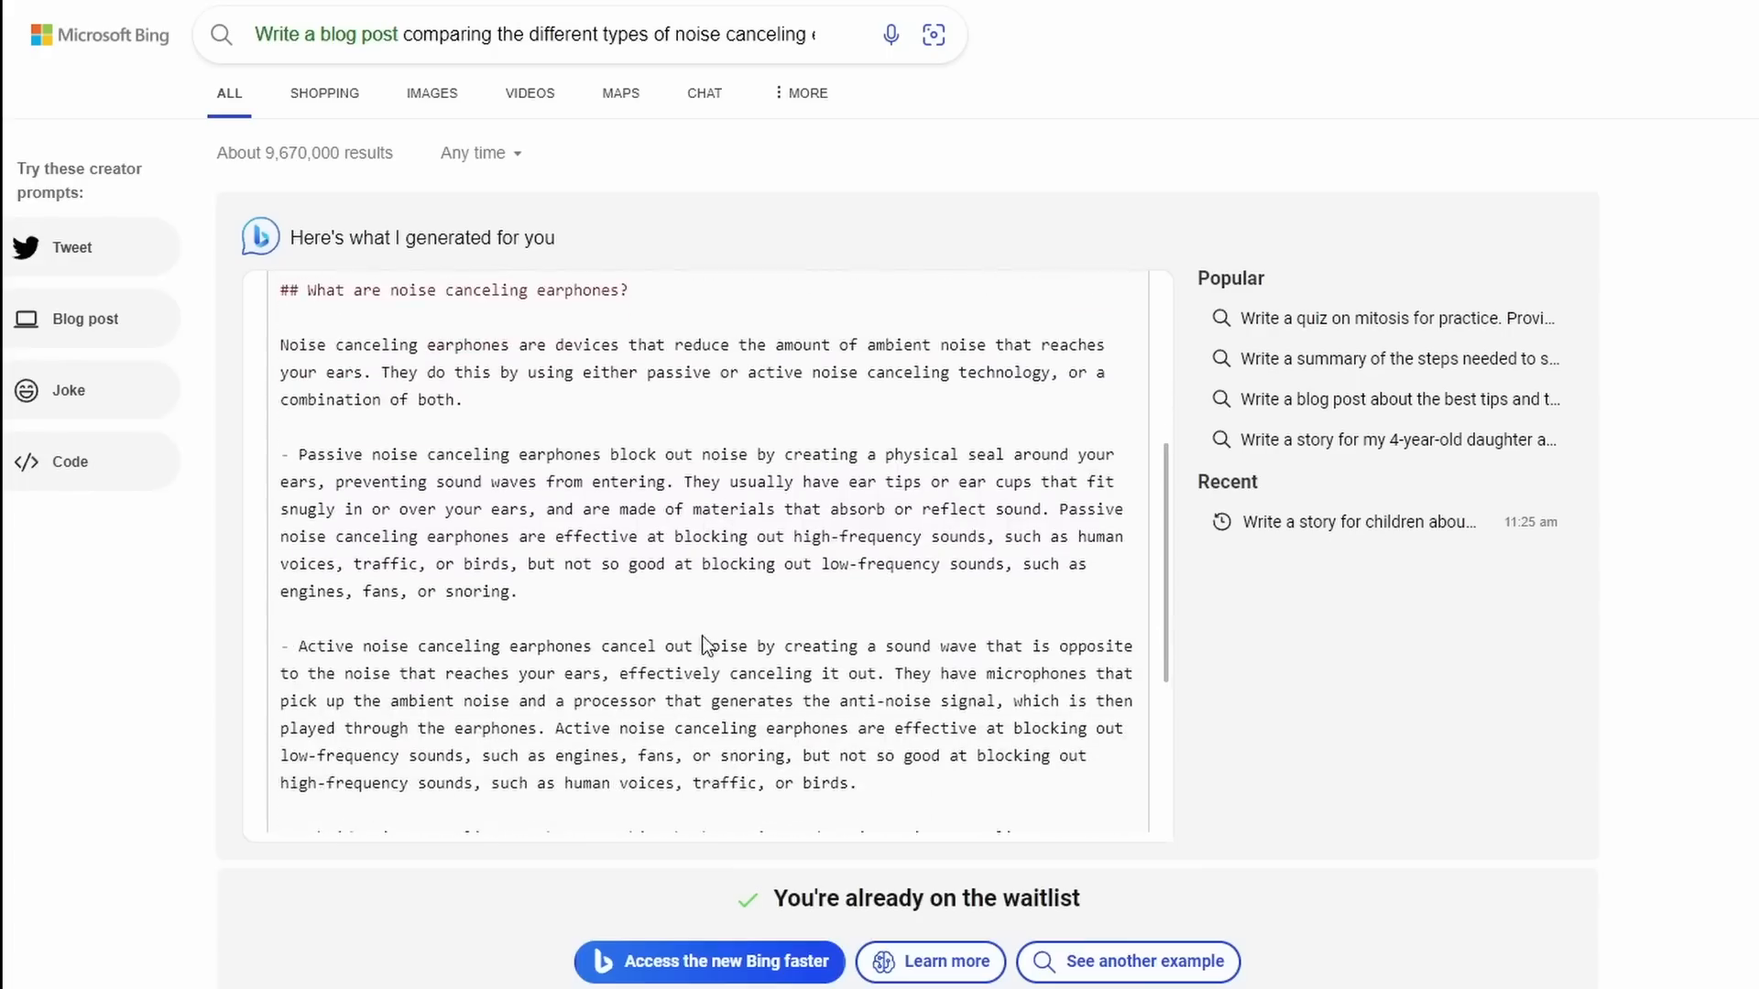
scroll(down, 3)
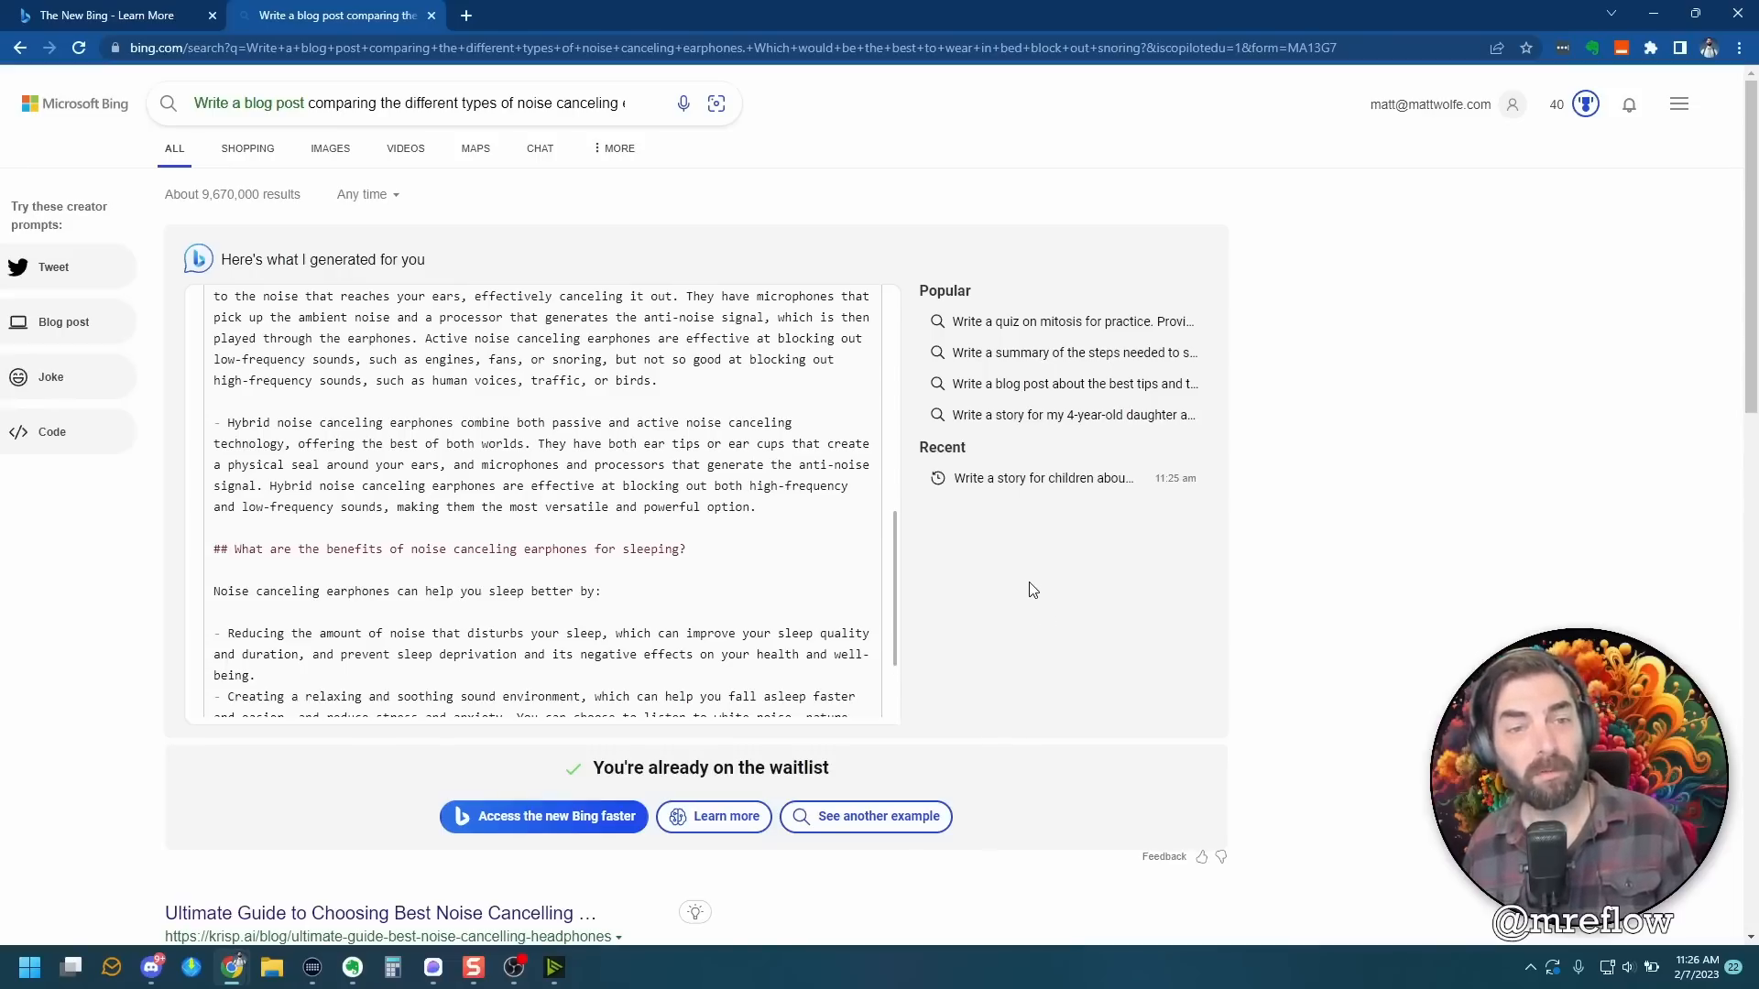
scroll(up, 3)
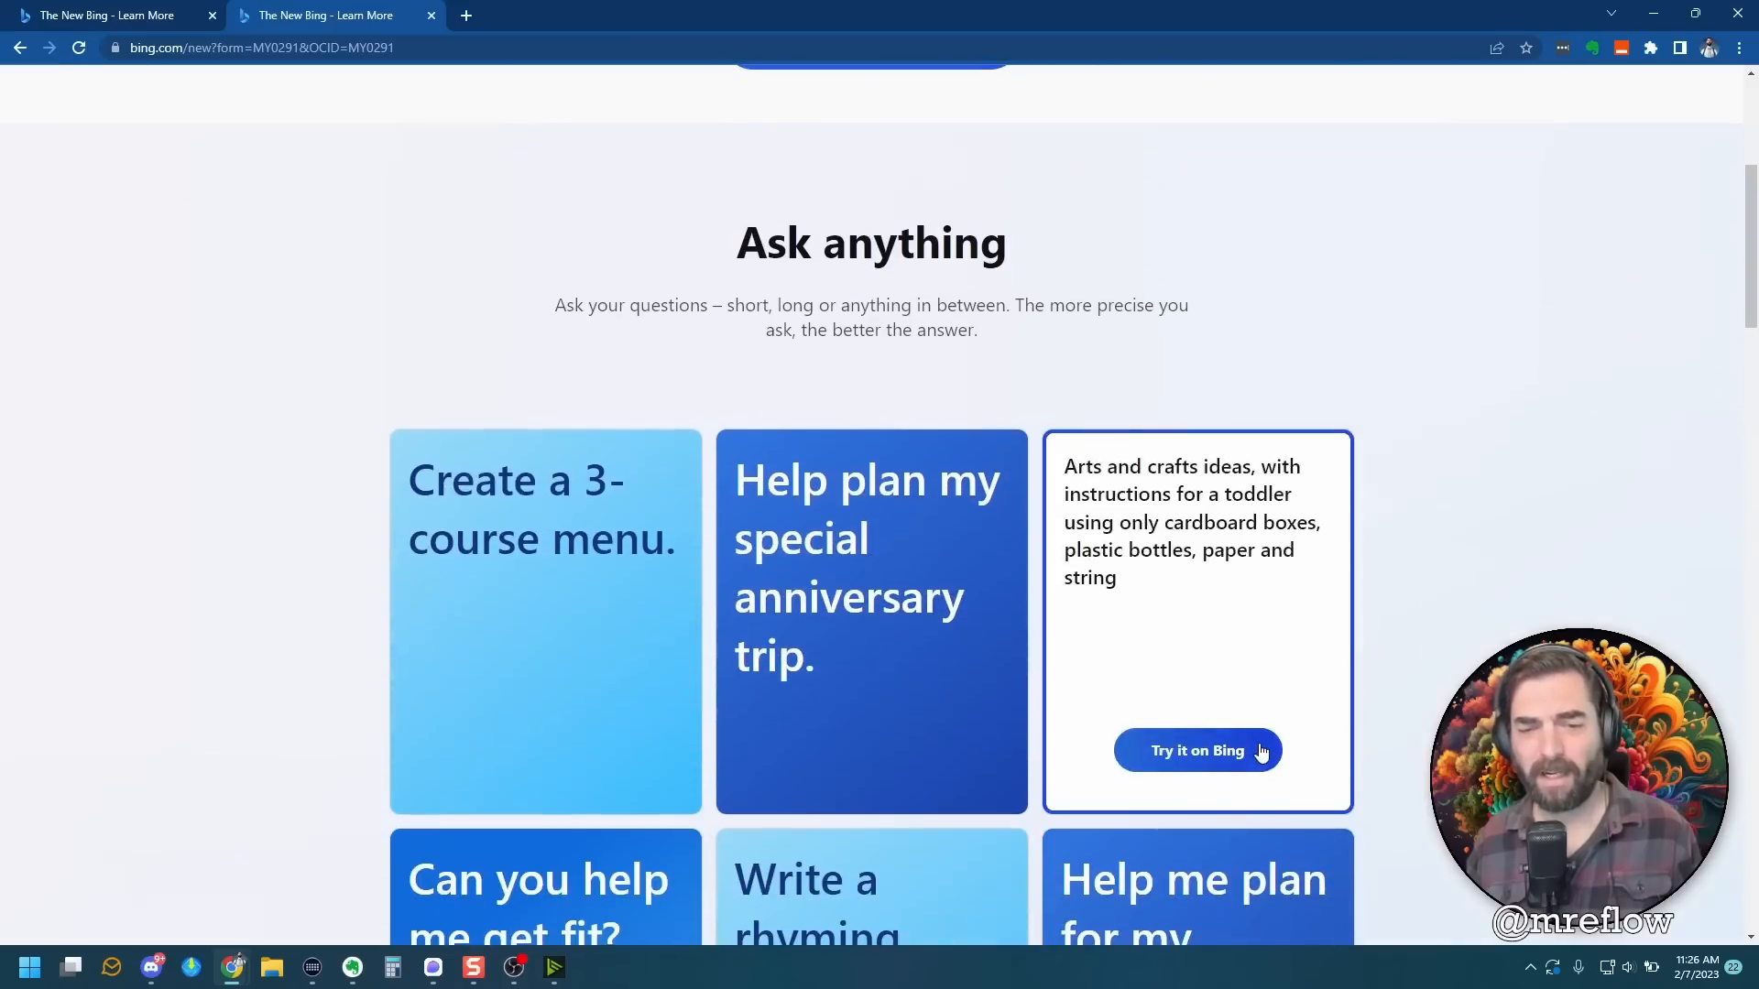
Scroll down to Bing's generated answer with cardboard box guitar and plastic bottle craft ideas.
scroll(down, 3)
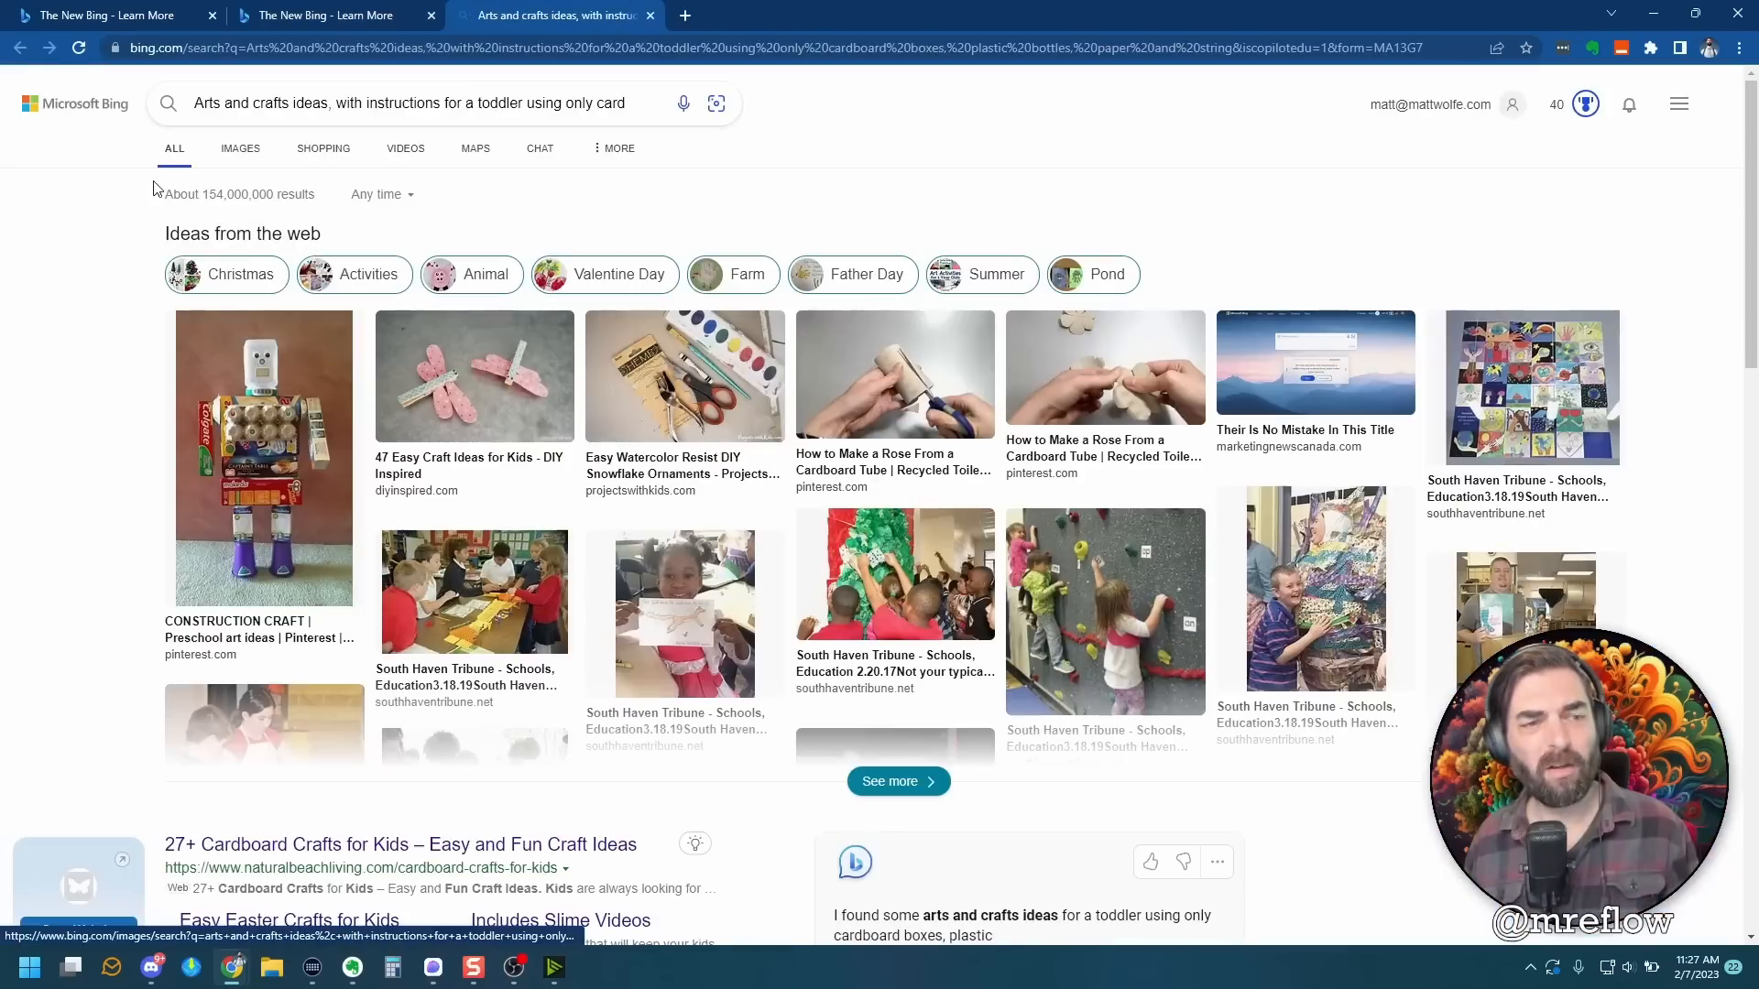
scroll(down, 3)
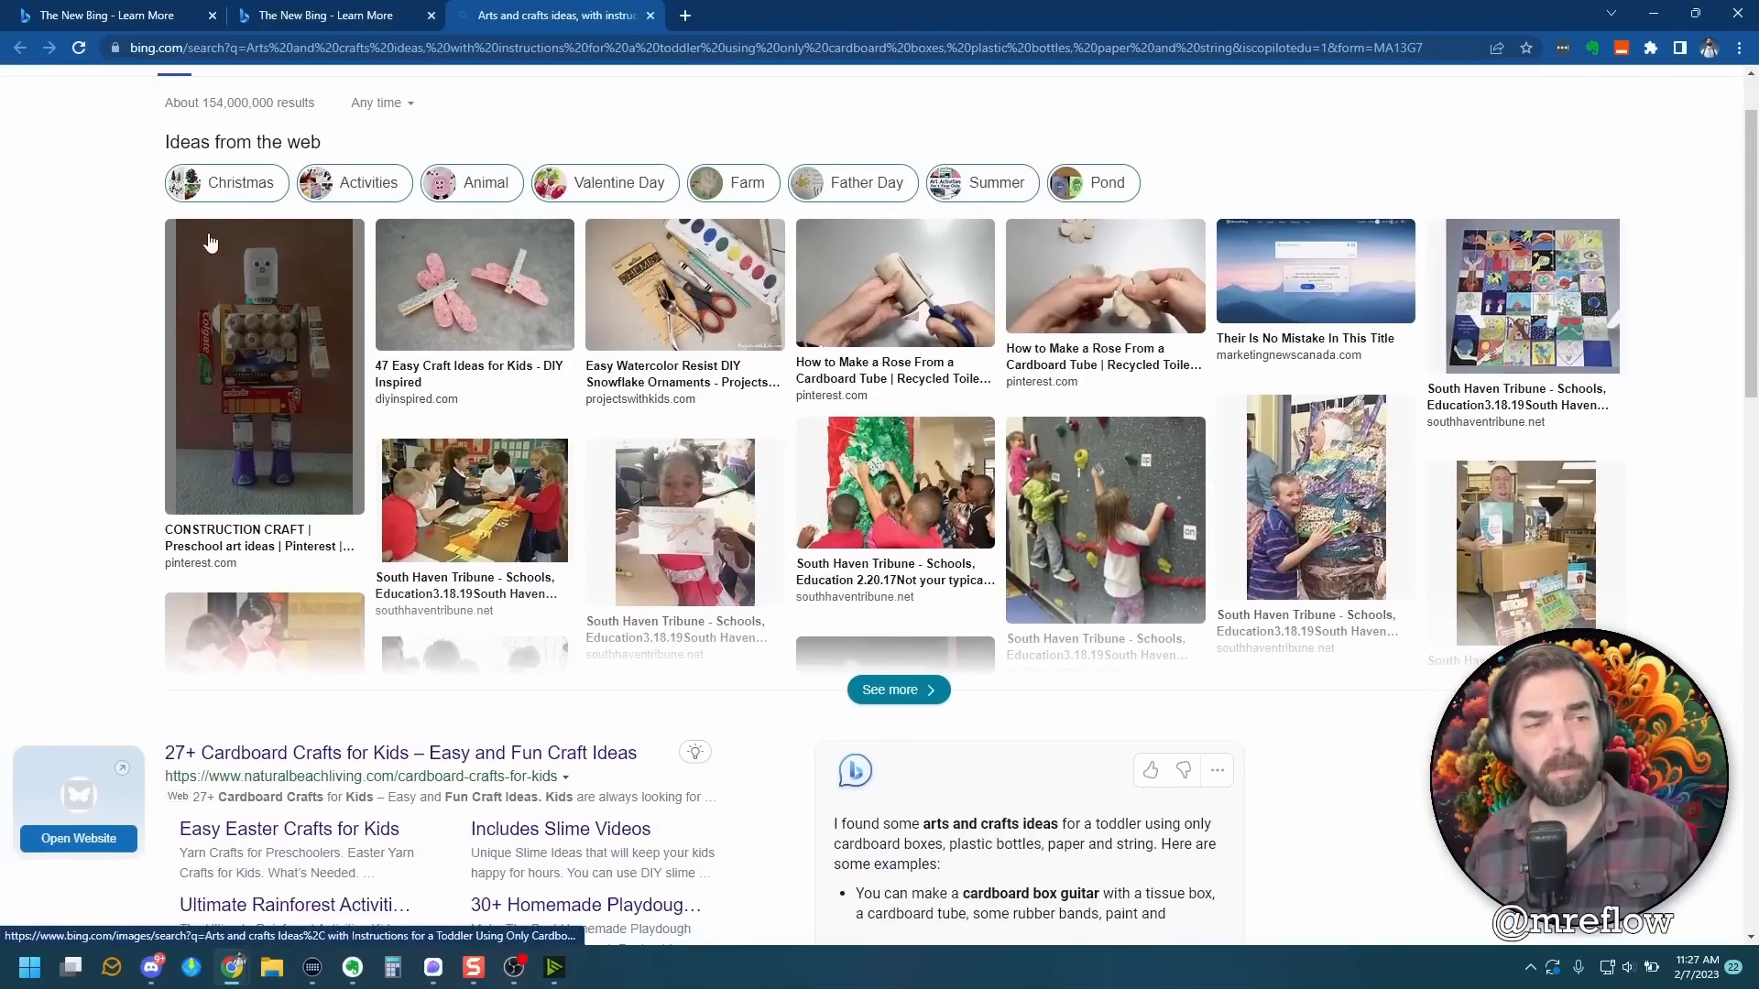
scroll(down, 3)
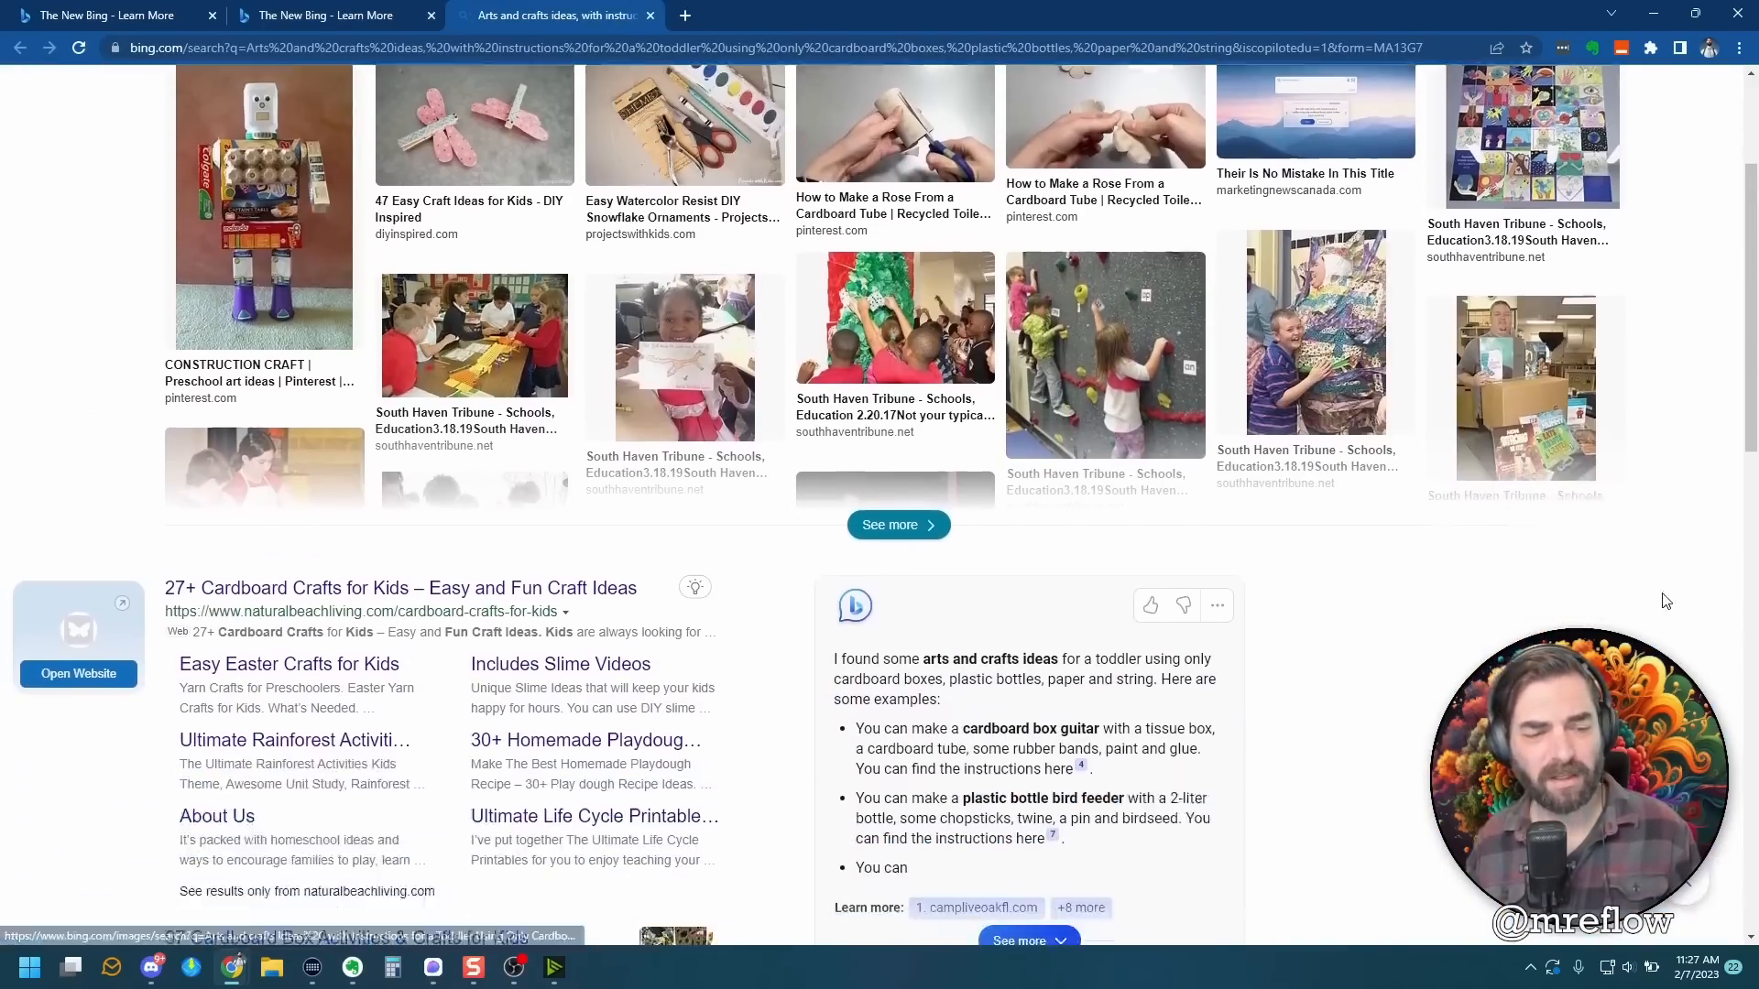
scroll(down, 3)
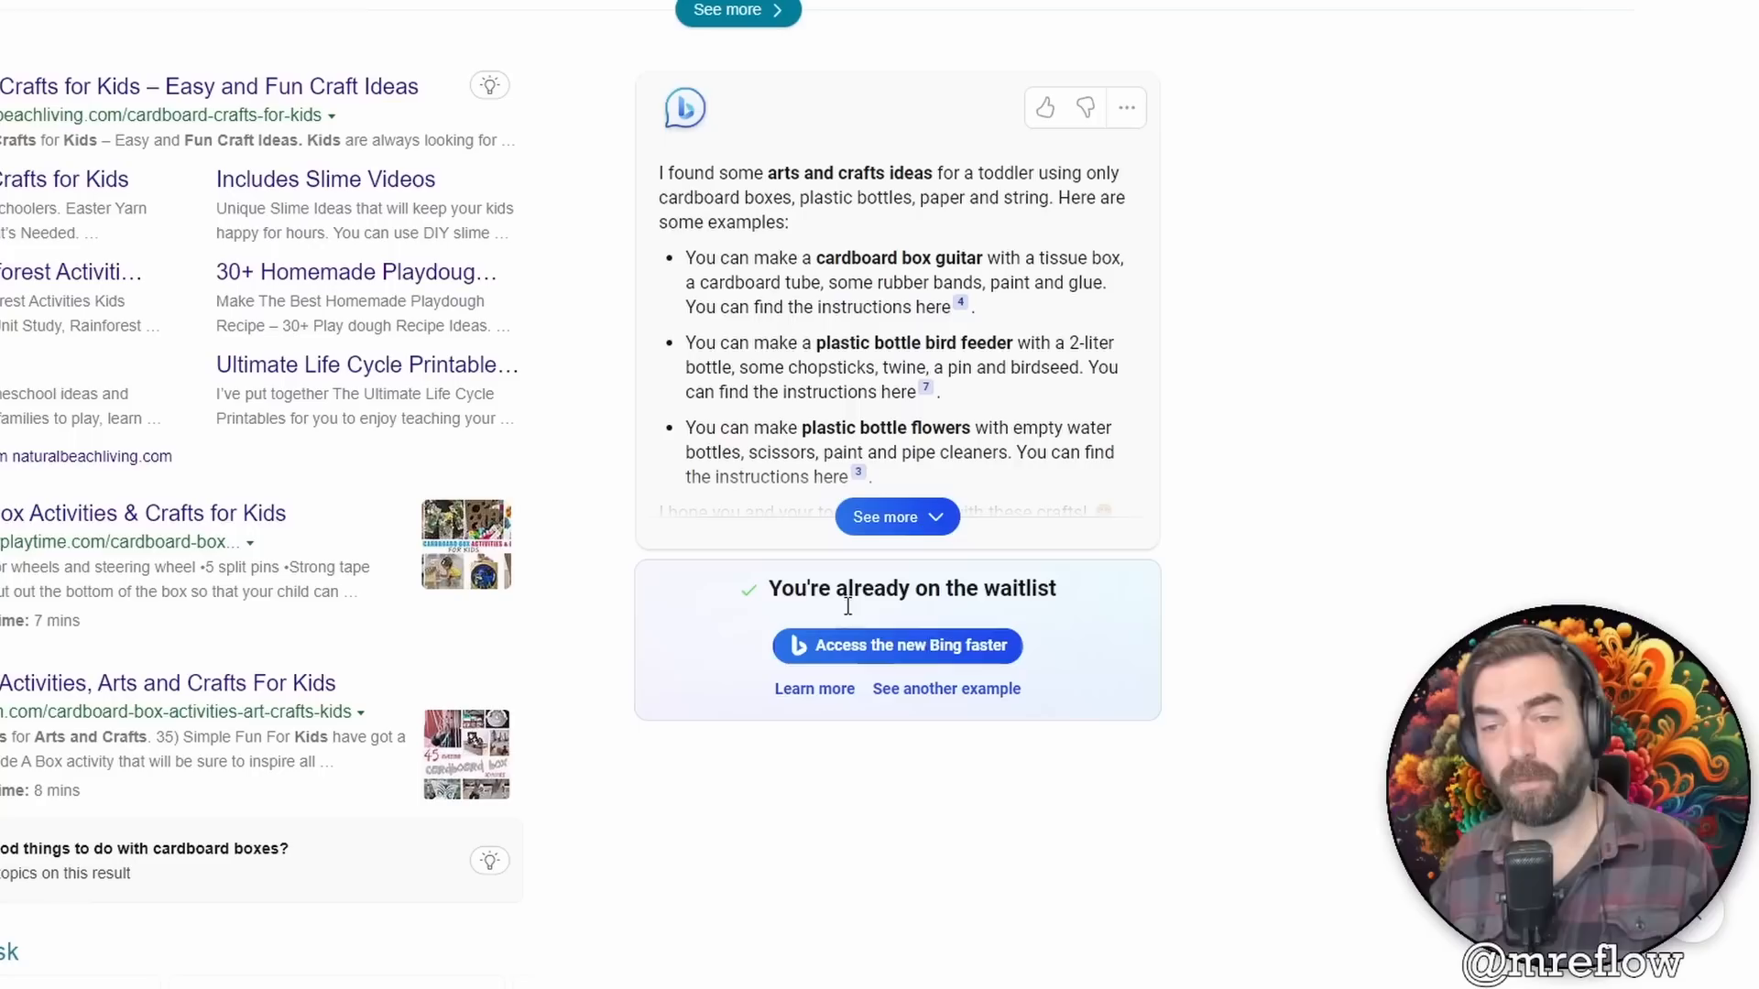
Expand and read the full toddler crafts answer.
click(885, 517)
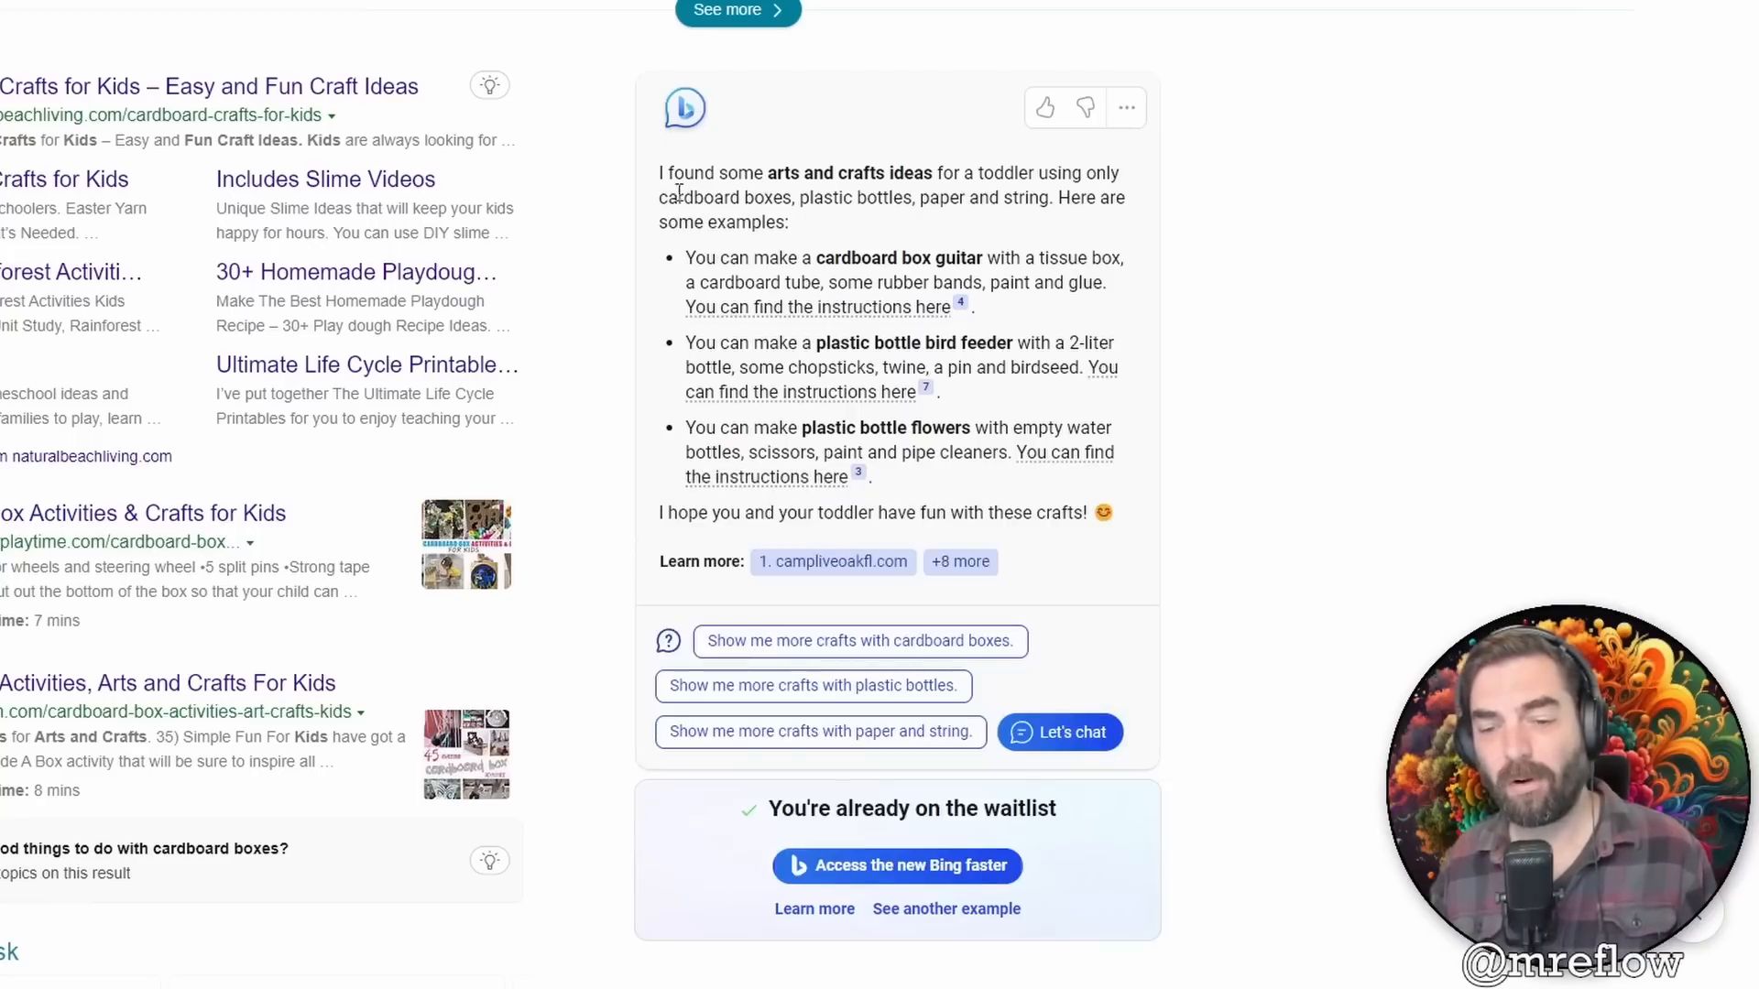
mouse_move(1233, 655)
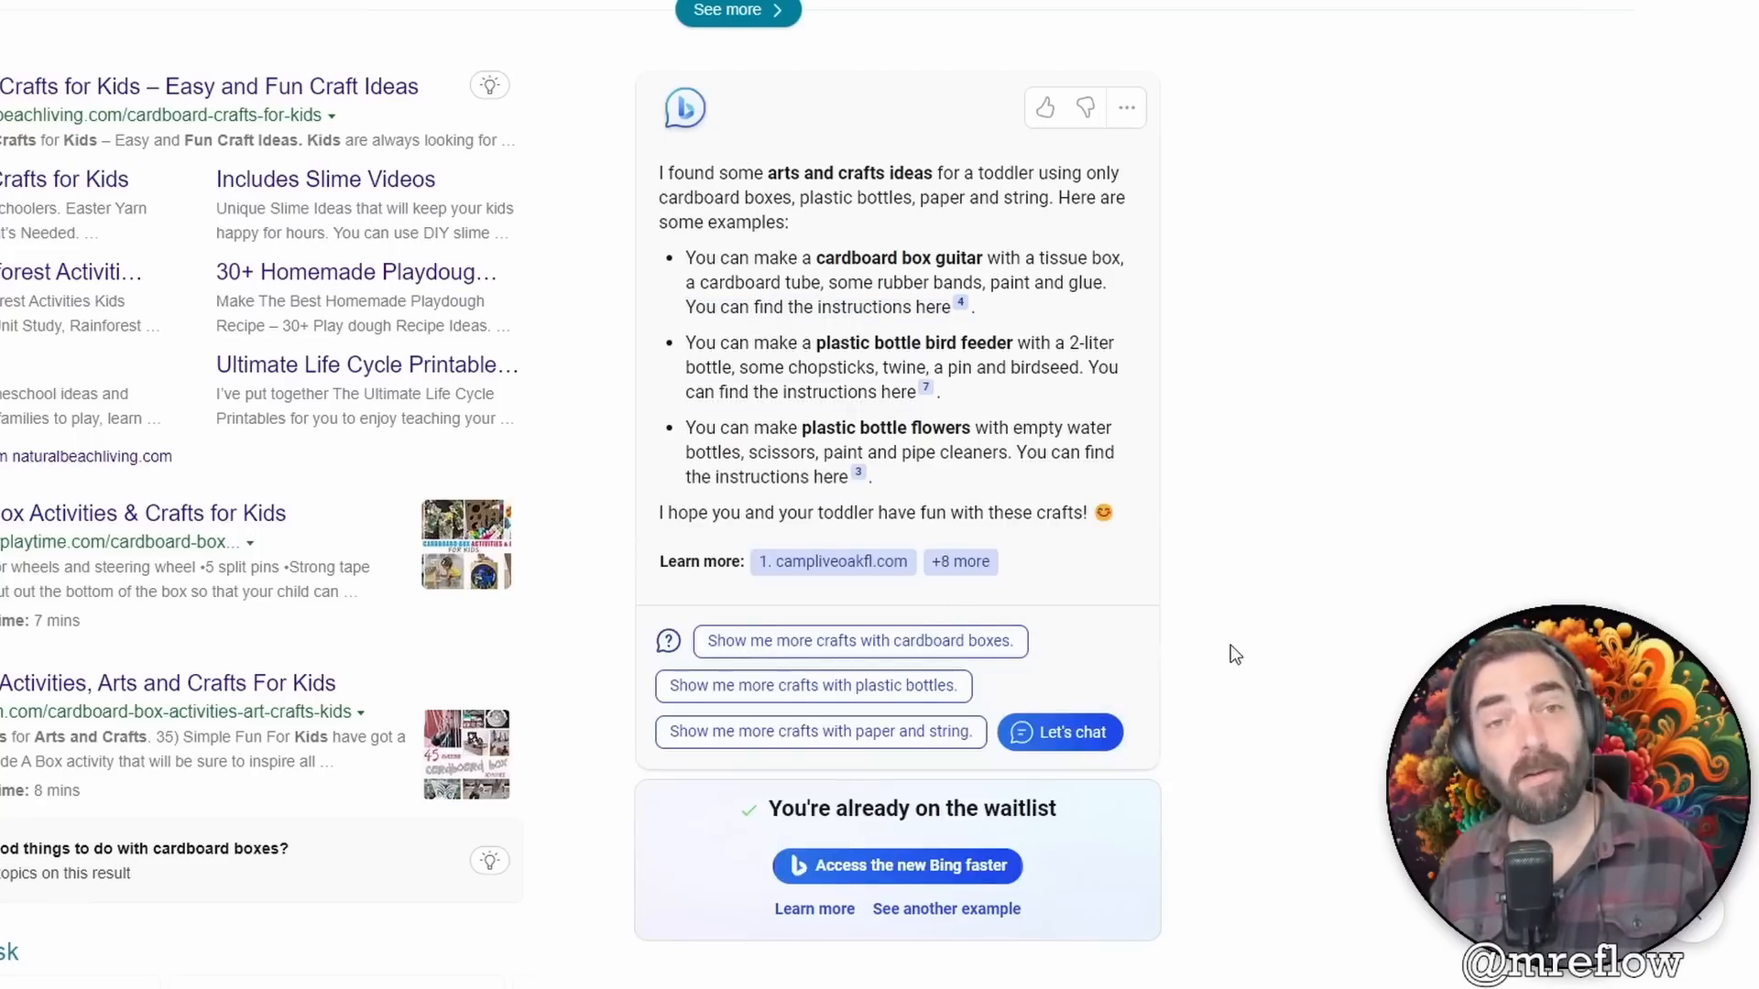
mouse_move(1062, 622)
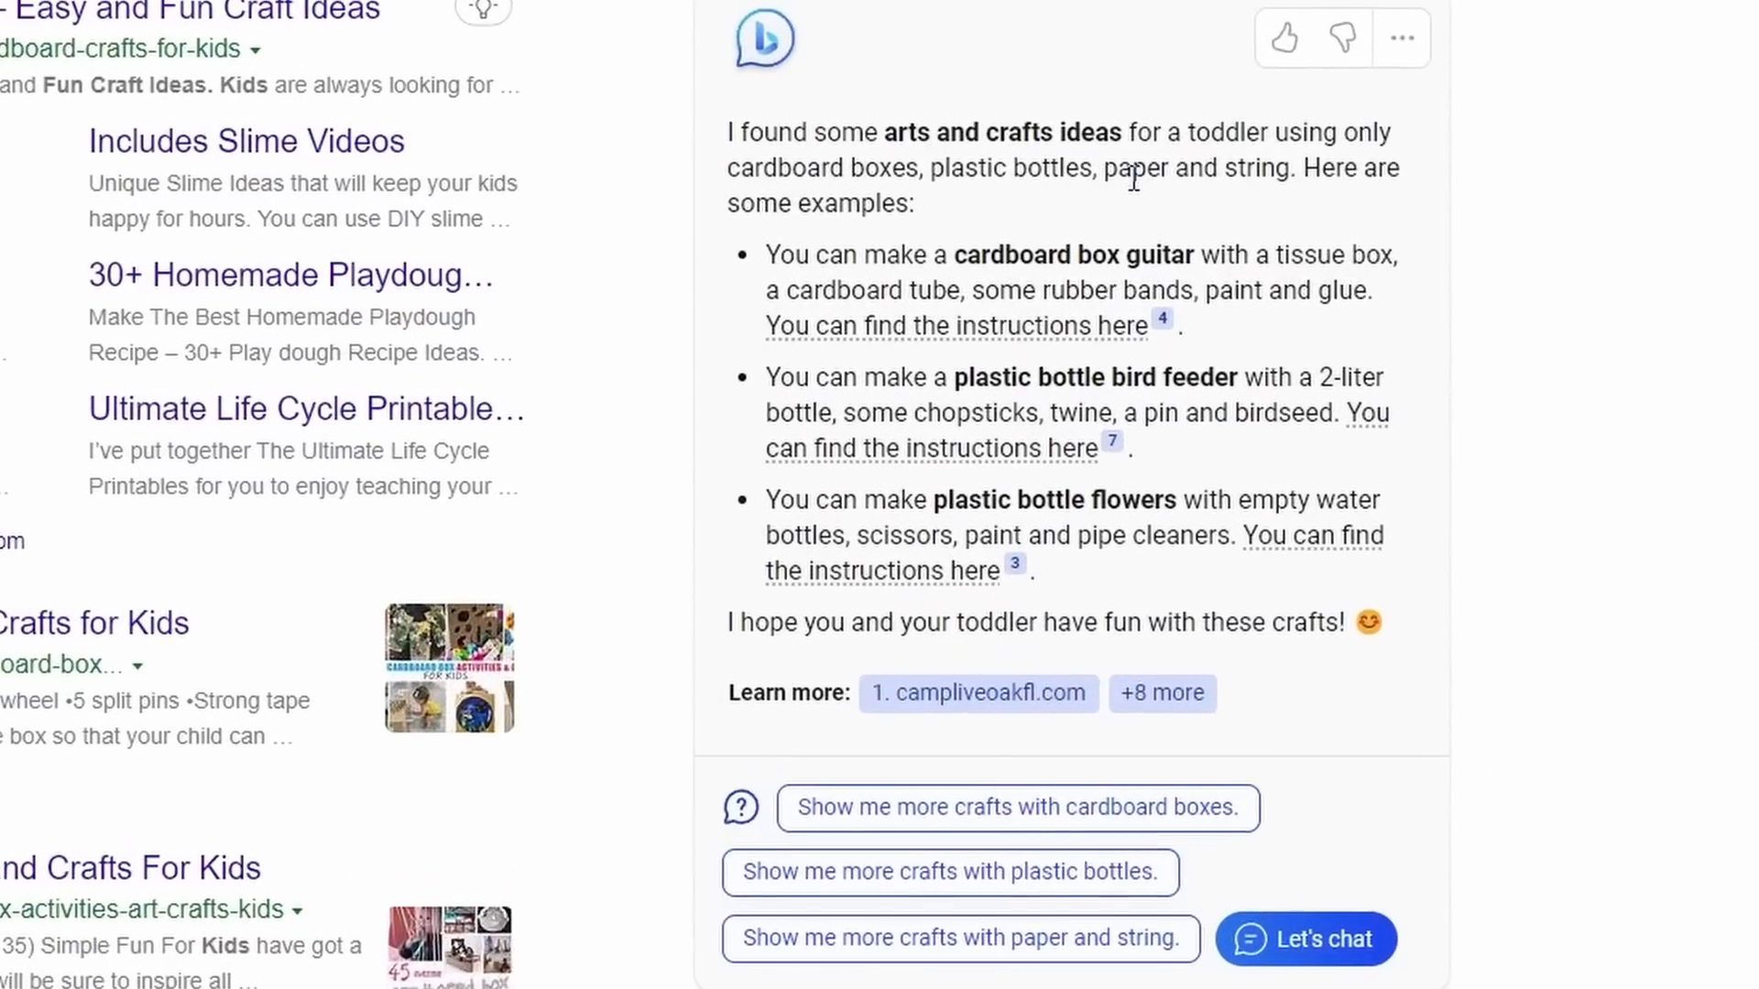
mouse_move(1671, 253)
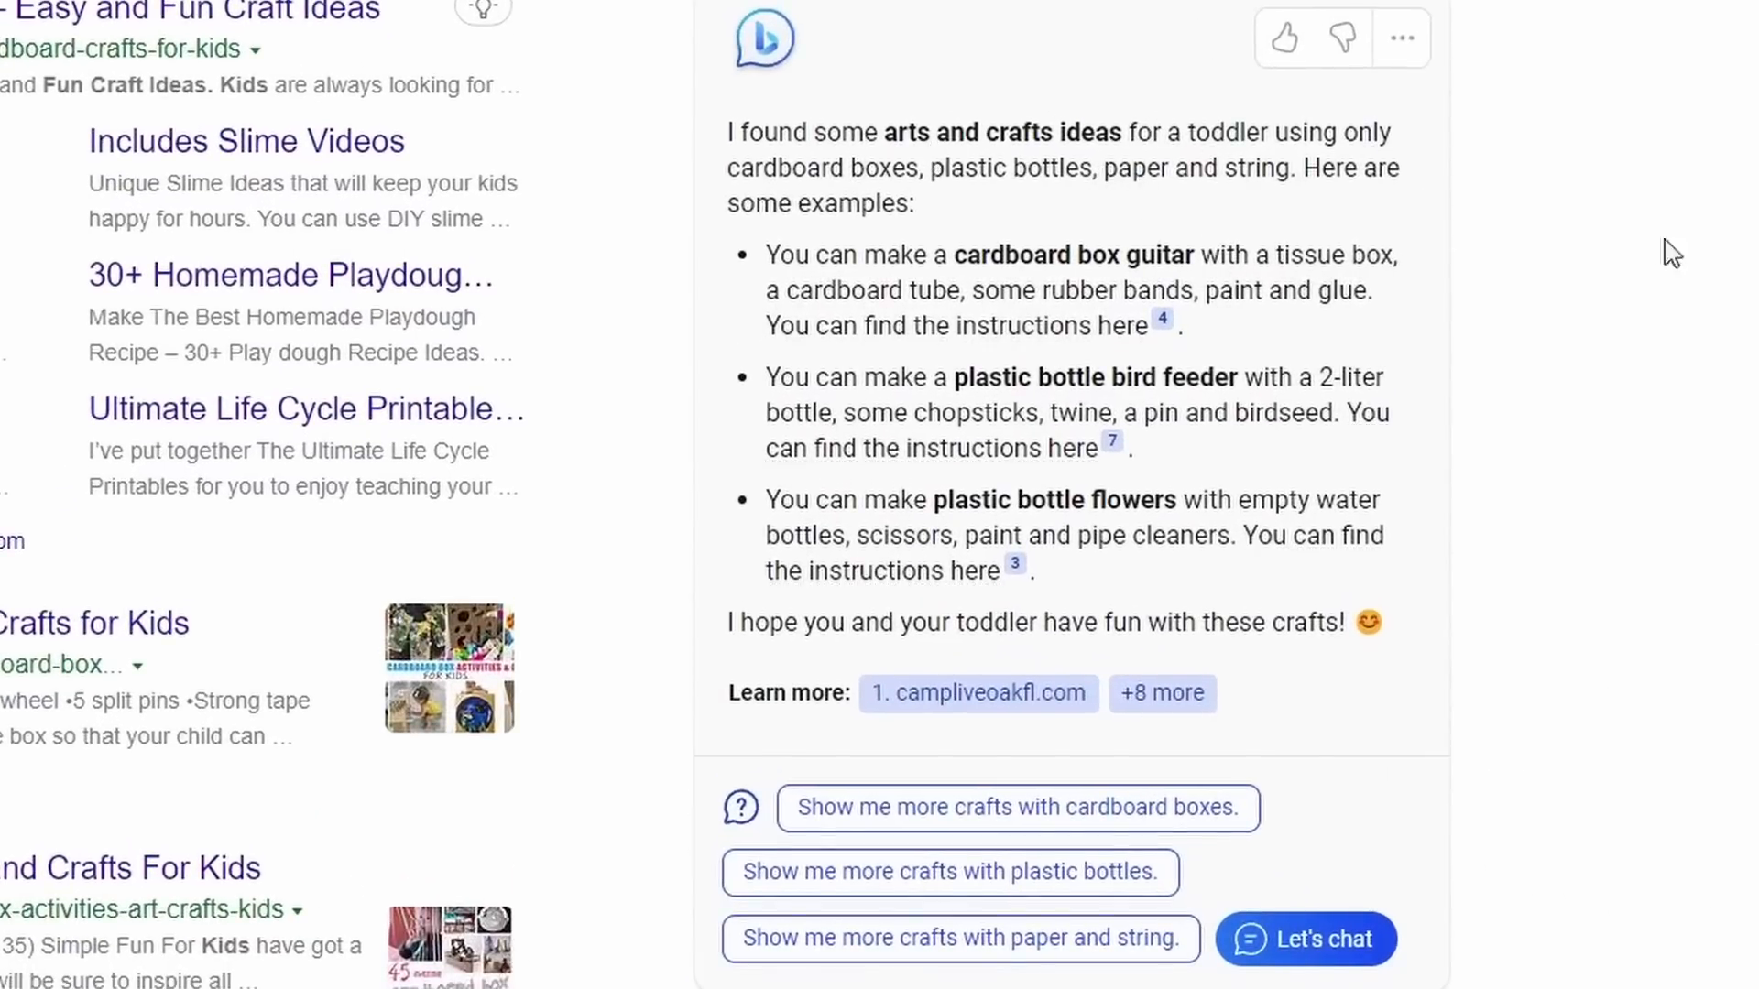
mouse_move(1427, 211)
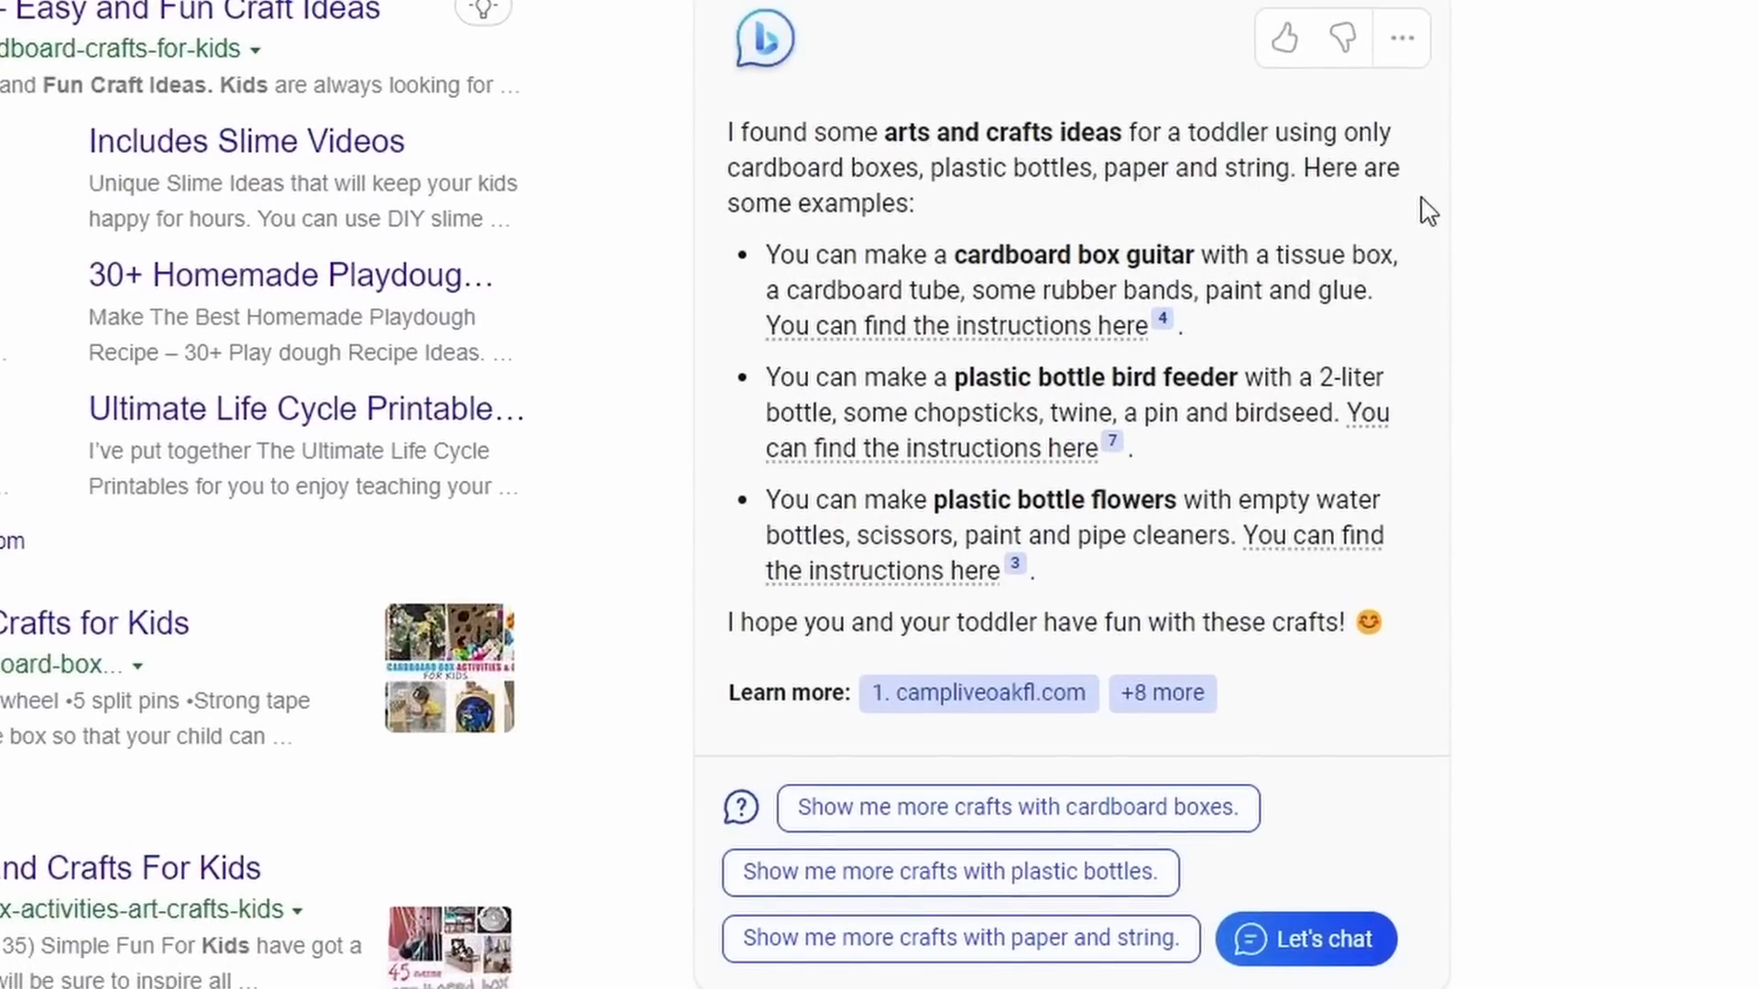
mouse_move(1286, 323)
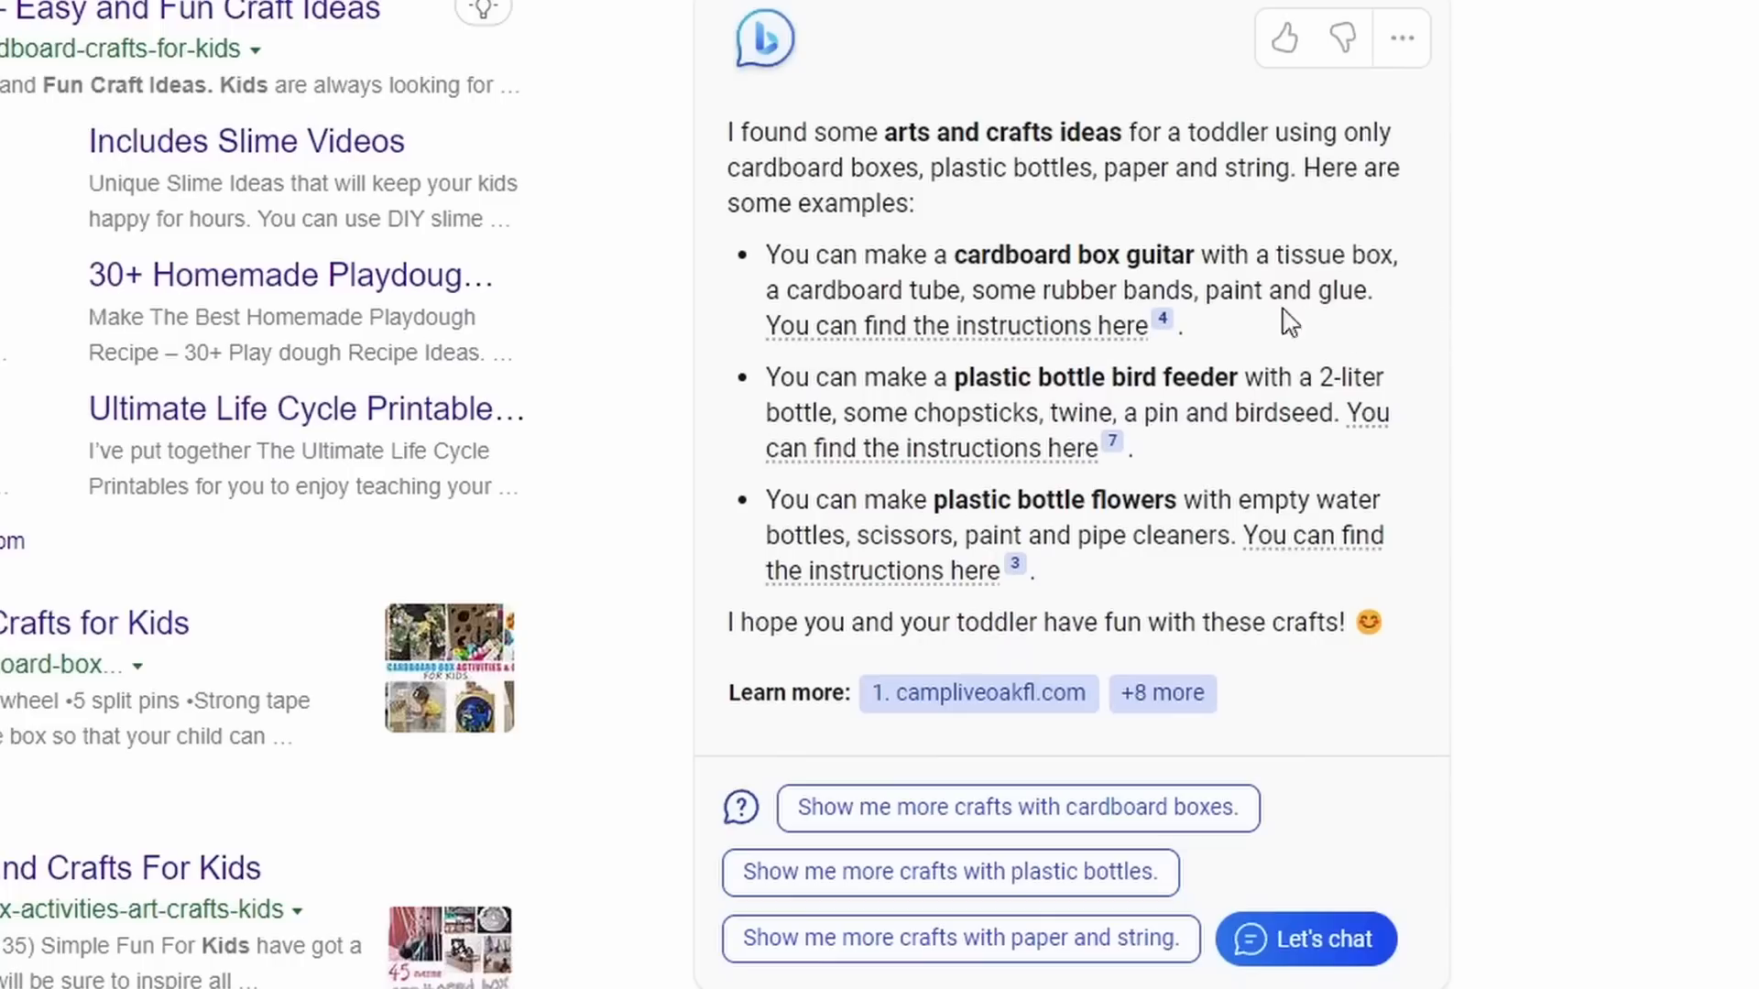
mouse_move(1130, 397)
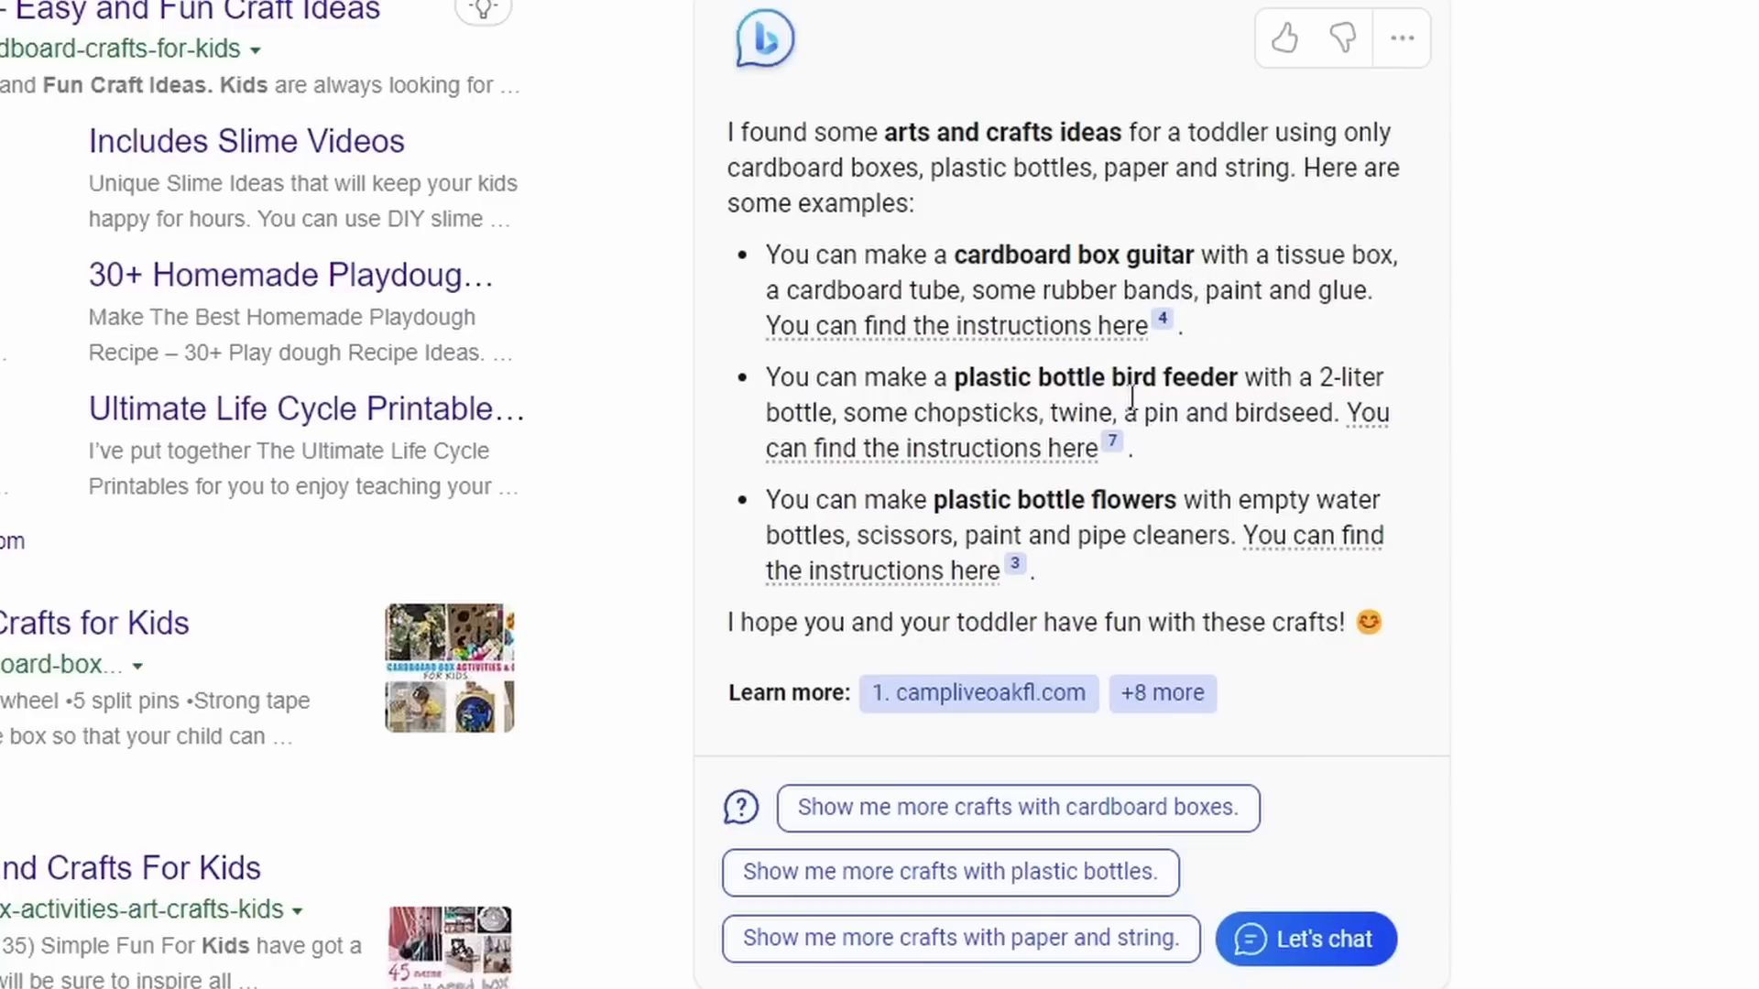
mouse_move(1083, 506)
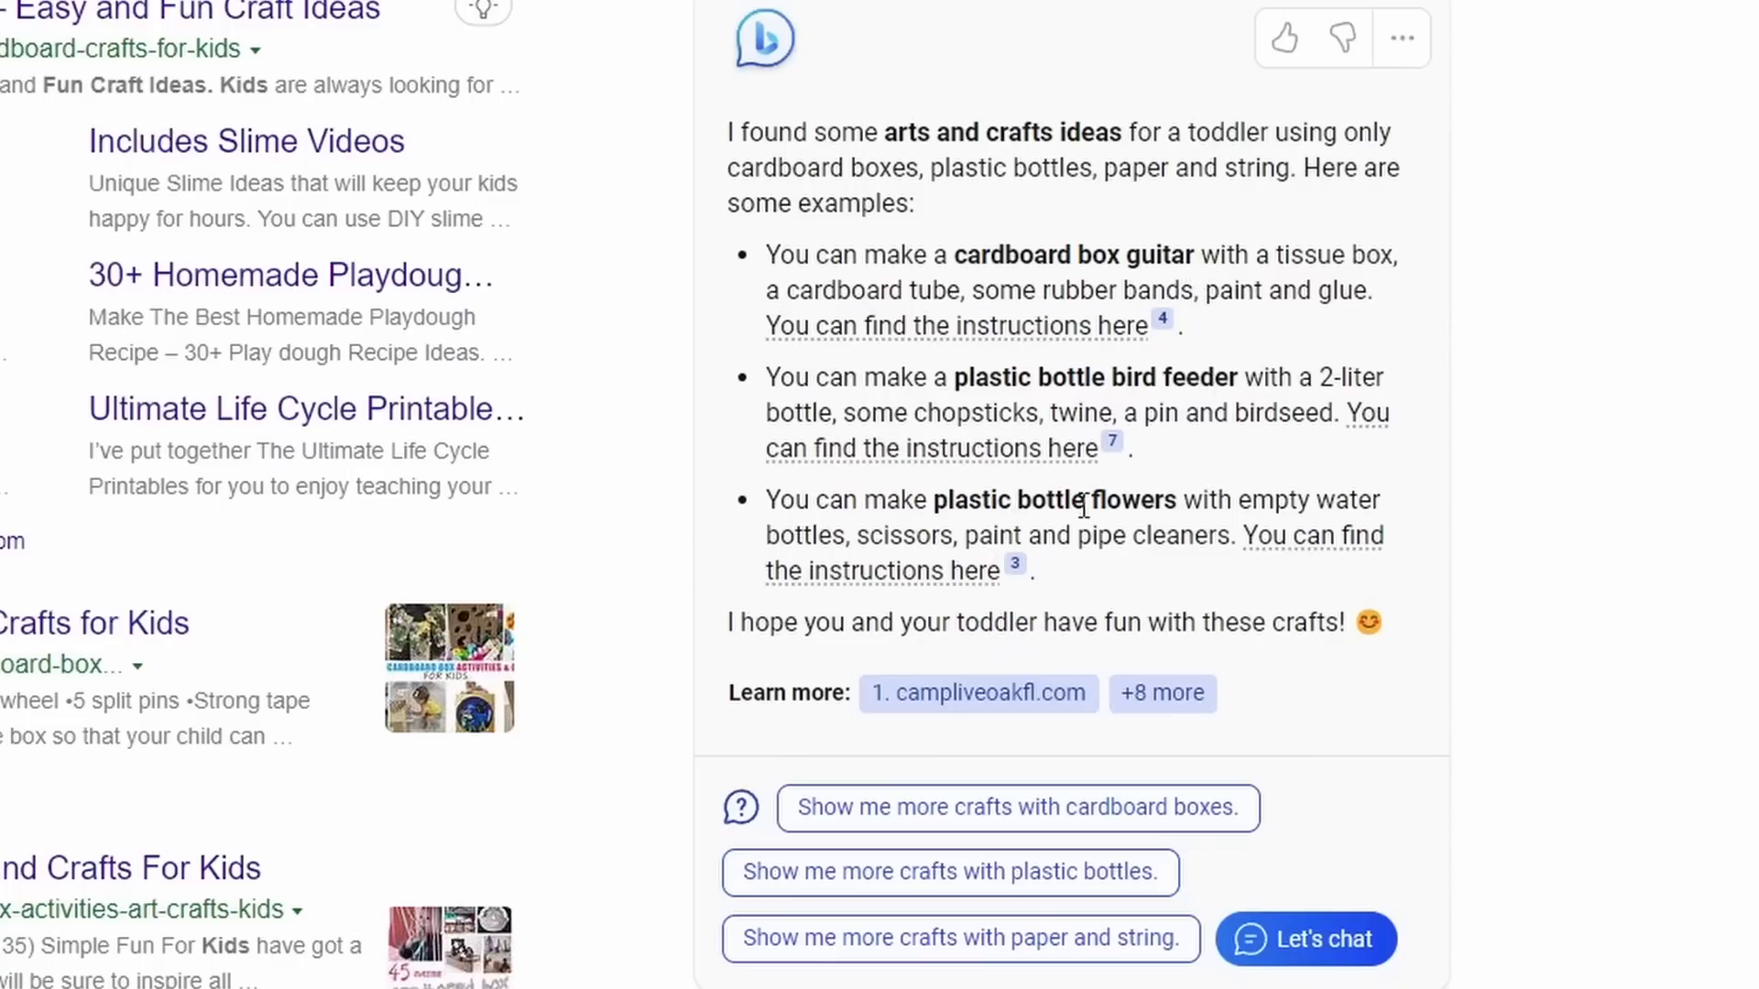
scroll(down, 3)
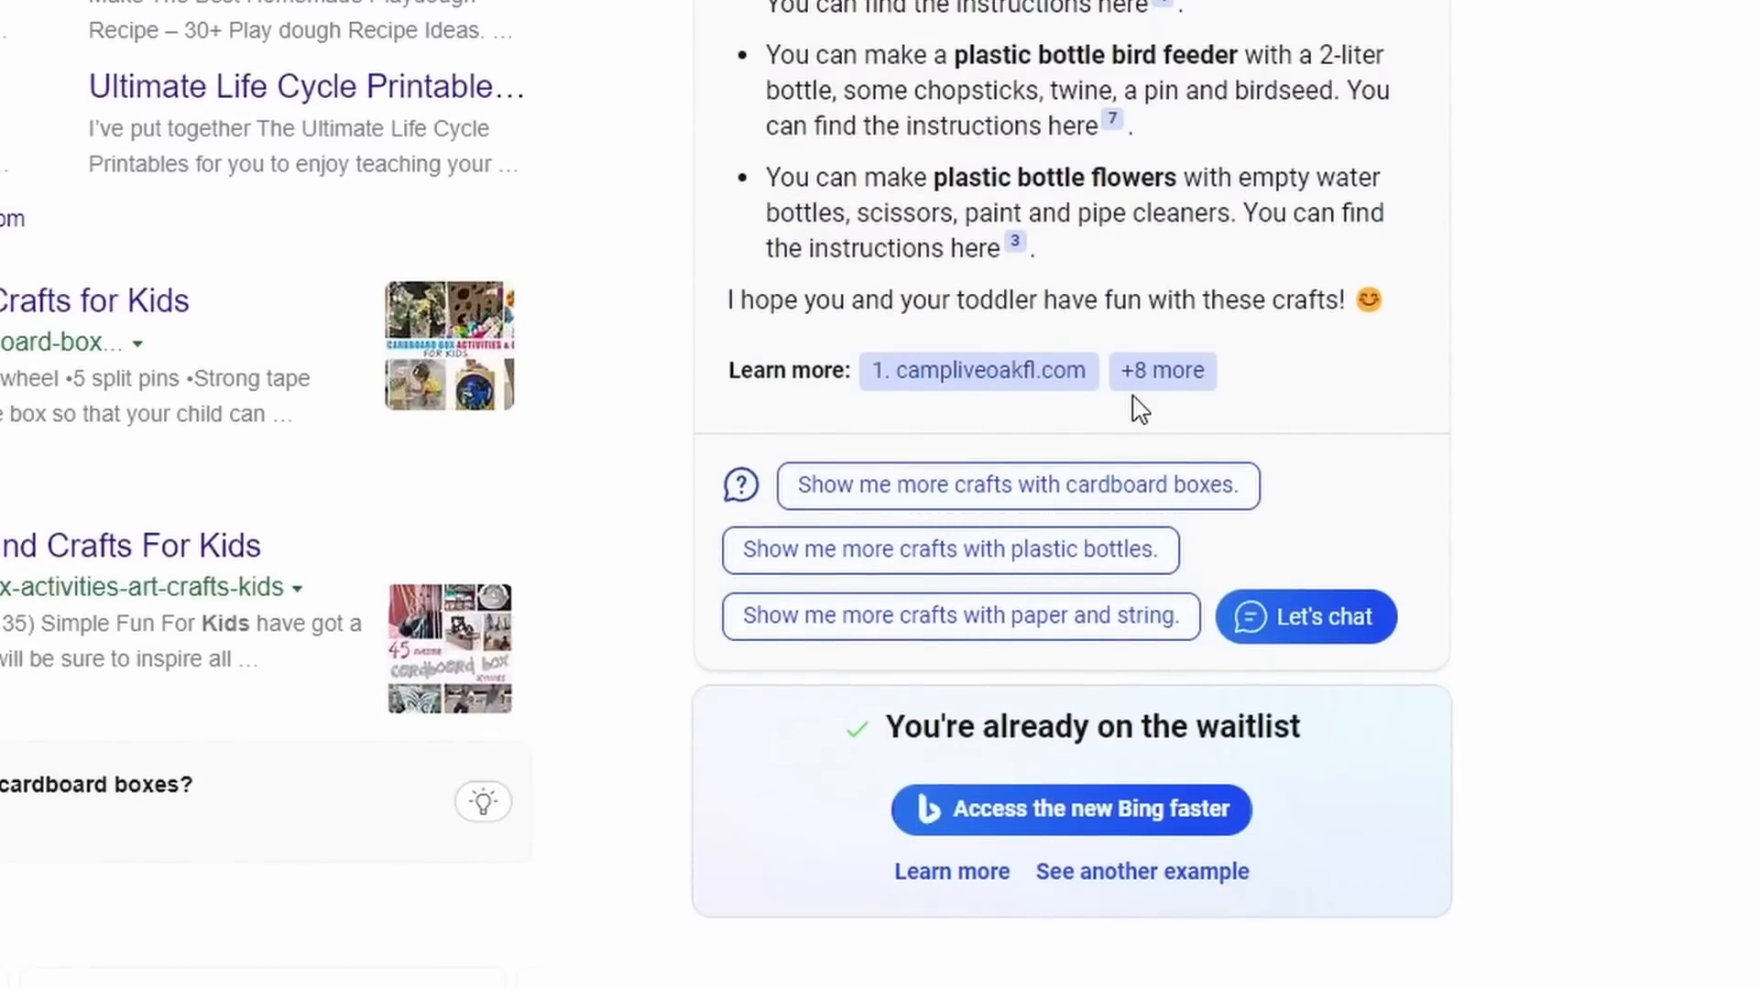
scroll(up, 3)
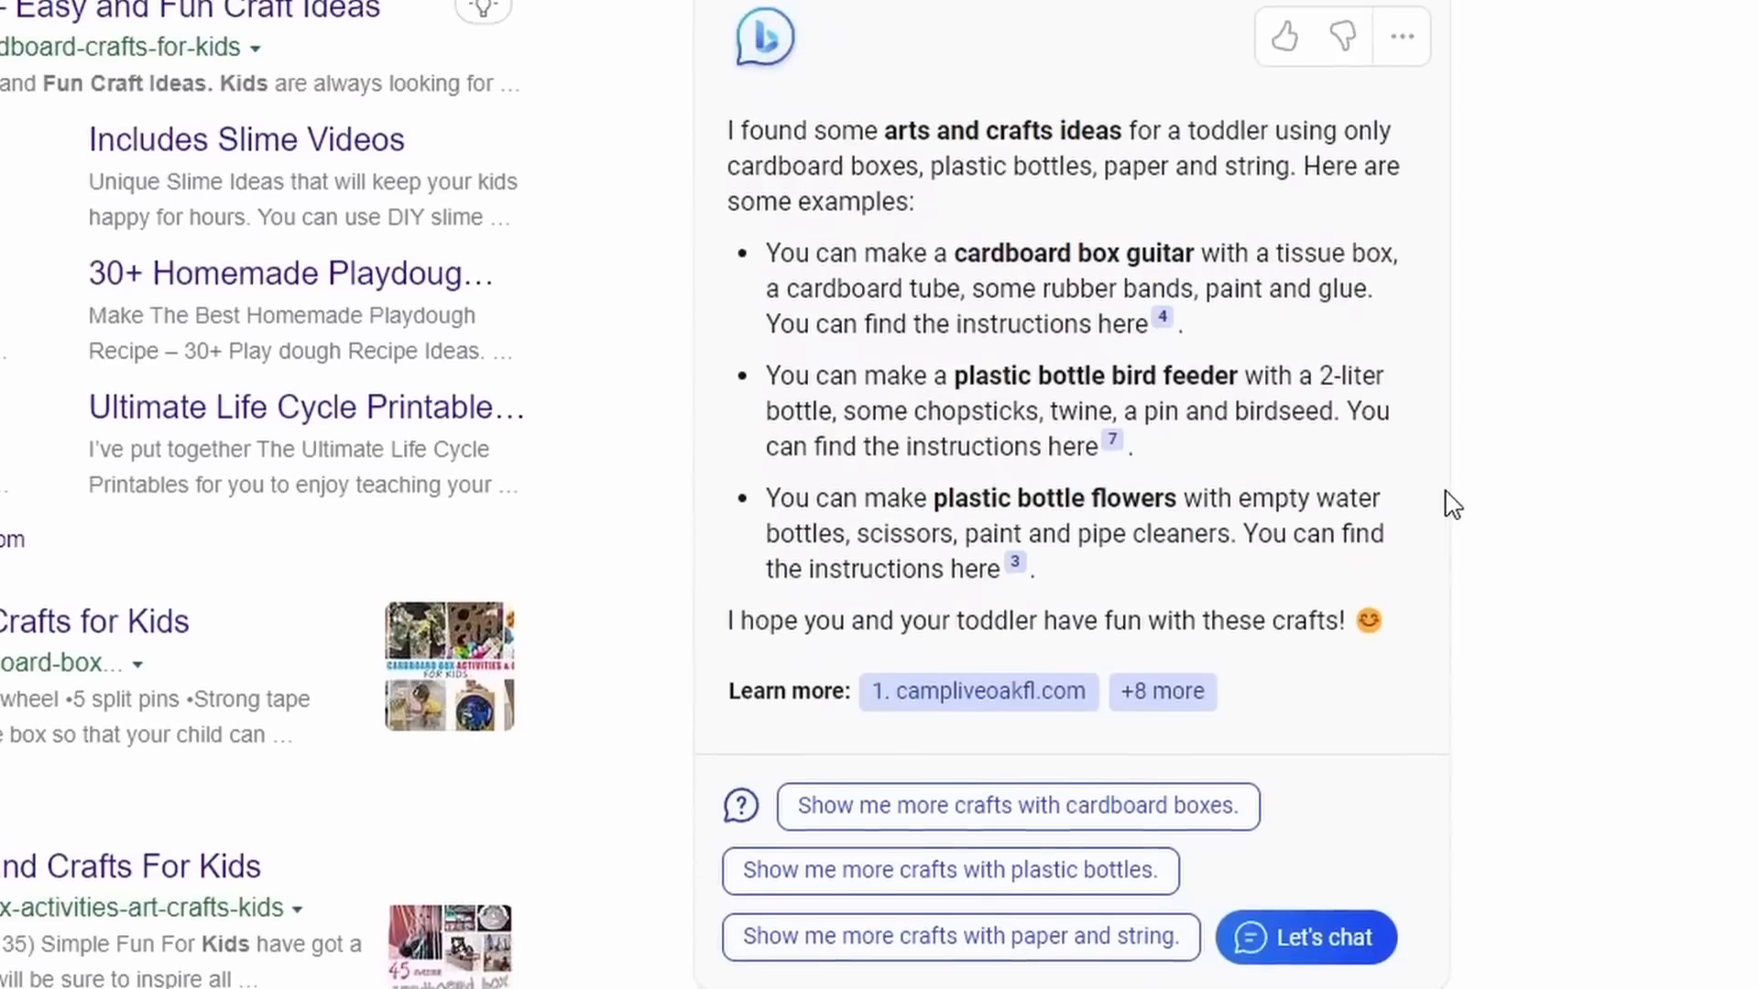
mouse_move(497, 823)
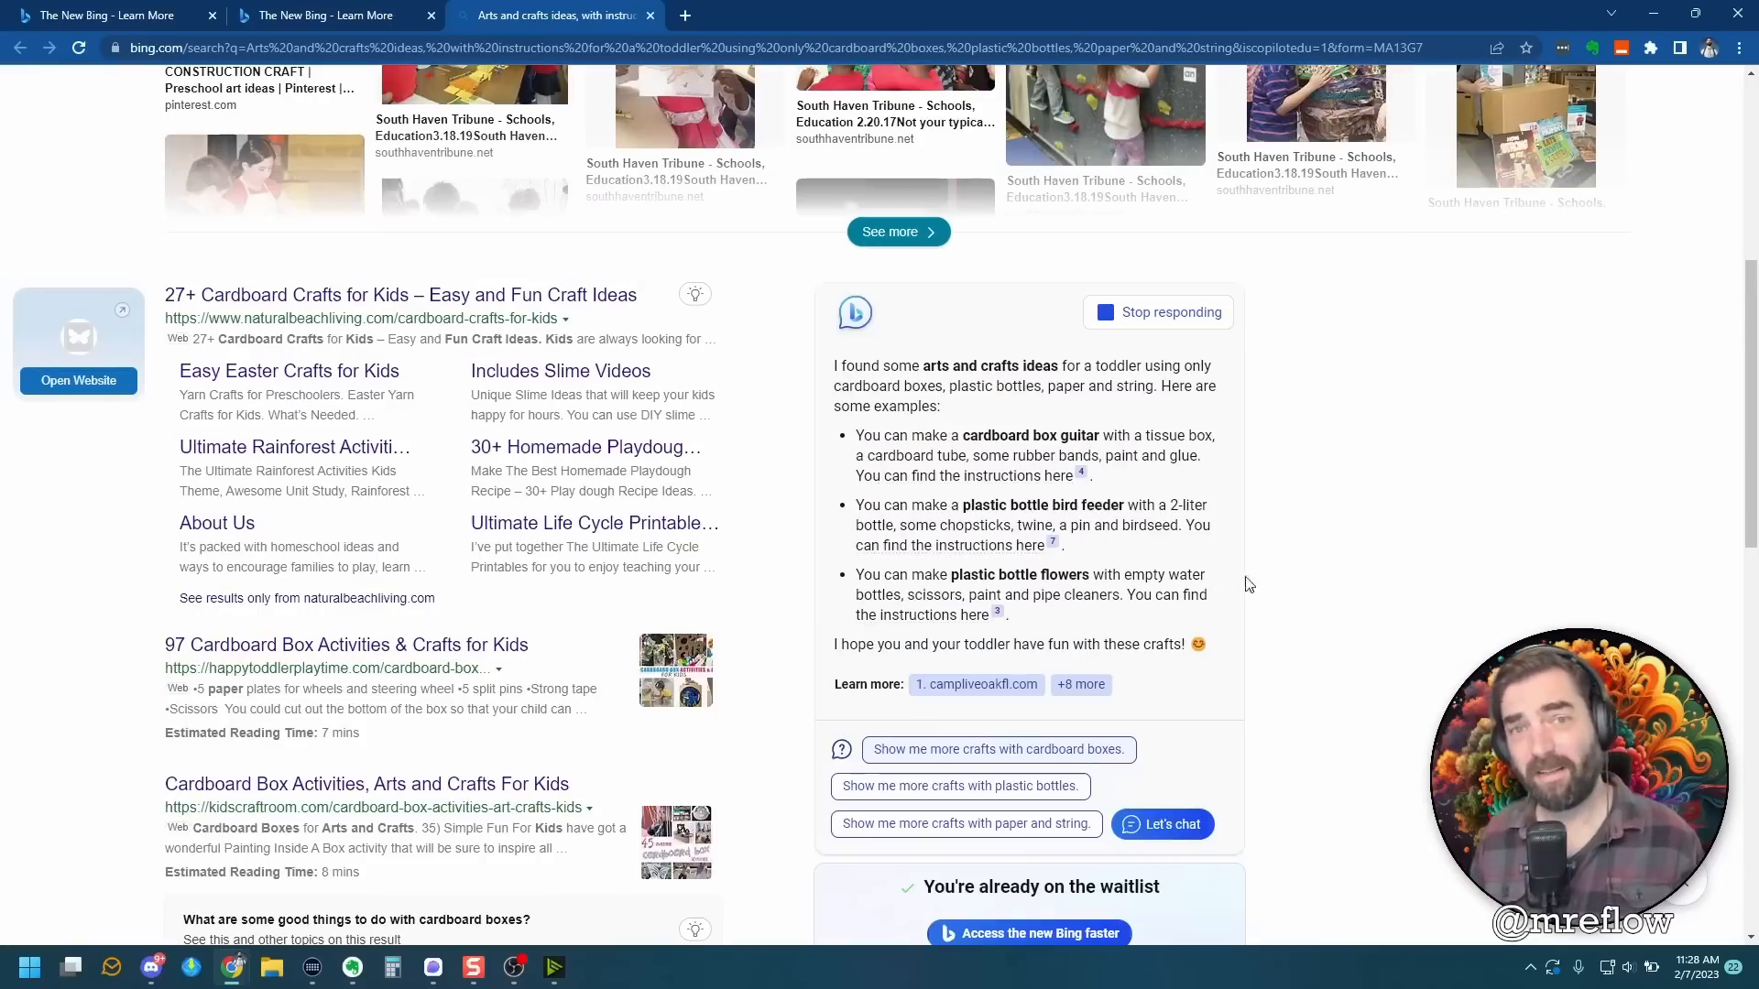
mouse_move(903, 724)
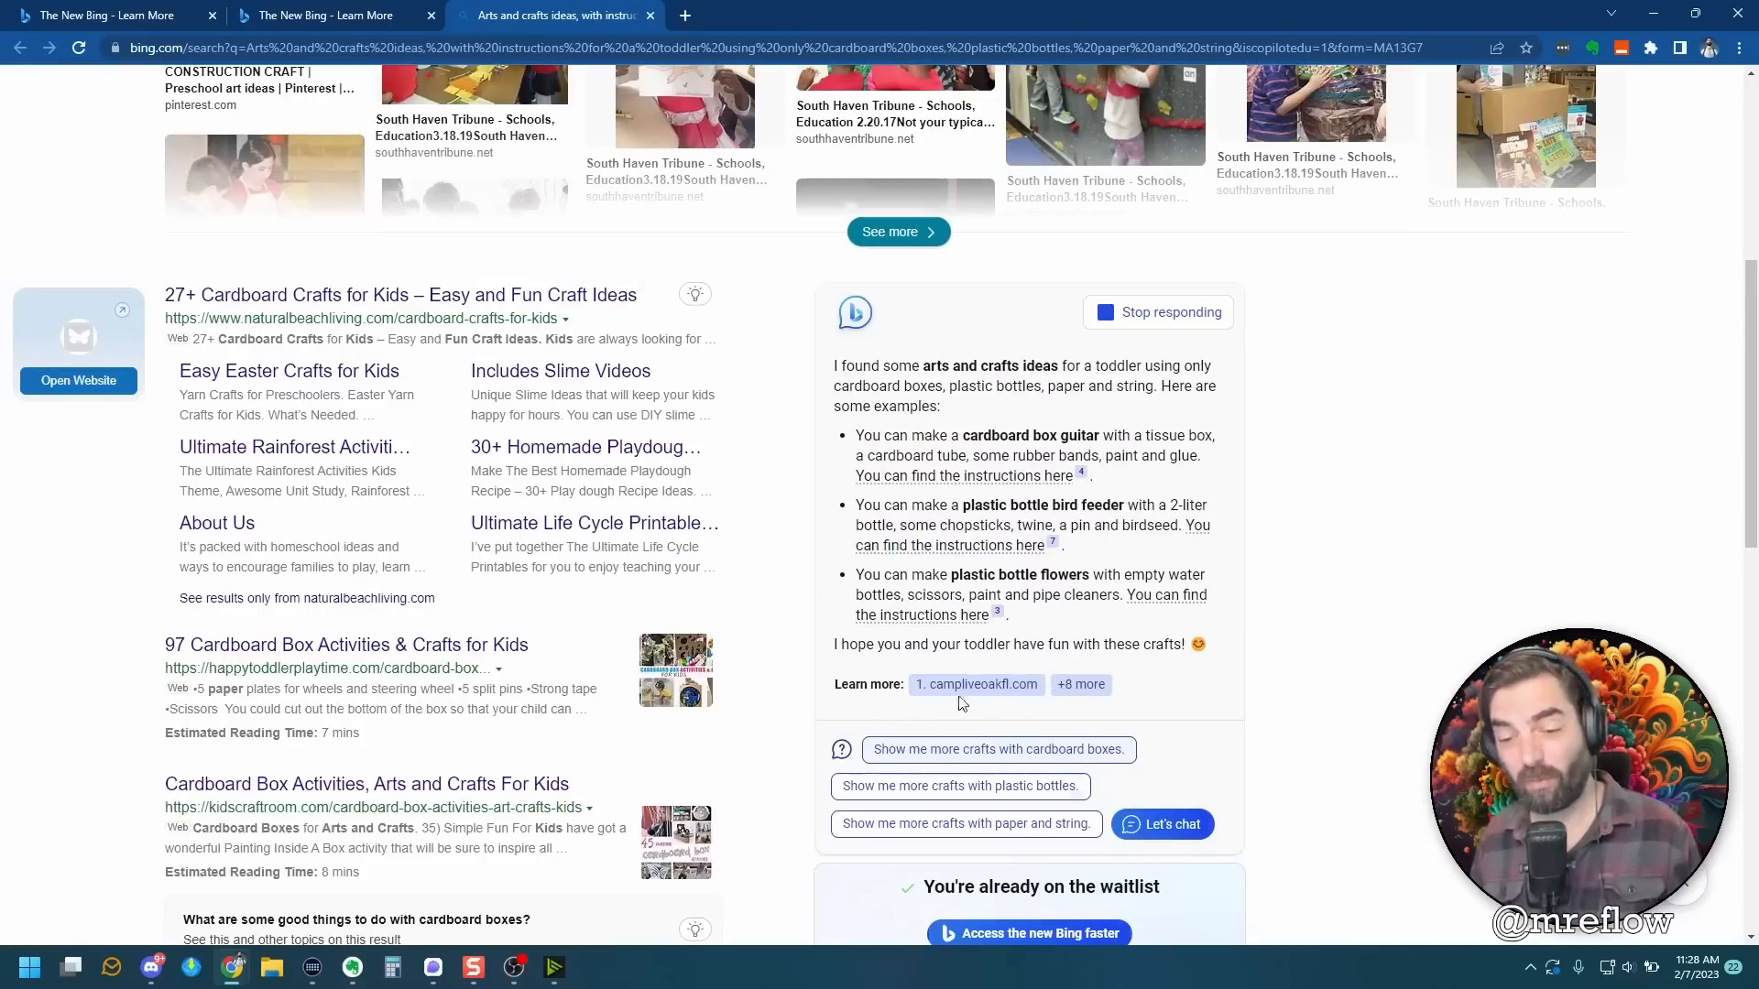
Reveal all nine cited source sites under Learn more.
click(1081, 683)
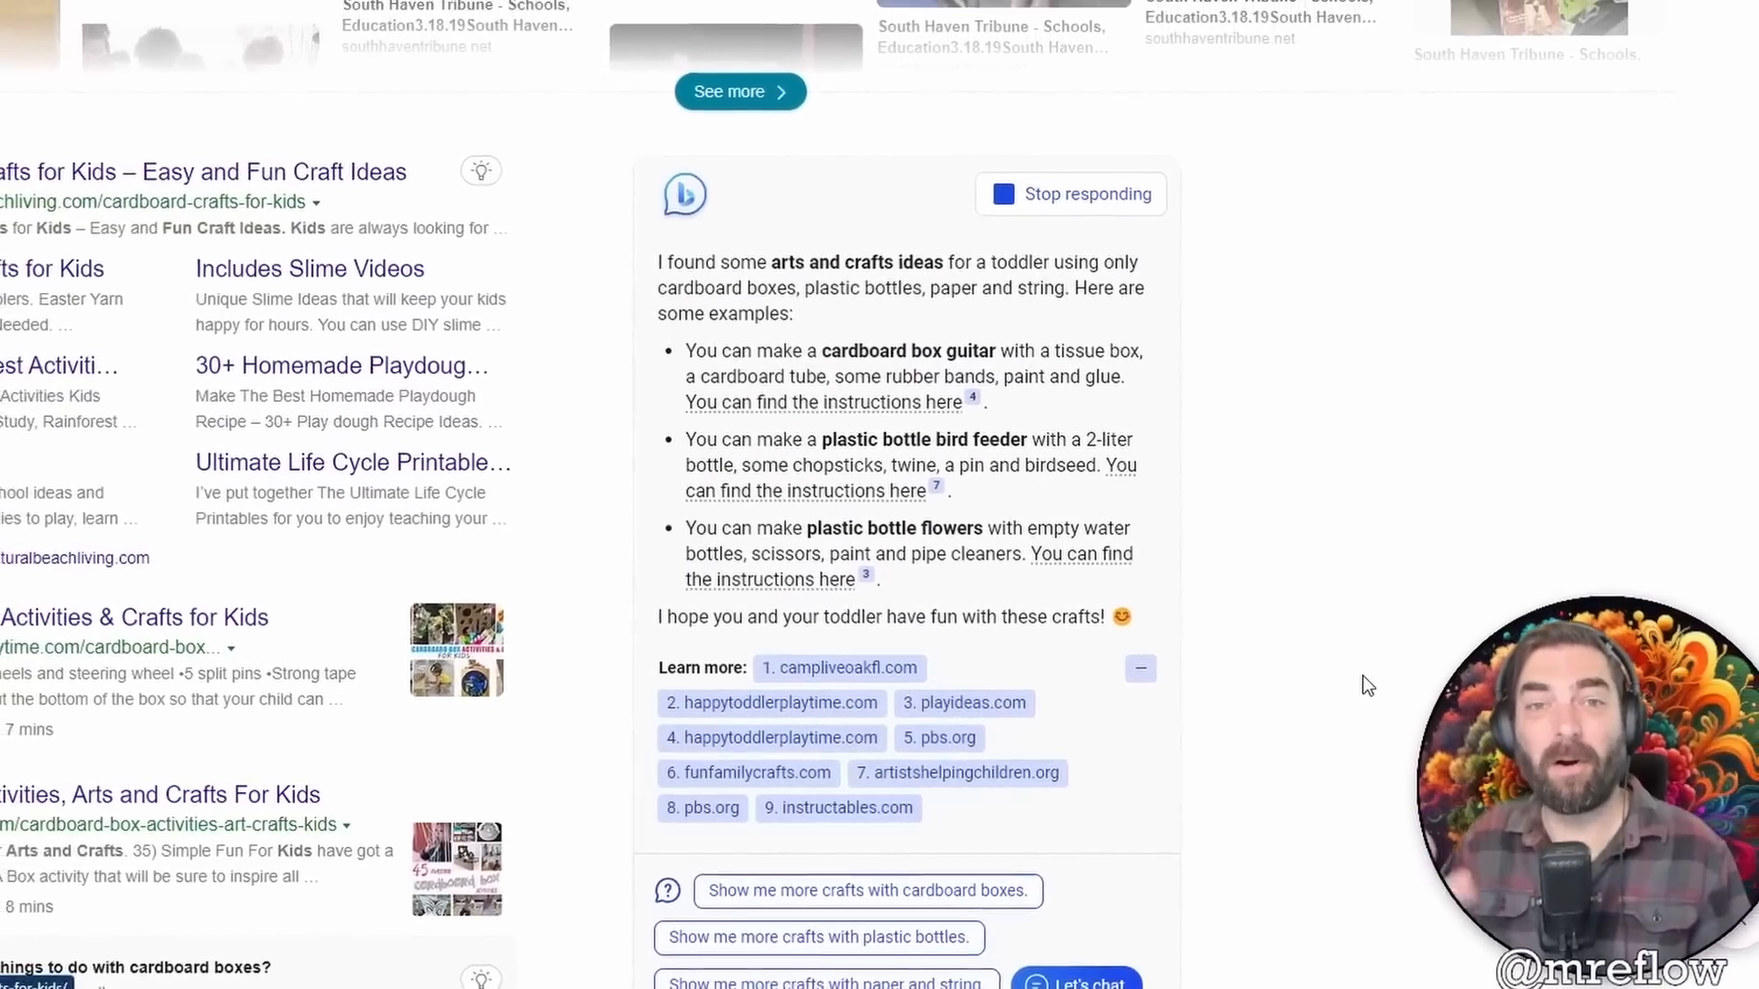
scroll(down, 3)
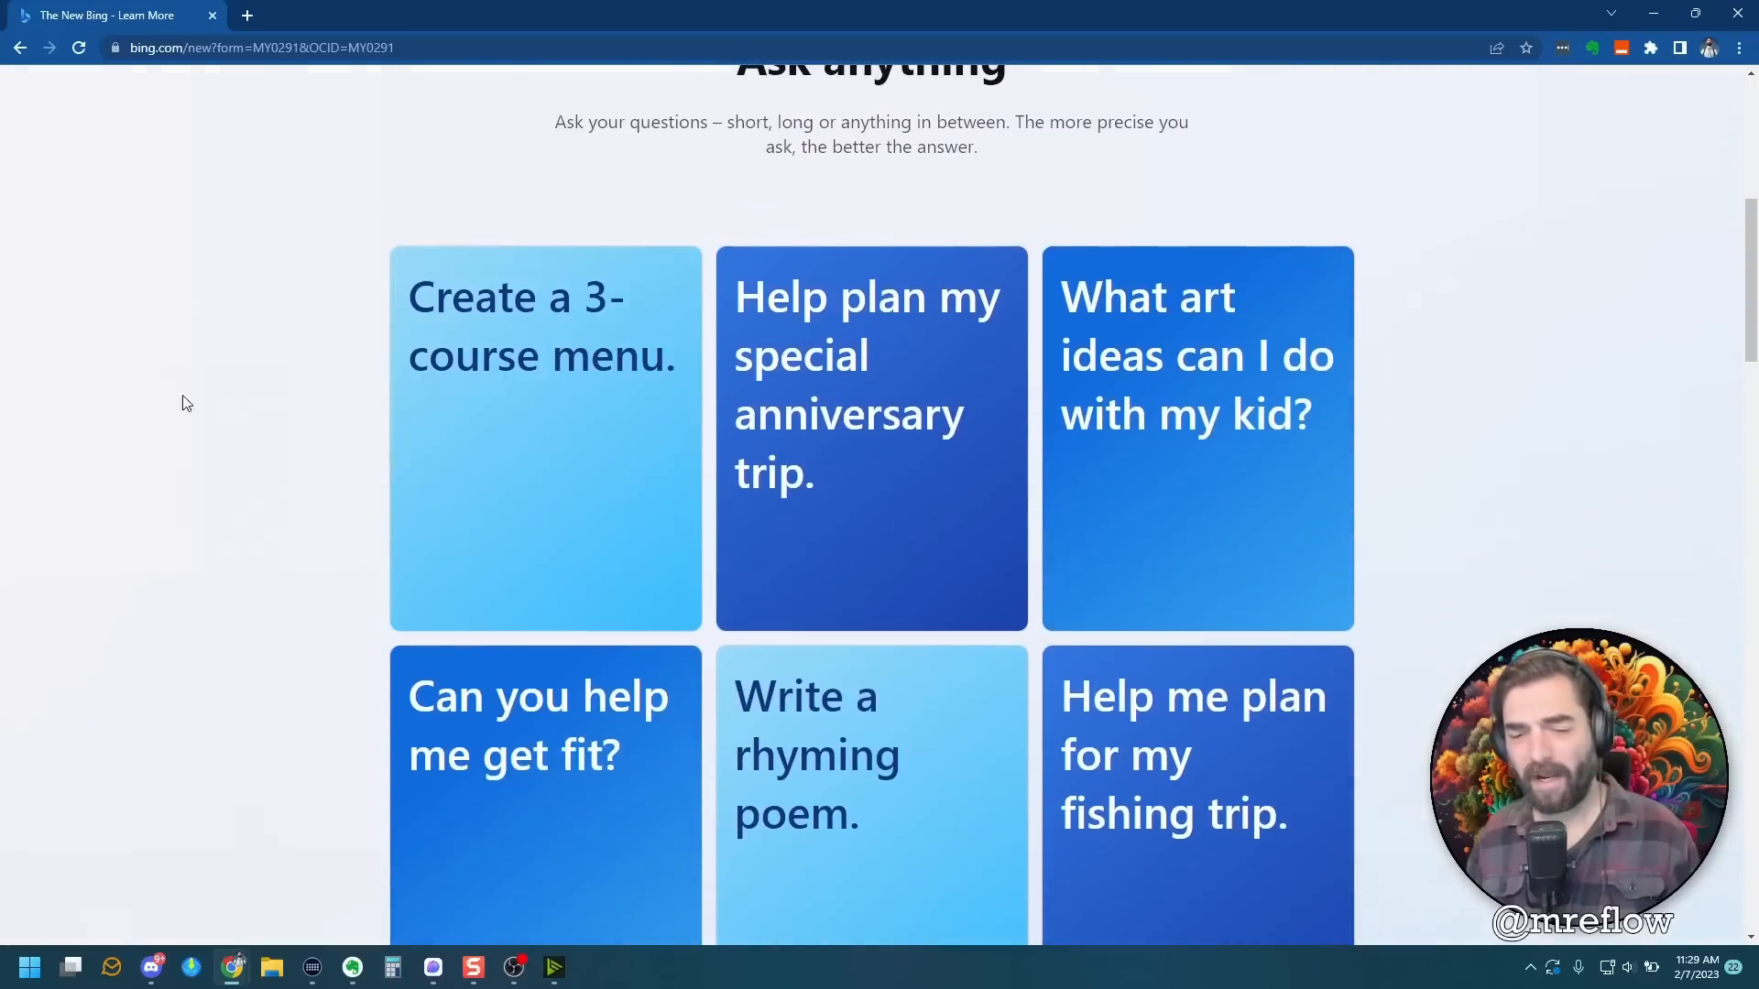
Expand and read the Florida Keys fishing preparation answer.
scroll(down, 3)
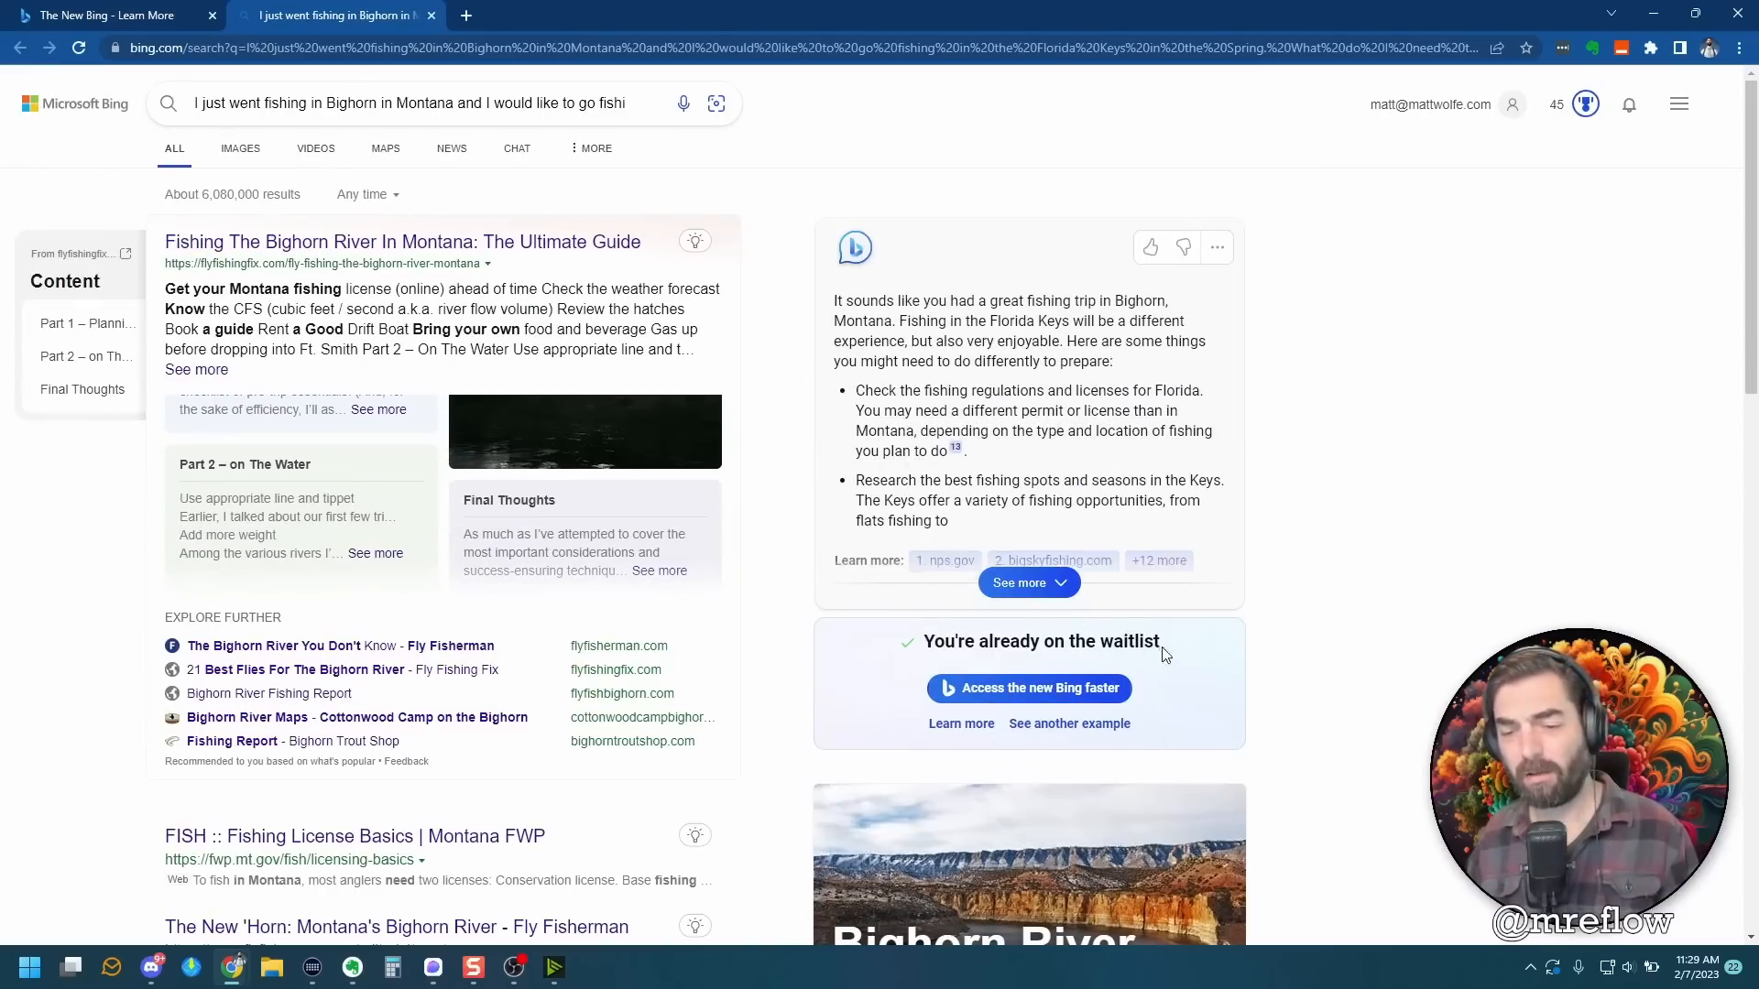
click(1023, 583)
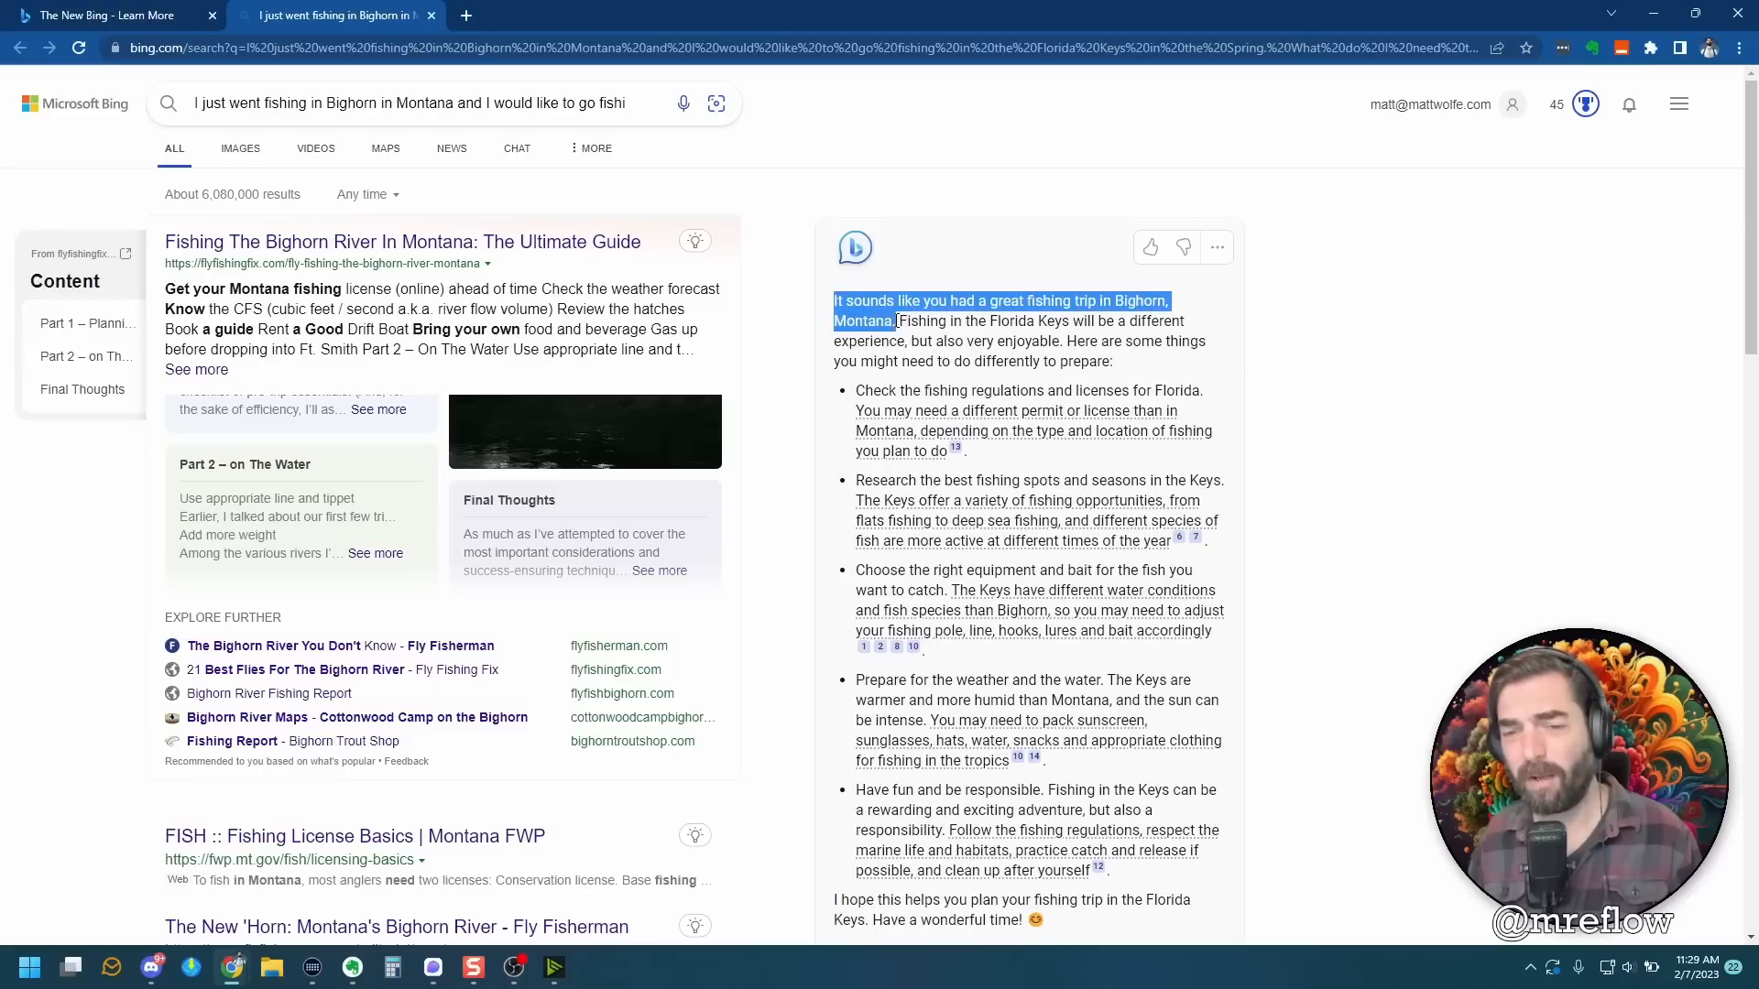
mouse_move(771, 333)
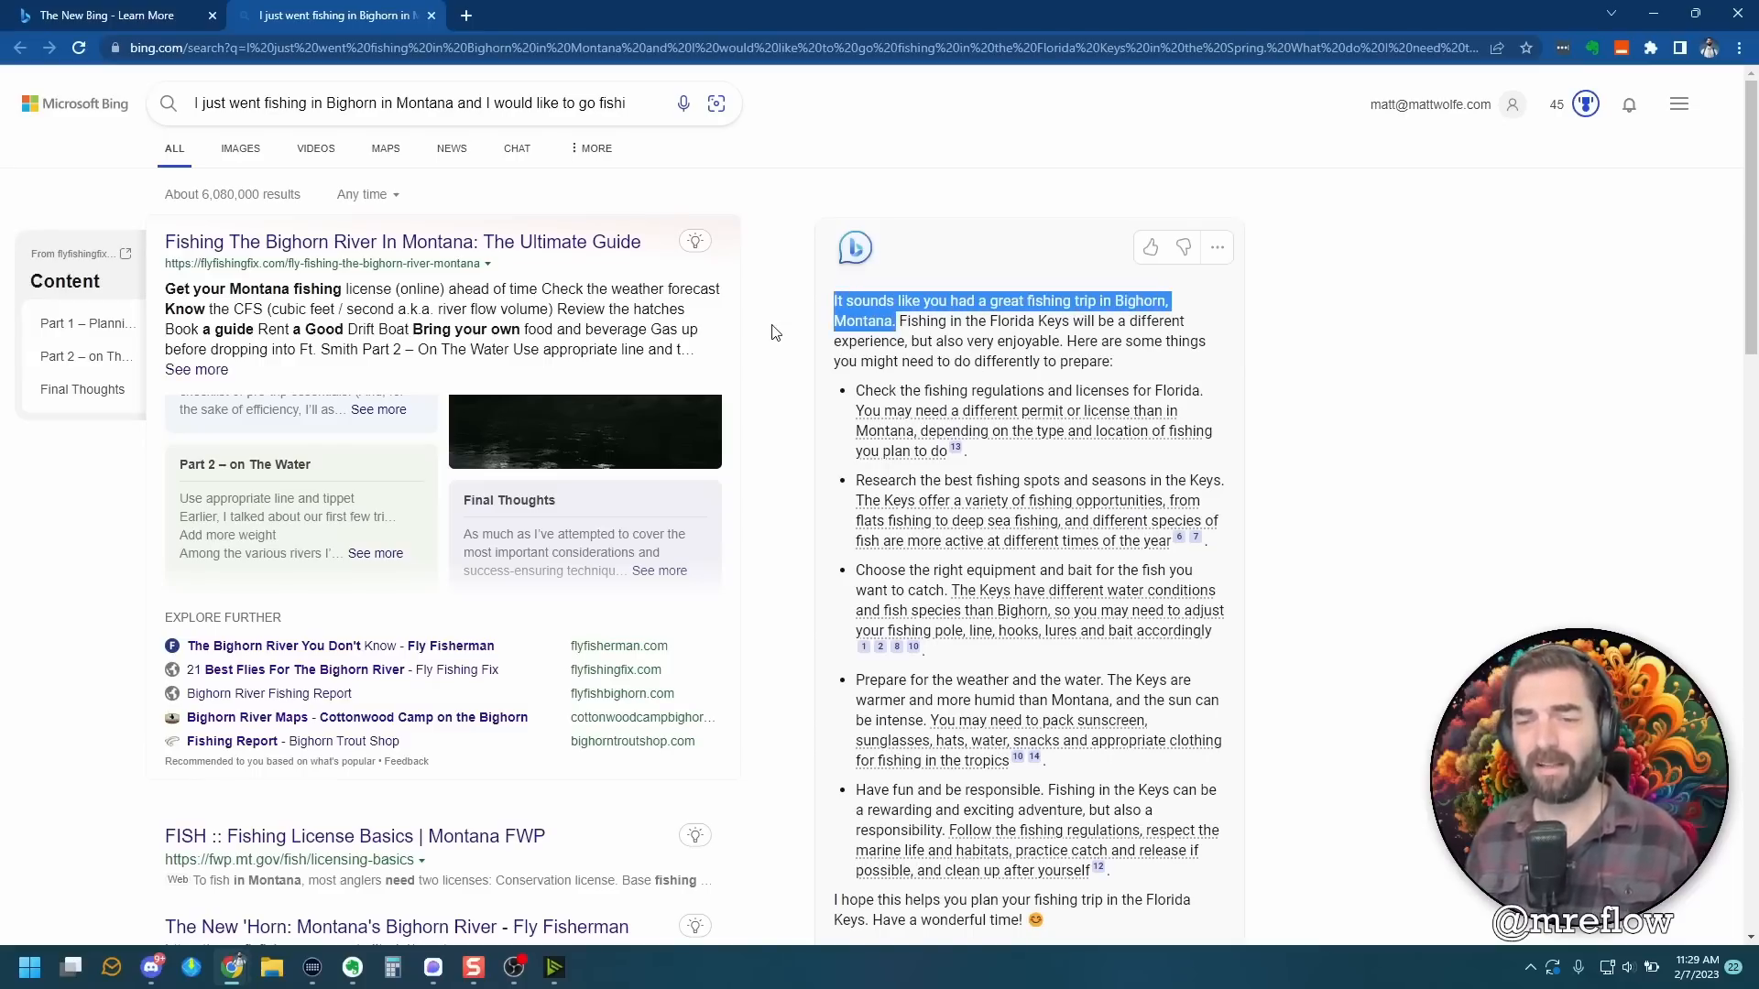
mouse_move(1357, 383)
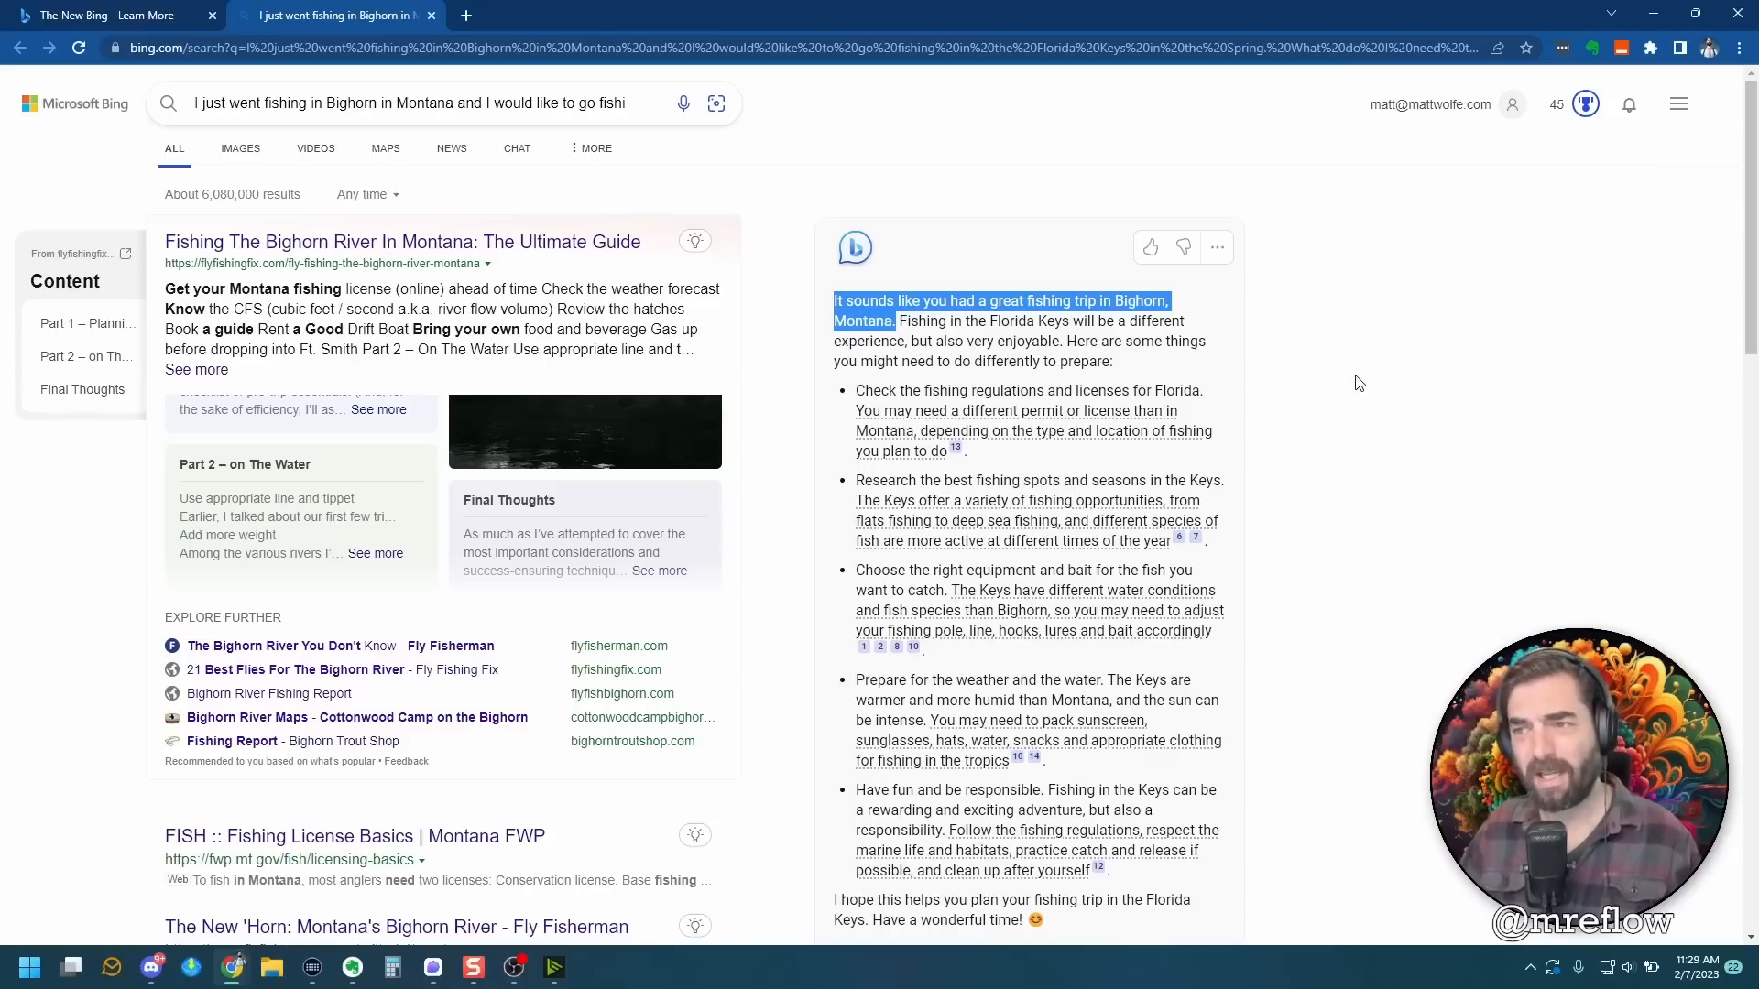
mouse_move(1273, 372)
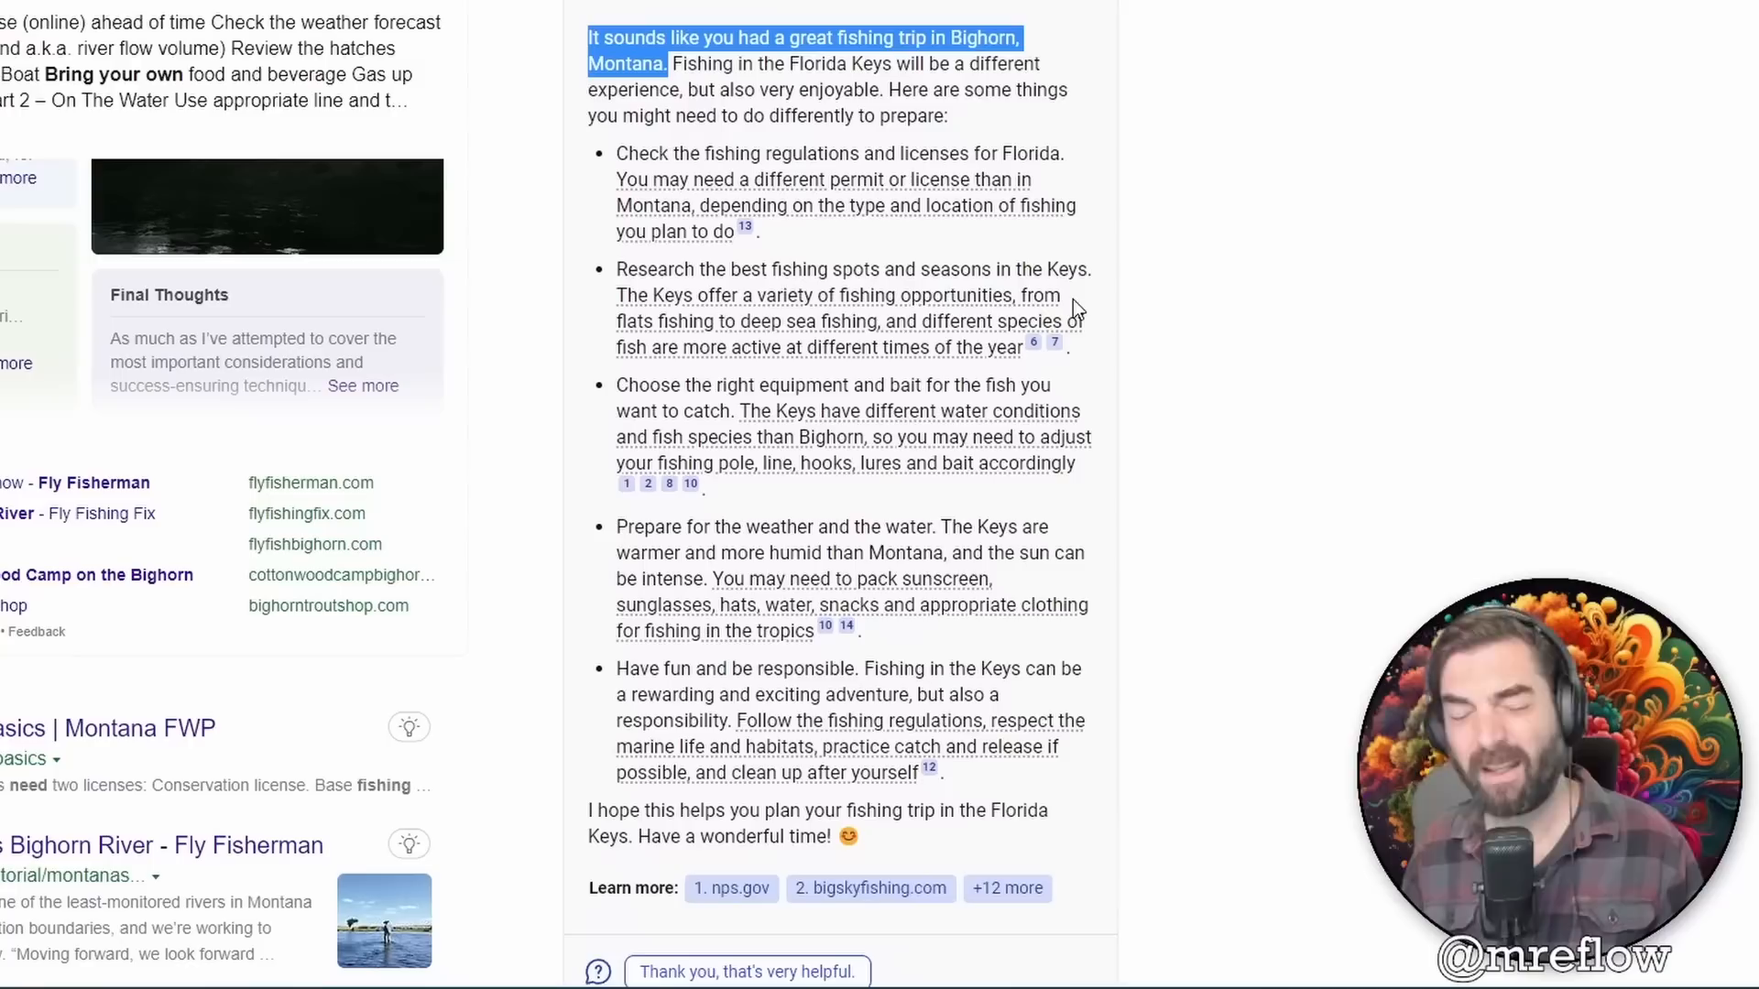
mouse_move(1112, 363)
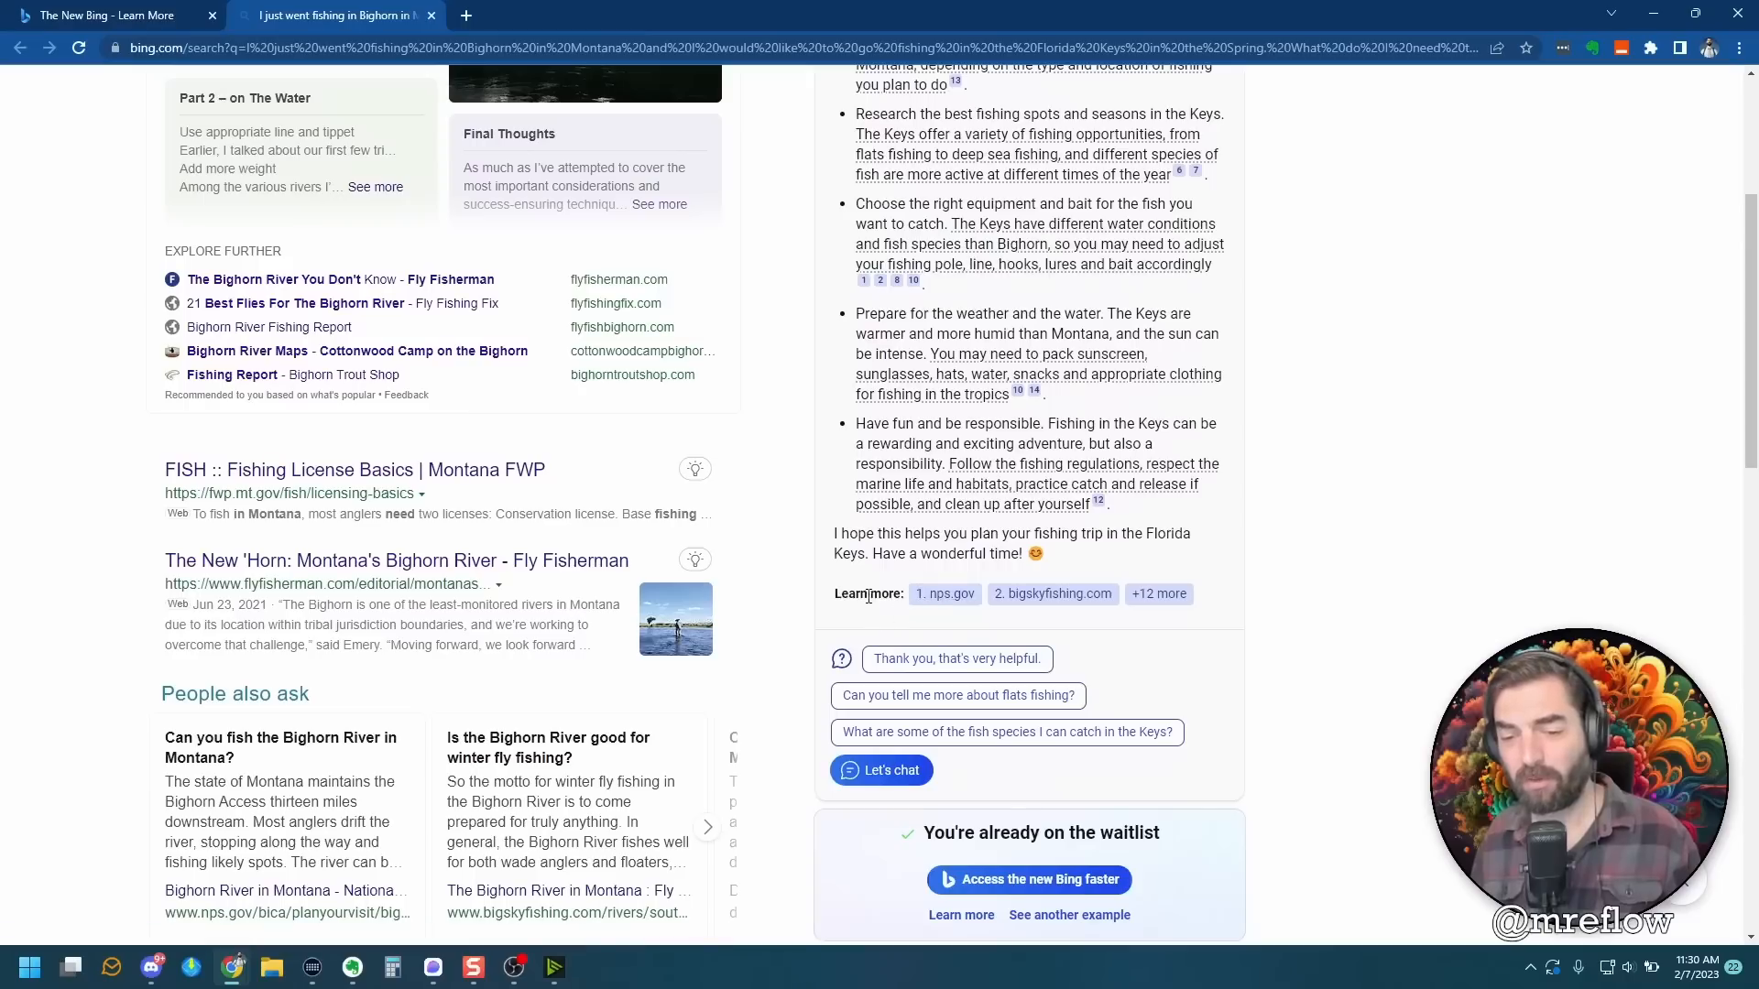
Show all fourteen sources, ask about flats fishing, and dismiss the chat-mode access notice.
click(1158, 594)
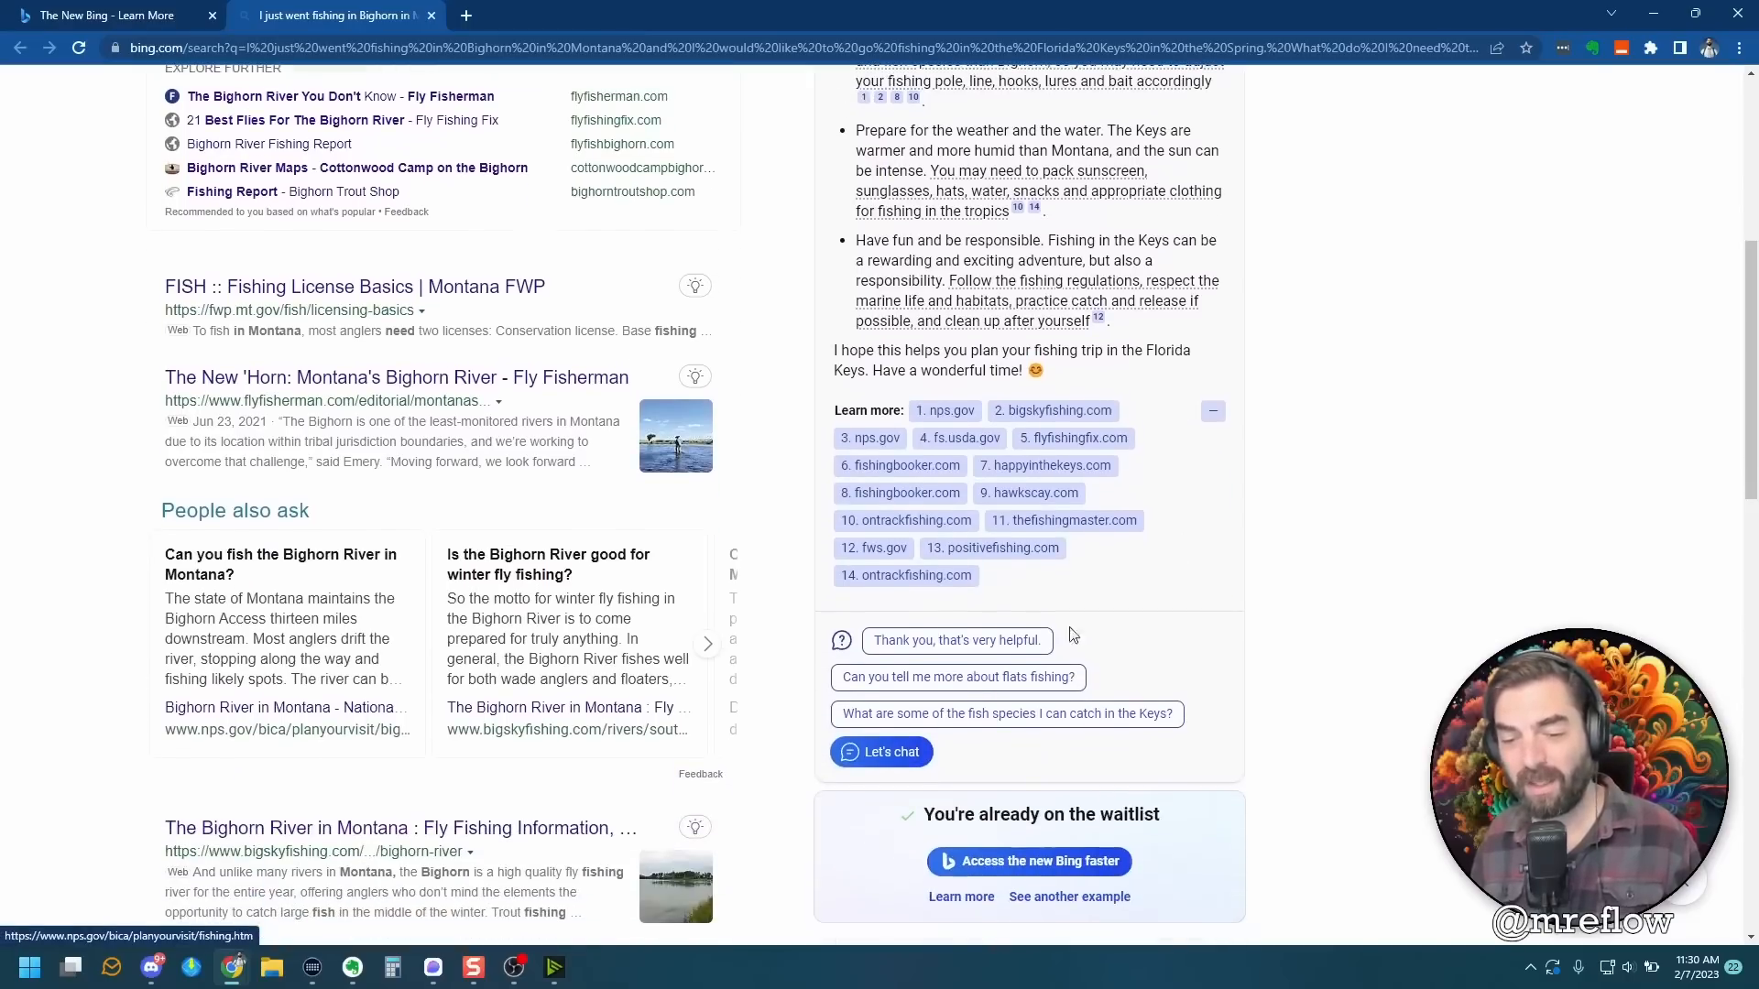
mouse_move(892, 672)
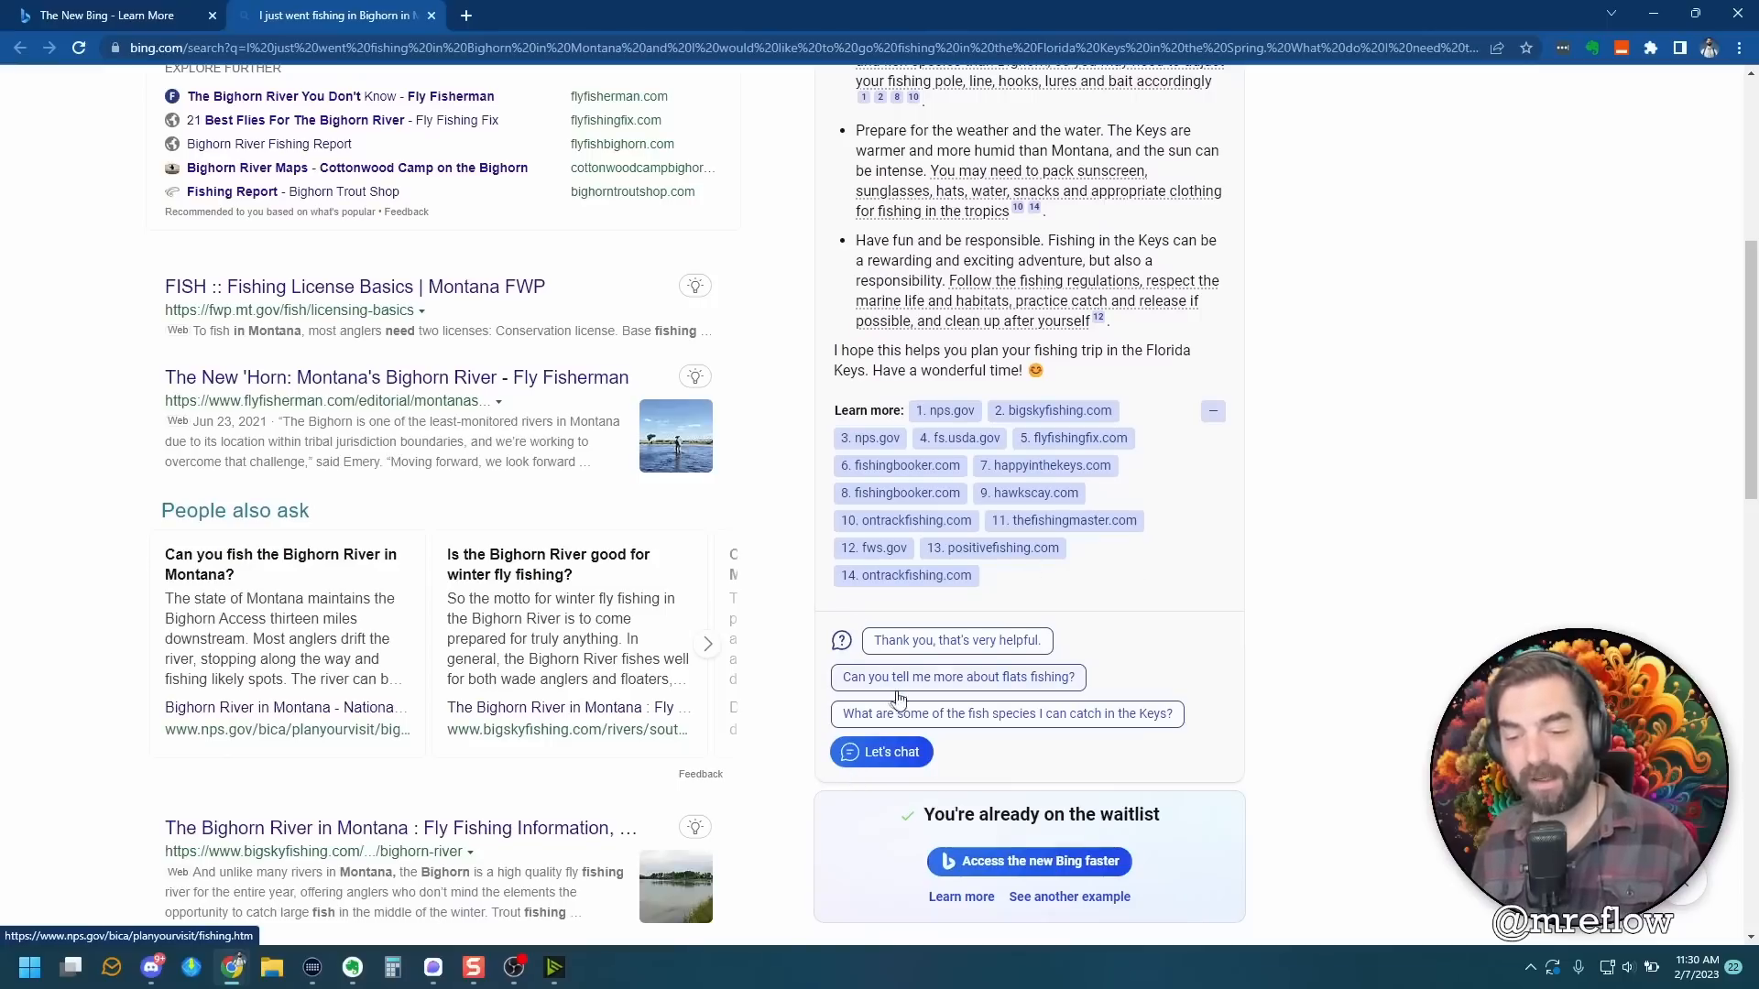
click(881, 751)
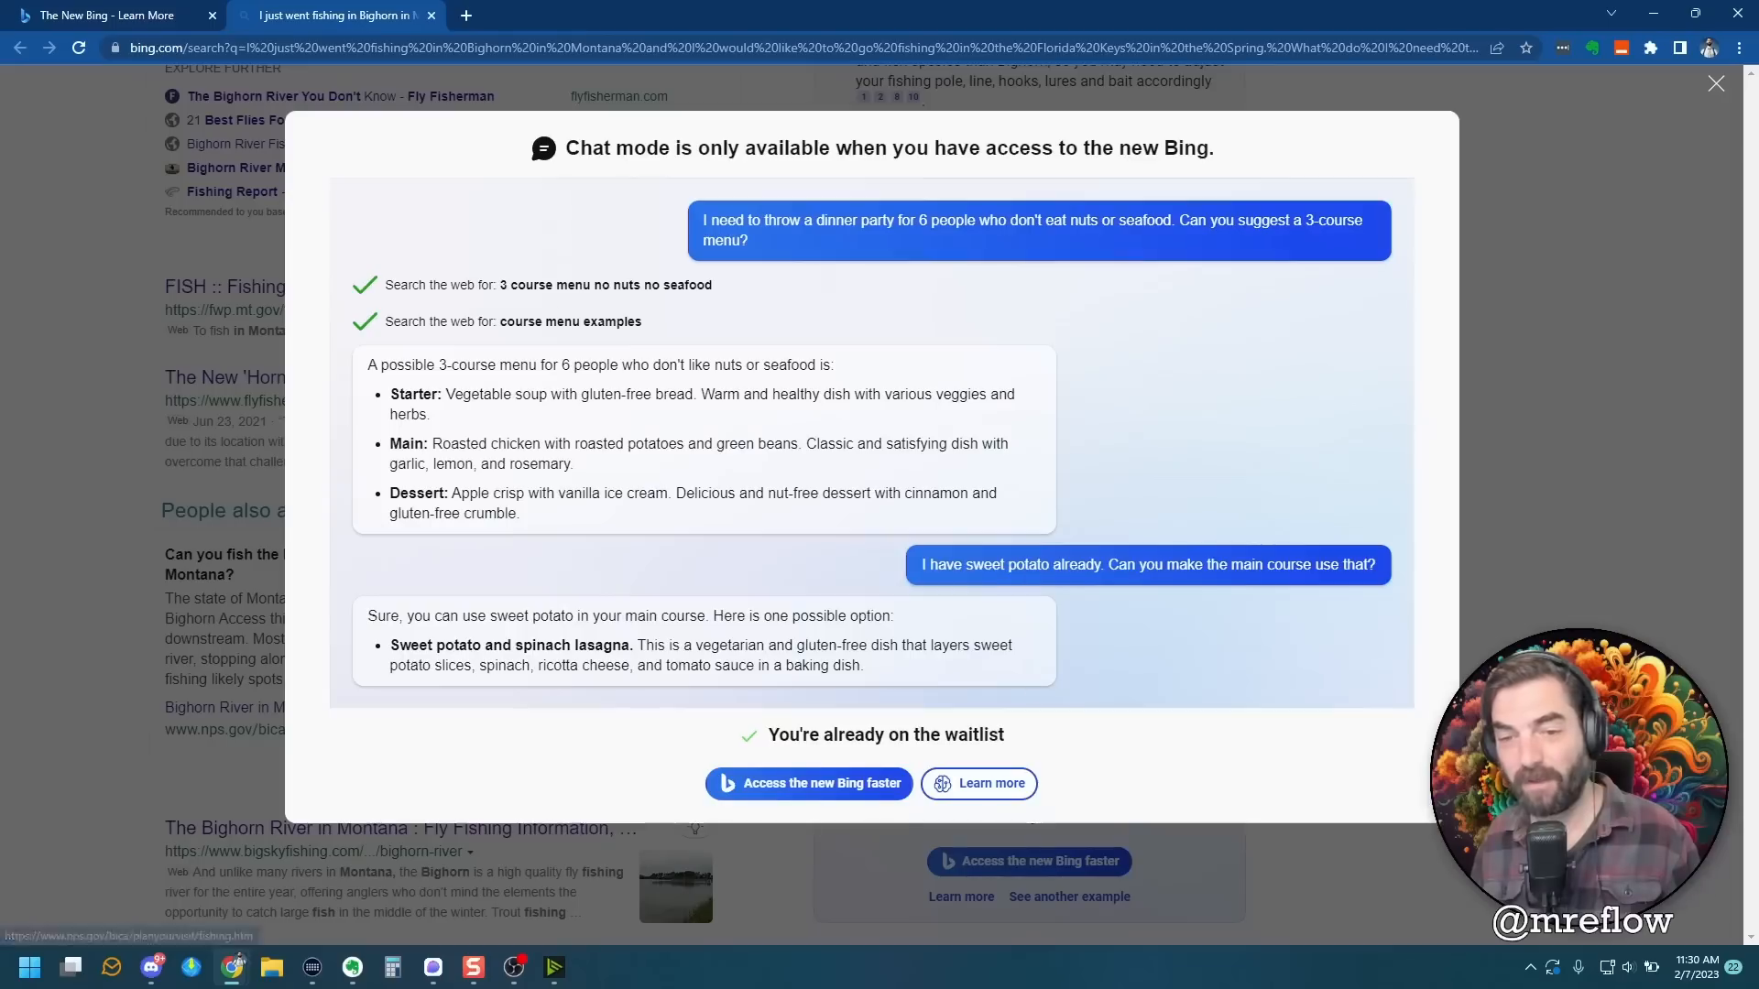
mouse_move(718, 906)
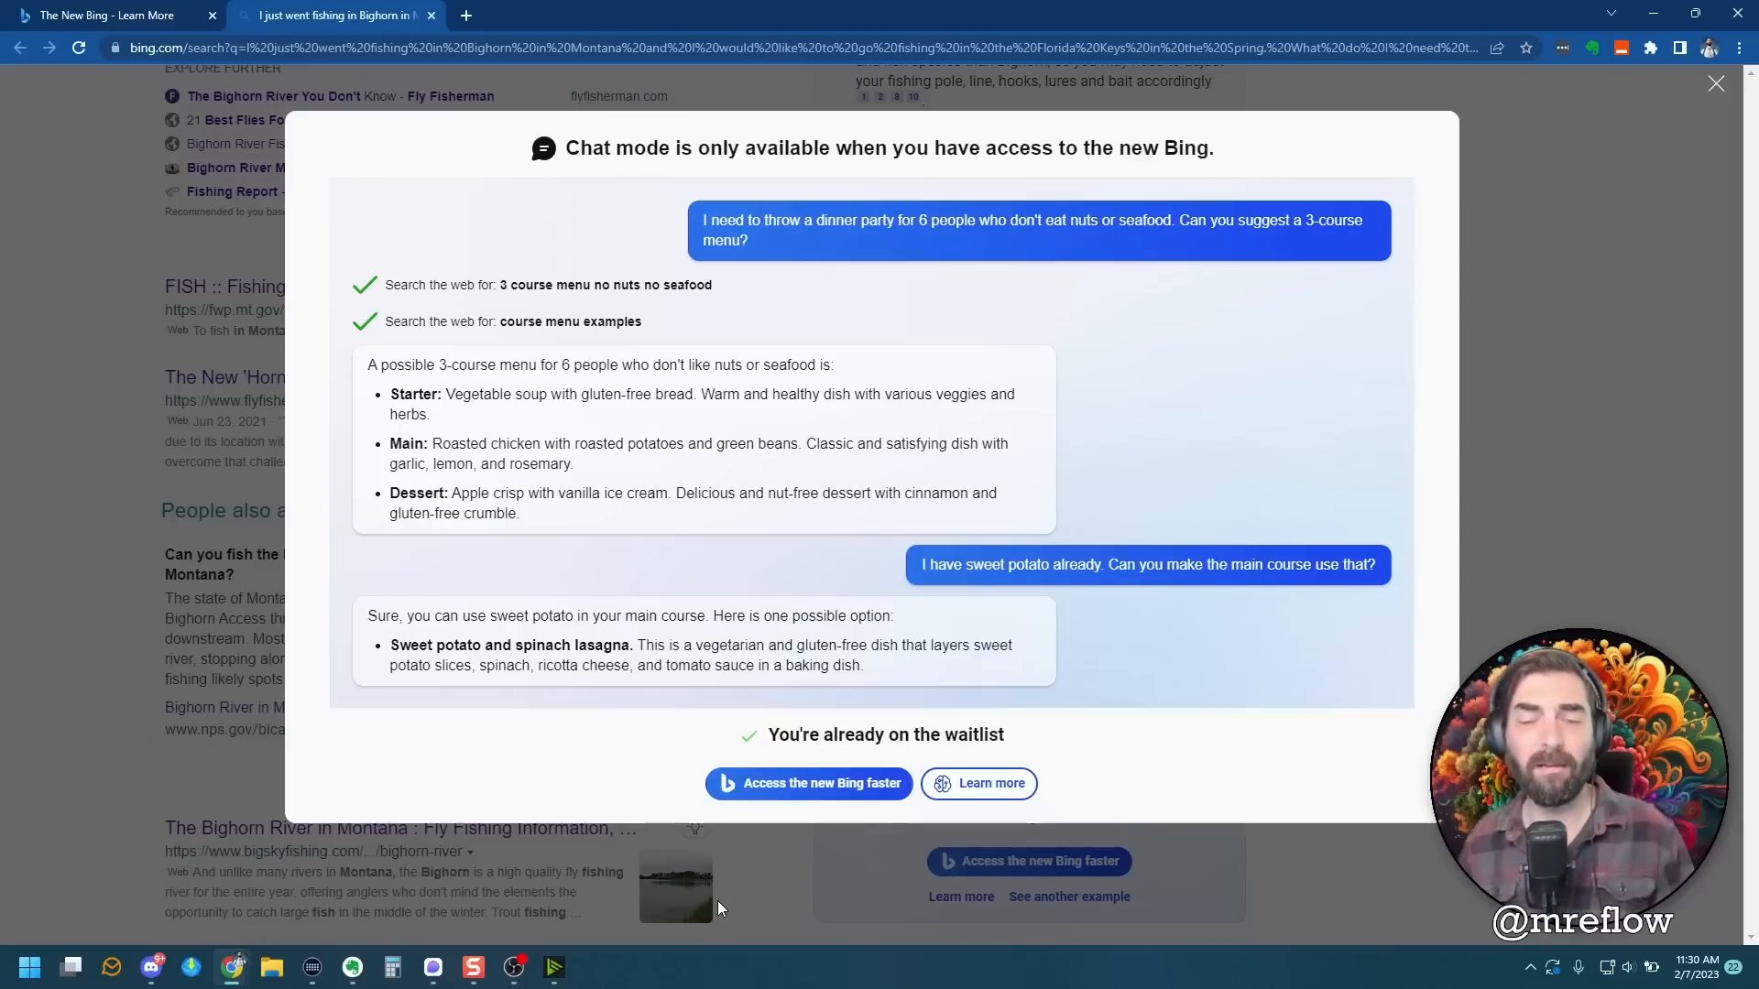
mouse_move(1593, 527)
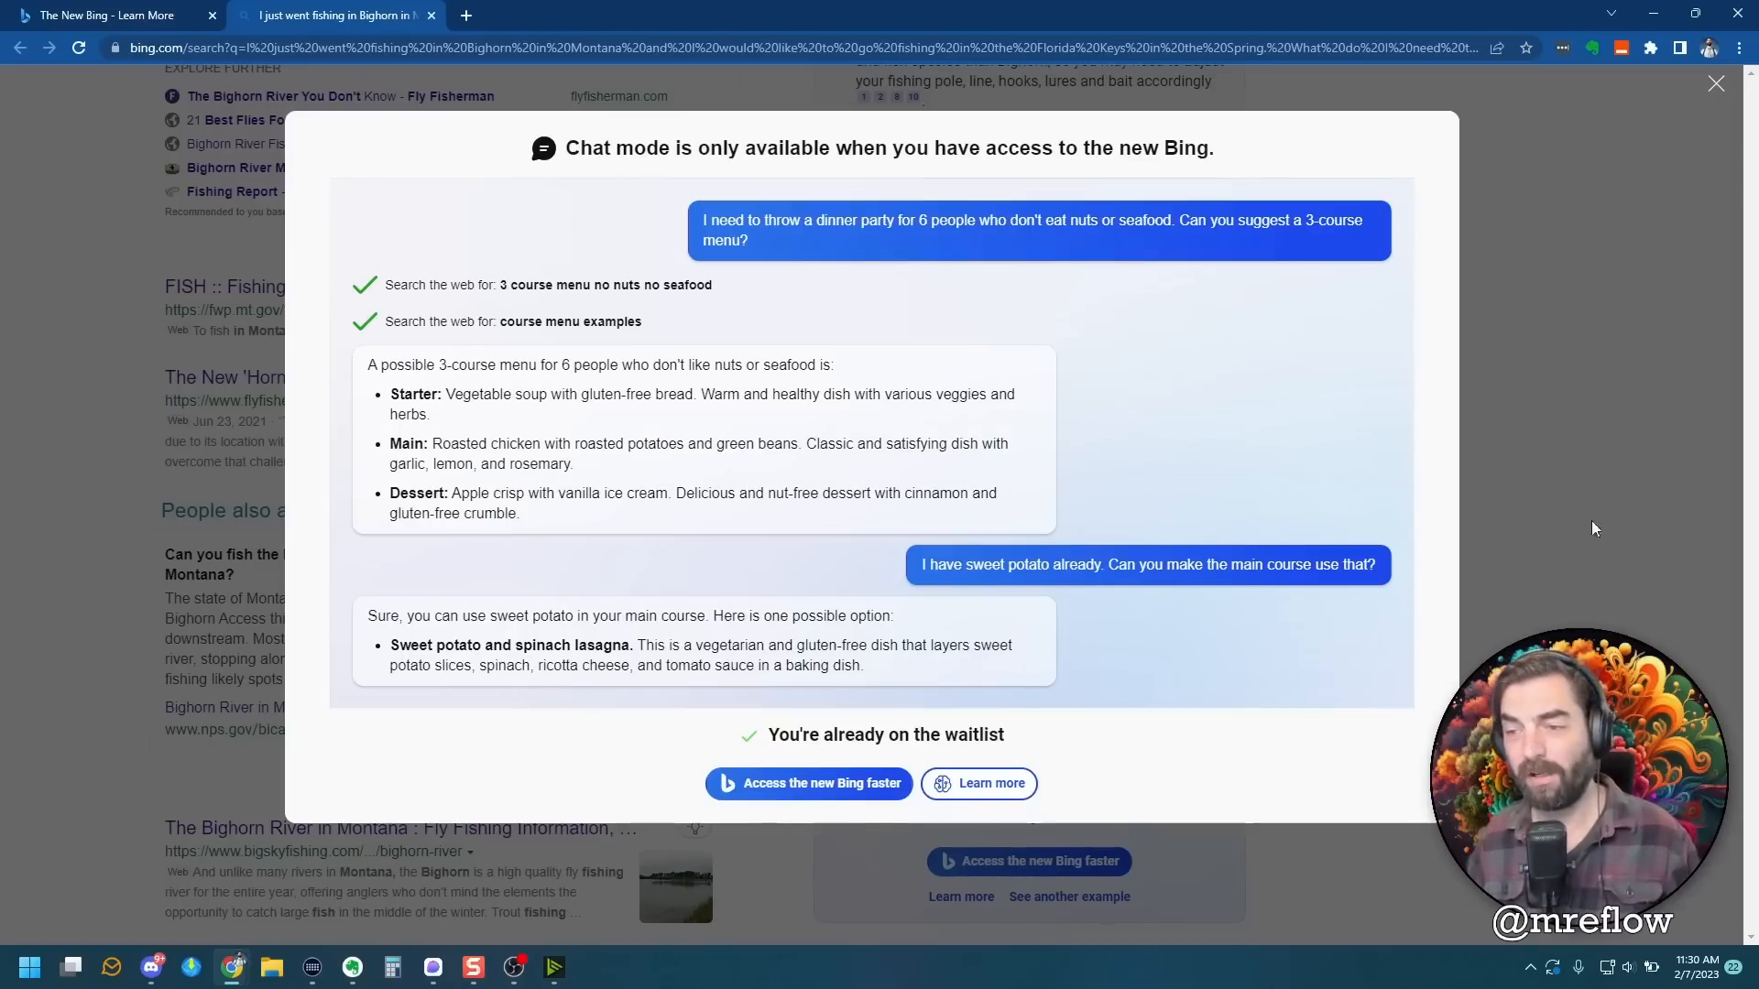
click(1715, 82)
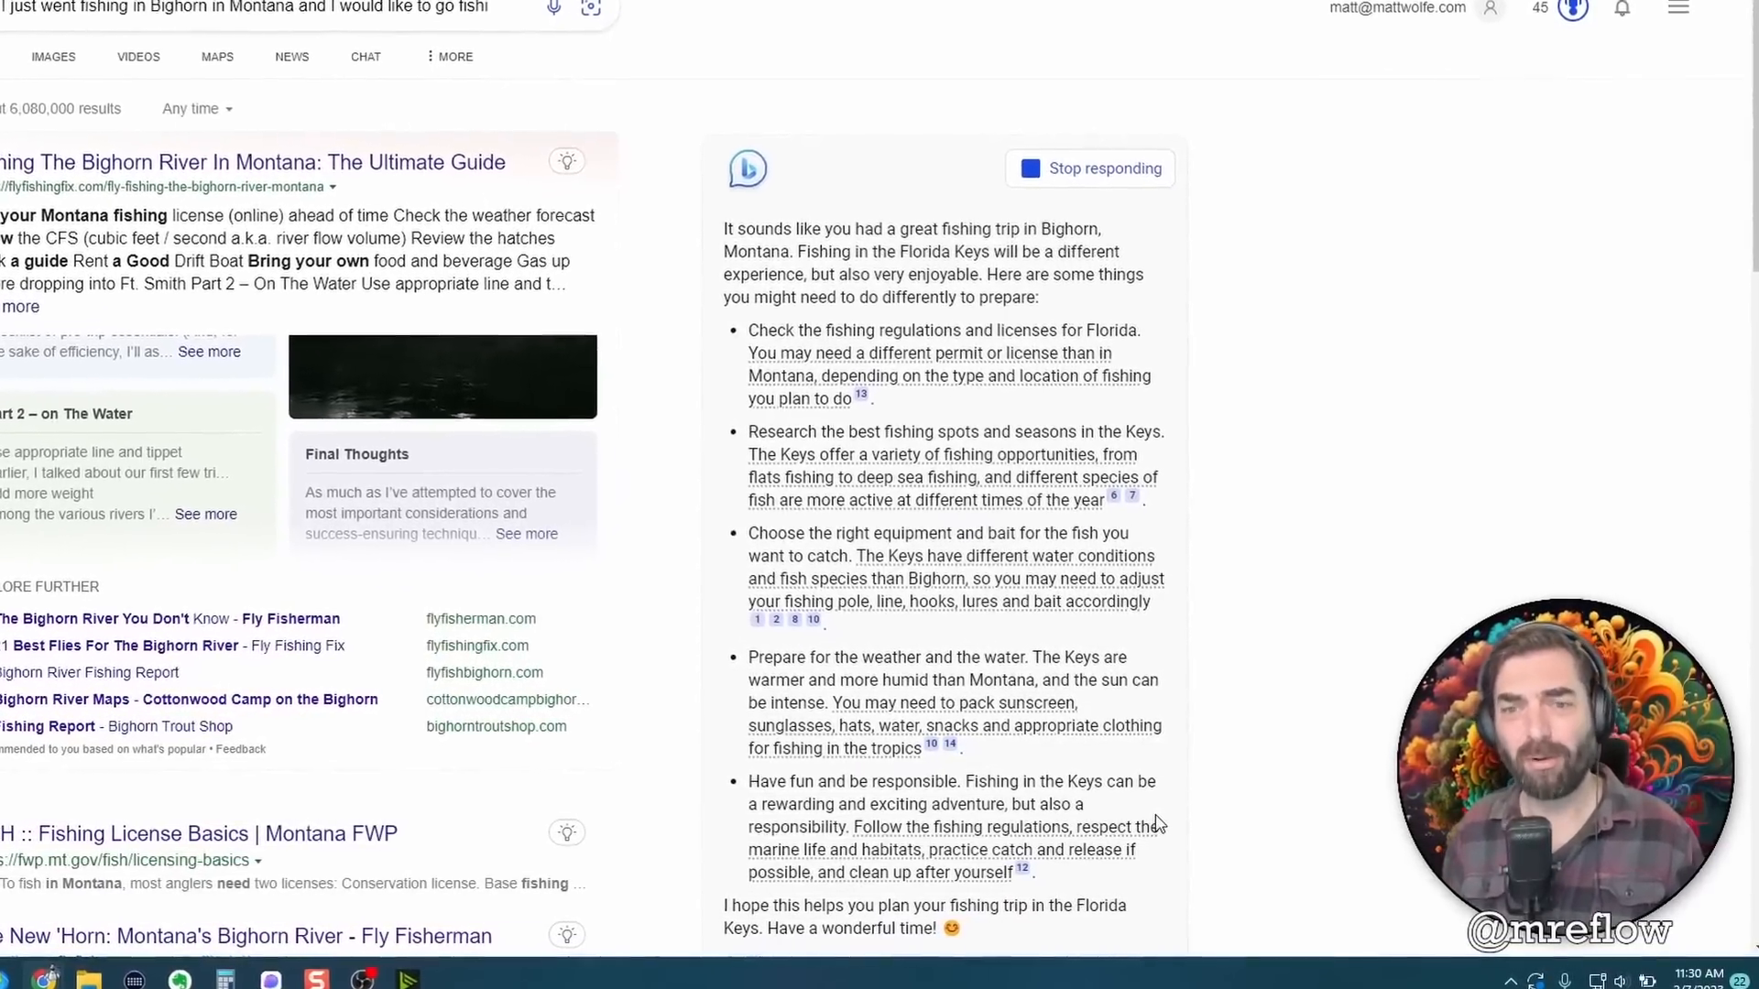
scroll(down, 3)
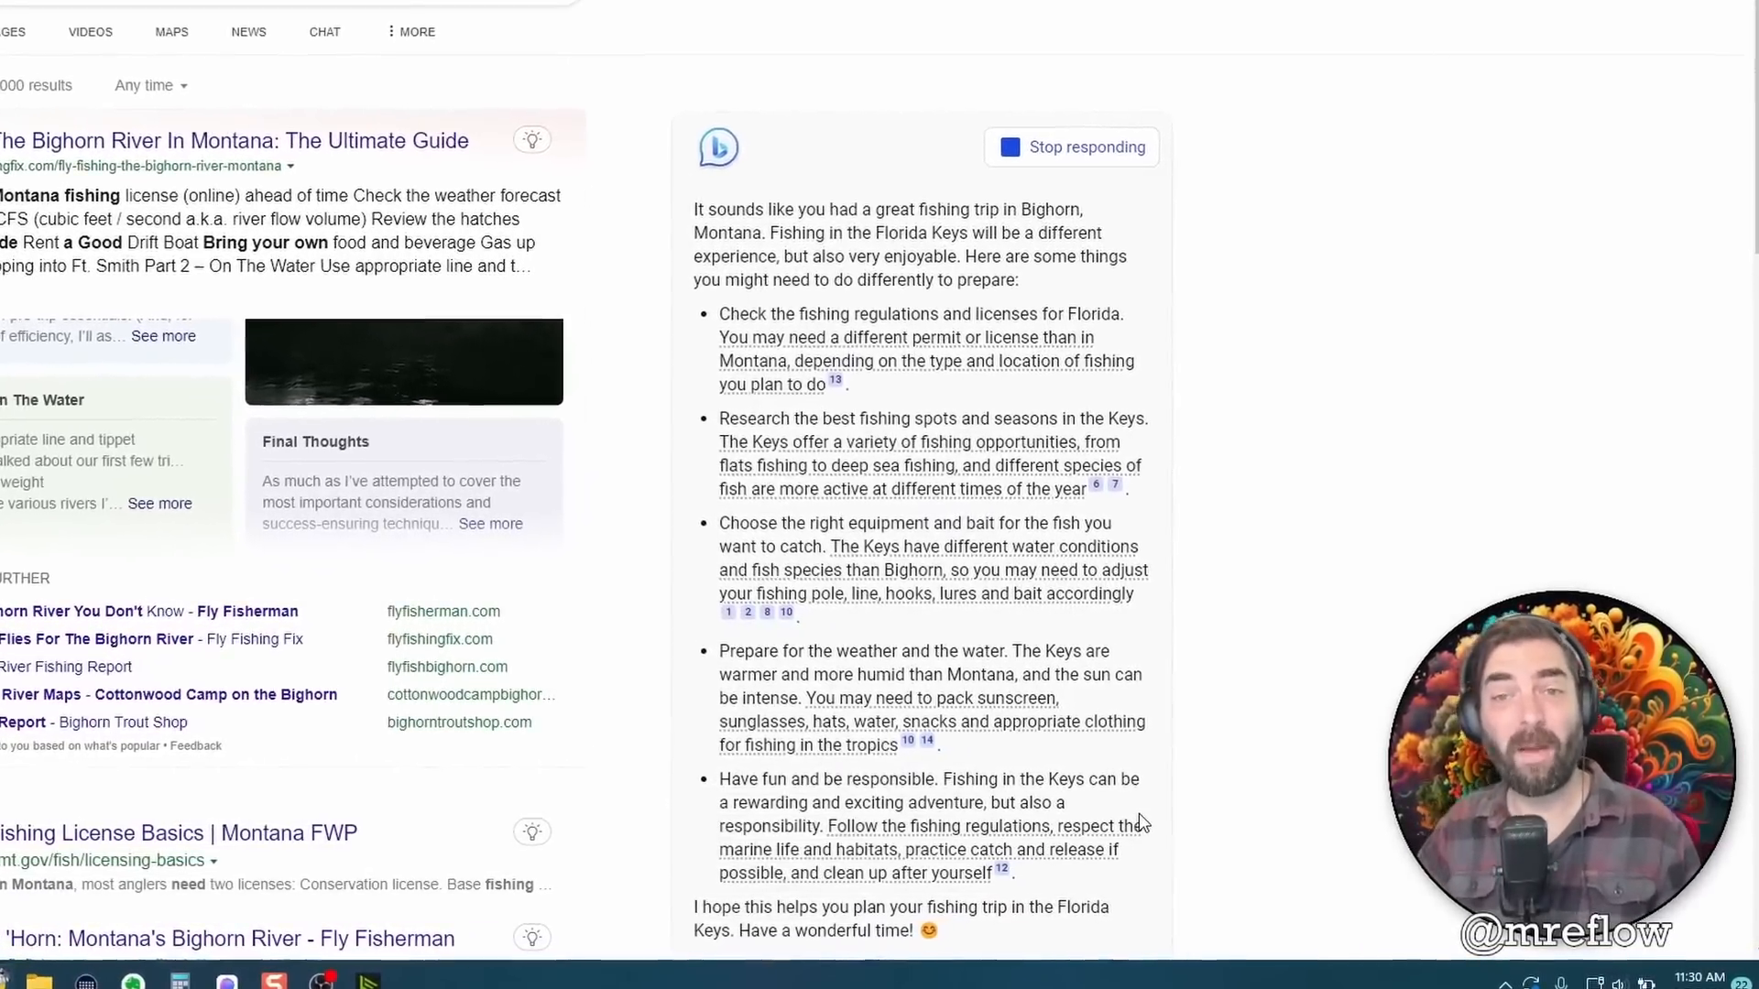
scroll(up, 3)
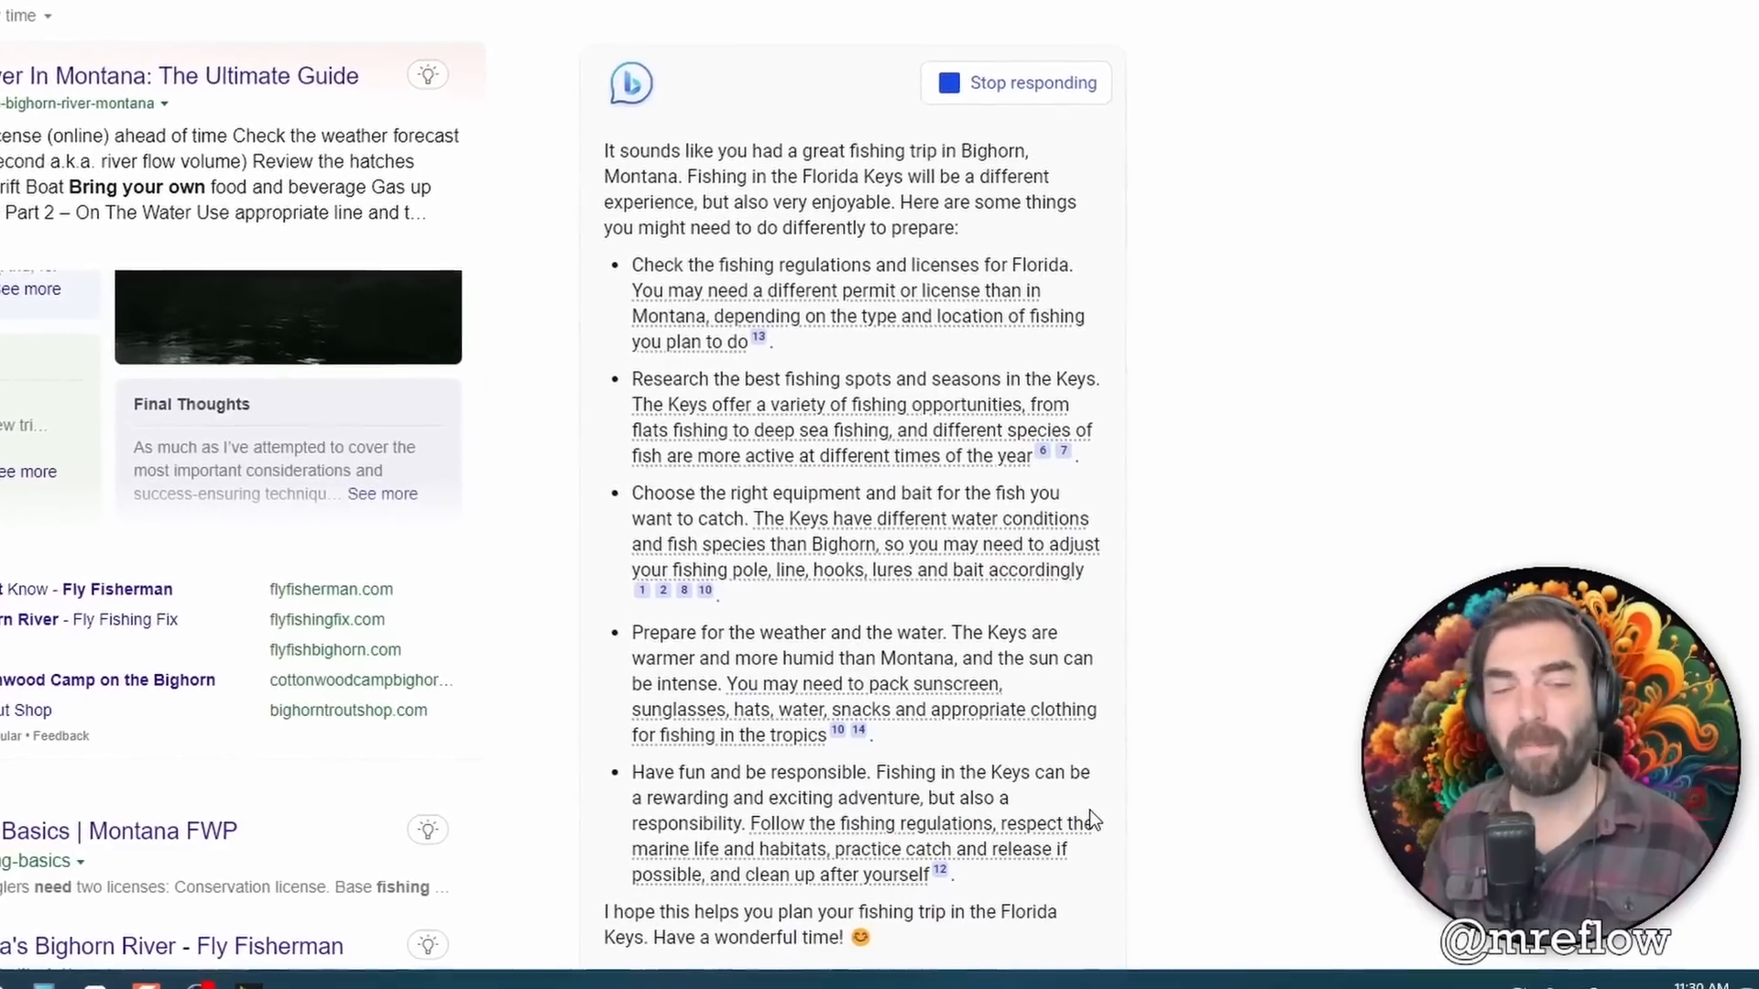
scroll(up, 3)
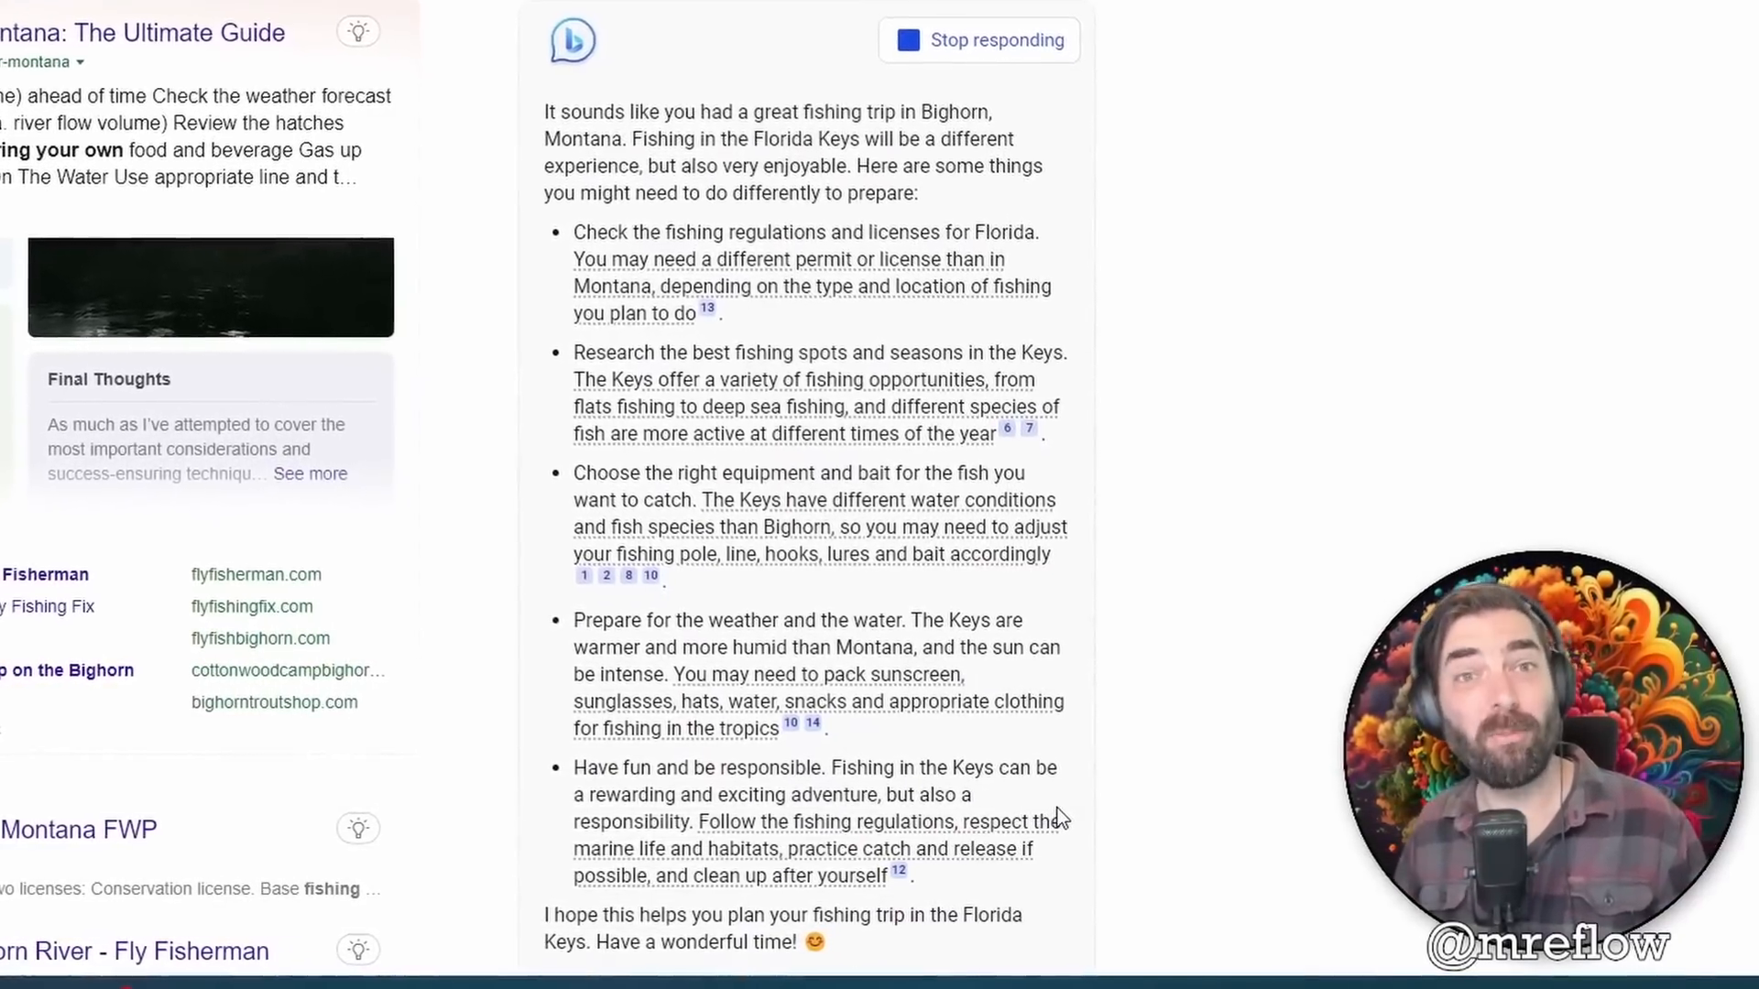
scroll(down, 3)
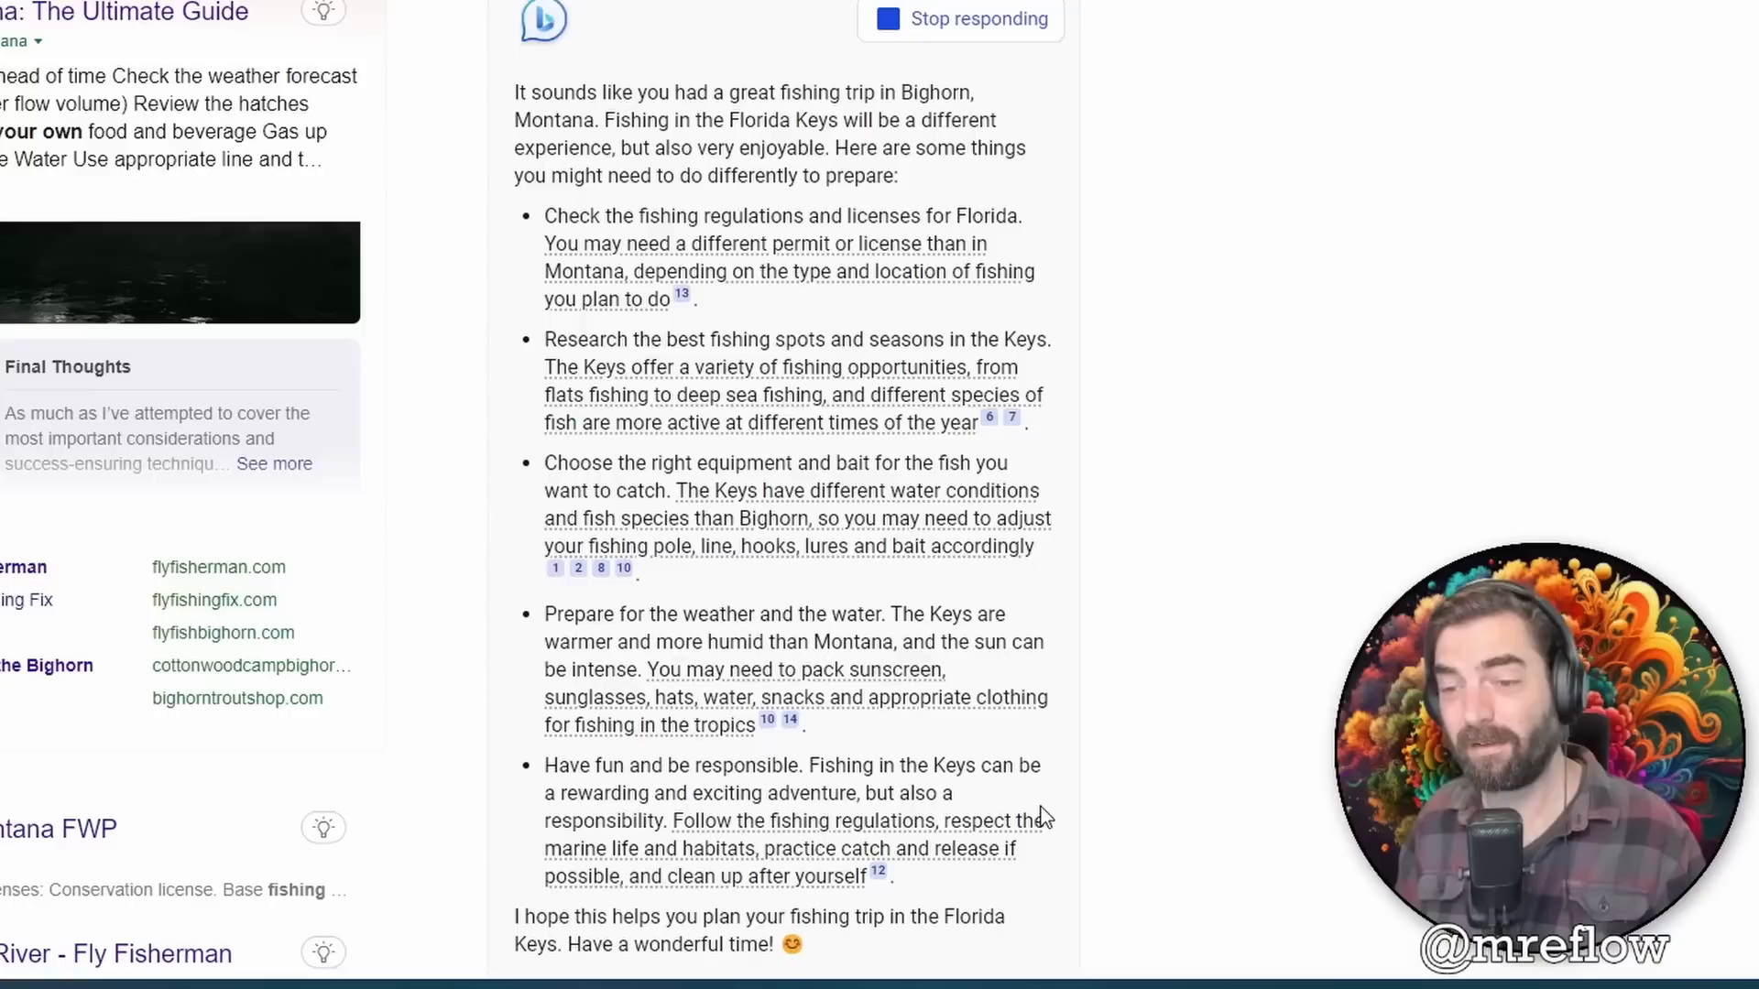
scroll(up, 3)
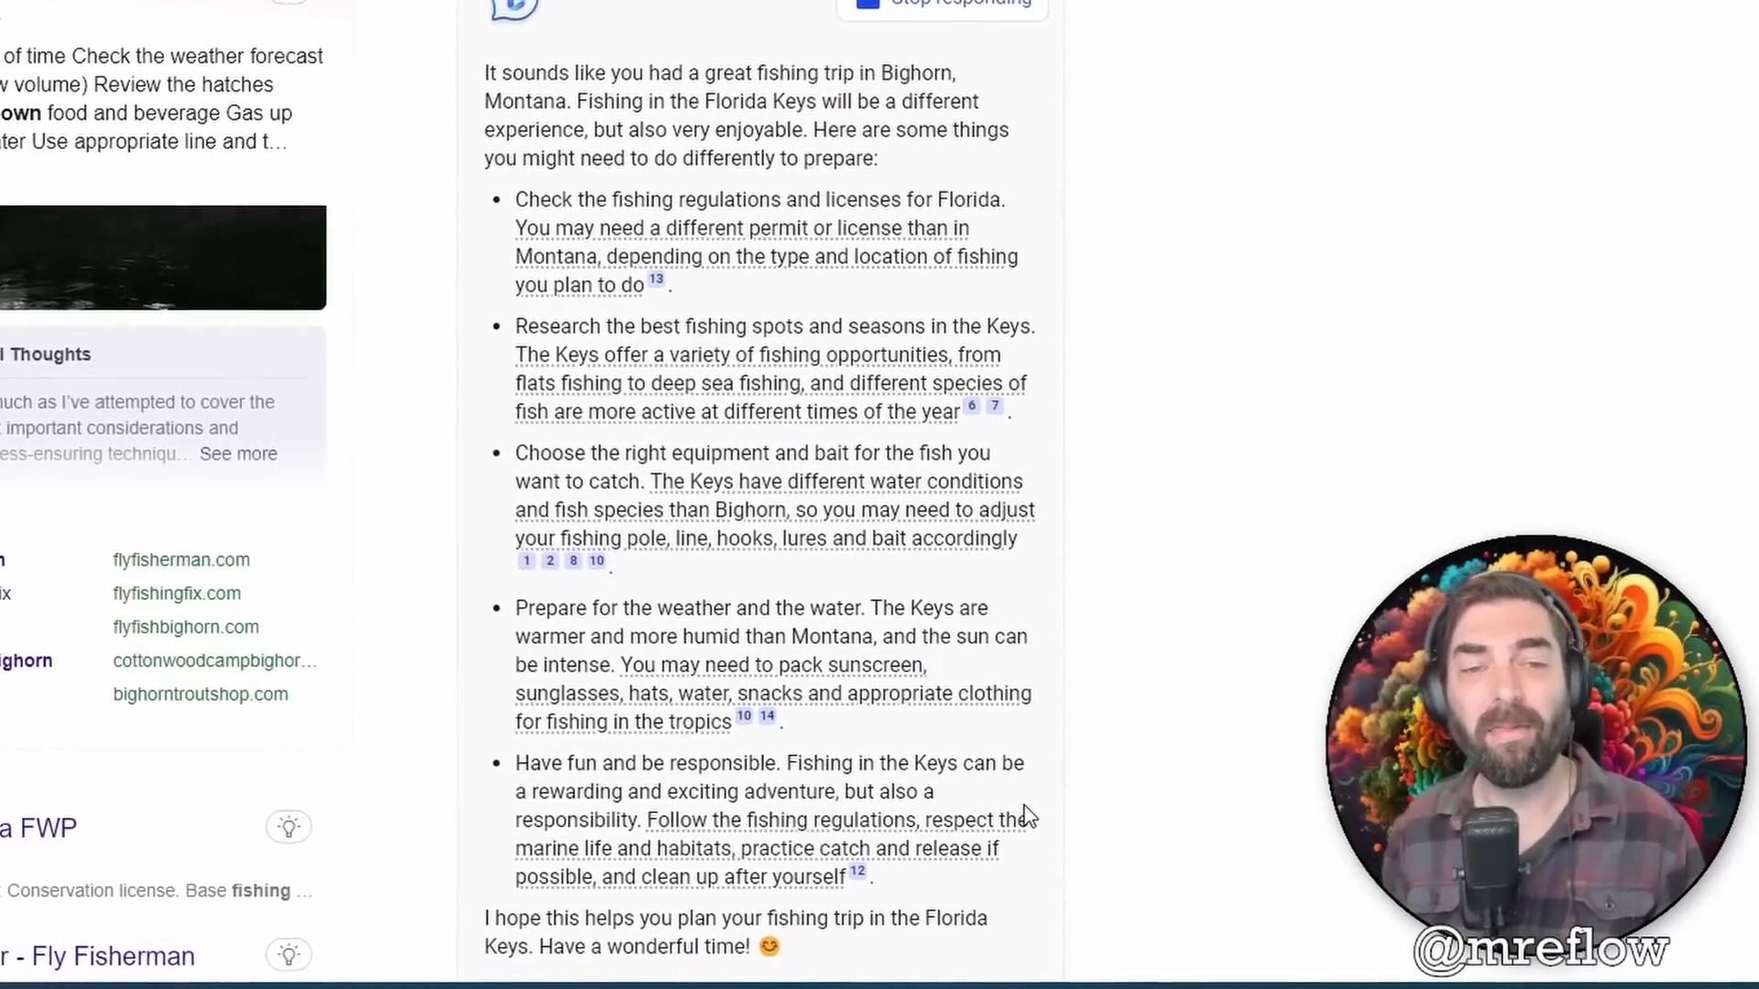
scroll(up, 3)
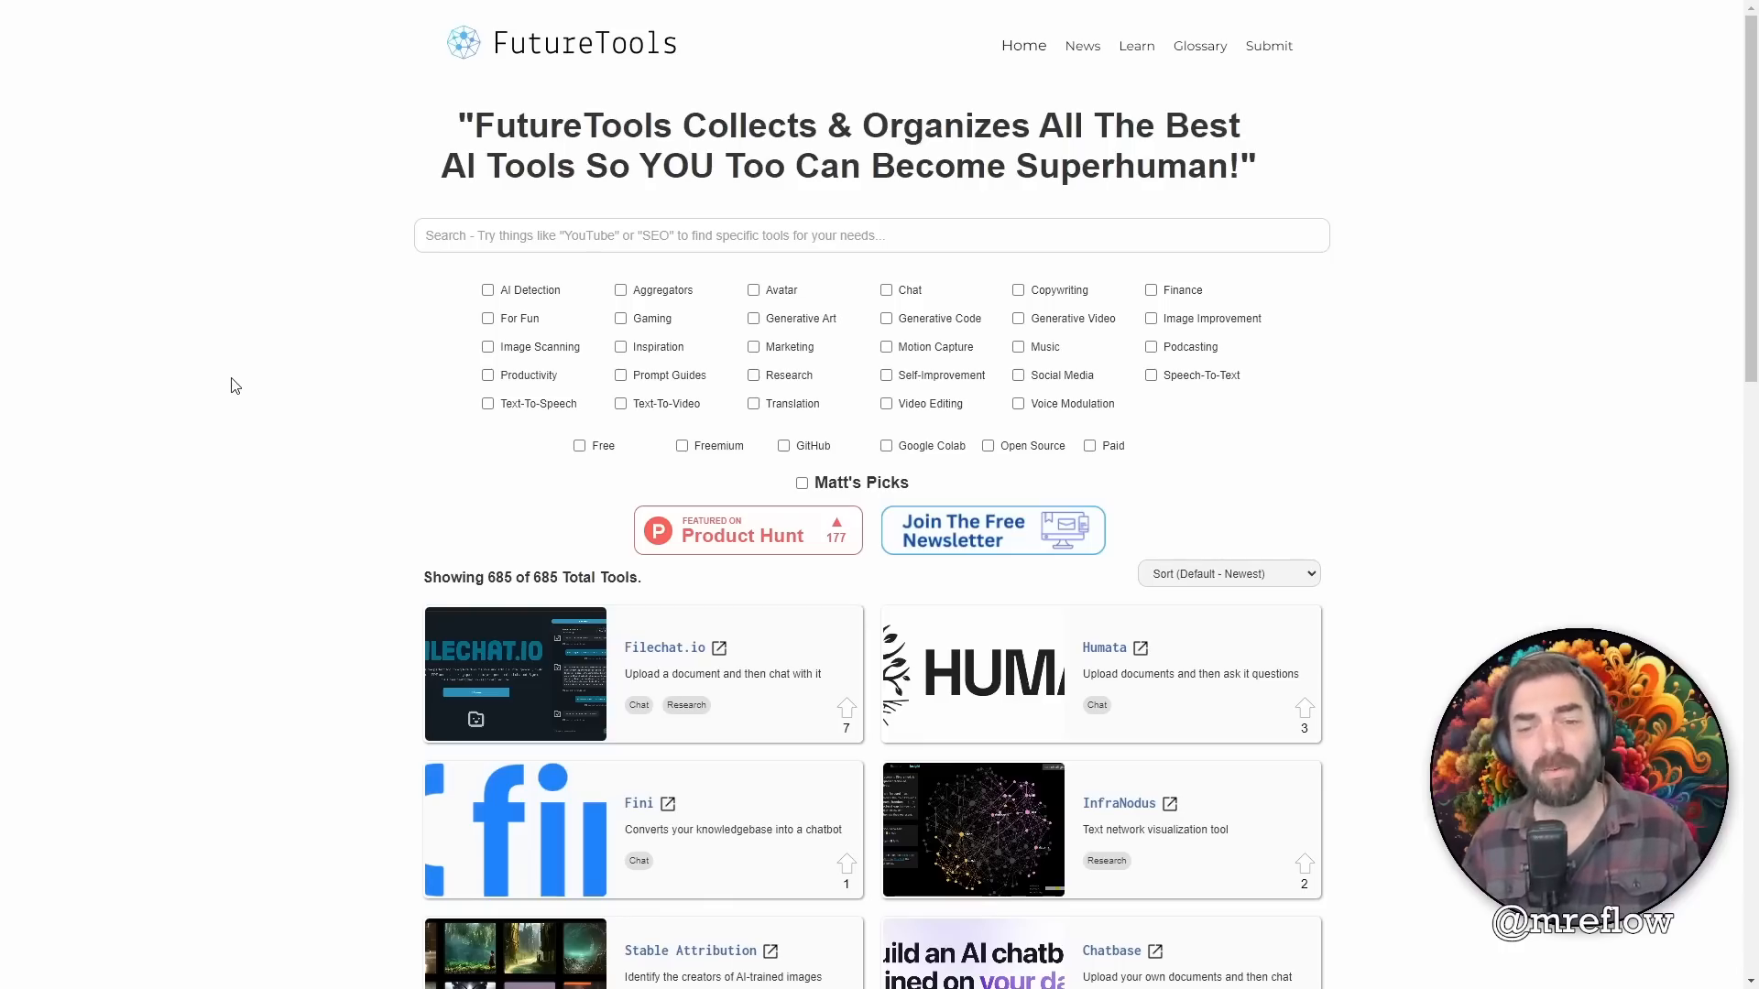
mouse_move(947, 528)
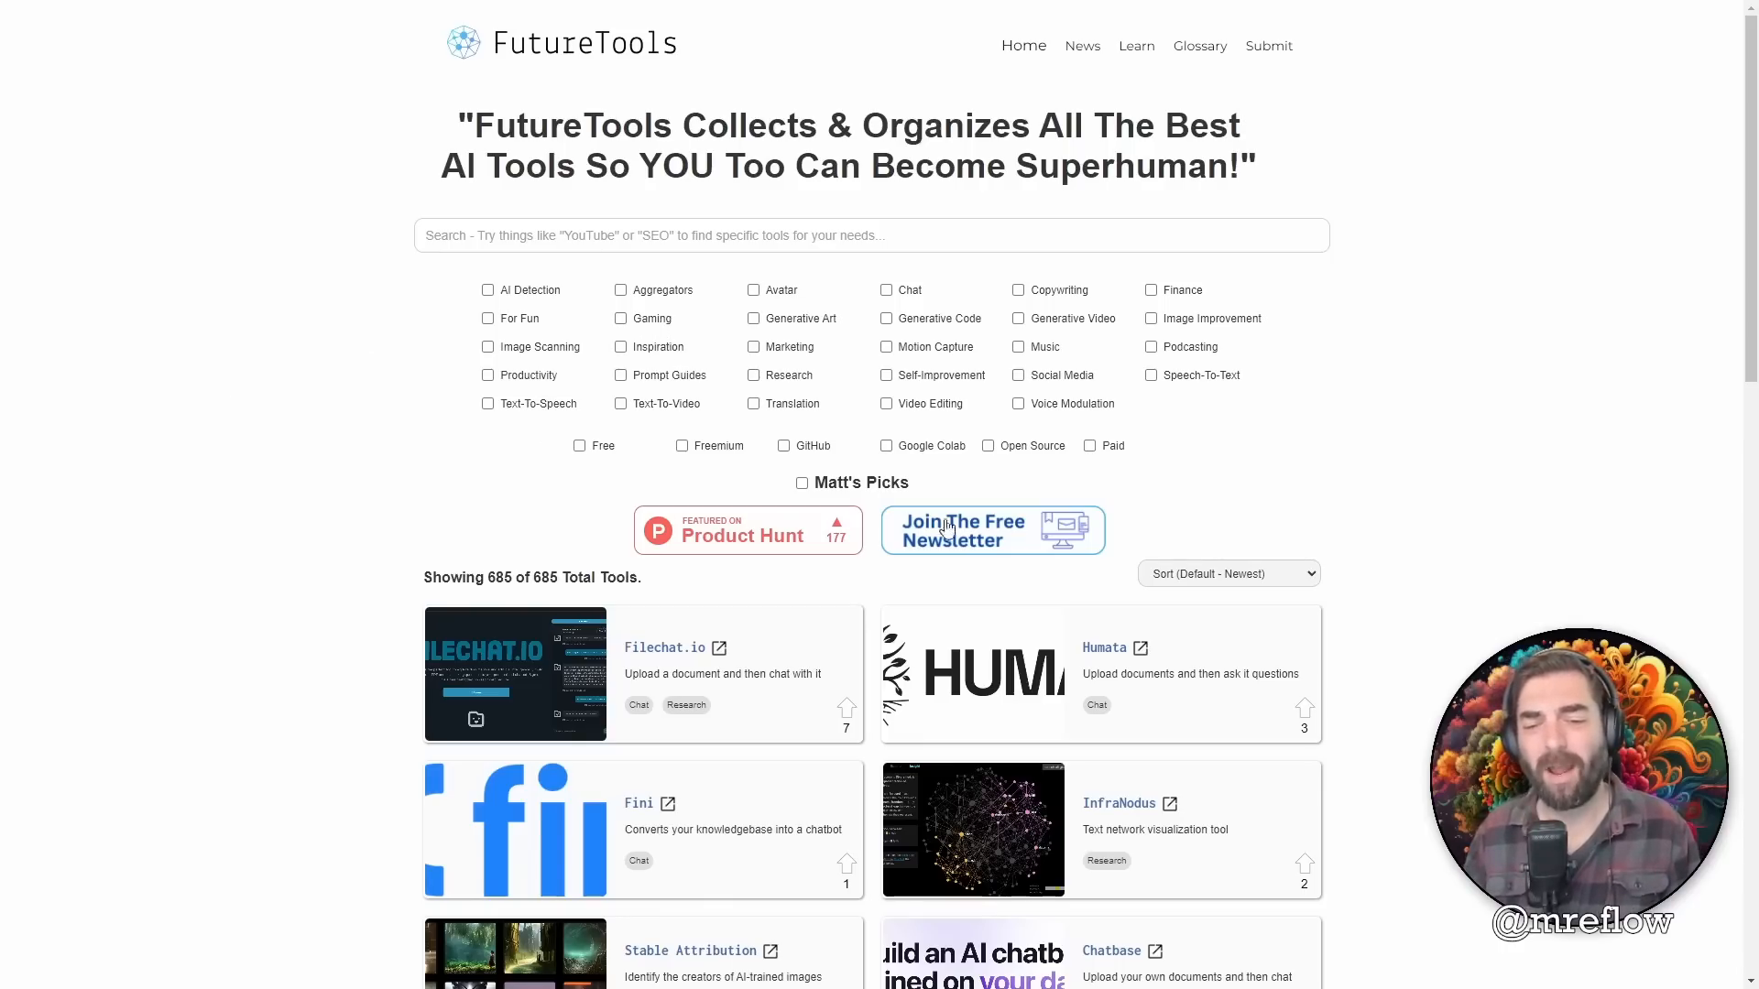
mouse_move(674, 374)
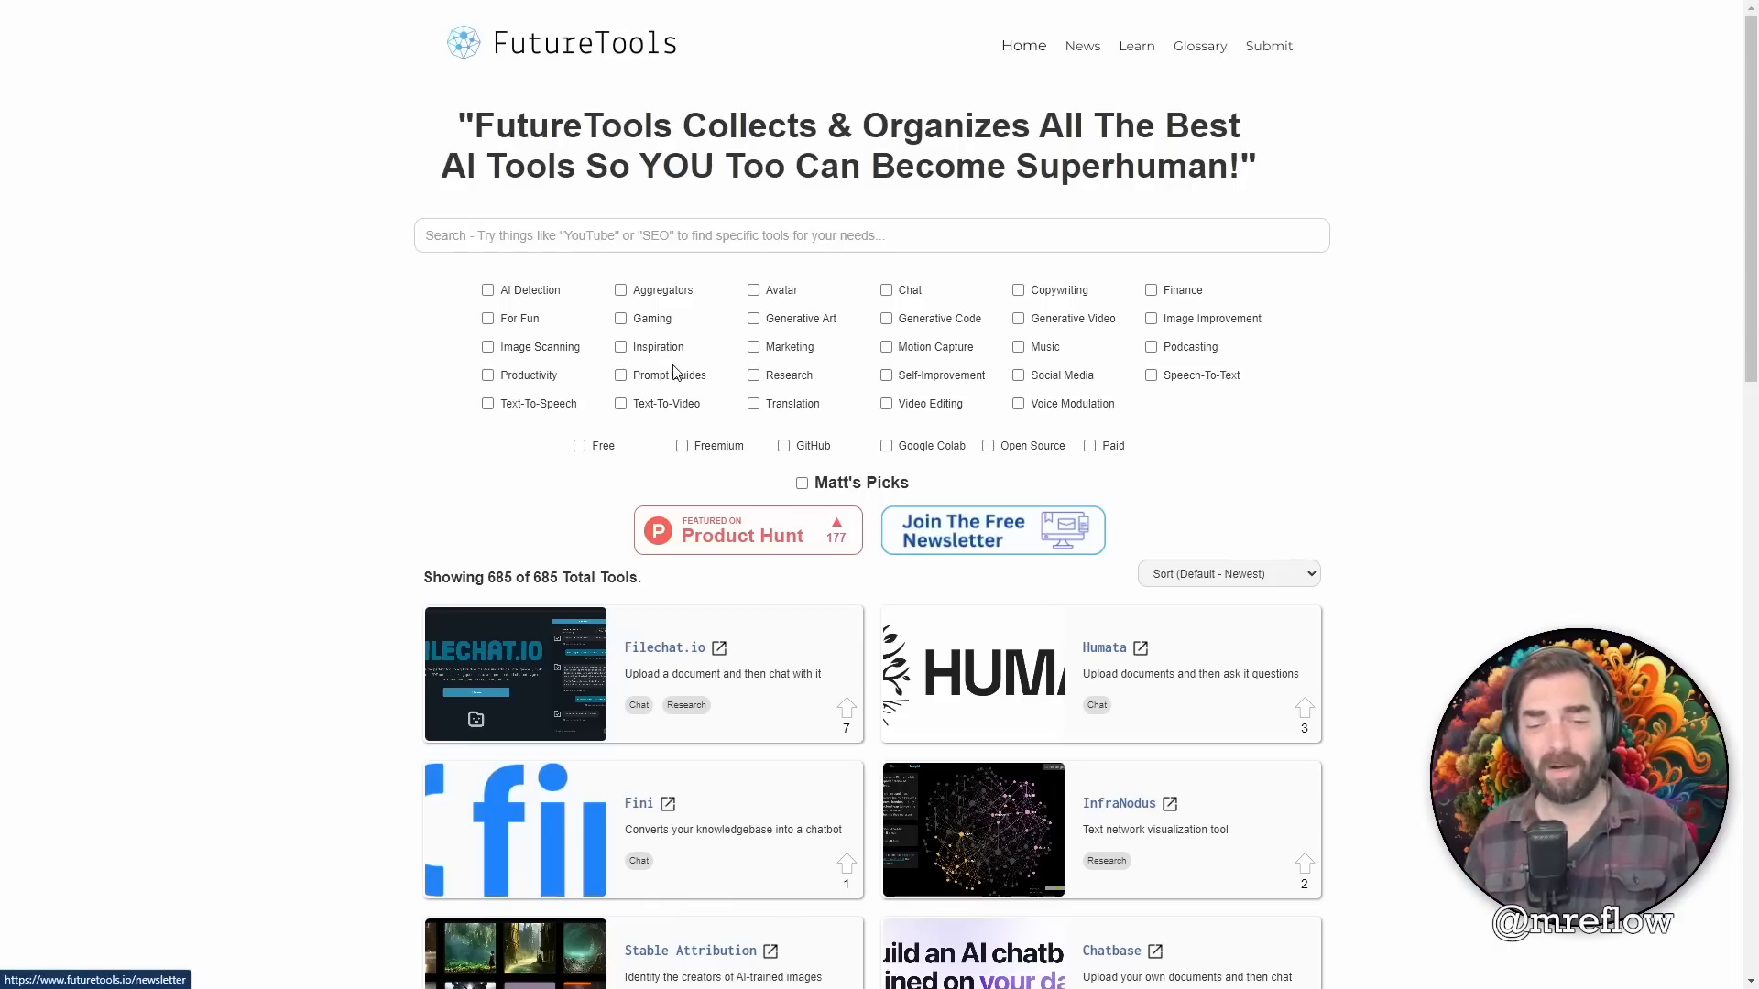
click(801, 482)
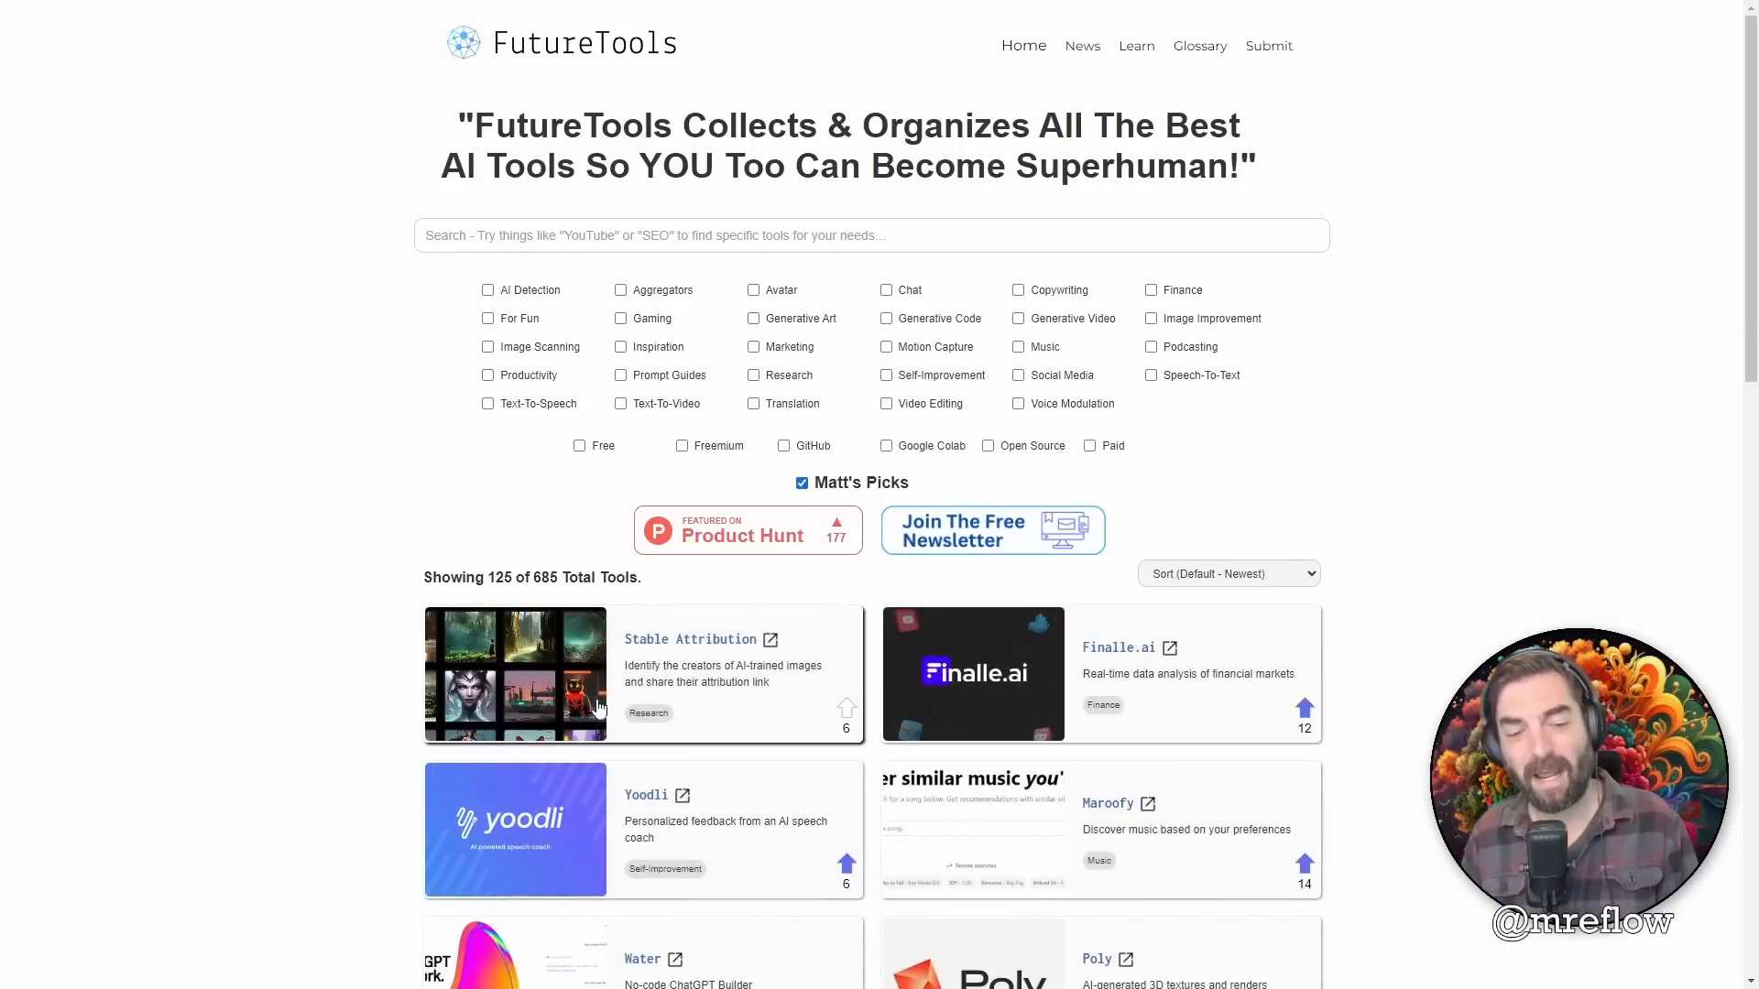
mouse_move(576, 608)
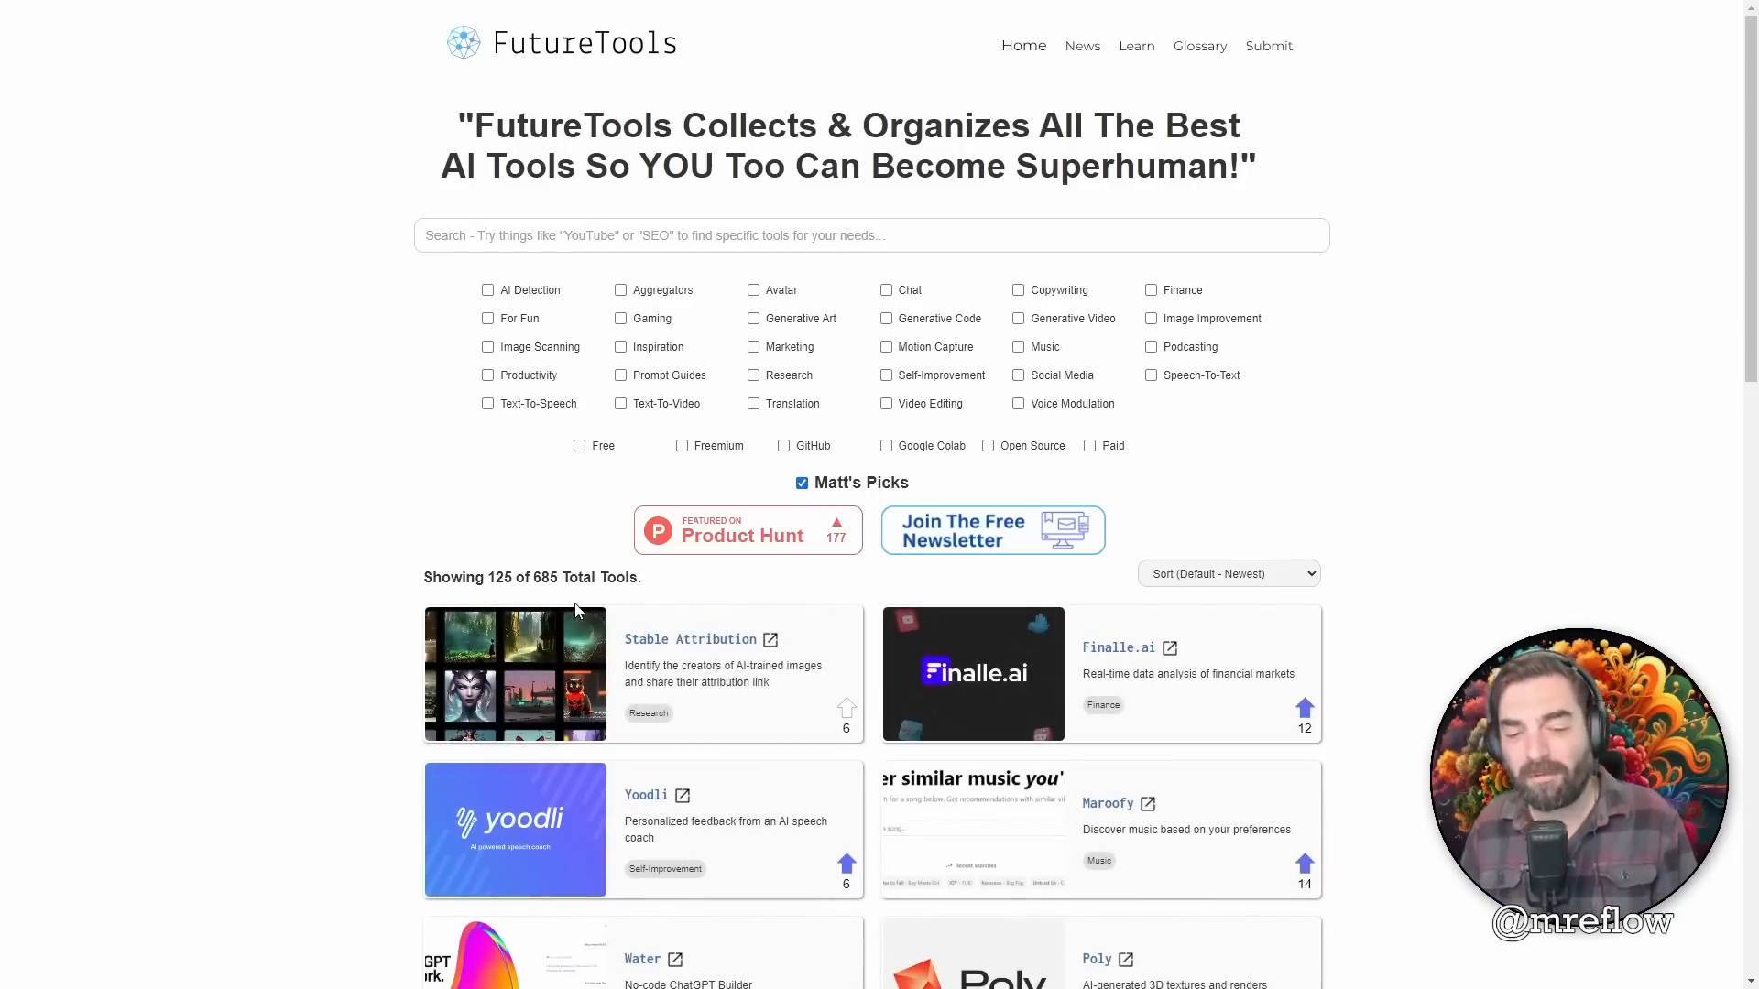
mouse_move(639, 568)
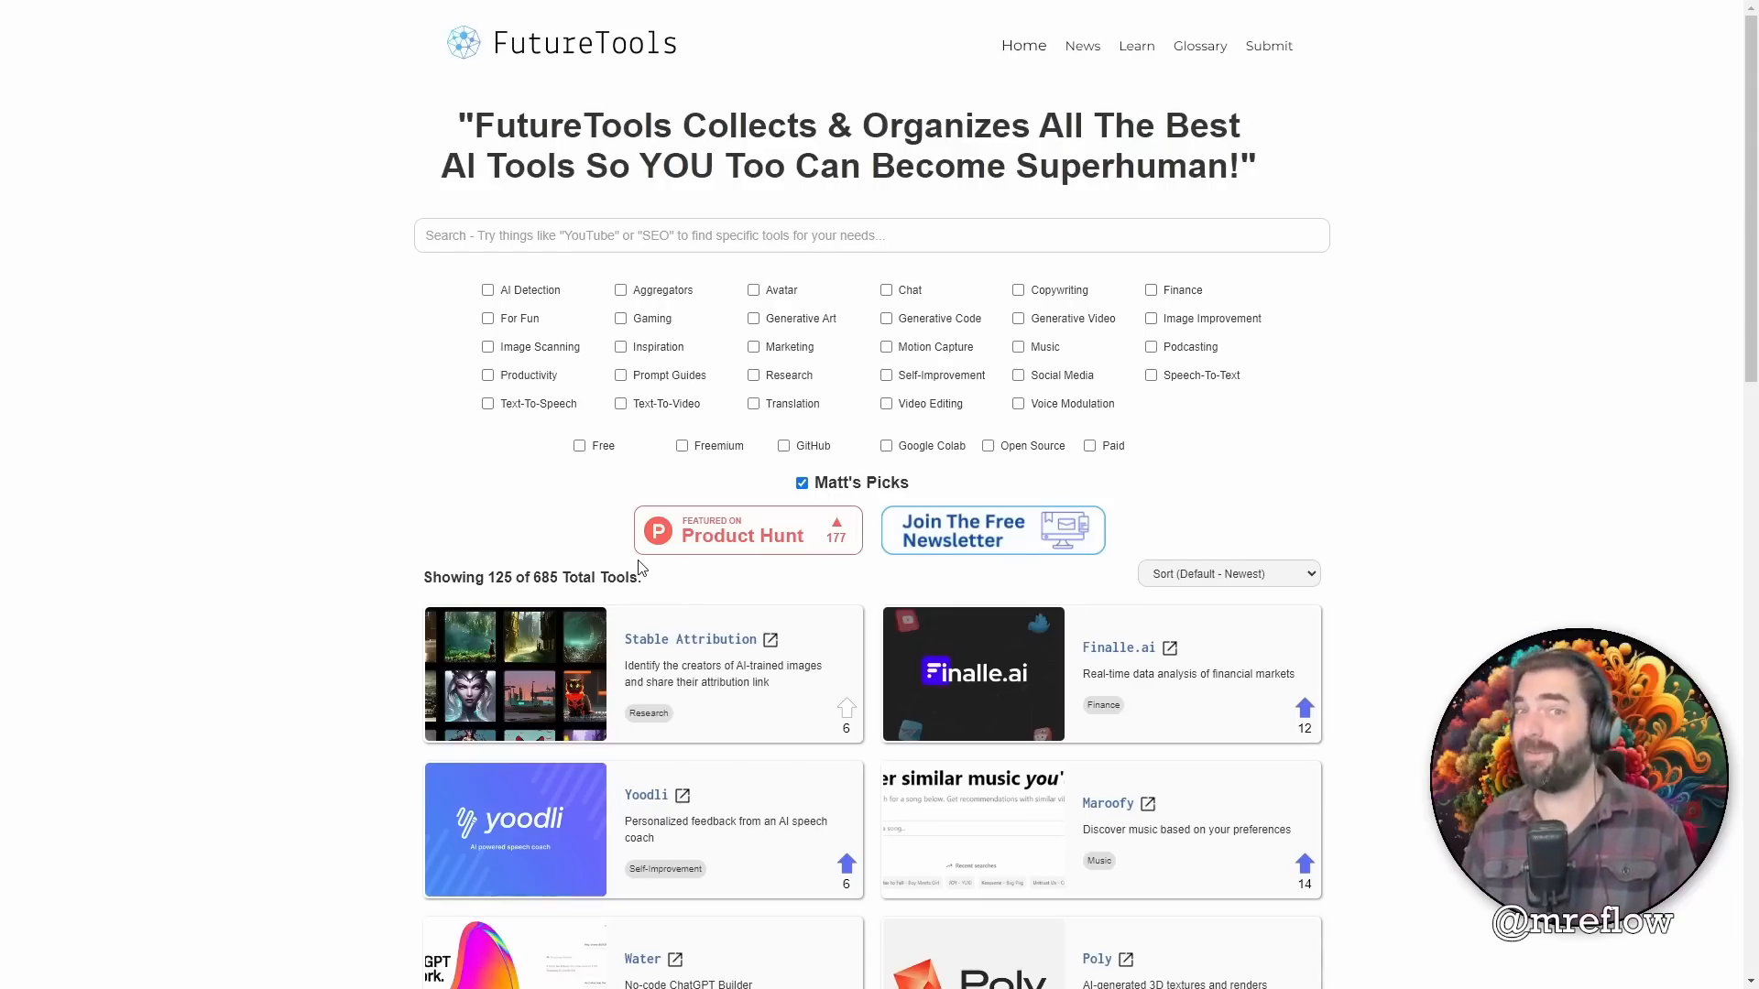
click(800, 482)
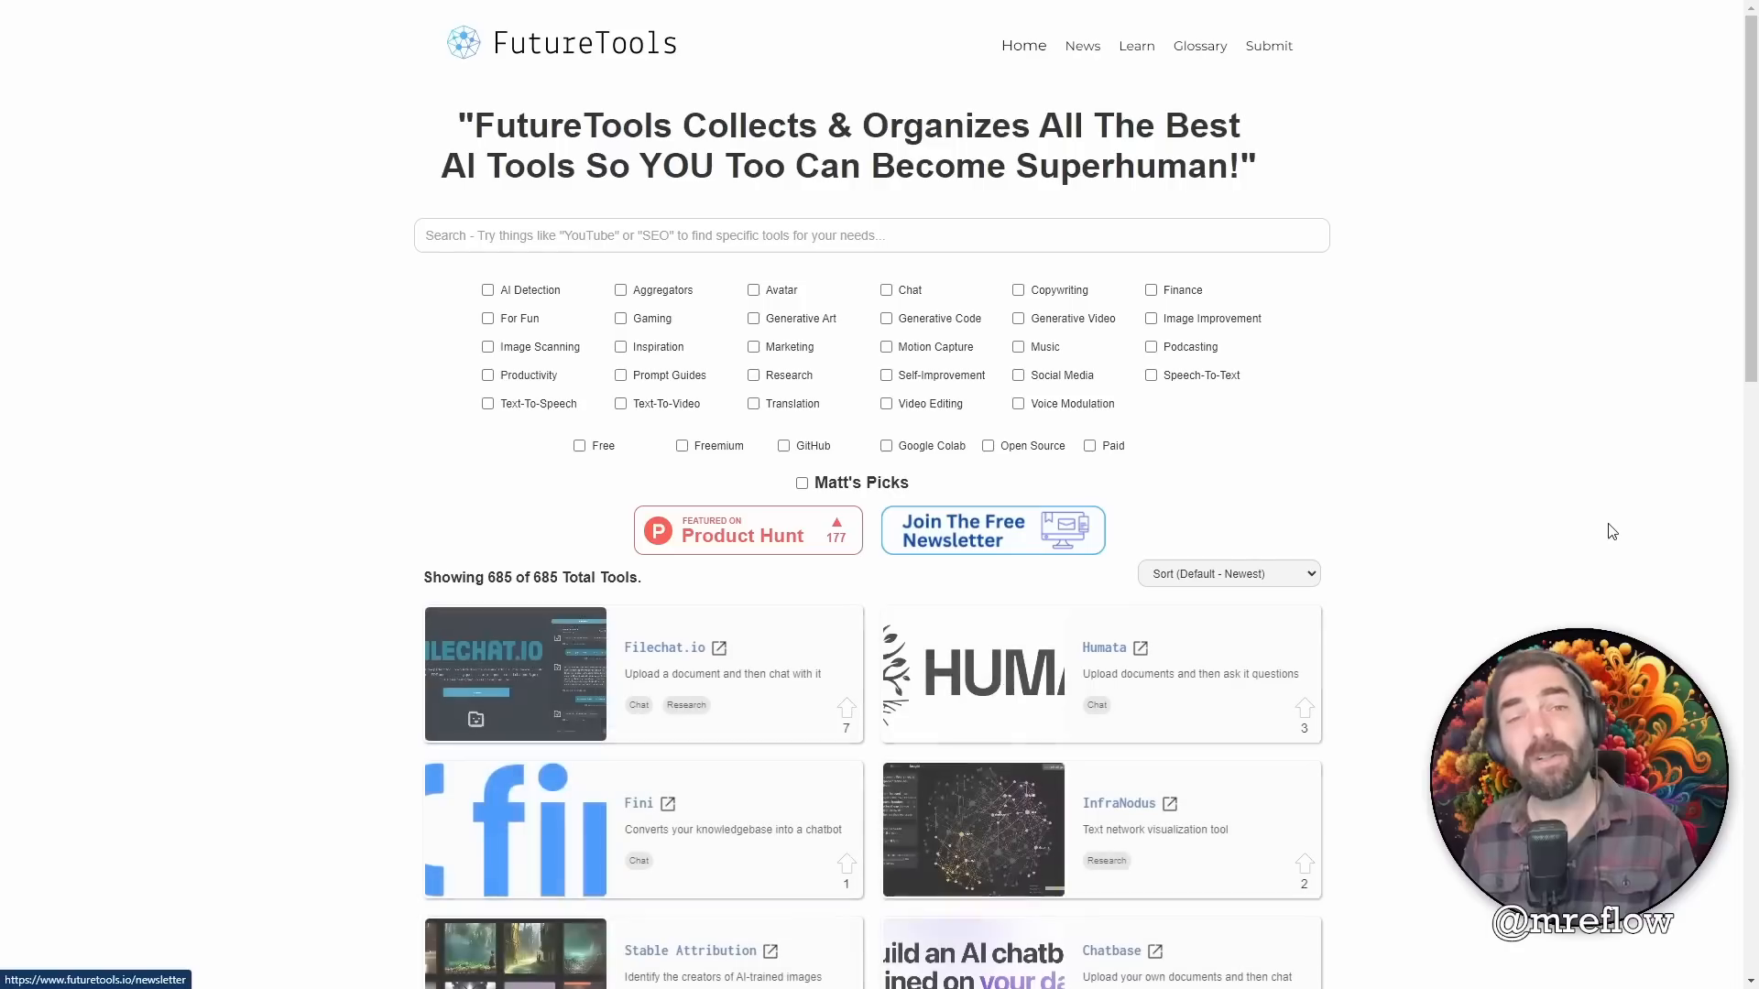
mouse_move(1423, 601)
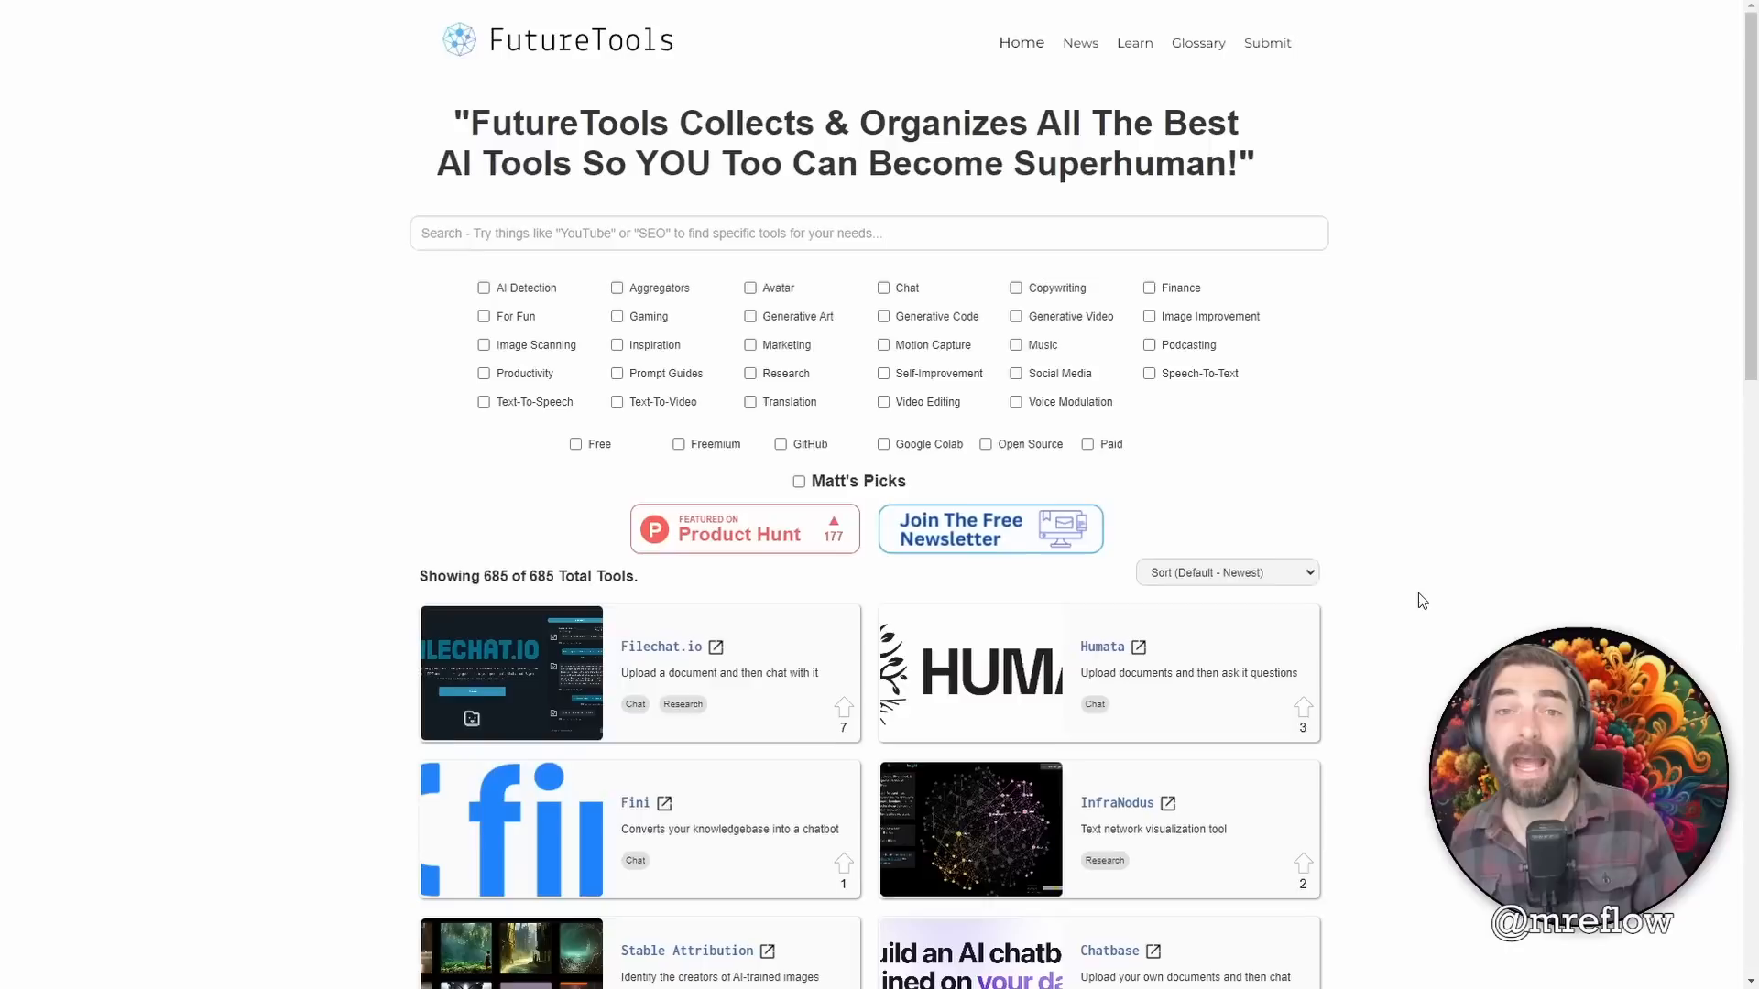
scroll(down, 3)
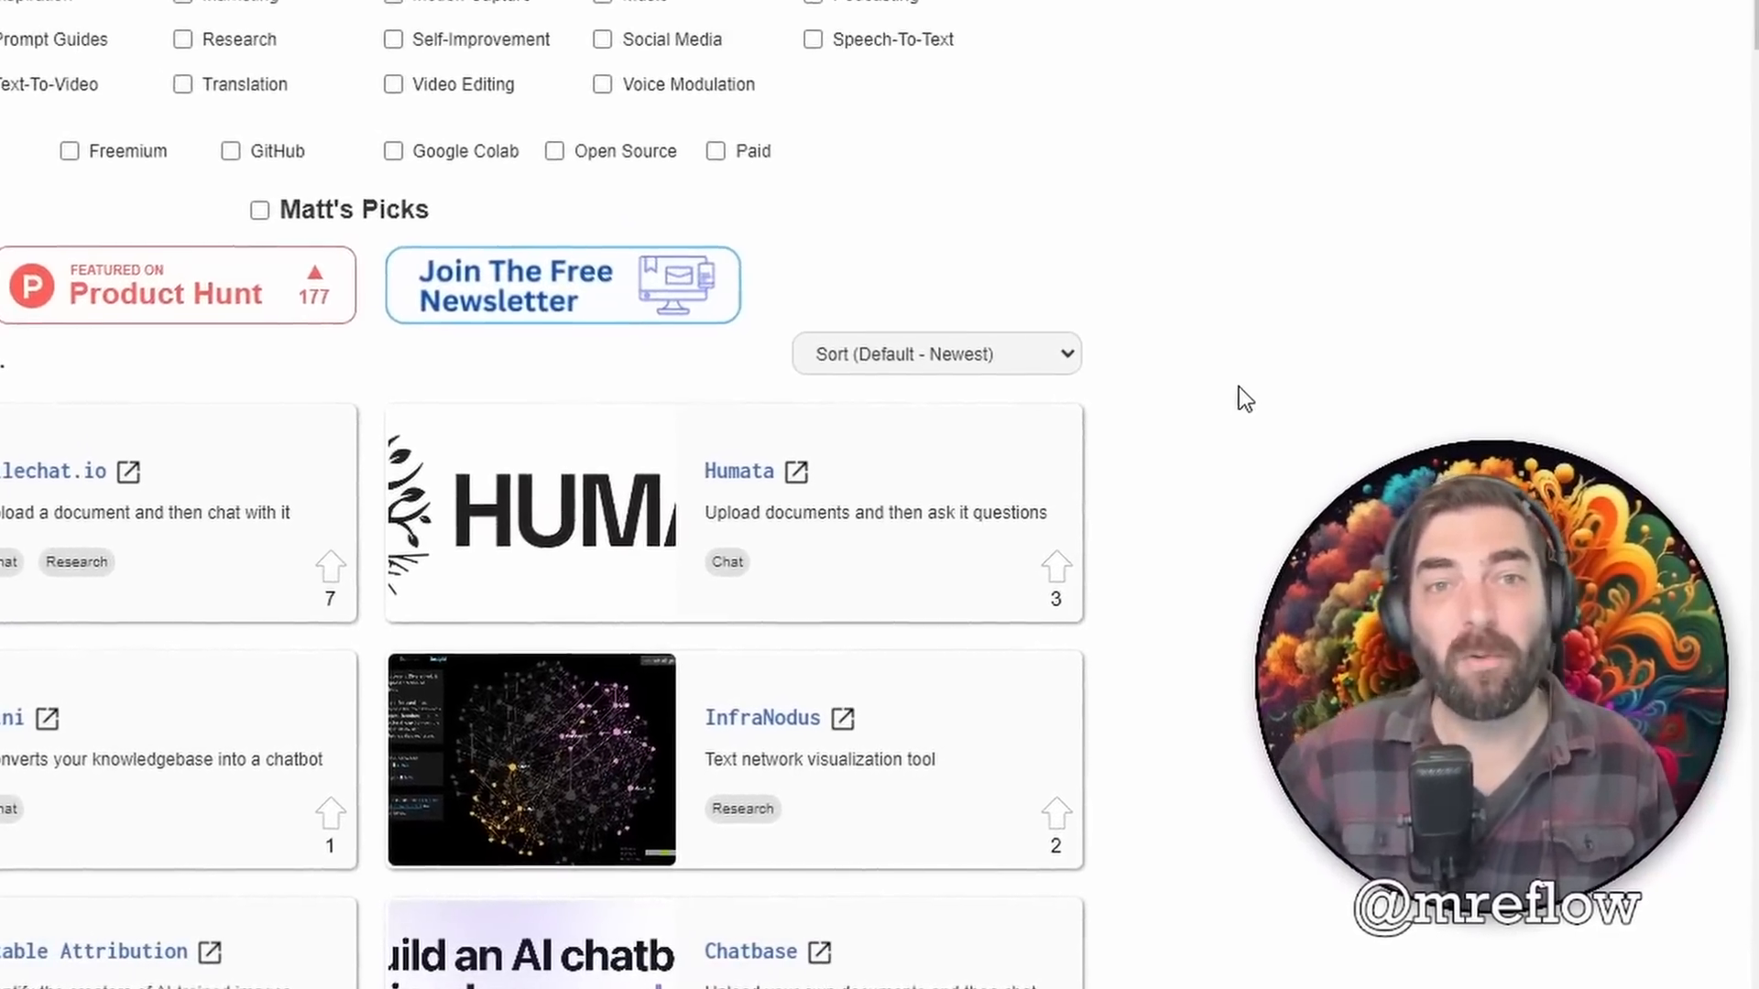
scroll(down, 3)
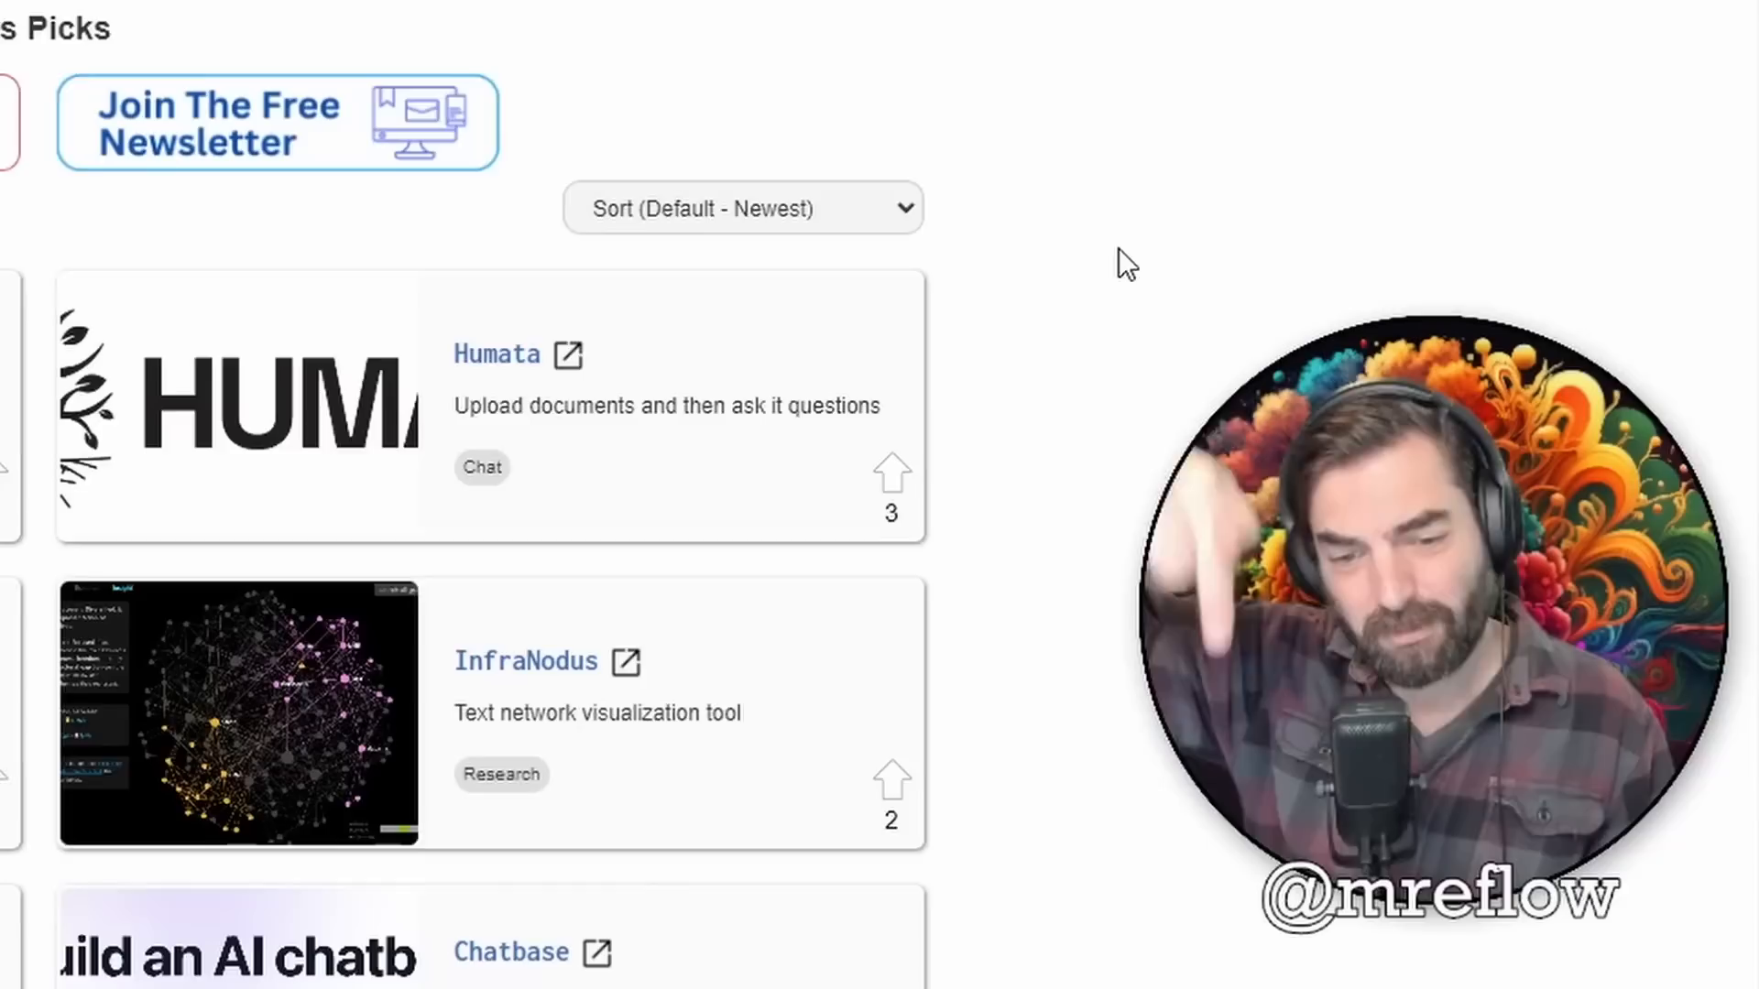
scroll(up, 3)
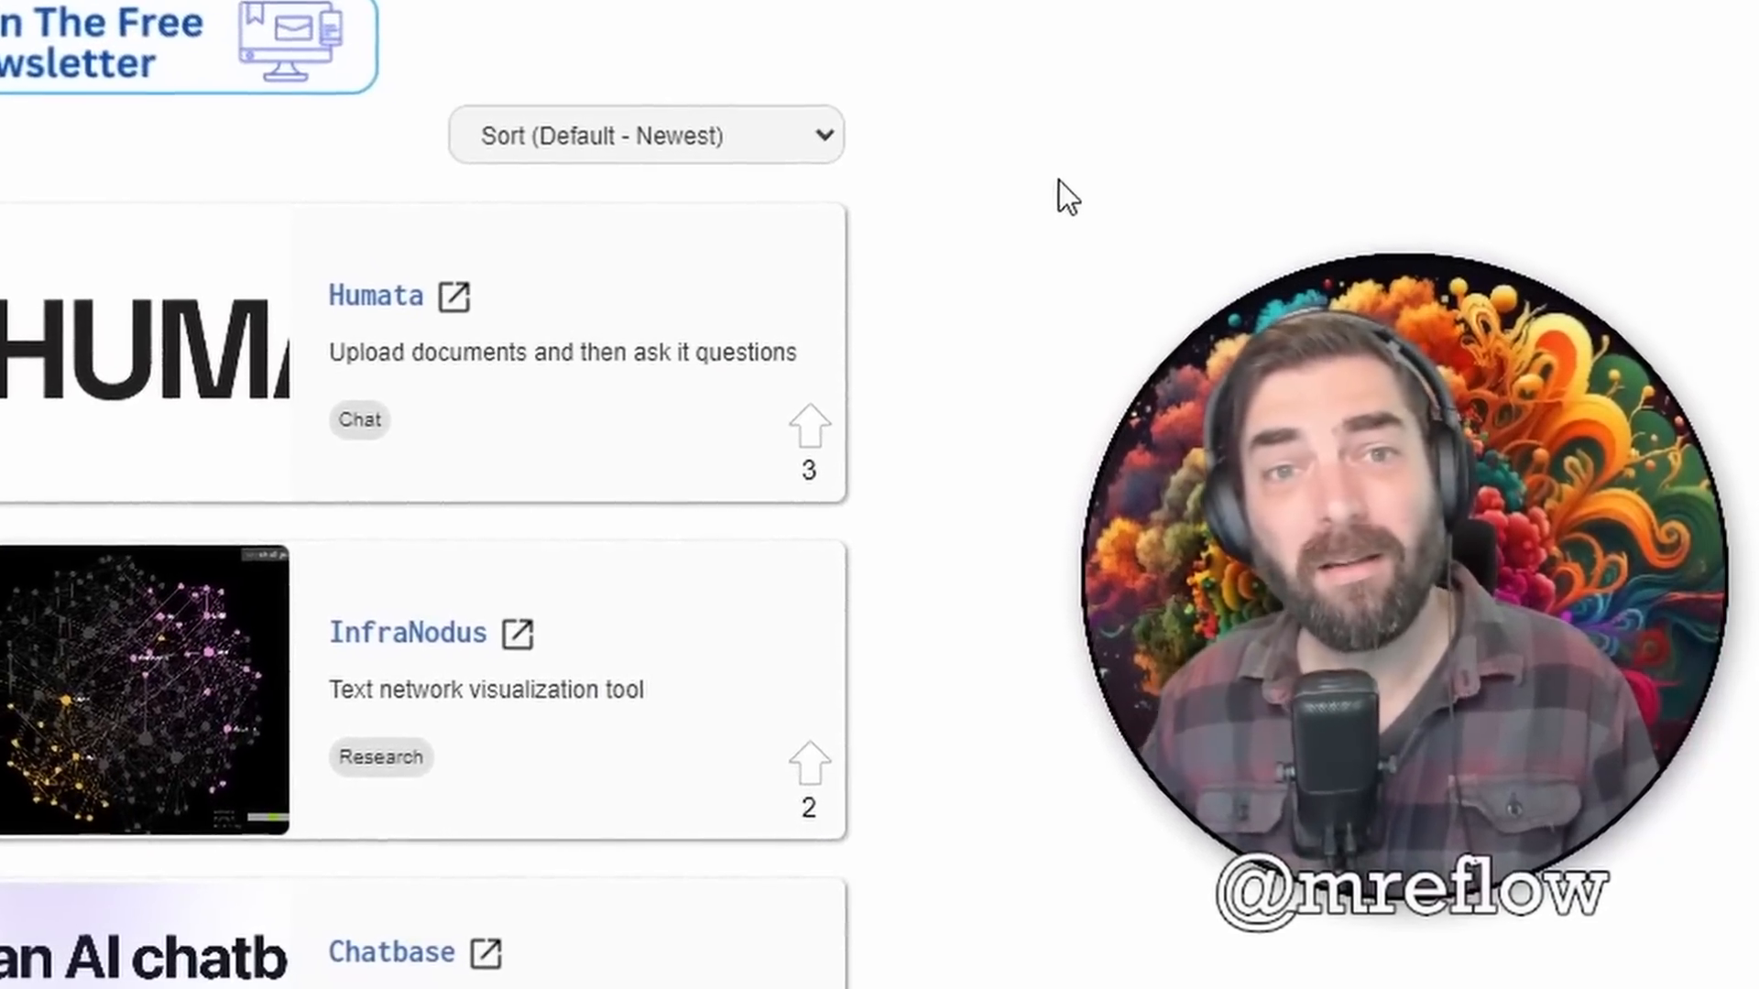